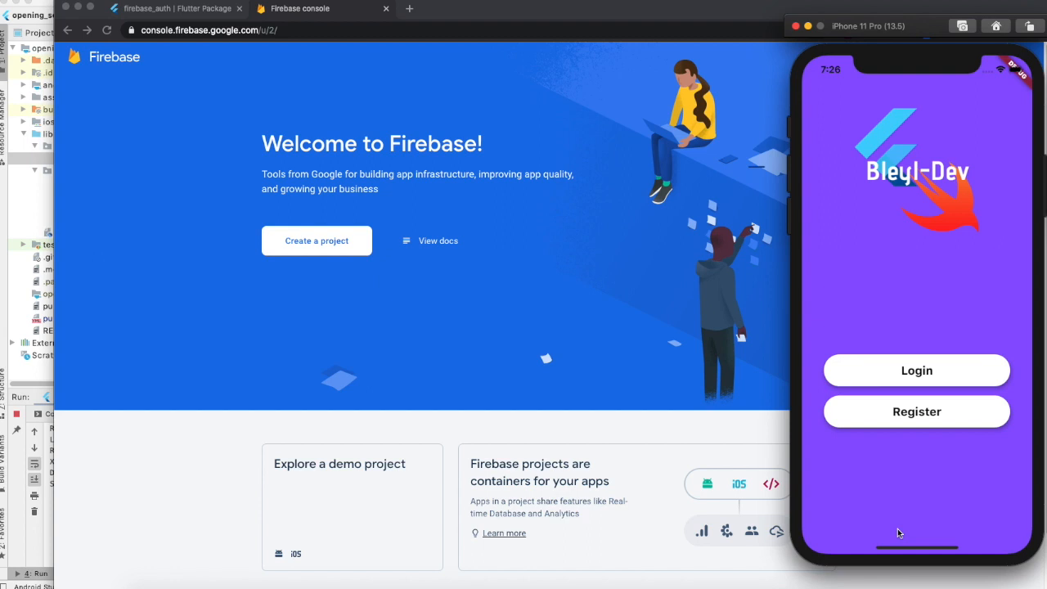
pyautogui.moveTo(896, 359)
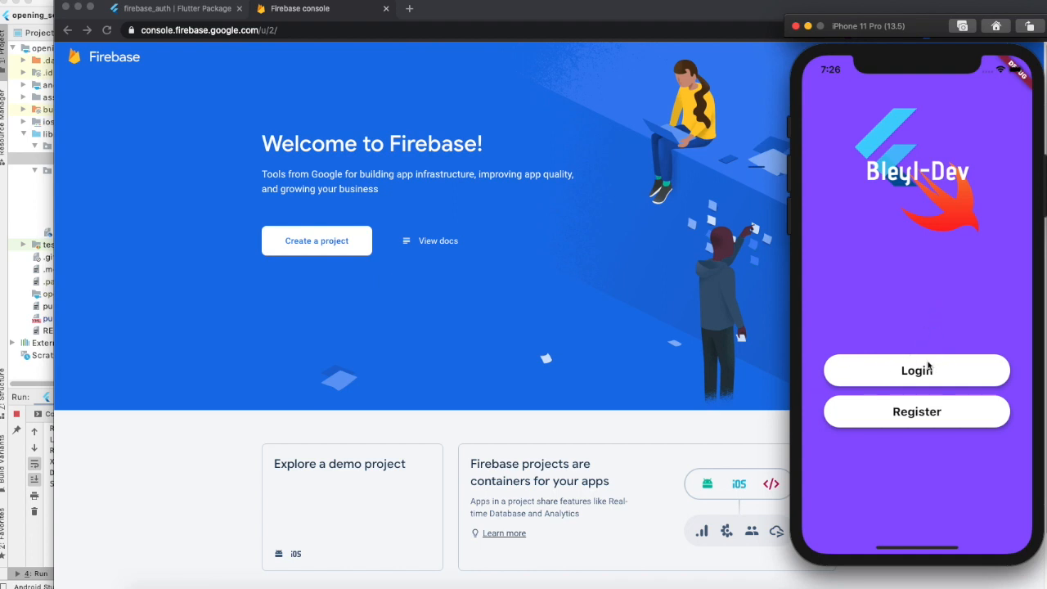
# Step: Try the login form in the test app before any backend is connected
pyautogui.click(917, 369)
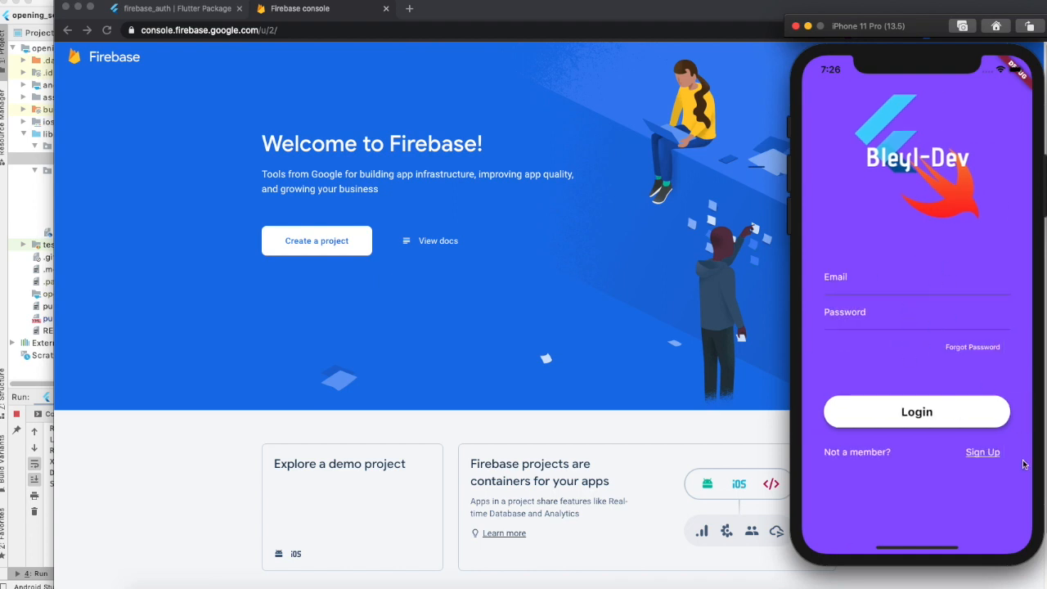
pyautogui.click(982, 452)
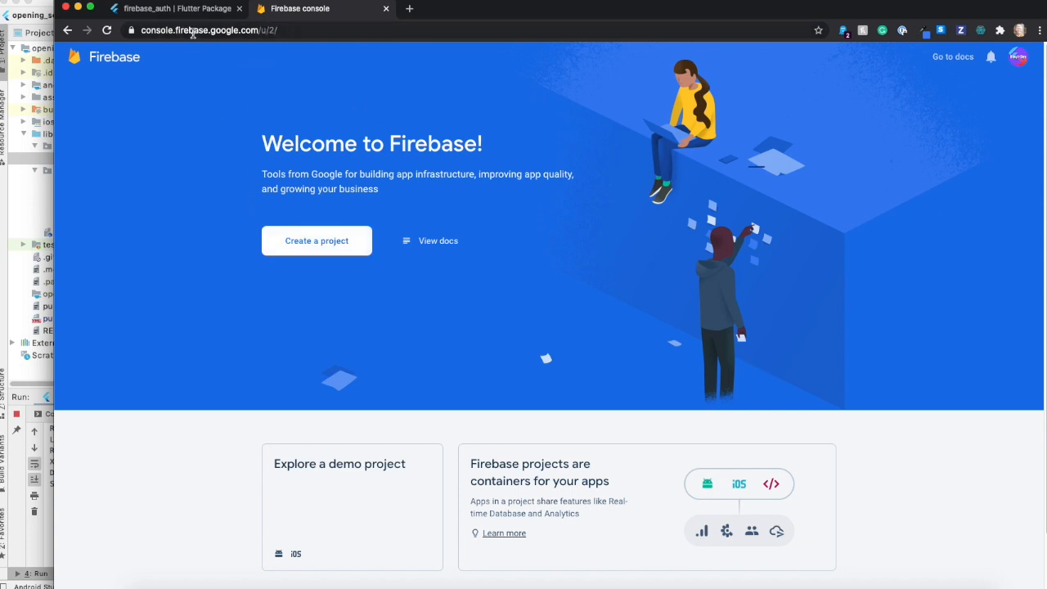
pyautogui.moveTo(294, 48)
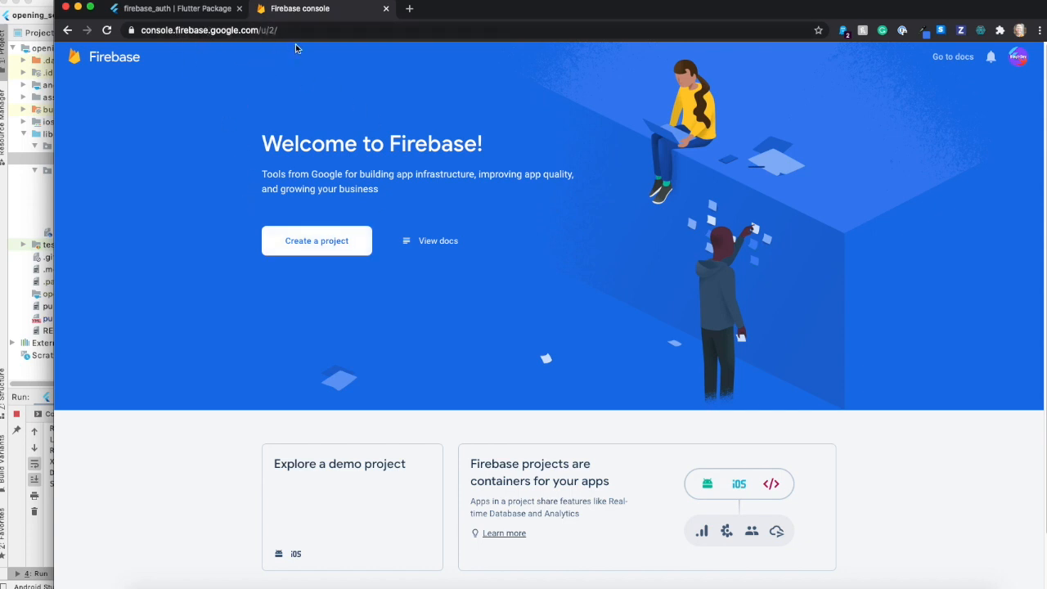
pyautogui.moveTo(576, 193)
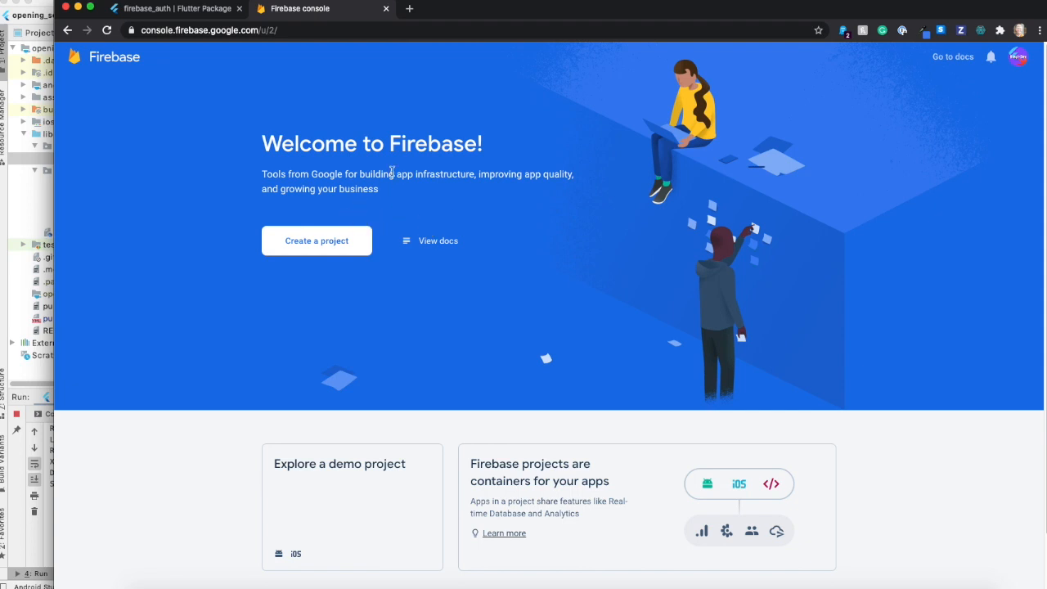
pyautogui.moveTo(500, 189)
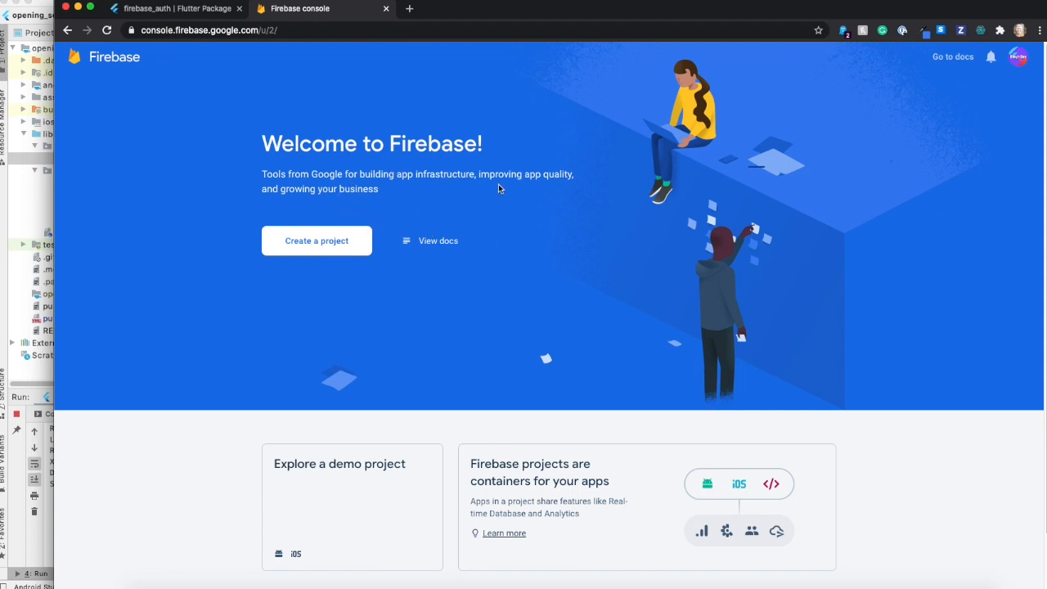
pyautogui.moveTo(368, 225)
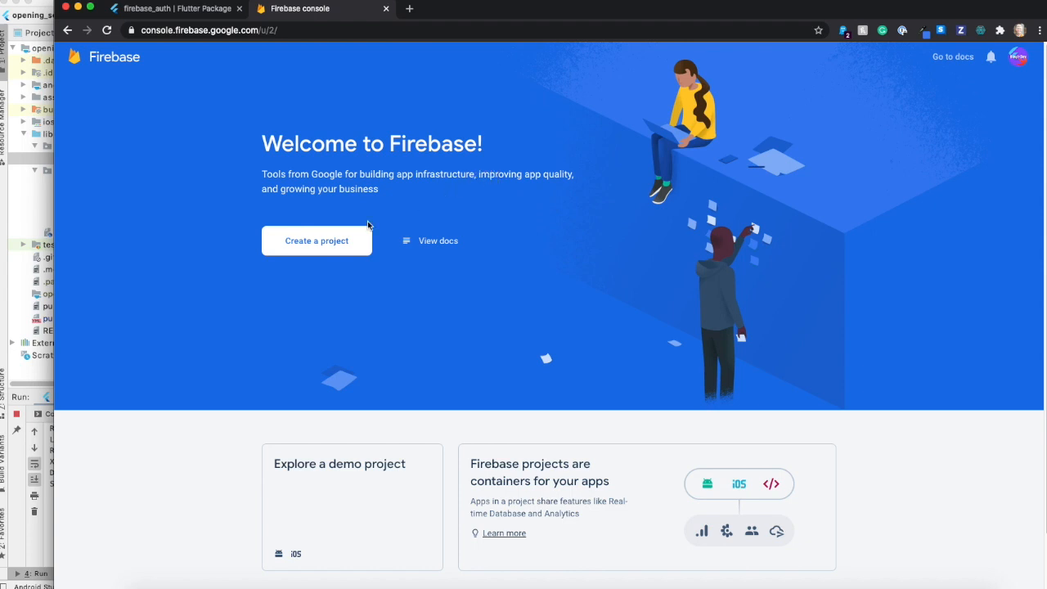
# Step: Create the Firebase project BleylDev, accept the analytics terms, and open its overview
pyautogui.click(317, 240)
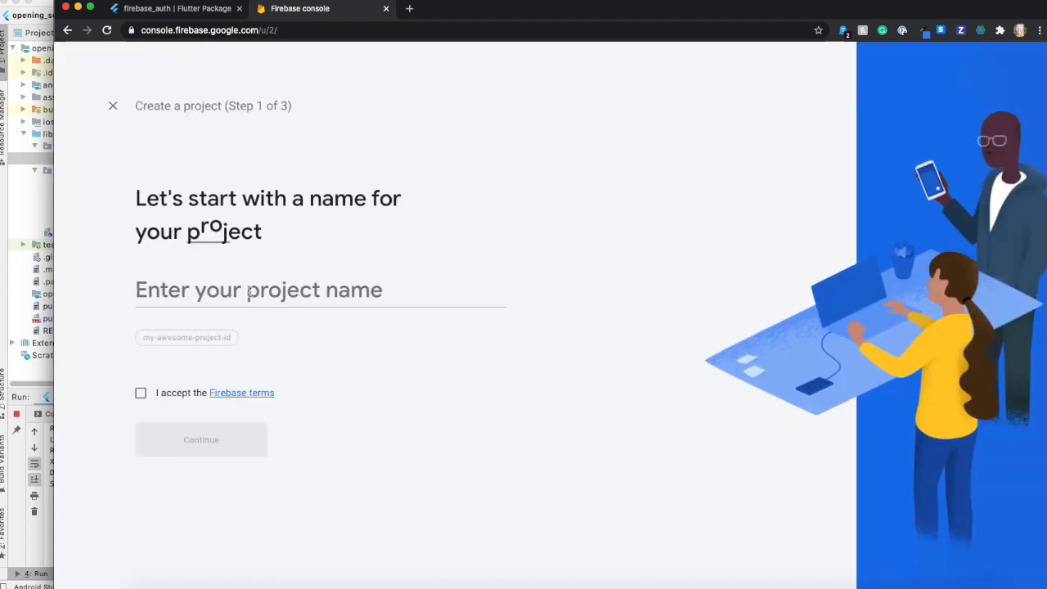
pyautogui.write('BleylDev')
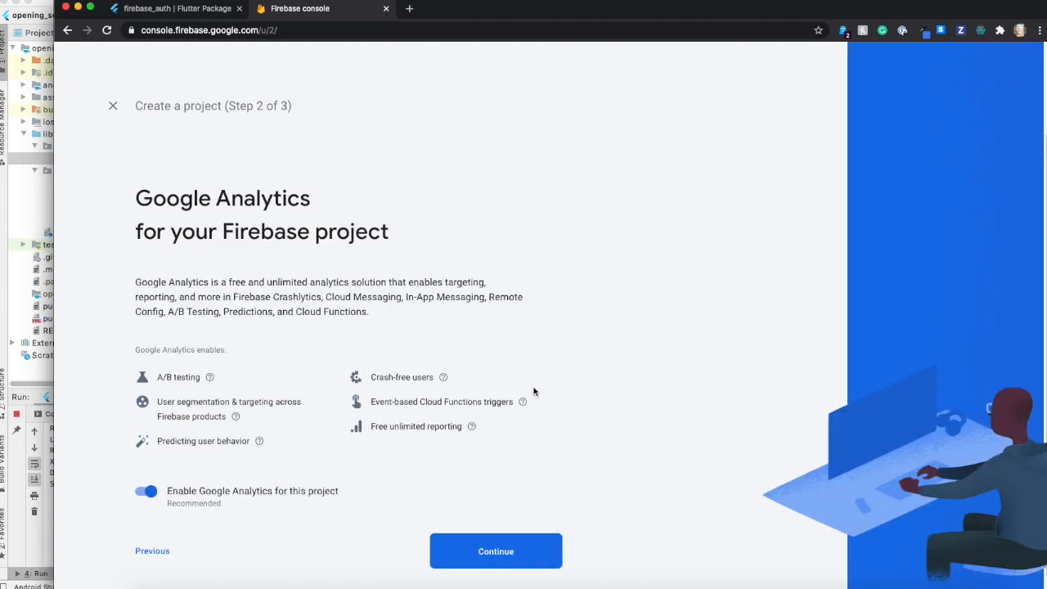
pyautogui.click(495, 537)
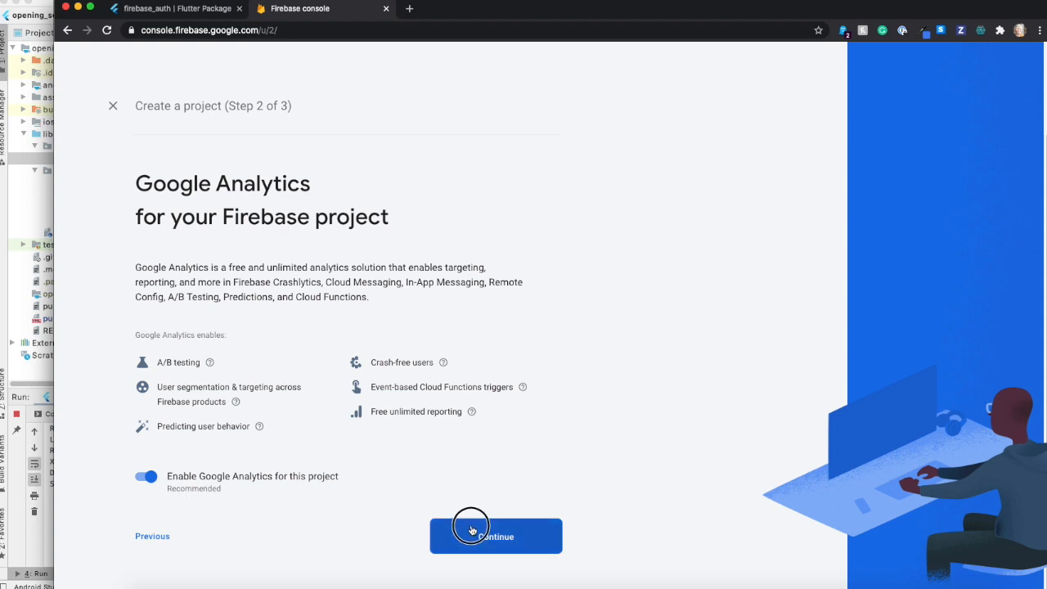
pyautogui.click(496, 537)
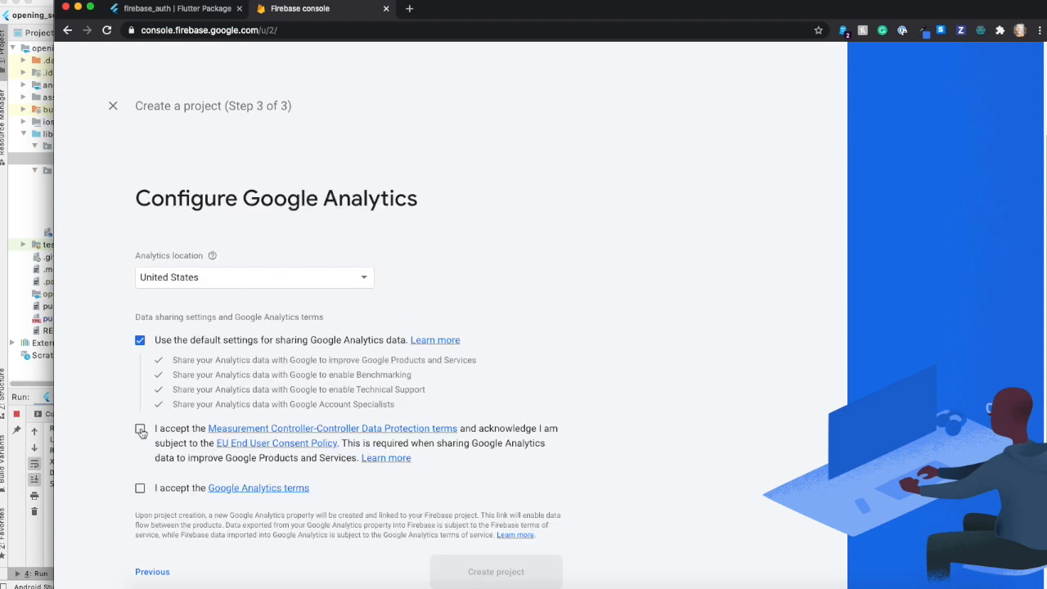
pyautogui.click(496, 571)
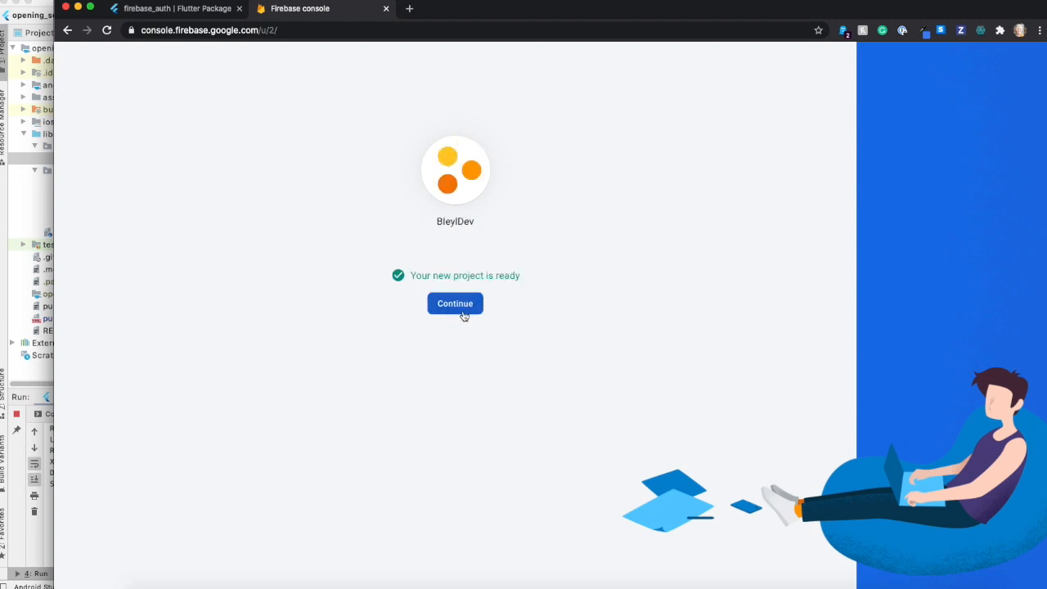
pyautogui.click(455, 303)
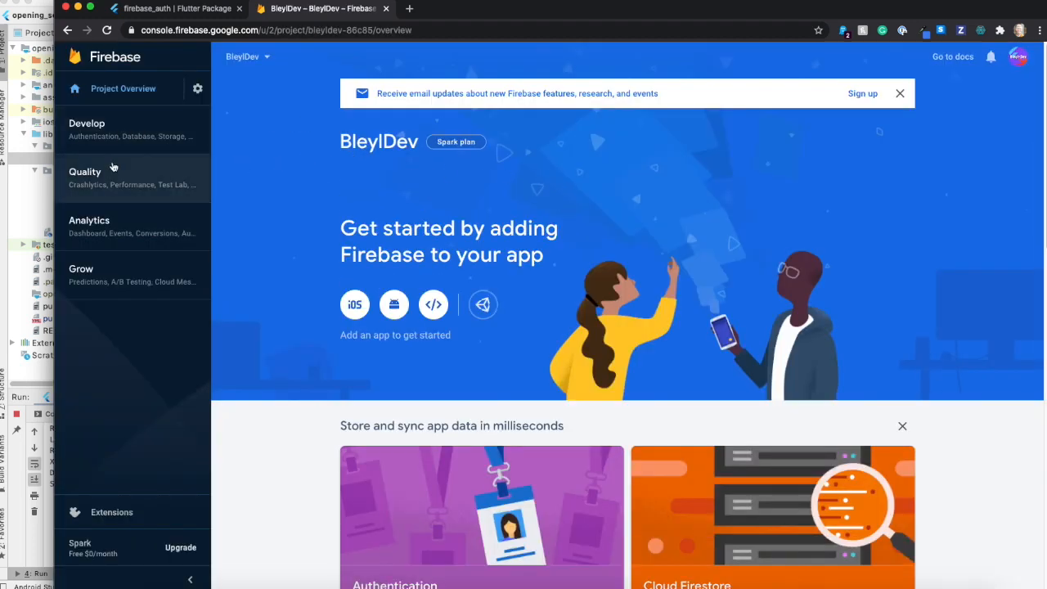
# Step: Enable the Email/Password sign-in provider in the project's Authentication section
pyautogui.click(87, 123)
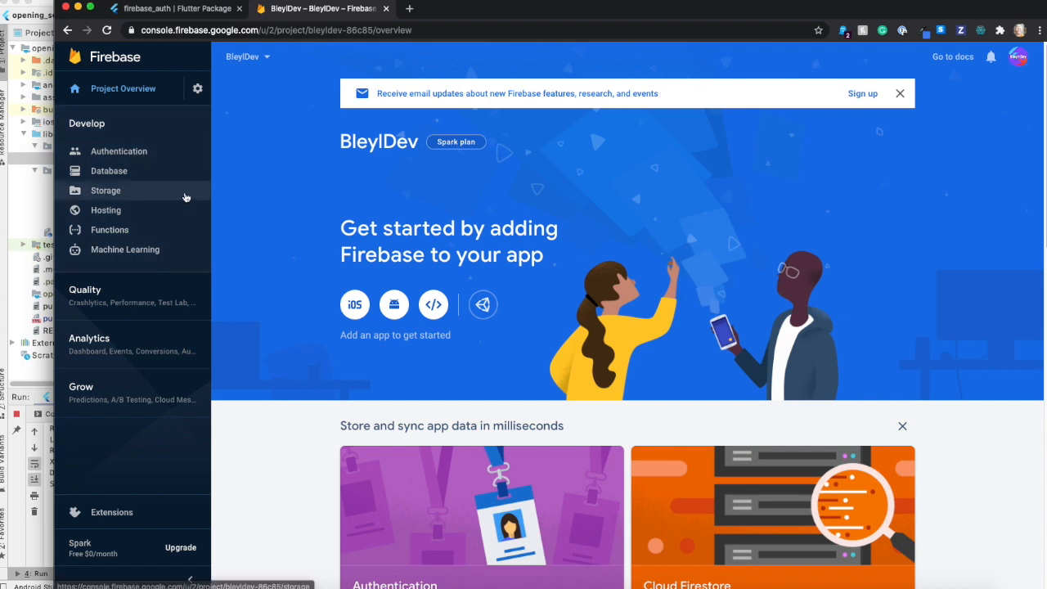
pyautogui.moveTo(213, 173)
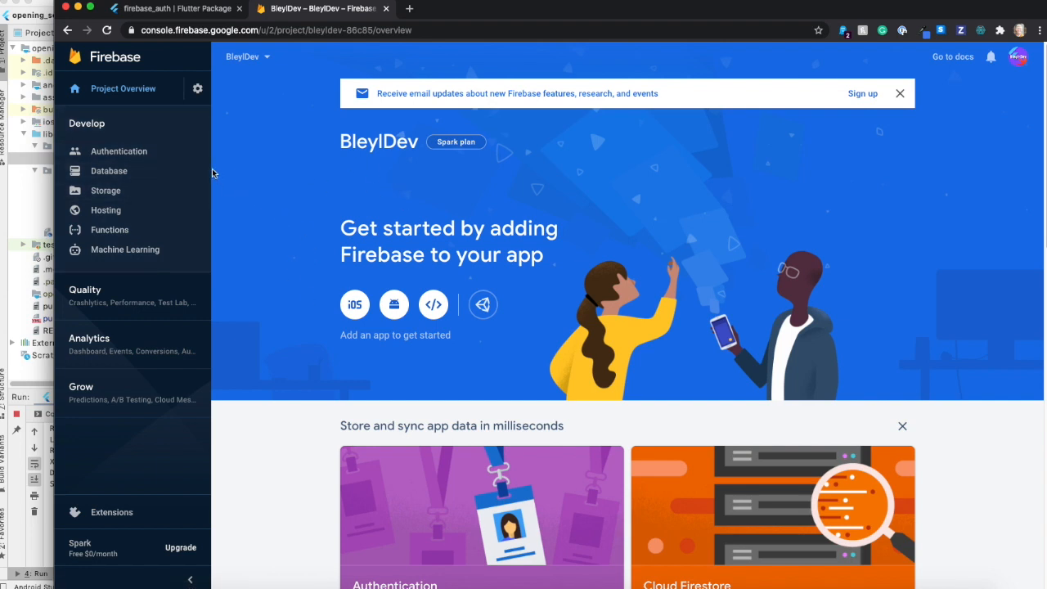
pyautogui.moveTo(354, 305)
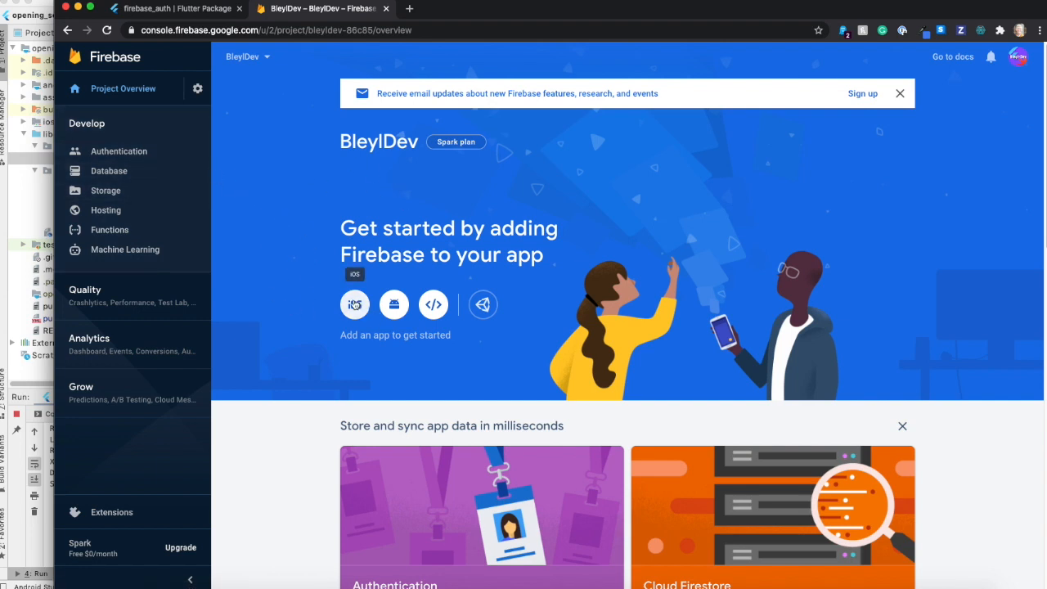
pyautogui.moveTo(390, 280)
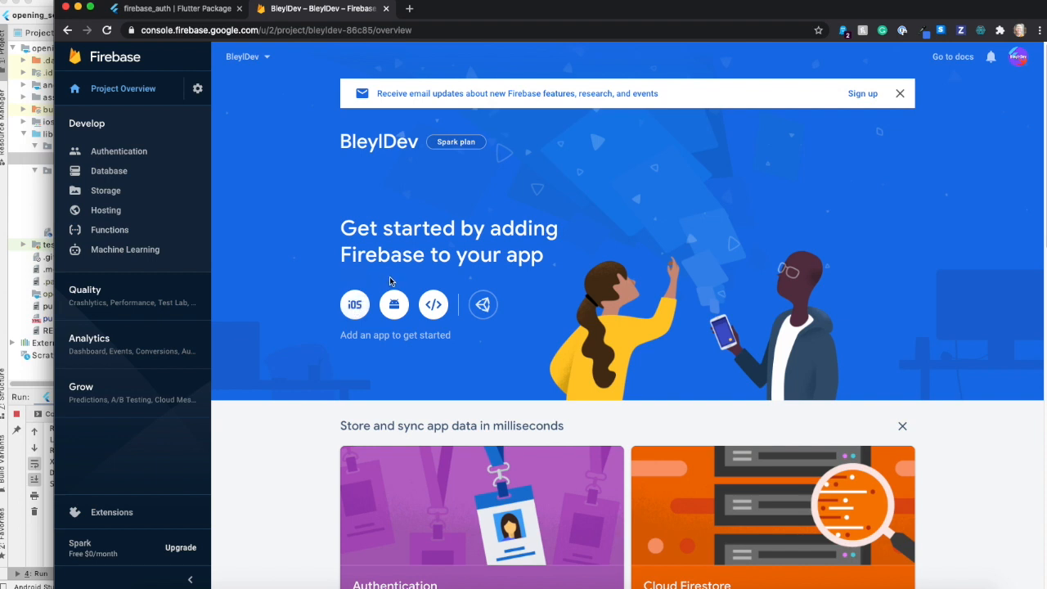
pyautogui.moveTo(392, 305)
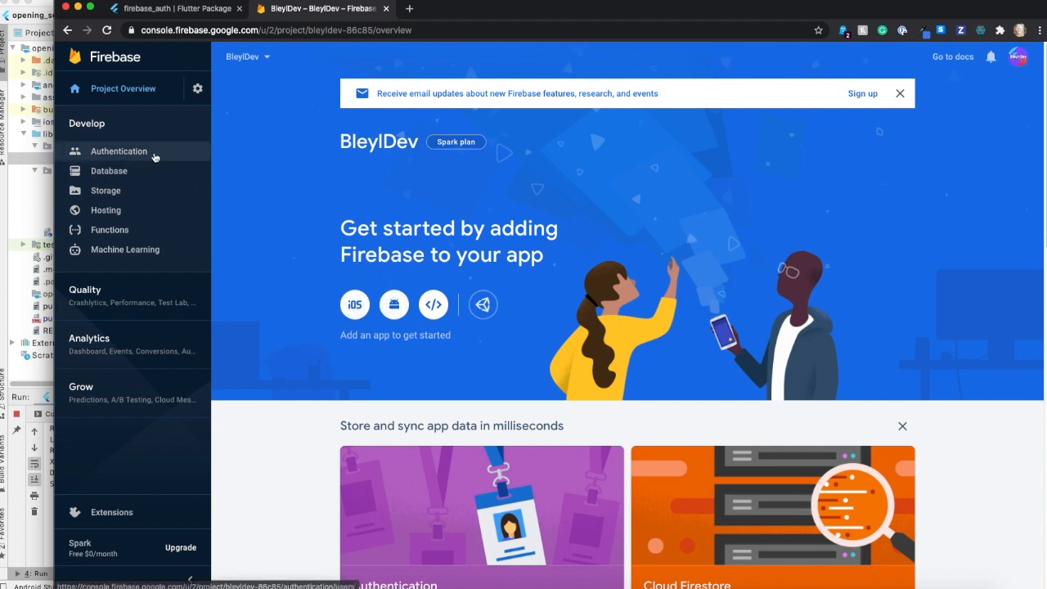
pyautogui.click(117, 150)
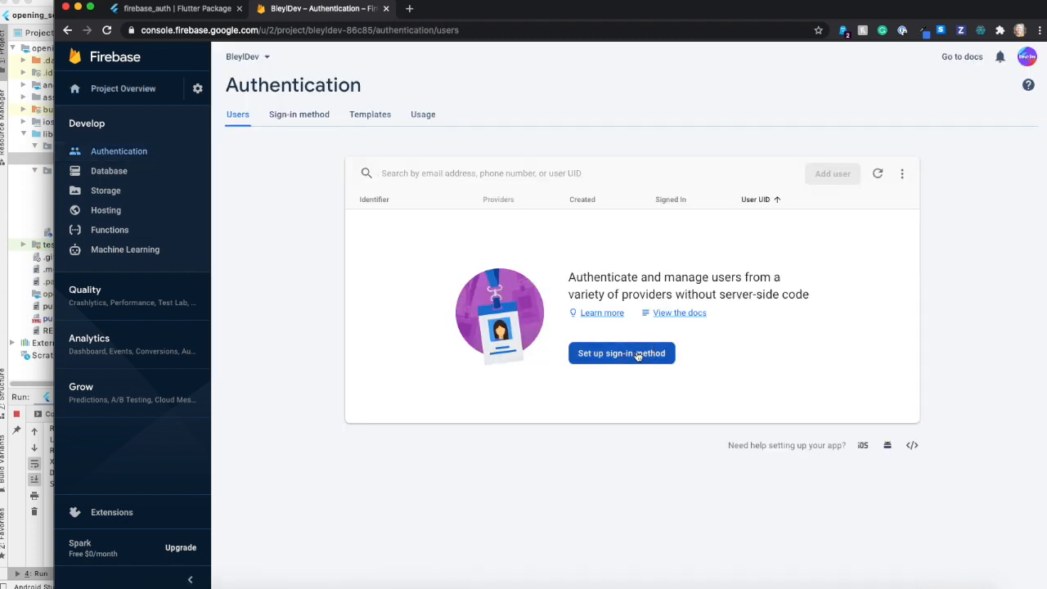
pyautogui.click(622, 353)
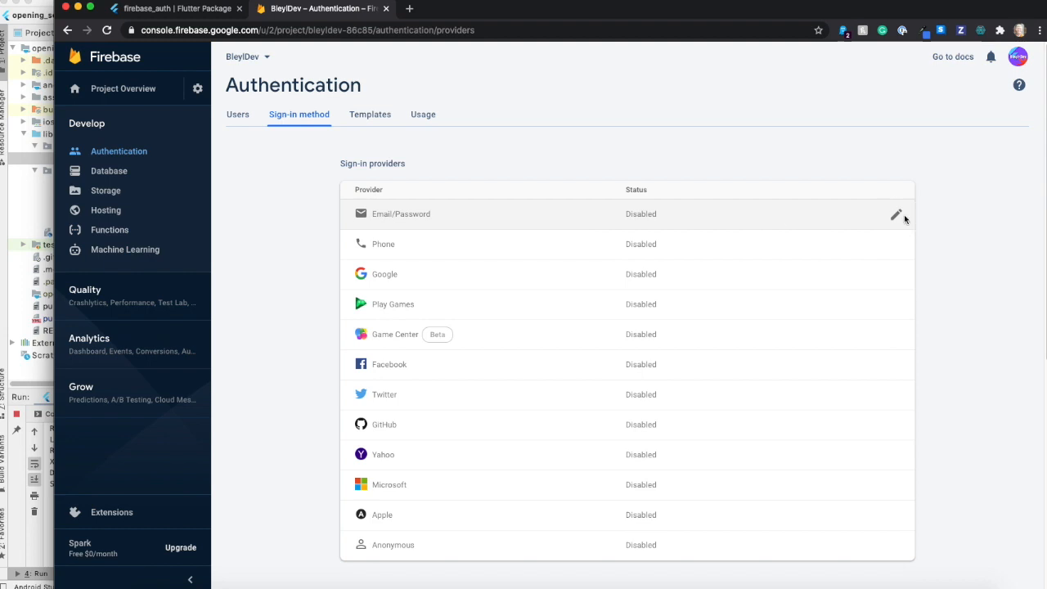
pyautogui.click(897, 213)
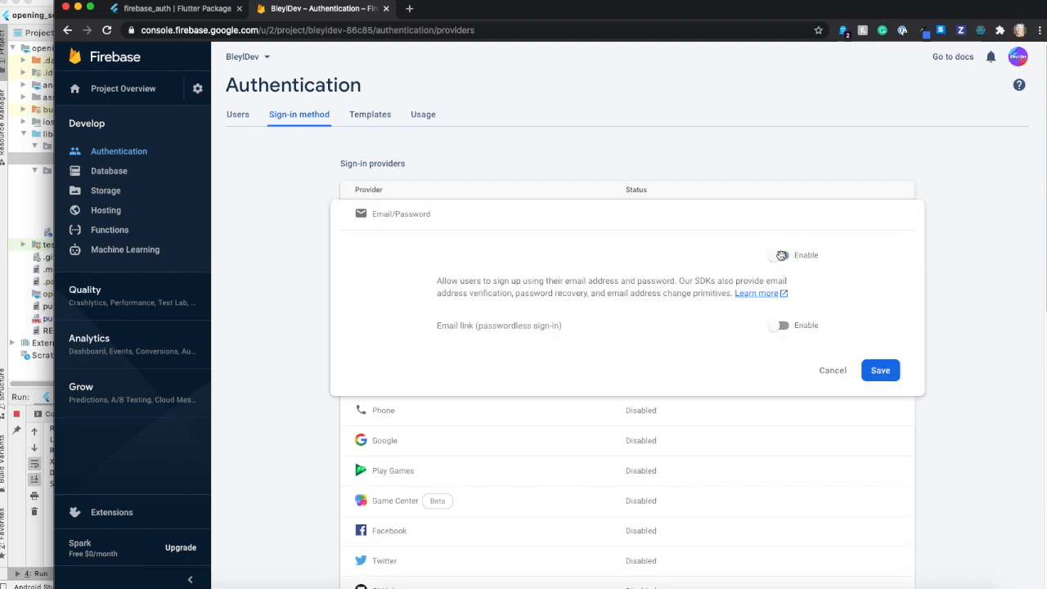
pyautogui.click(880, 370)
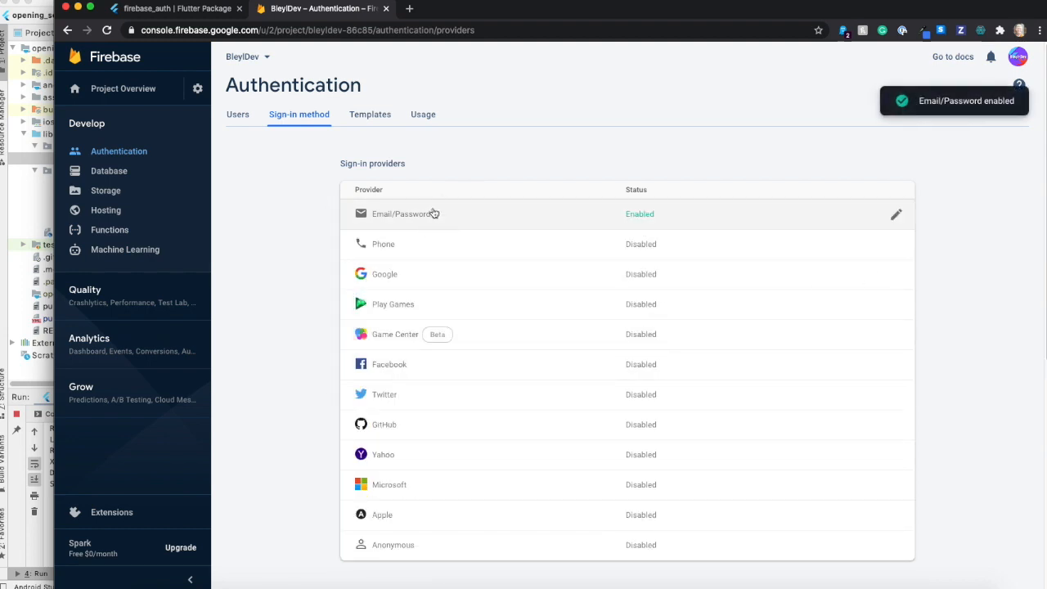
# Step: Review the empty Users list and the providers list with only Email/Password enabled
pyautogui.click(237, 114)
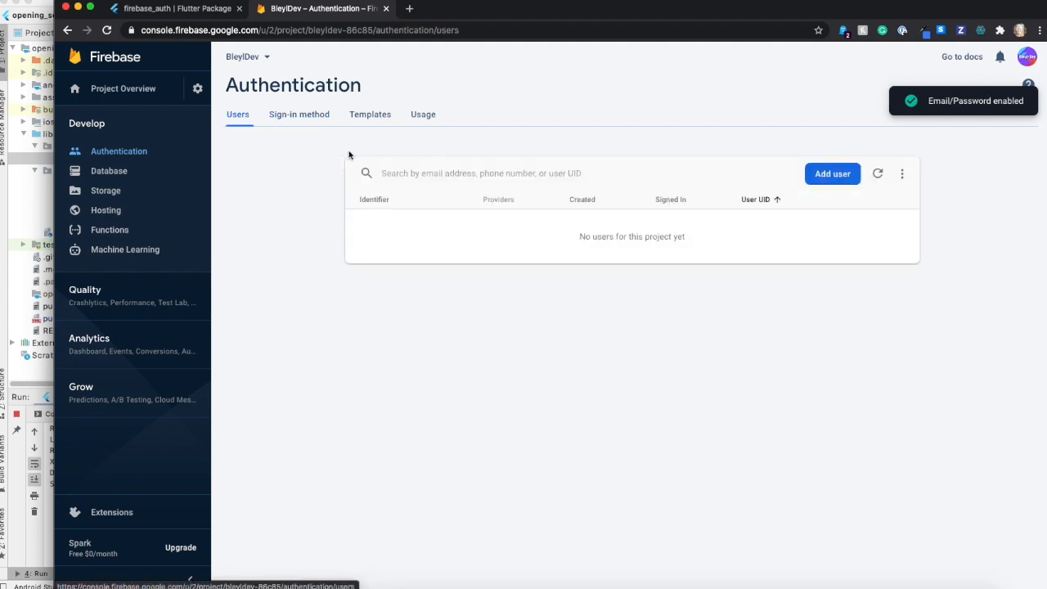
pyautogui.click(297, 114)
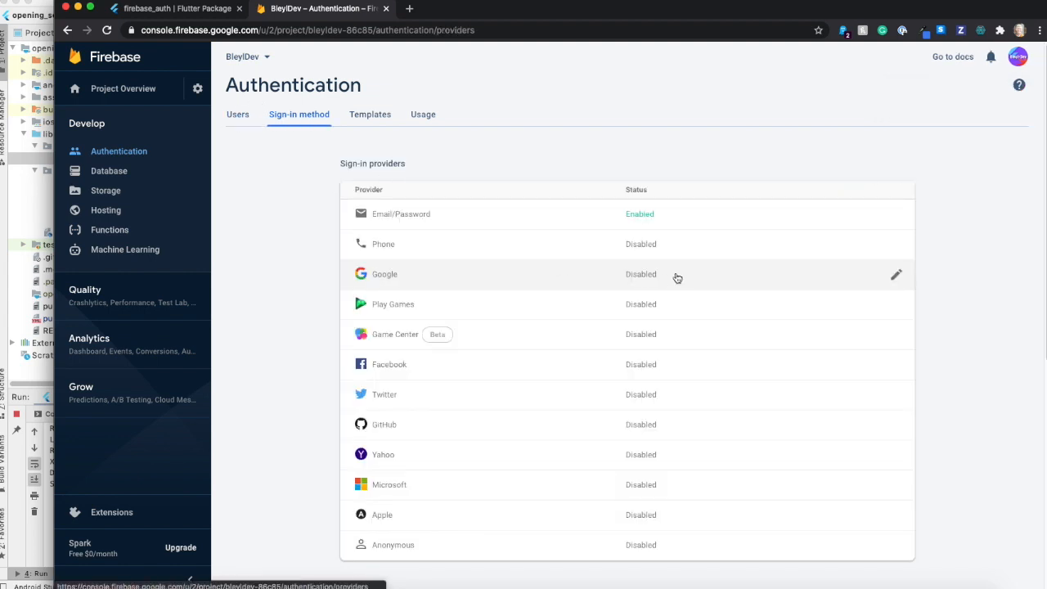
pyautogui.moveTo(401, 484)
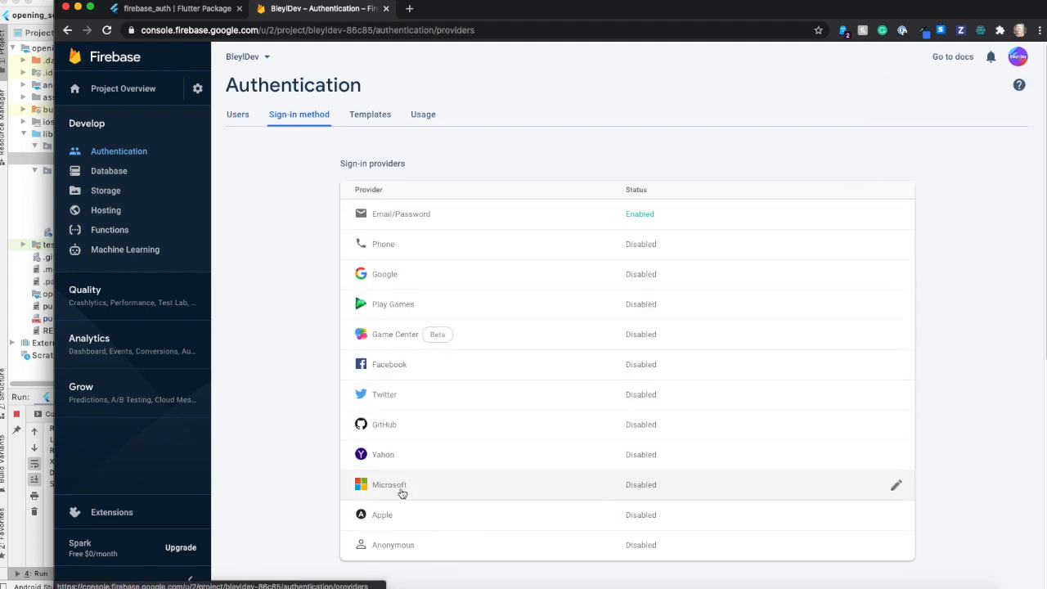
pyautogui.moveTo(428, 465)
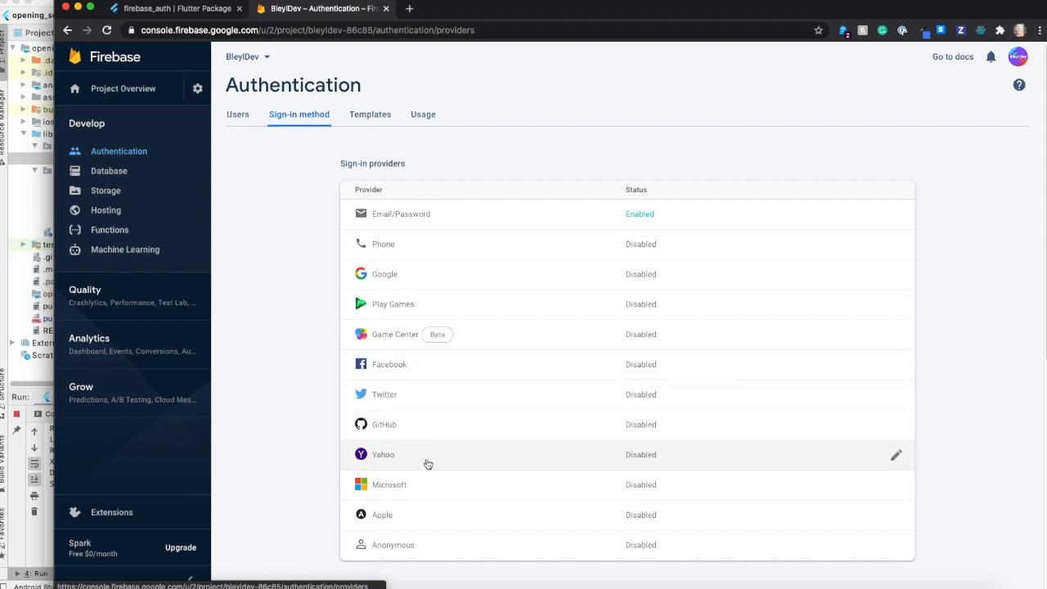
pyautogui.moveTo(428, 244)
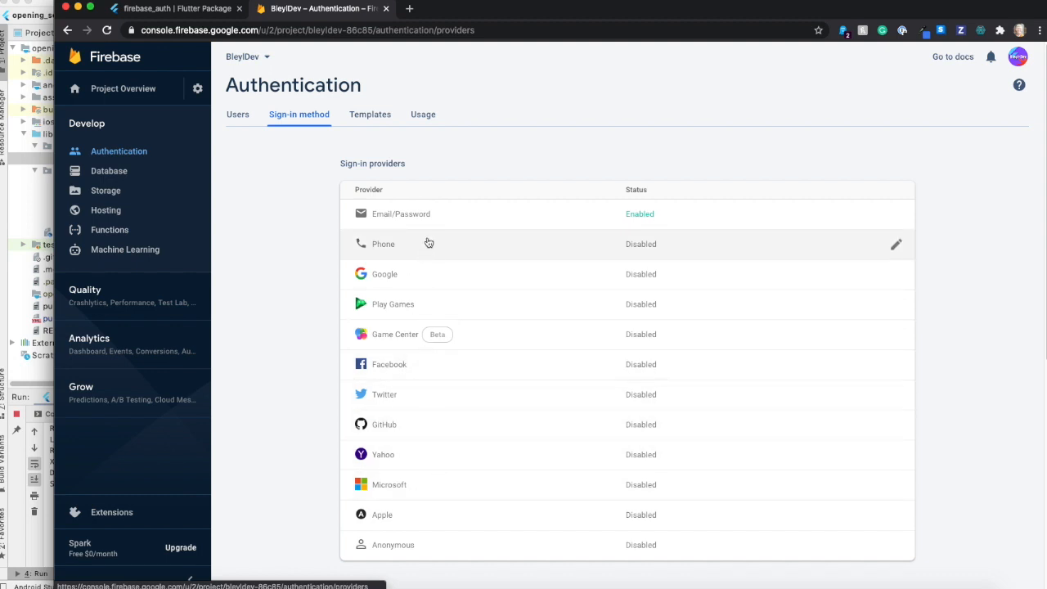
pyautogui.moveTo(436, 223)
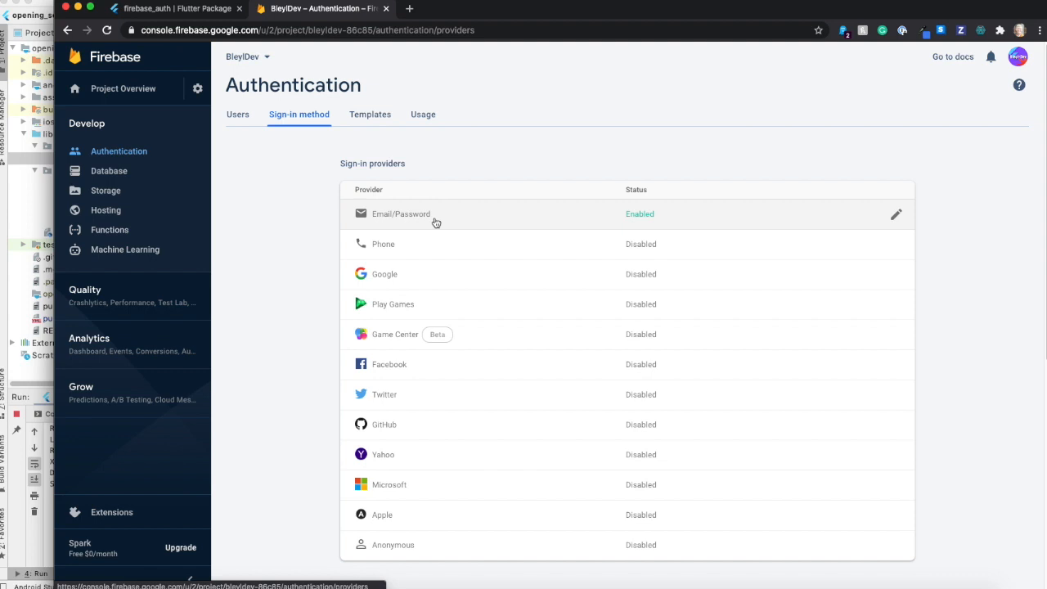
pyautogui.click(237, 114)
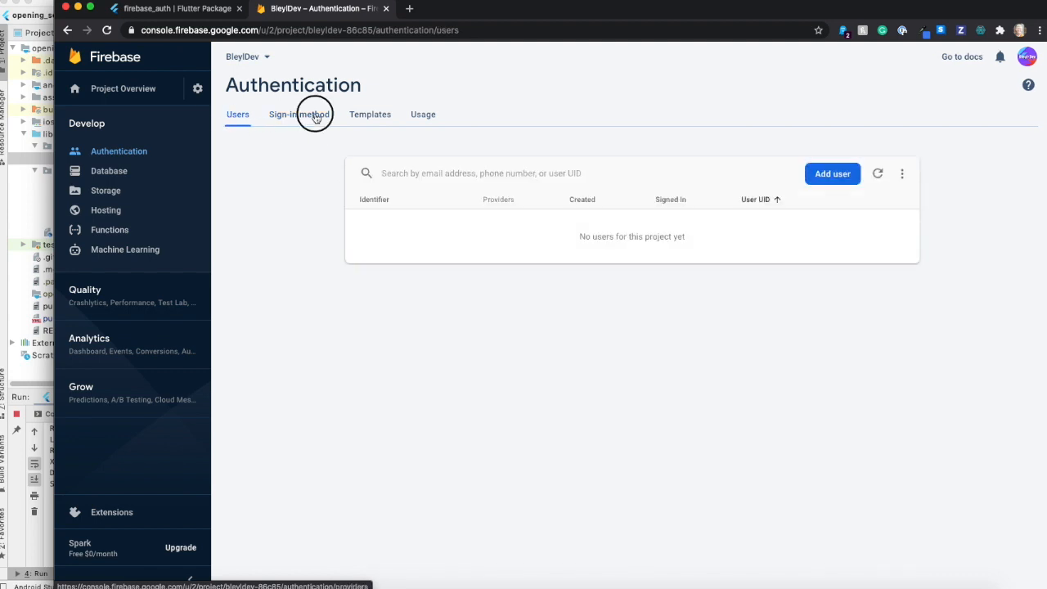
pyautogui.click(298, 115)
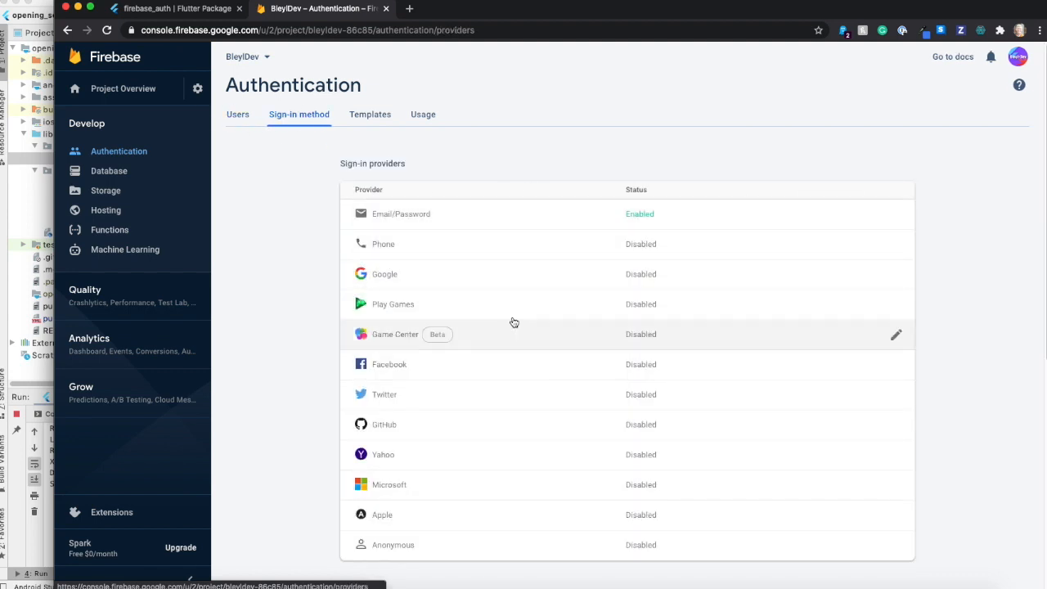
pyautogui.moveTo(432, 273)
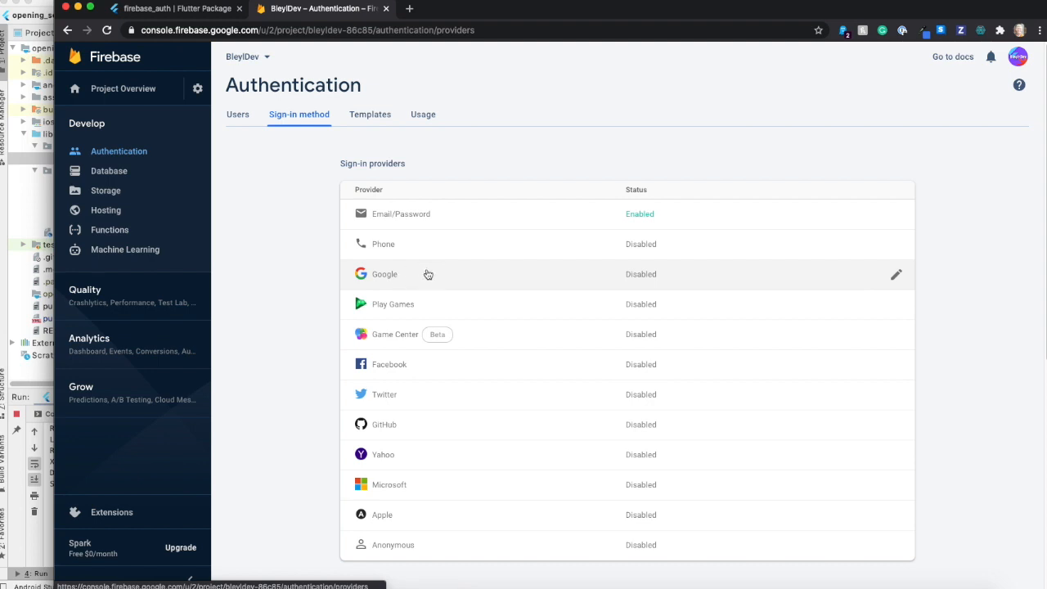
pyautogui.moveTo(422, 277)
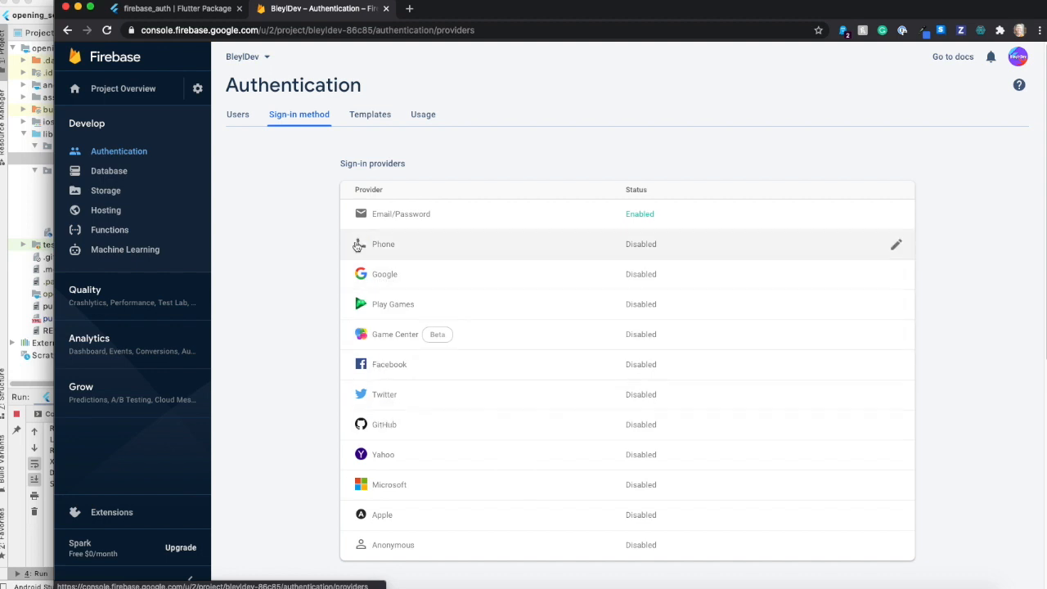
# Step: Start adding an iOS app and copy the Runner target's Bundle Identifier from Xcode
pyautogui.click(123, 88)
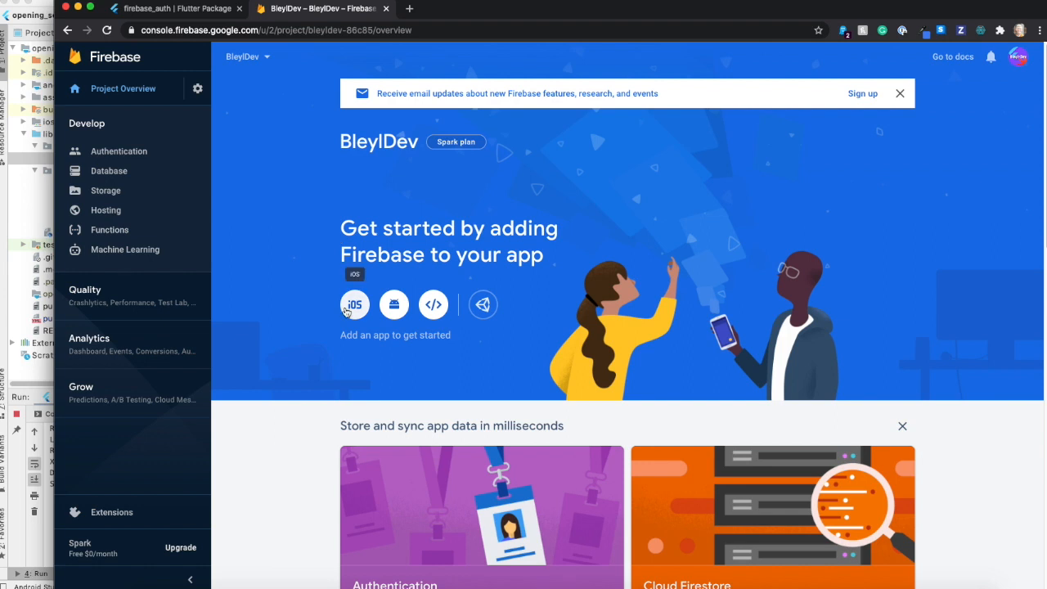
pyautogui.click(354, 304)
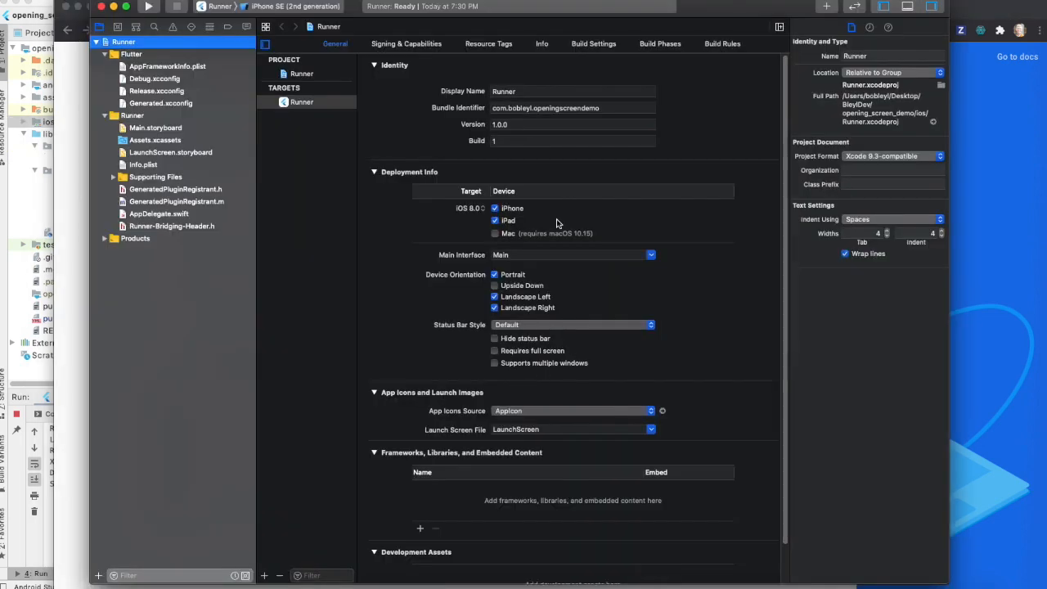
pyautogui.moveTo(386, 49)
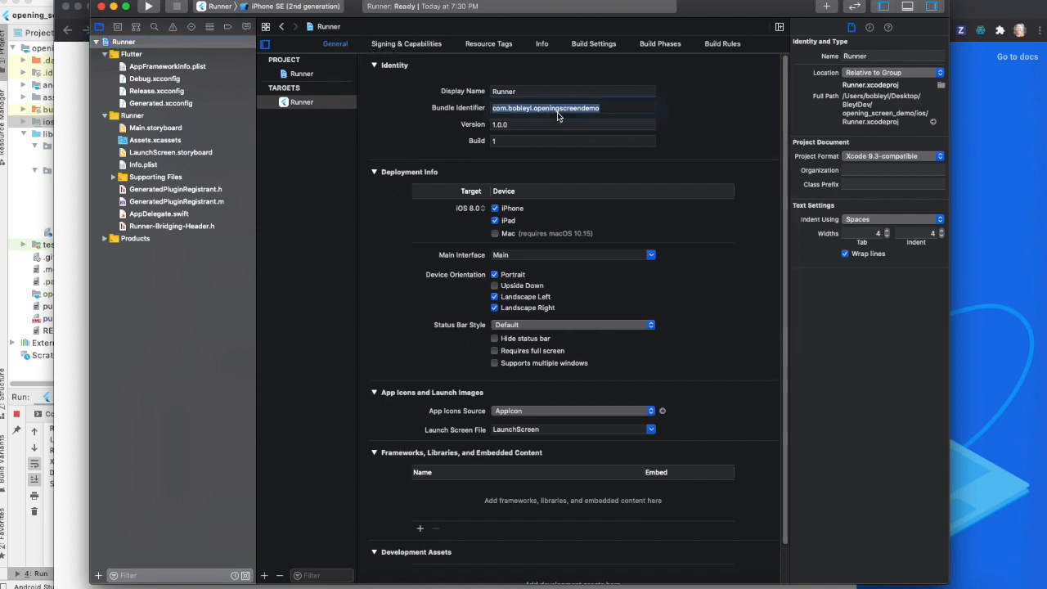
pyautogui.click(573, 108)
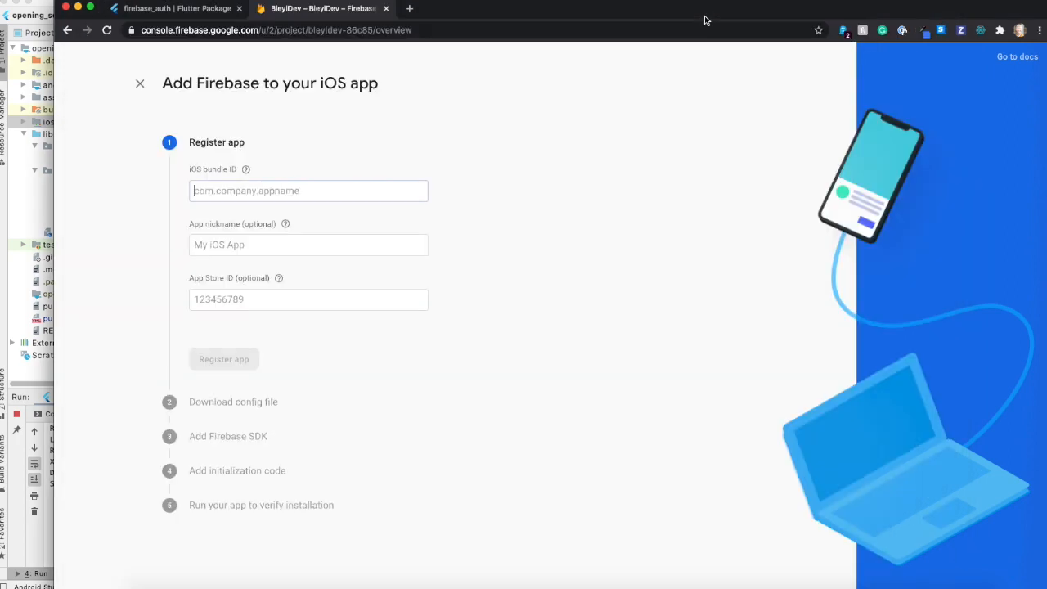
# Step: Register the iOS app com.bobleyl.openingscreendemo with the nickname BleylDev Demo
pyautogui.write('com.bobleyl.openingscreendemo')
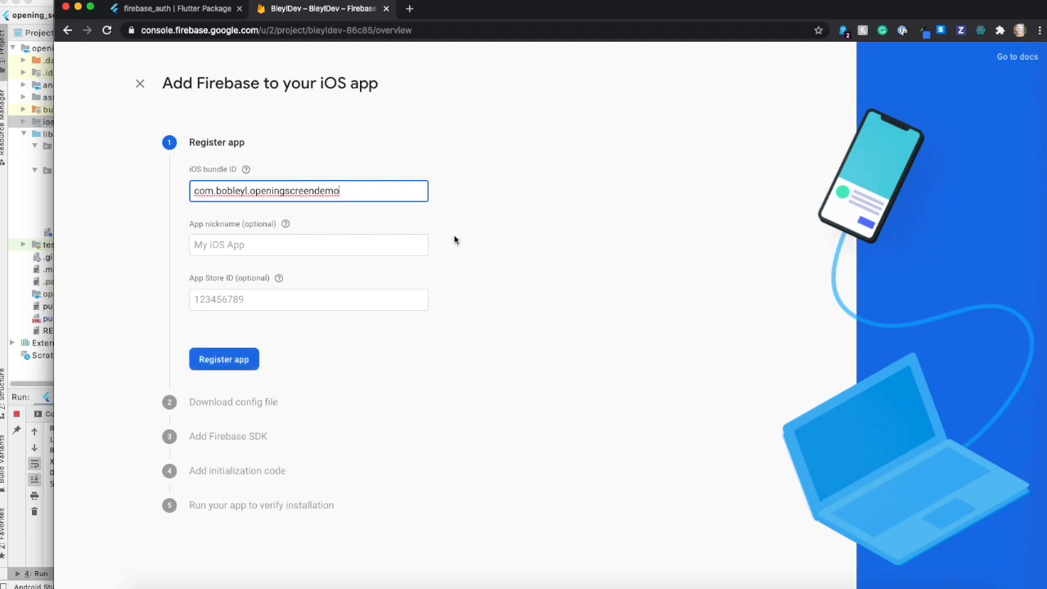
pyautogui.moveTo(445, 238)
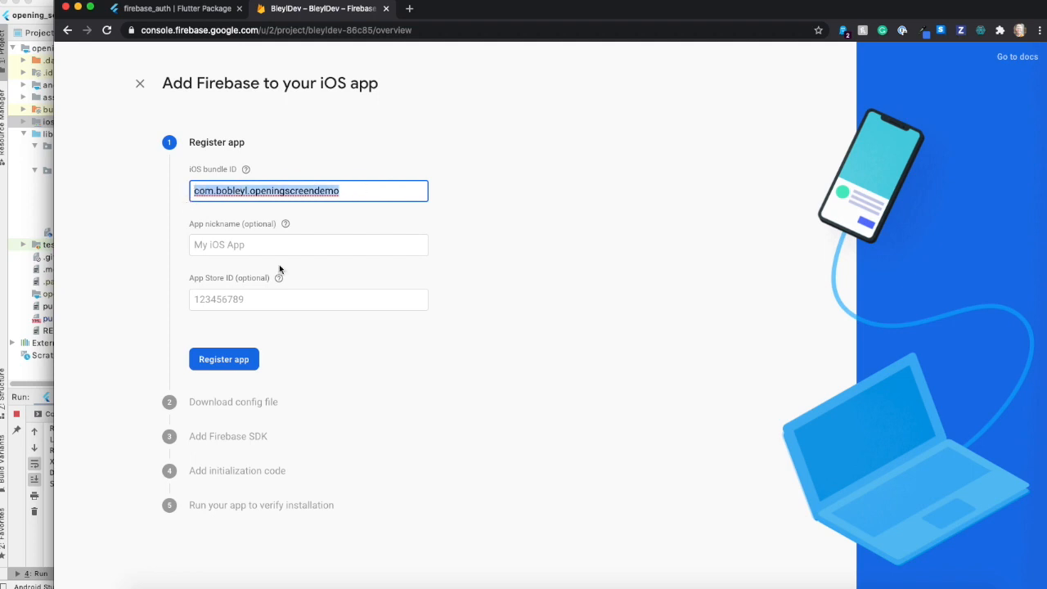
pyautogui.write('OpeningScre')
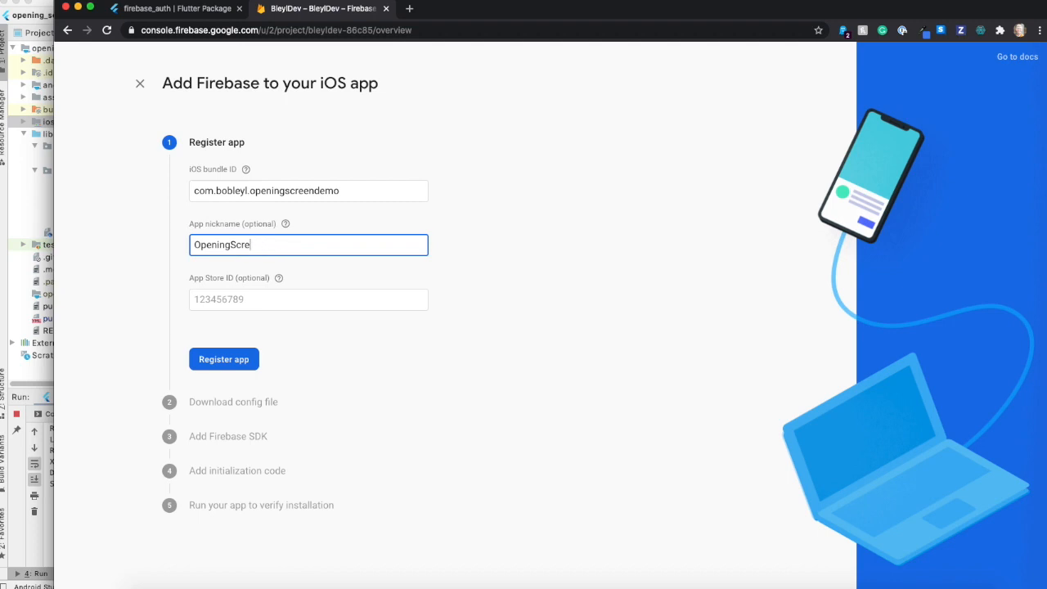
pyautogui.write('BleylDev Demo')
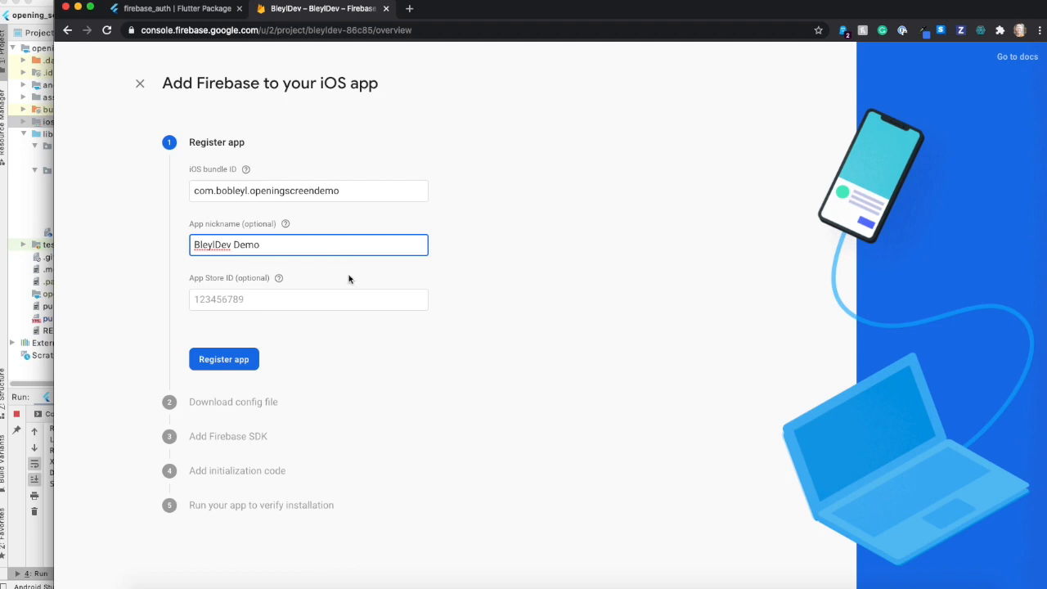
pyautogui.click(223, 360)
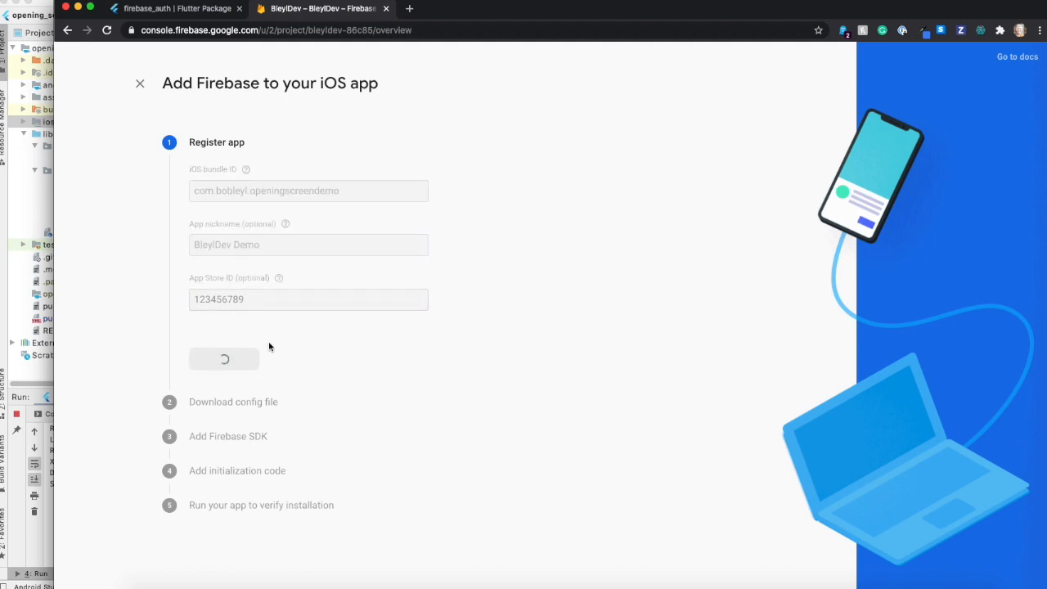
pyautogui.click(225, 360)
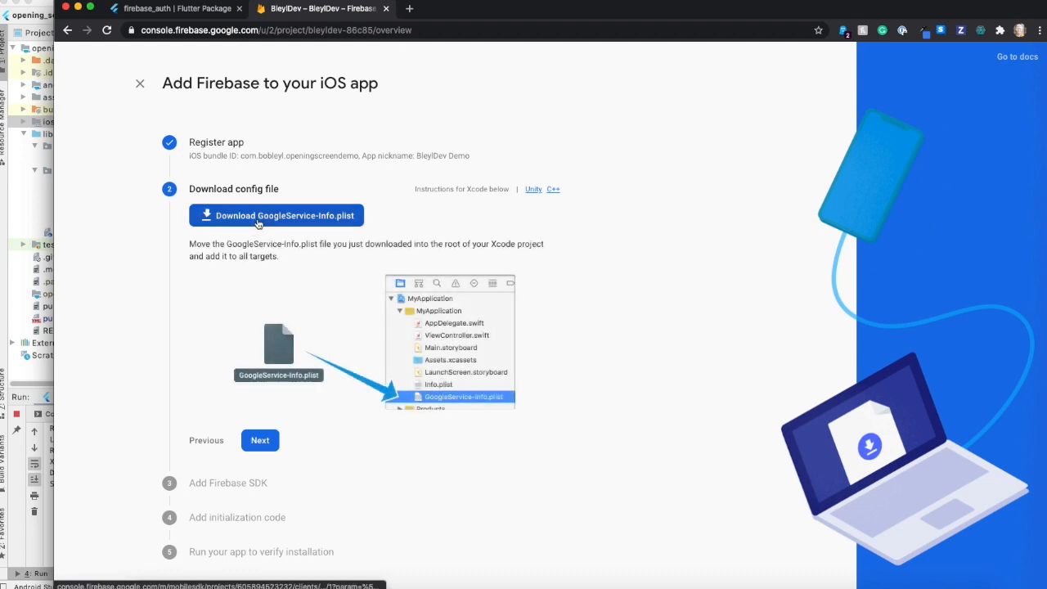
# Step: Download GoogleService-Info.plist and continue through the SDK steps, skipping verification
pyautogui.click(277, 216)
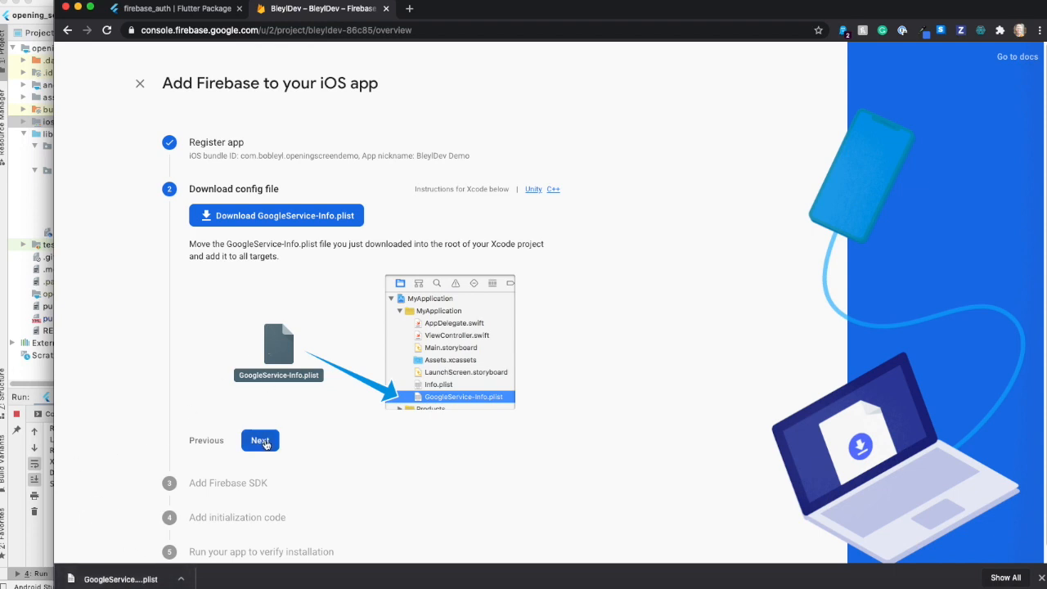
pyautogui.click(258, 440)
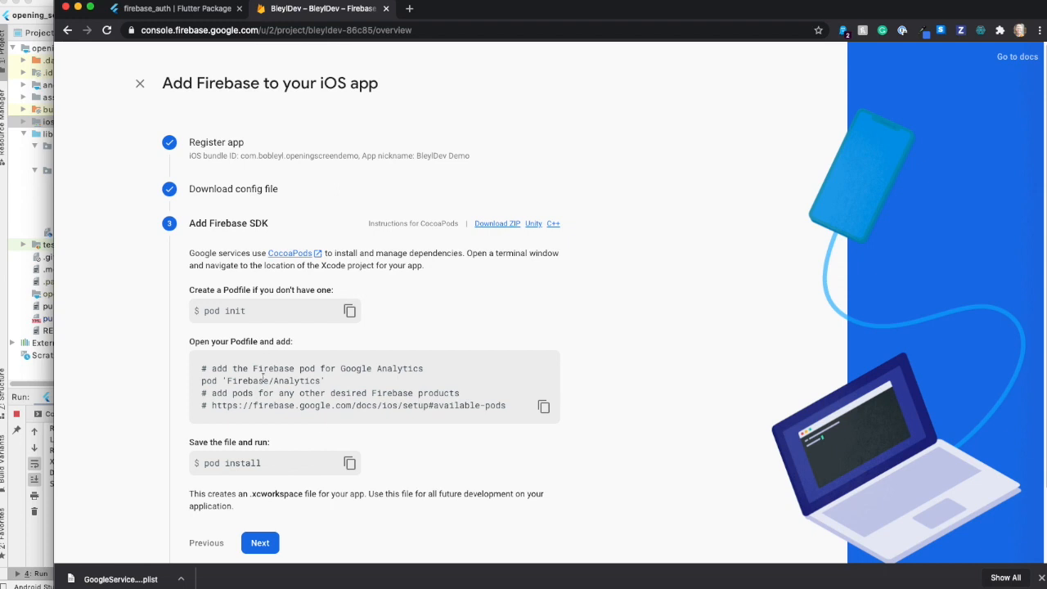
pyautogui.click(258, 543)
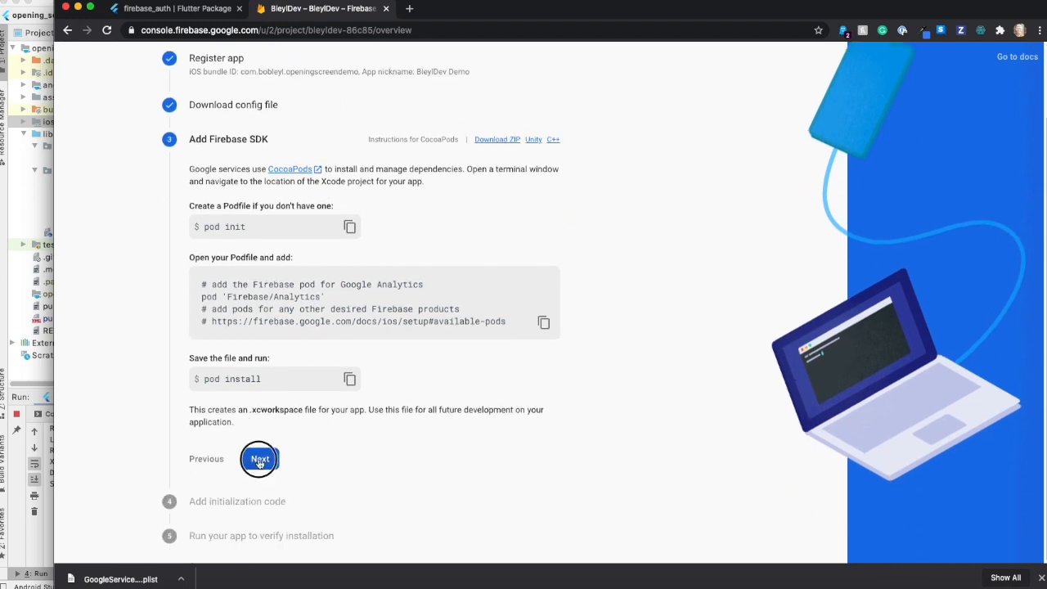
pyautogui.click(259, 458)
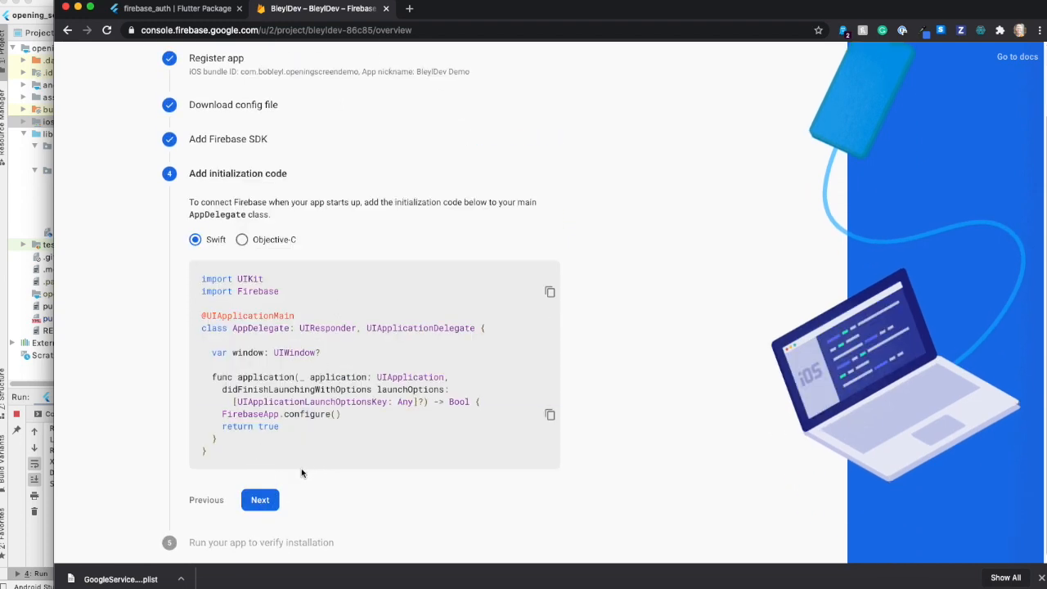
pyautogui.click(259, 501)
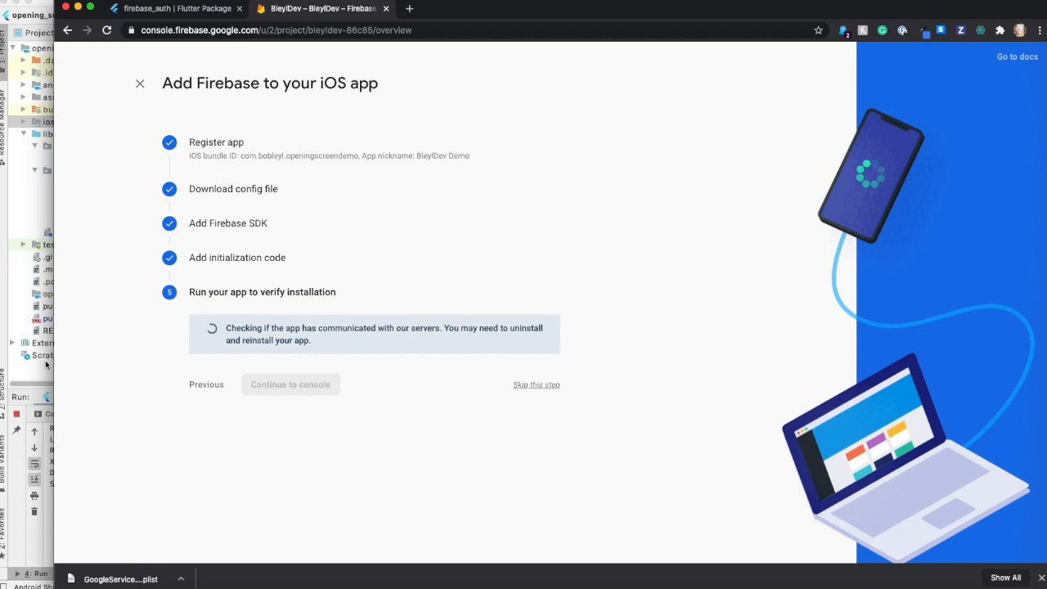
pyautogui.moveTo(396, 383)
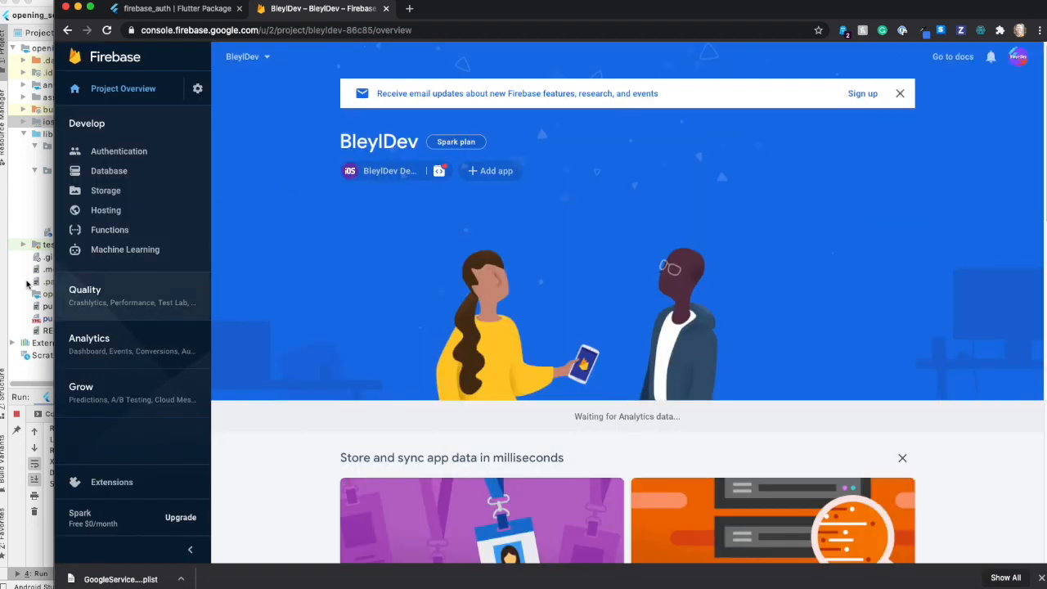
pyautogui.moveTo(111, 481)
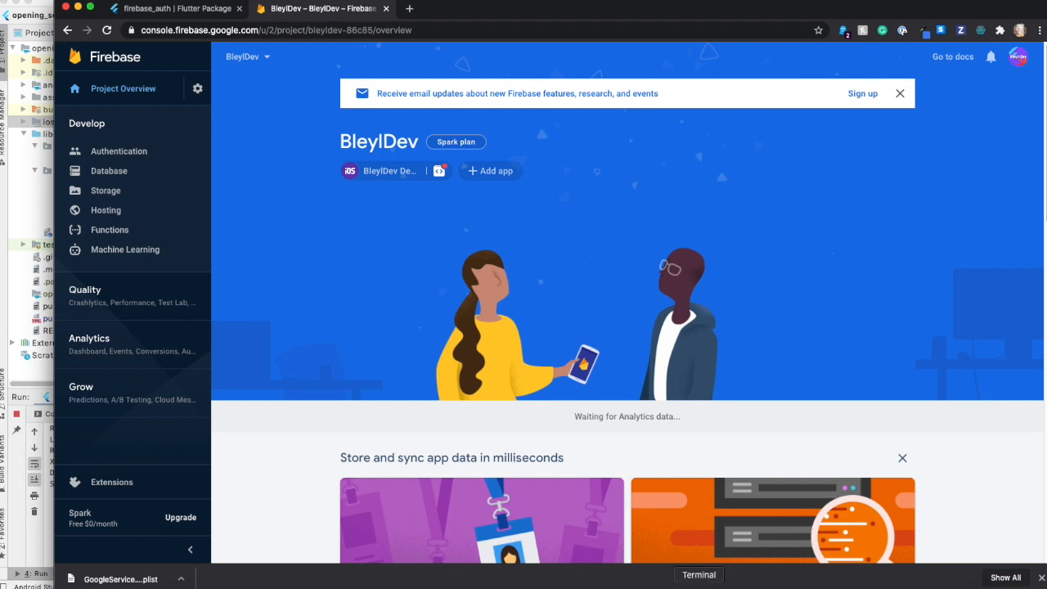
pyautogui.moveTo(556, 168)
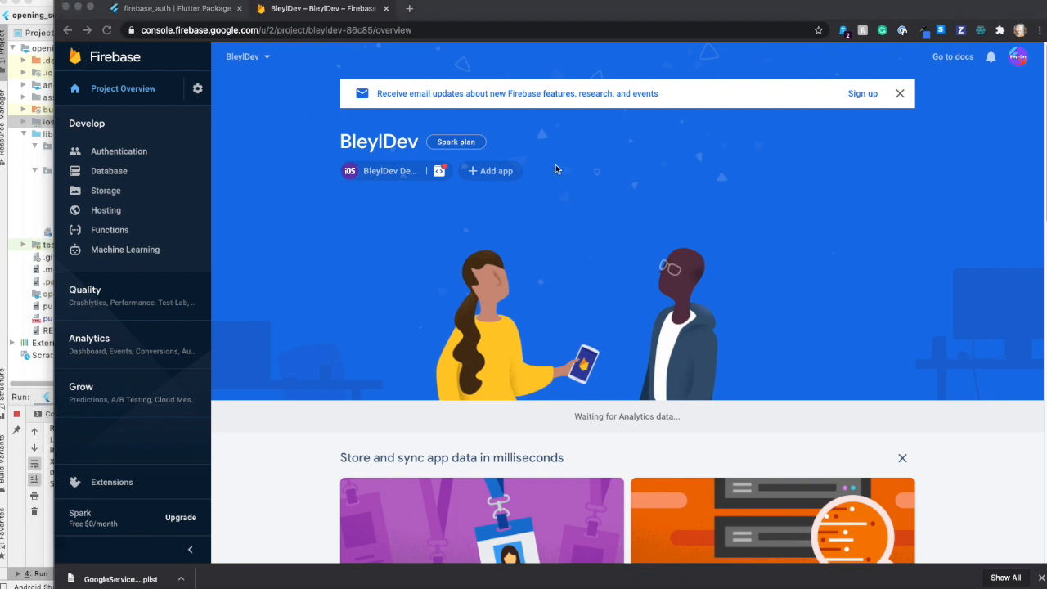
pyautogui.moveTo(426, 266)
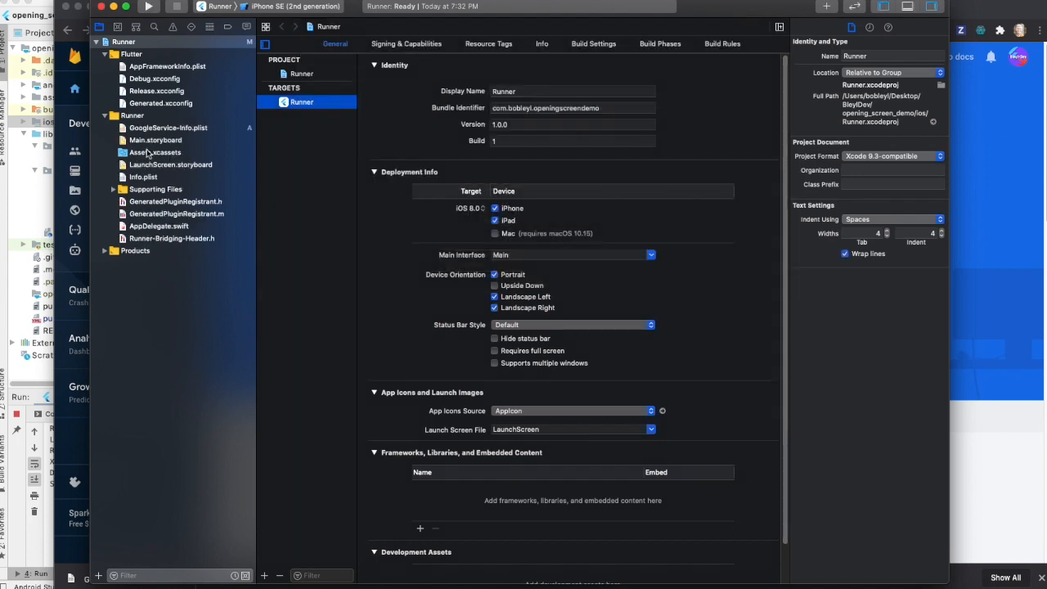
pyautogui.moveTo(330, 147)
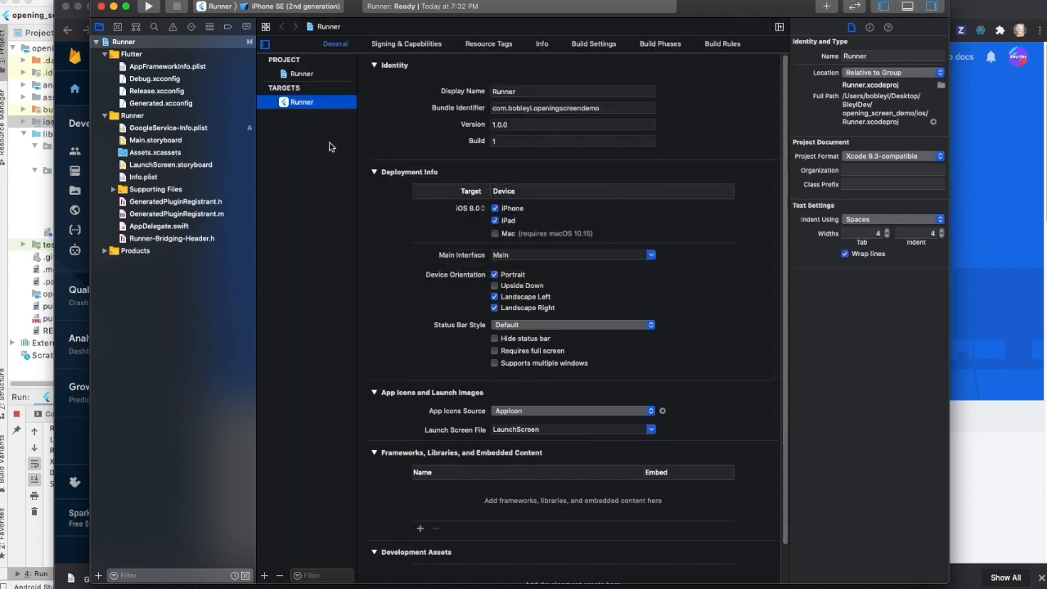
pyautogui.moveTo(262, 131)
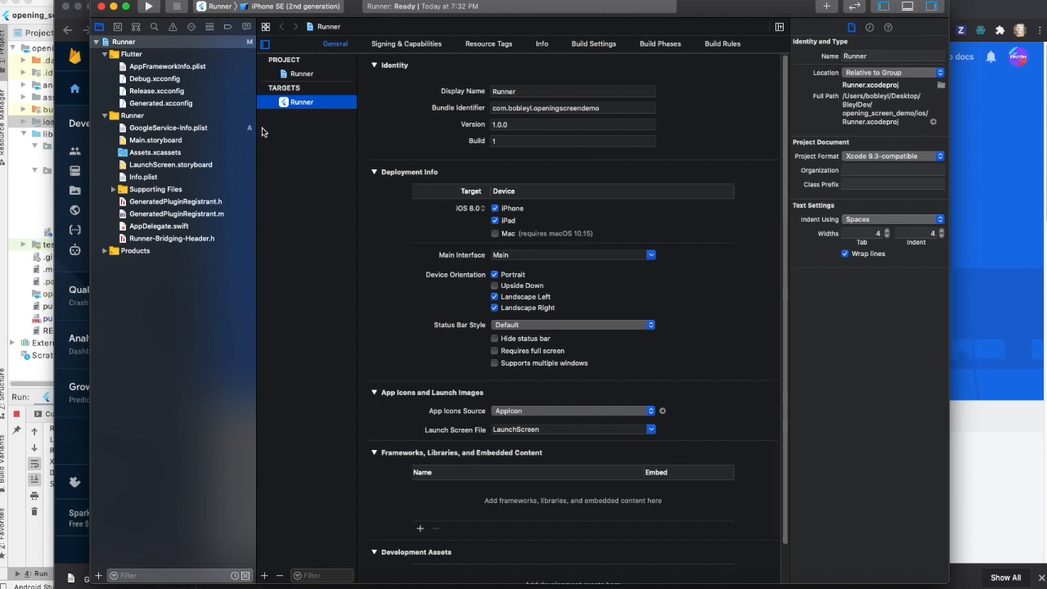
pyautogui.moveTo(403, 56)
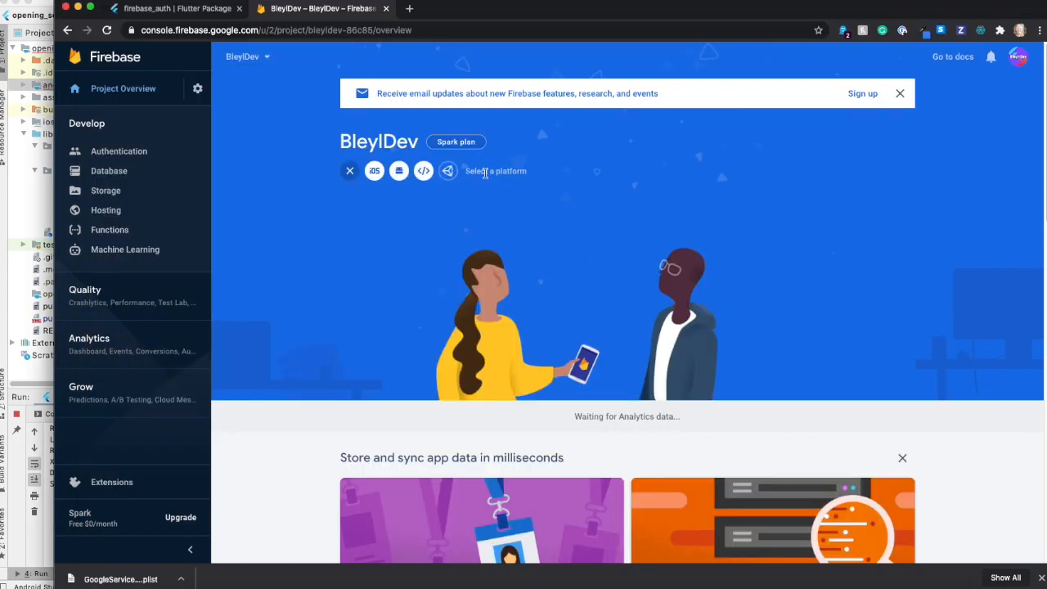
# Step: Start adding an Android app and copy the applicationId from the app's build.gradle
pyautogui.click(399, 172)
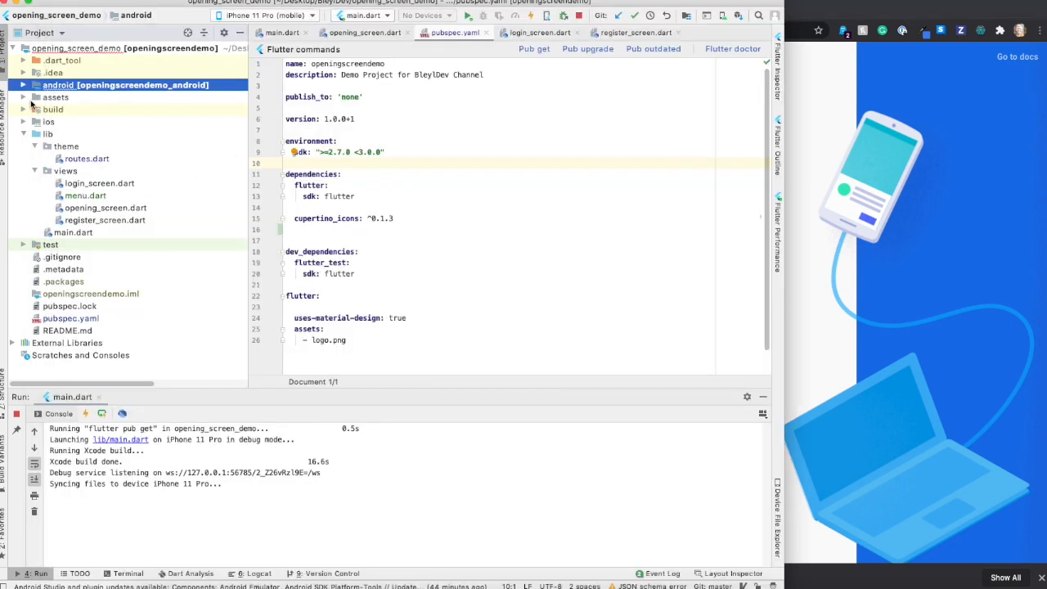
pyautogui.click(23, 85)
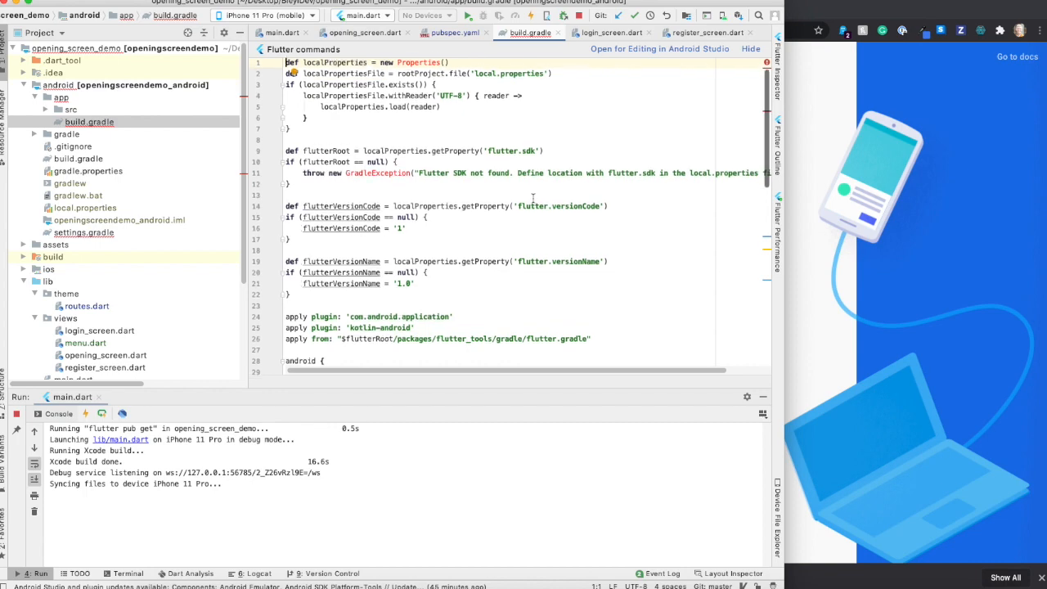
pyautogui.scroll(-3)
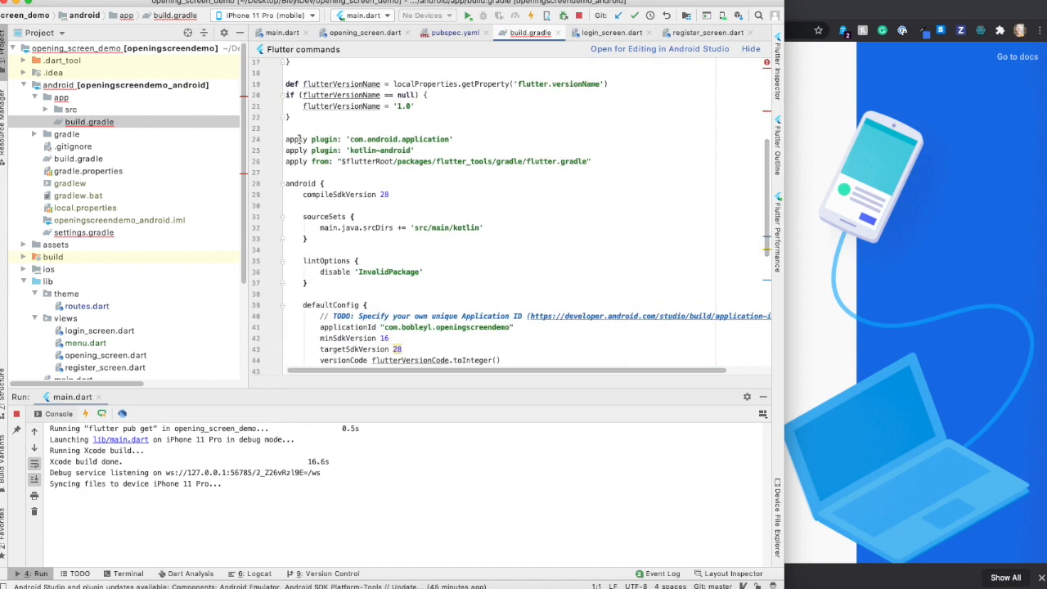
pyautogui.scroll(-3)
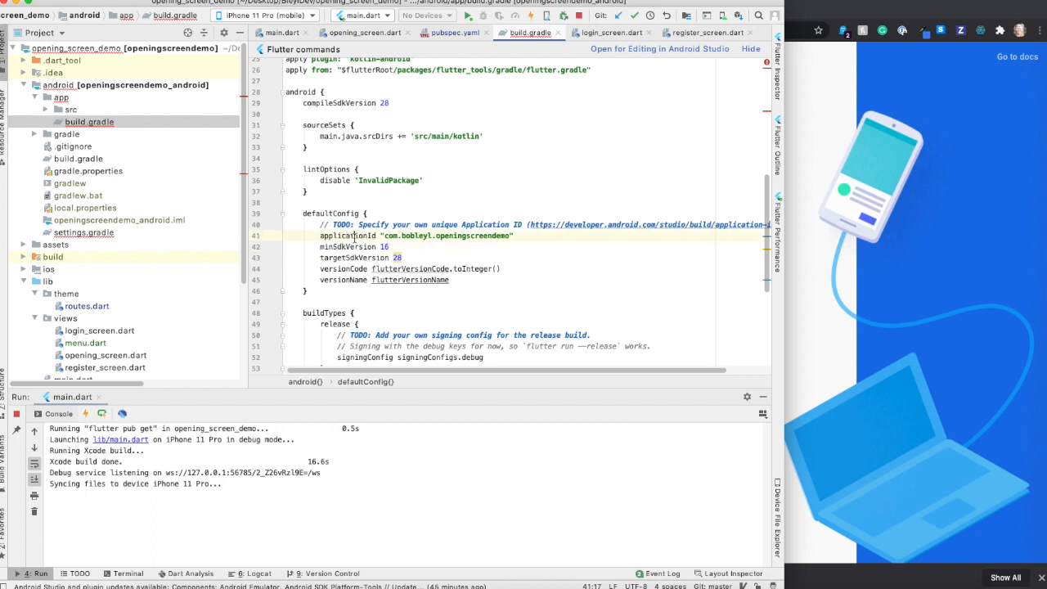
pyautogui.doubleClick(347, 235)
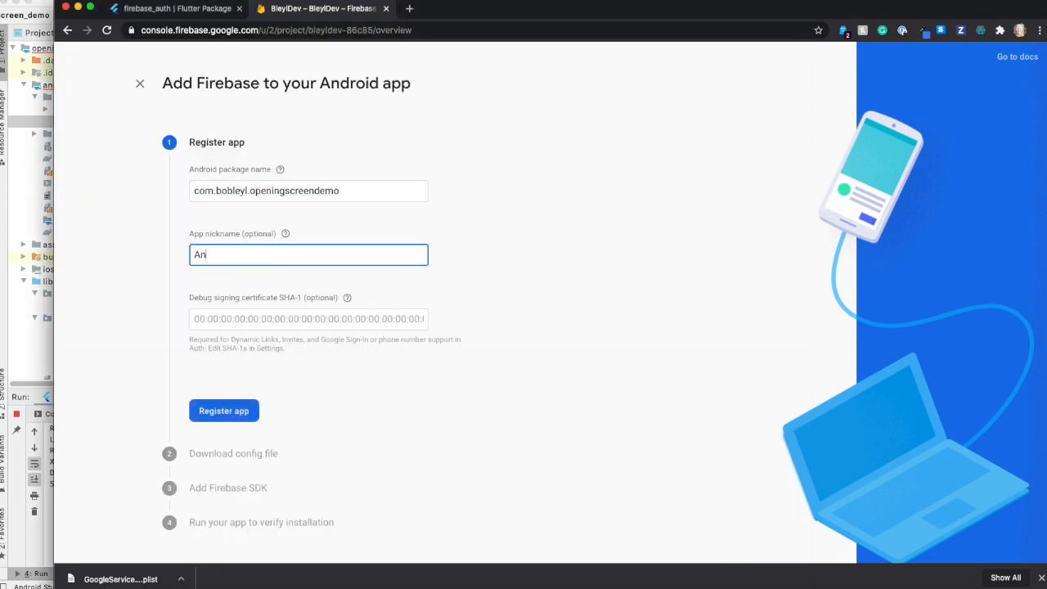
# Step: Register the Android app com.bobleyl.openingscreendemo nicknamed BleylDev Demo Android
pyautogui.write('BleylDev Demo Ando')
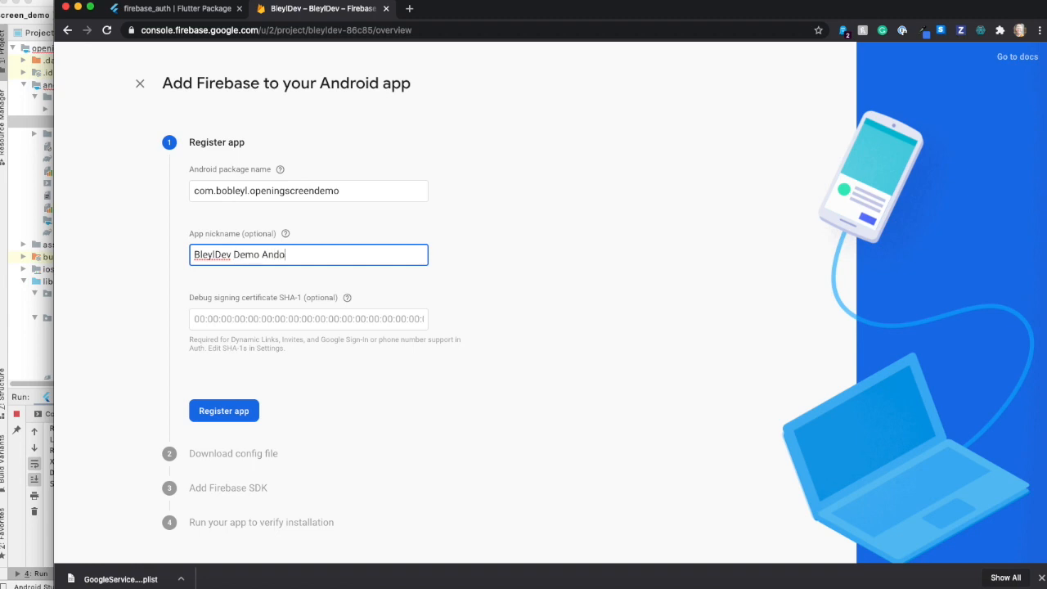
pyautogui.click(222, 410)
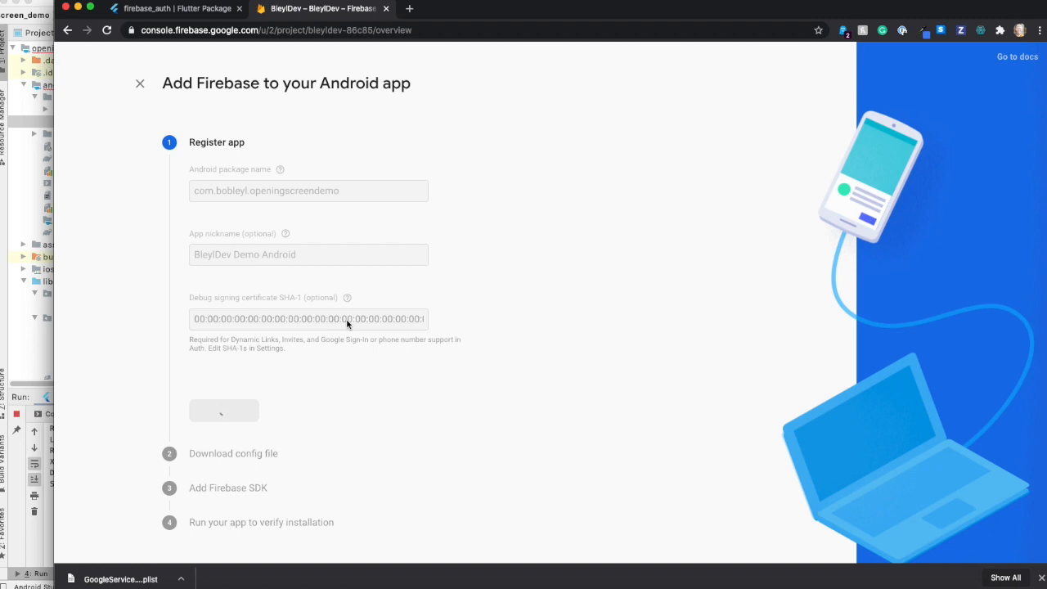
pyautogui.click(225, 409)
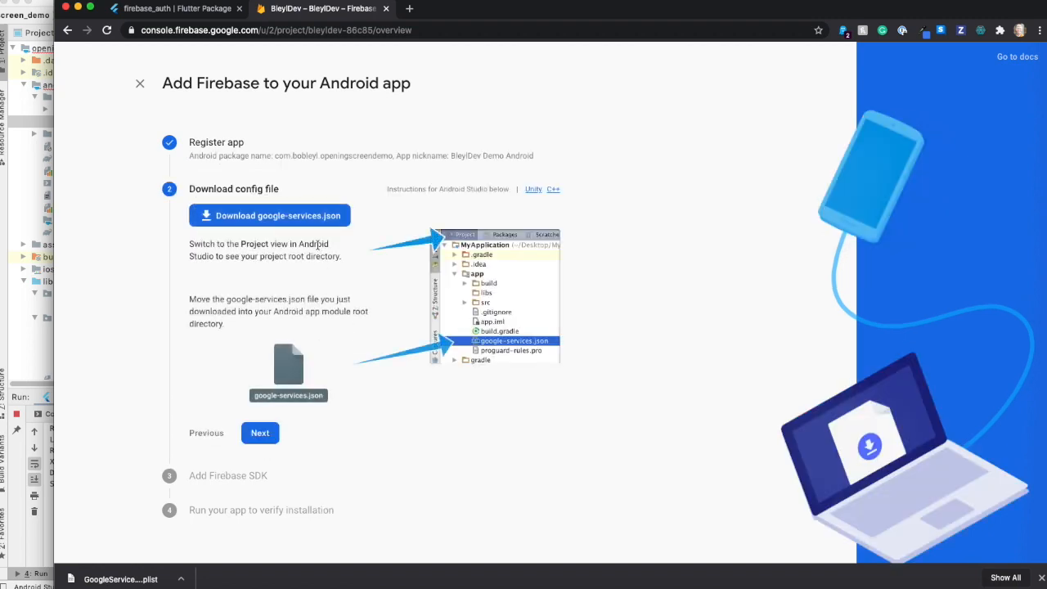
pyautogui.moveTo(412, 264)
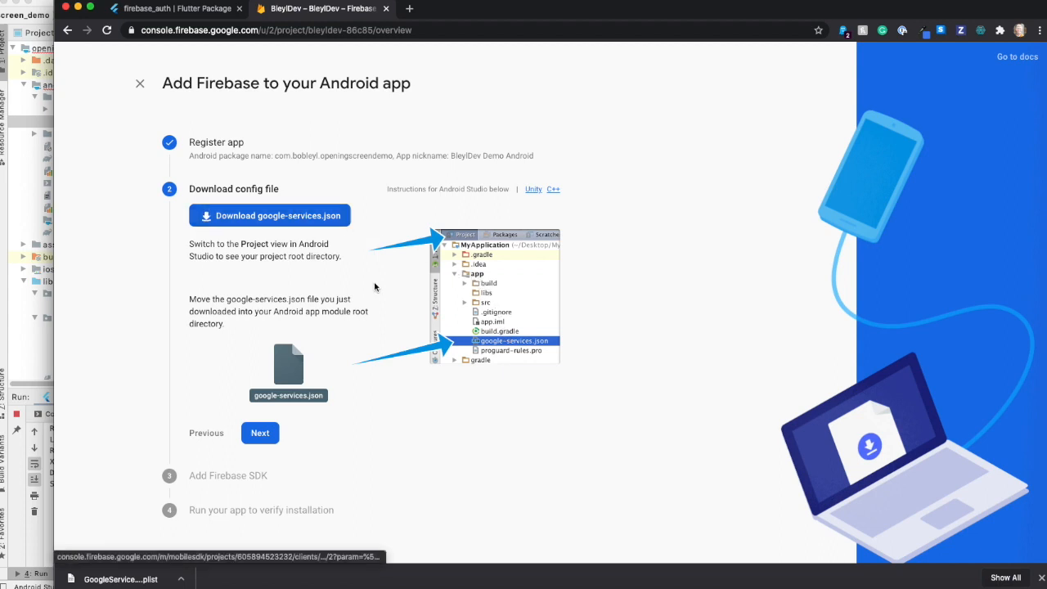
# Step: Download google-services.json into the android/app folder and continue to the SDK instructions
pyautogui.click(270, 216)
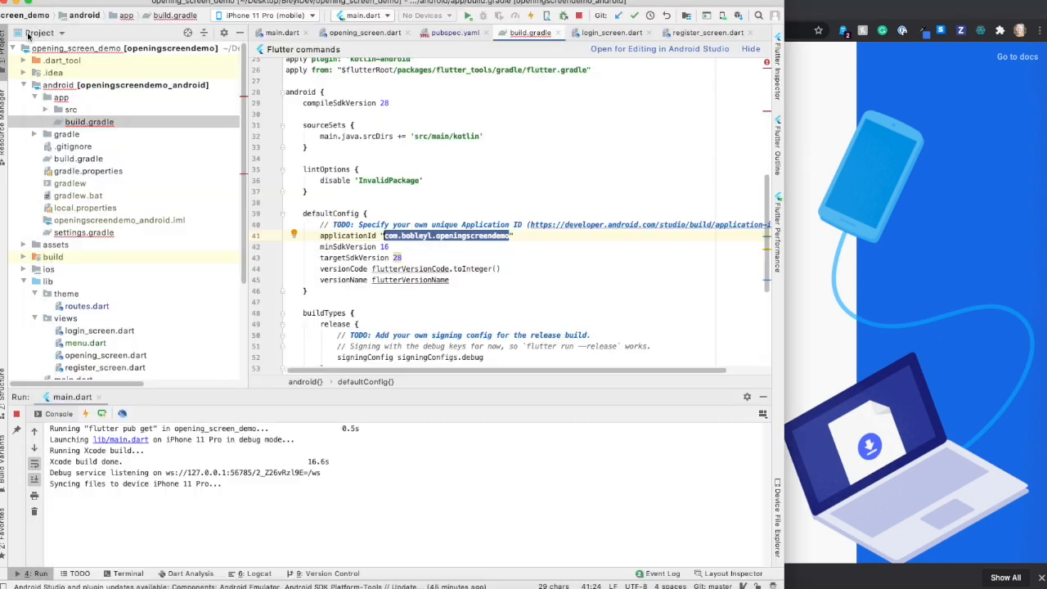
pyautogui.click(46, 96)
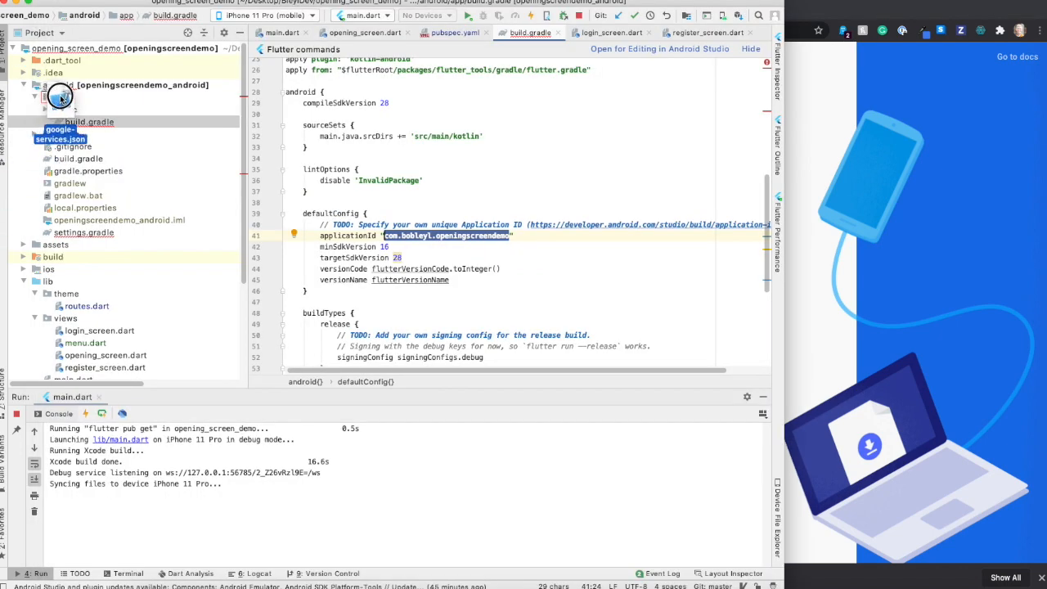
pyautogui.click(62, 97)
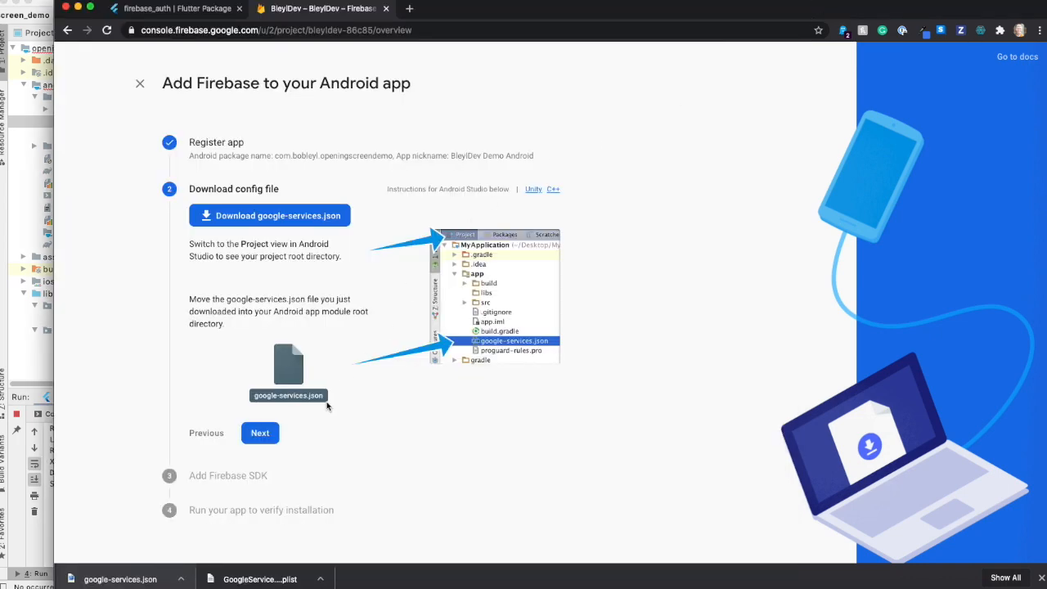
pyautogui.click(260, 432)
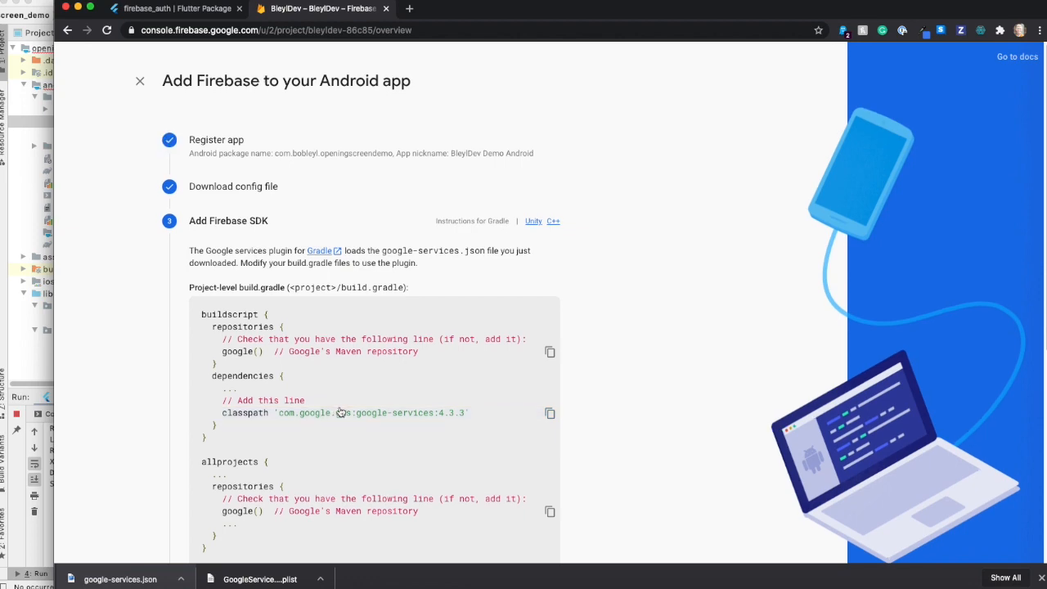
# Step: Add the Google services classpath line to the project-level build.gradle dependencies
pyautogui.scroll(-3)
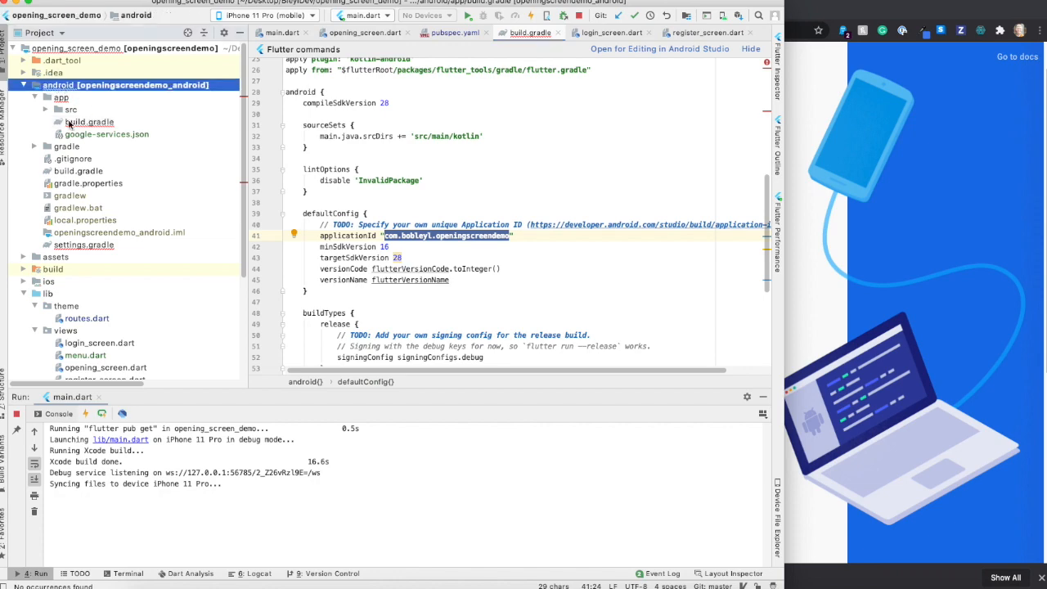
pyautogui.click(89, 171)
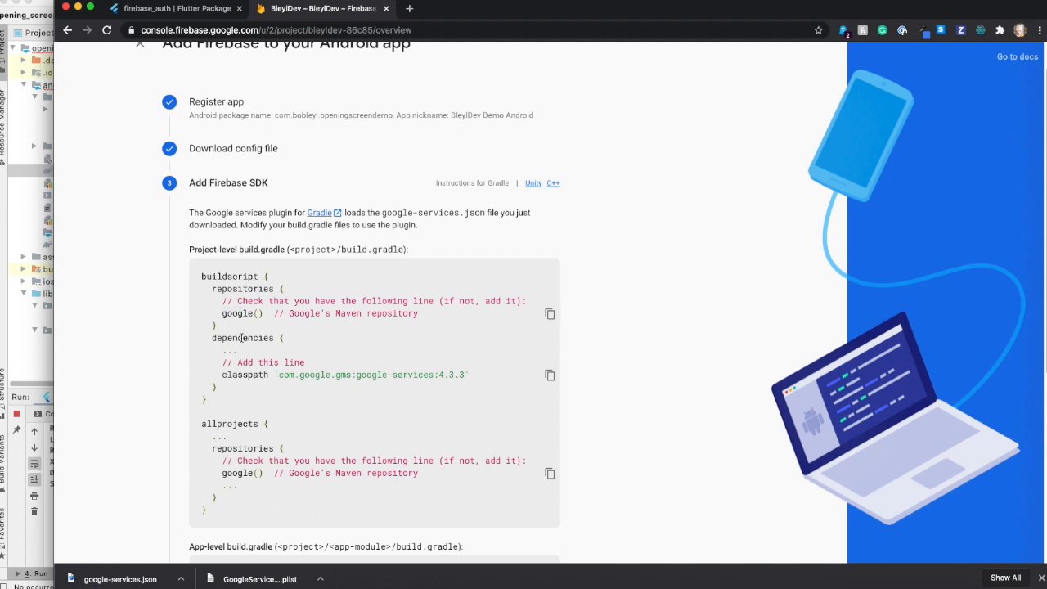
pyautogui.moveTo(239, 373)
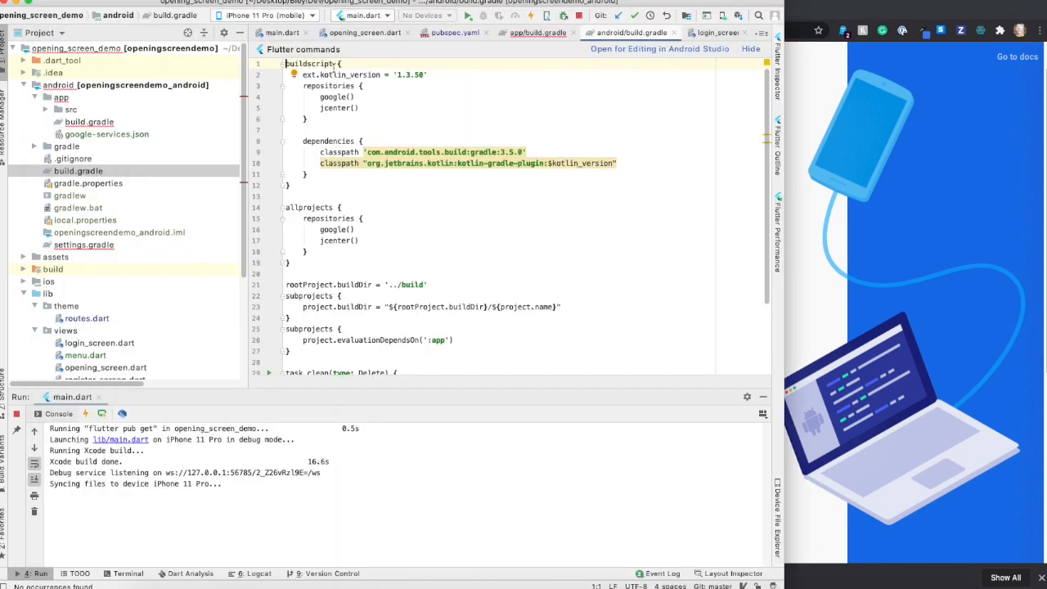
pyautogui.click(618, 164)
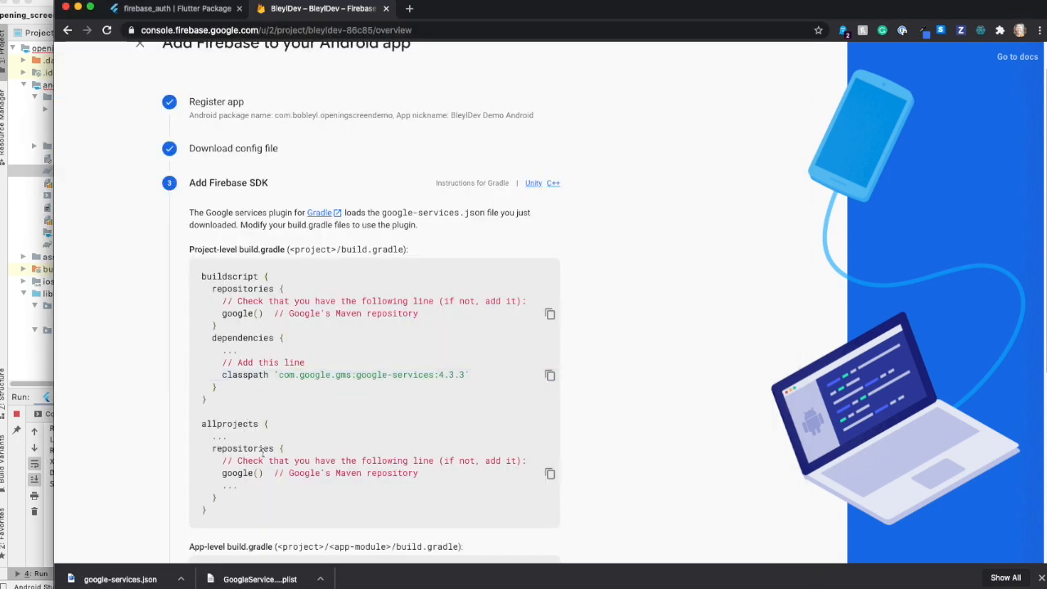
pyautogui.click(550, 473)
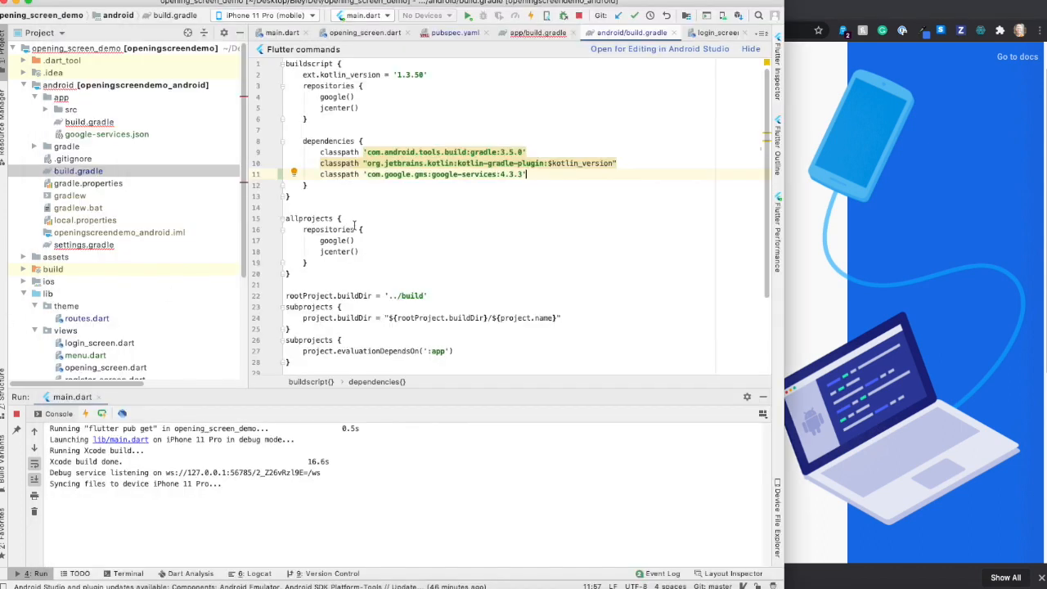
pyautogui.doubleClick(337, 238)
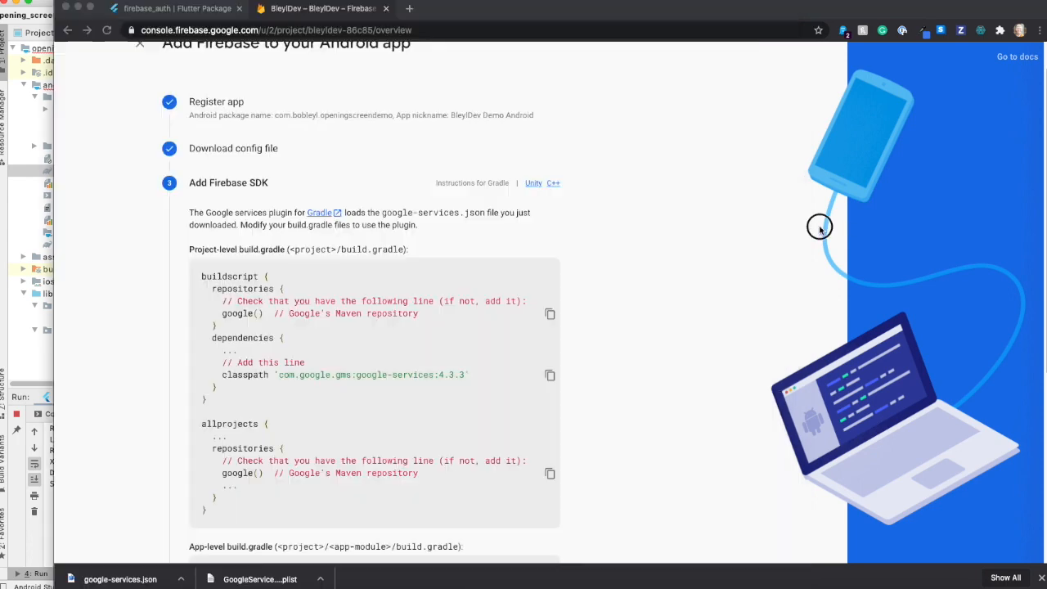
pyautogui.scroll(-3)
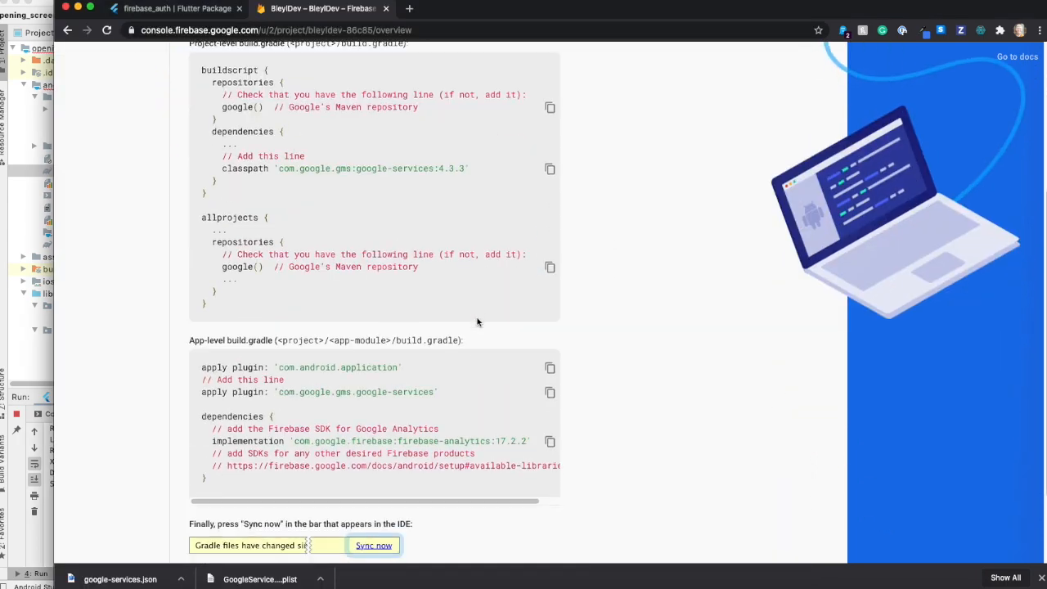
pyautogui.scroll(-3)
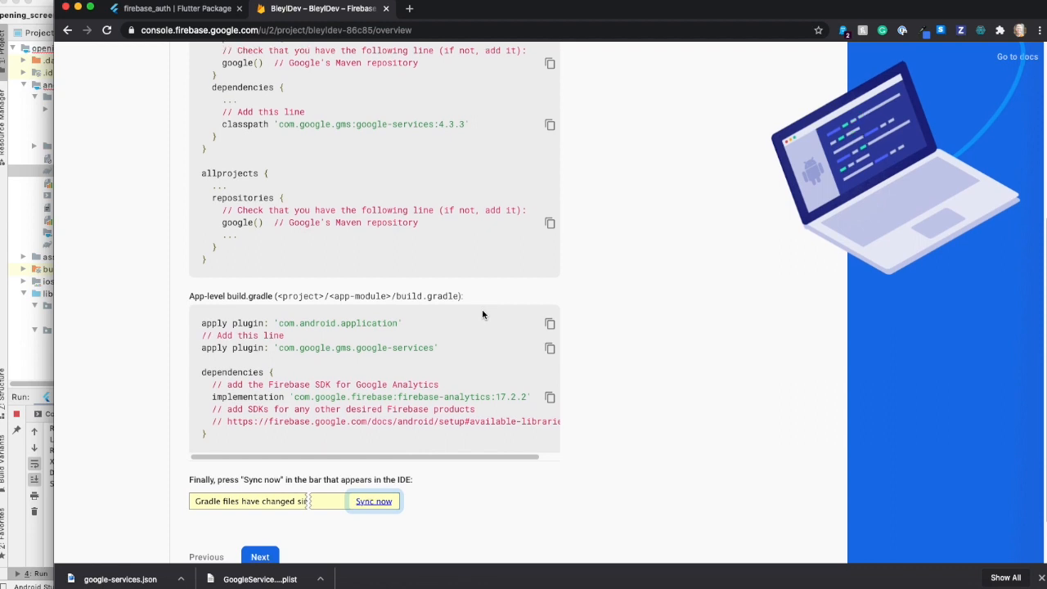
pyautogui.scroll(-3)
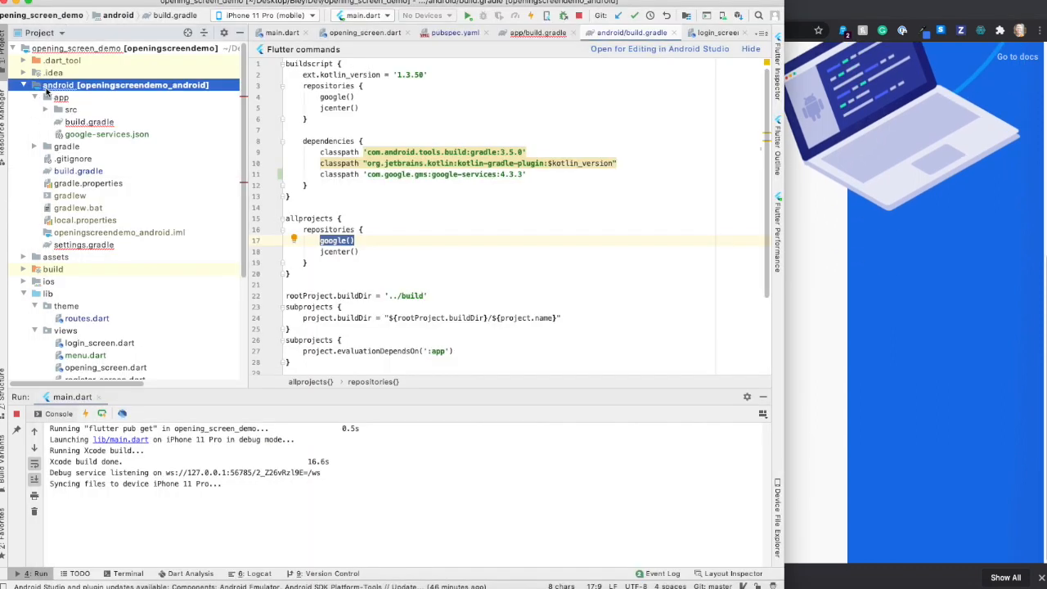
# Step: Add apply plugin: 'com.google.gms.google-services' to the app-level build.gradle
pyautogui.click(88, 121)
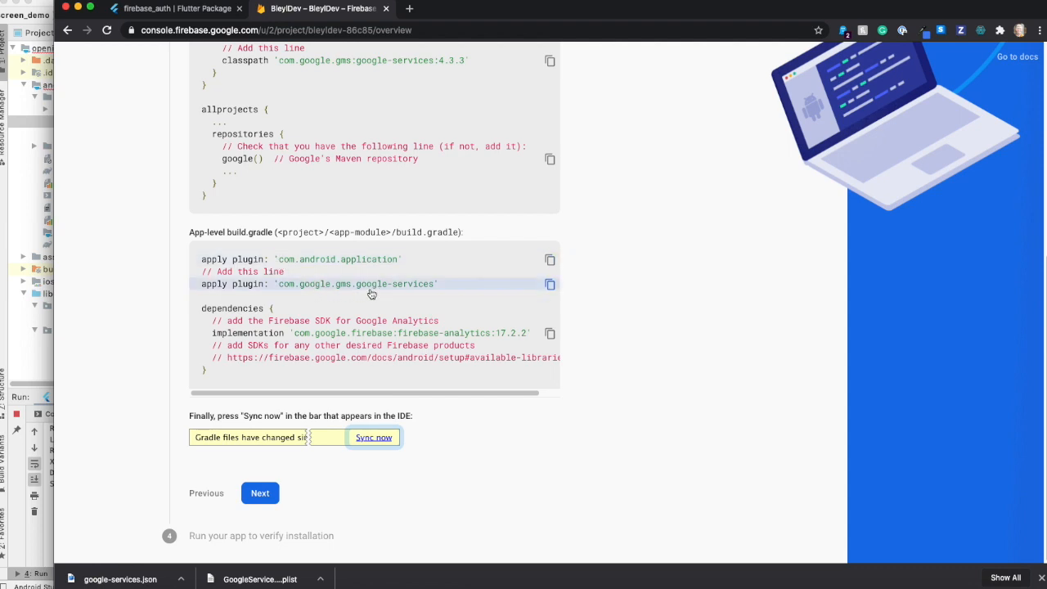
pyautogui.click(550, 284)
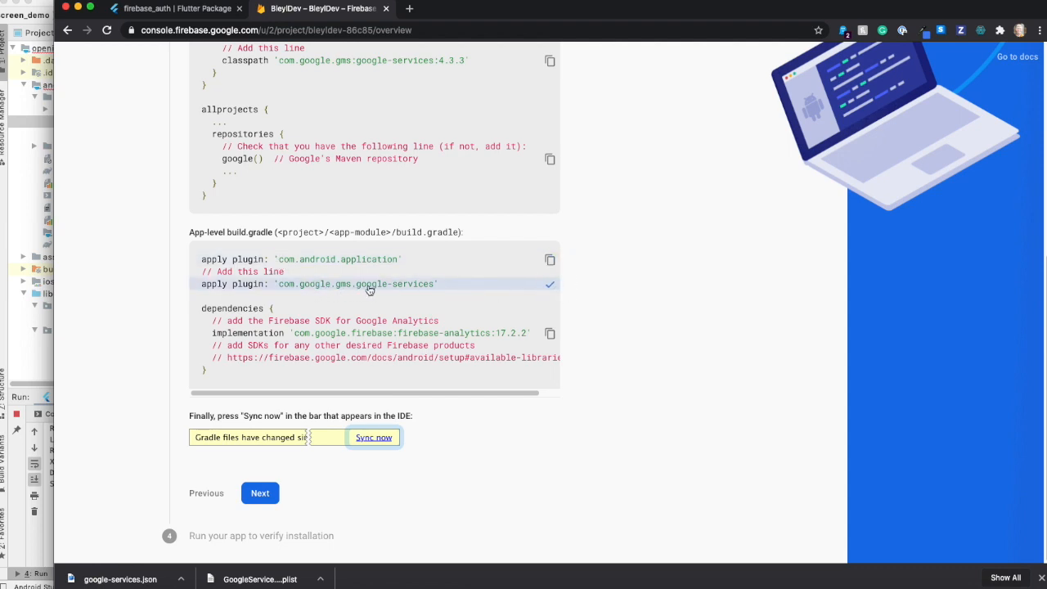
pyautogui.moveTo(90, 254)
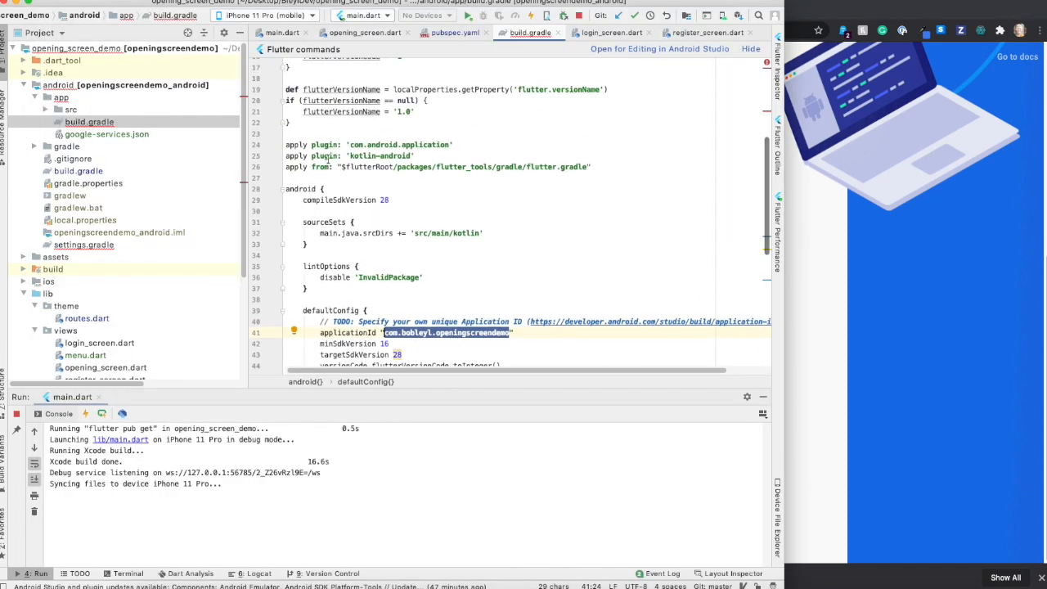
pyautogui.write("apply plugin: 'com.google.gms.google-services'")
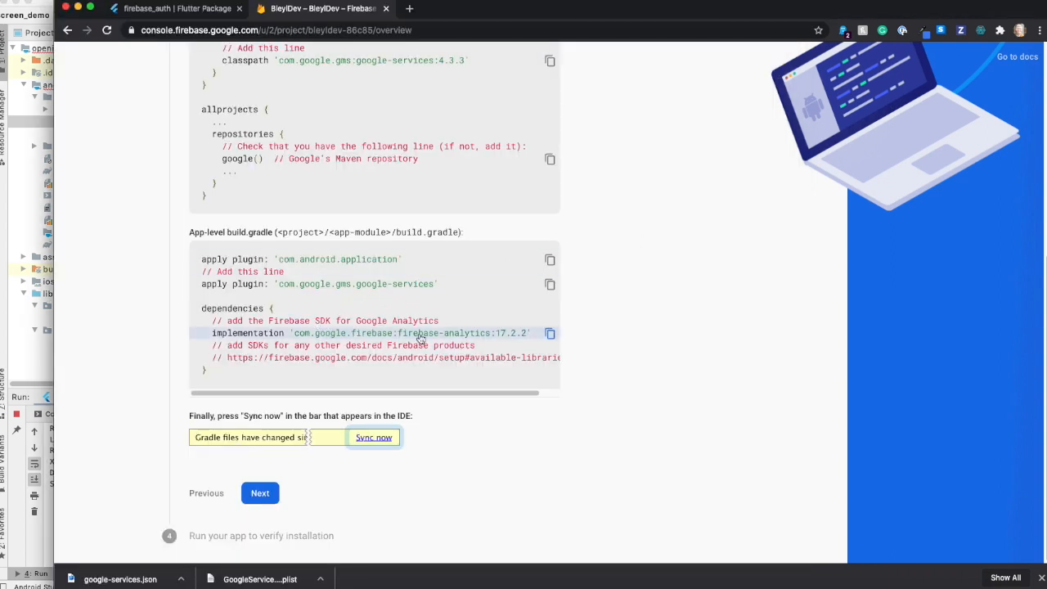
pyautogui.click(550, 334)
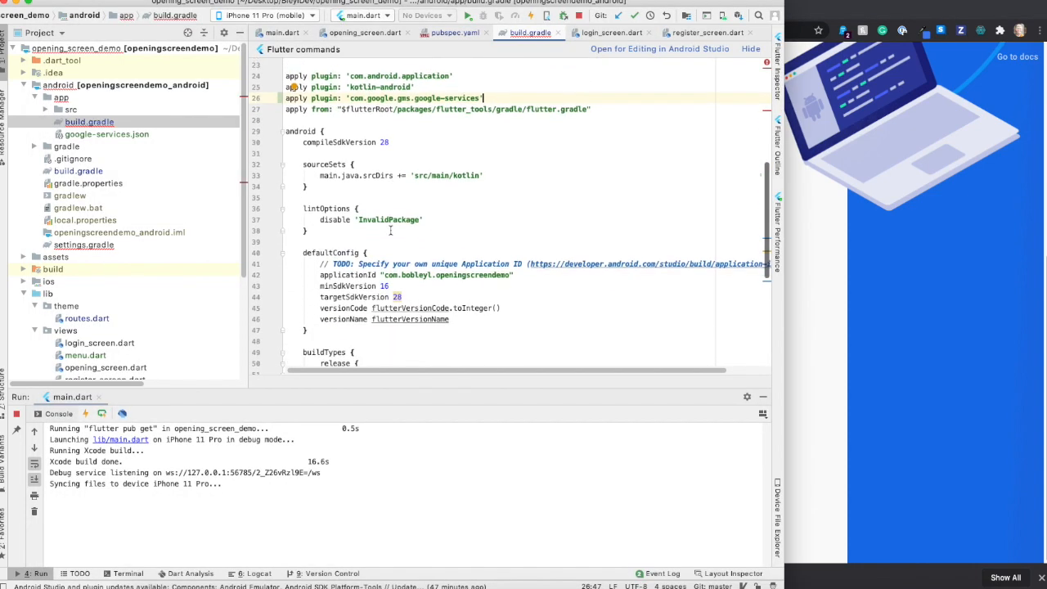
pyautogui.scroll(-3)
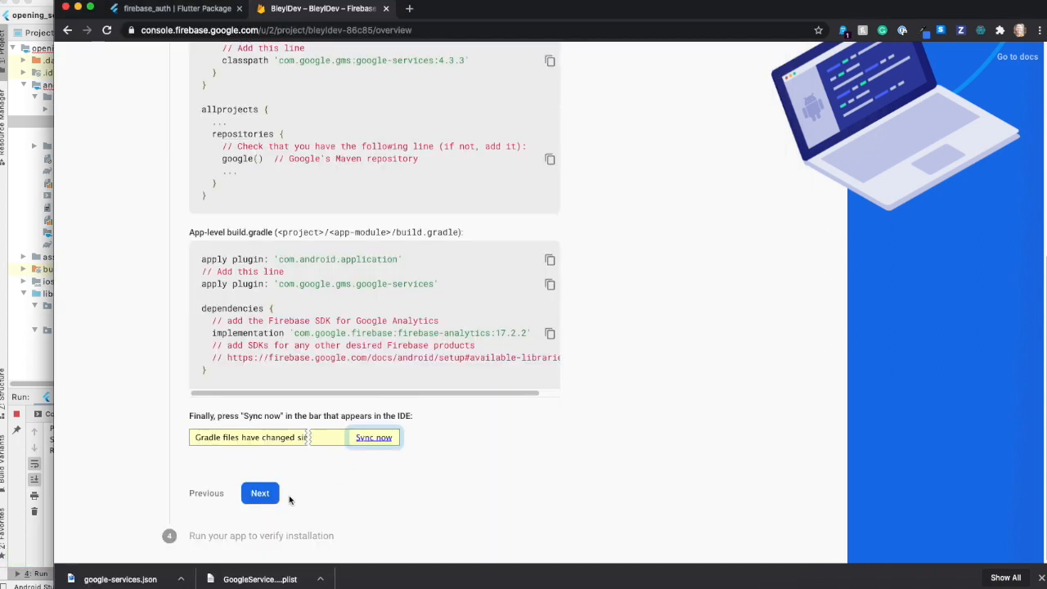
# Step: Finish the Android app wizard without verifying, leaving the overview with 2 apps
pyautogui.click(260, 493)
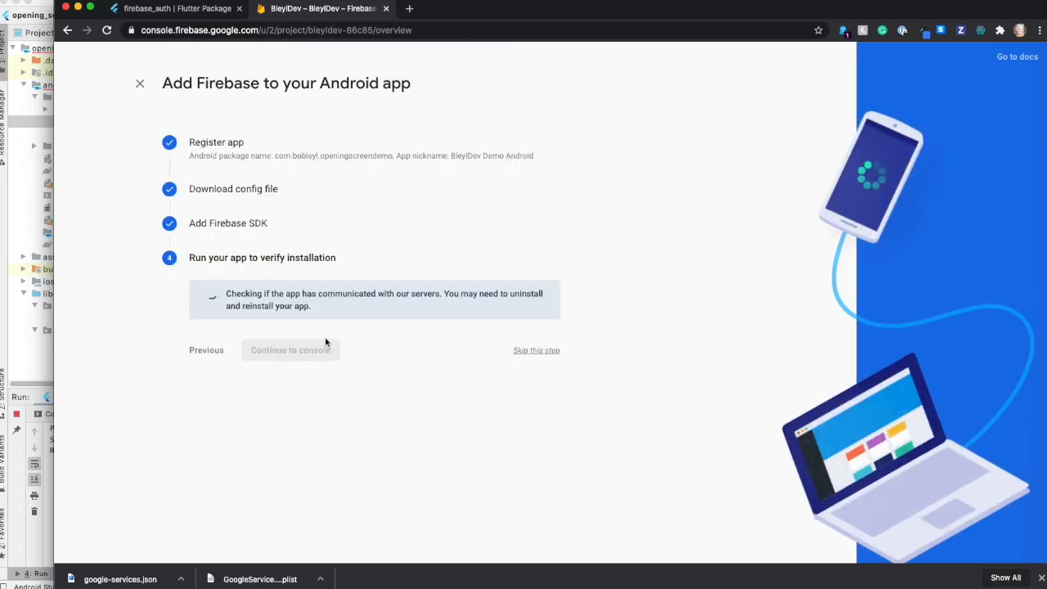
pyautogui.moveTo(537, 350)
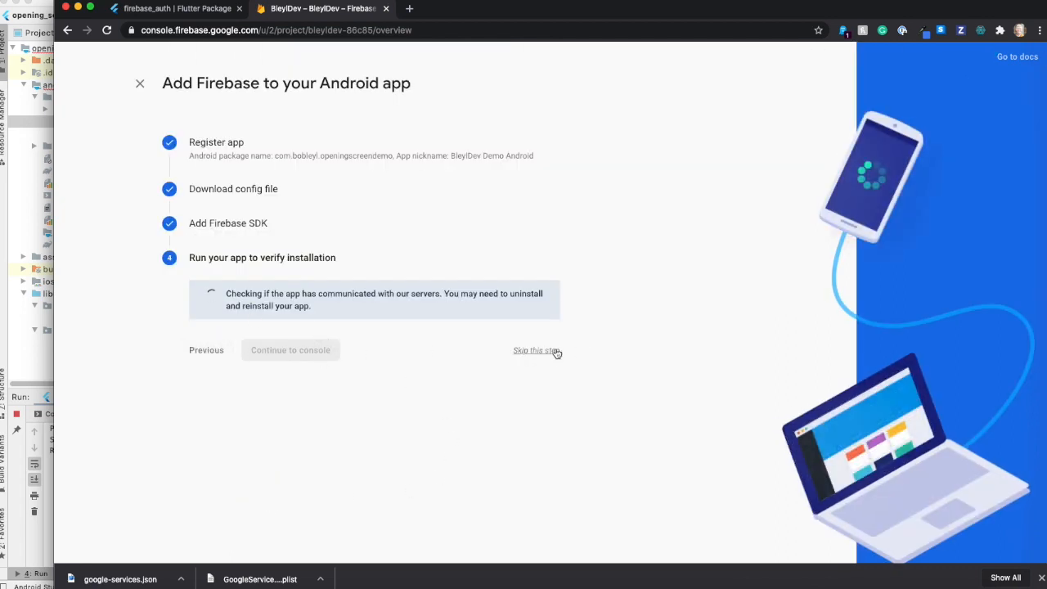
pyautogui.click(532, 350)
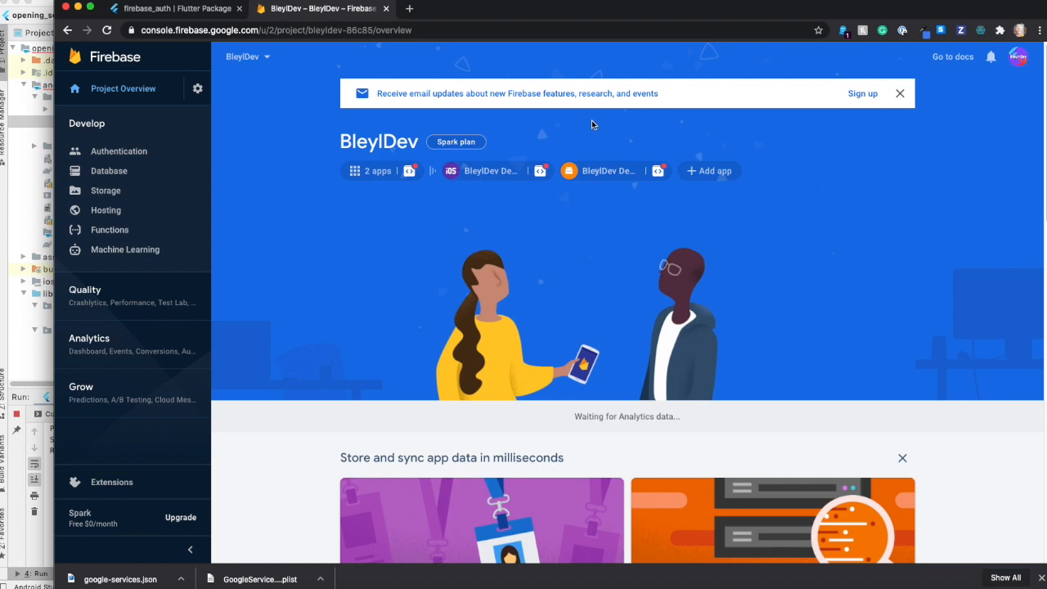
pyautogui.moveTo(494, 170)
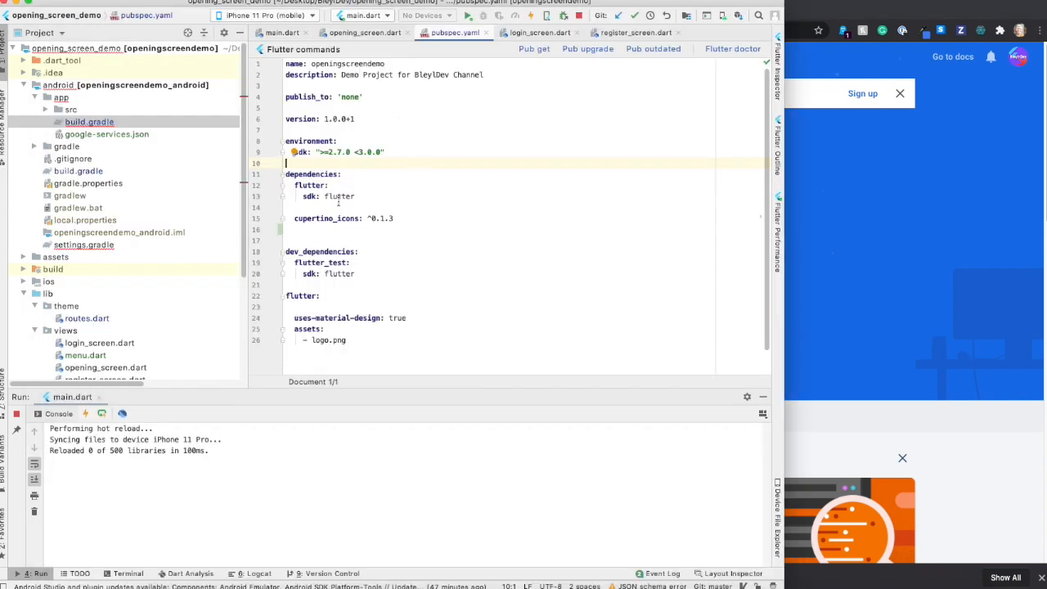
# Step: Add firebase_auth: ^0.16.1 to pubspec.yaml from the pub.dev page and run Pub get
pyautogui.click(339, 197)
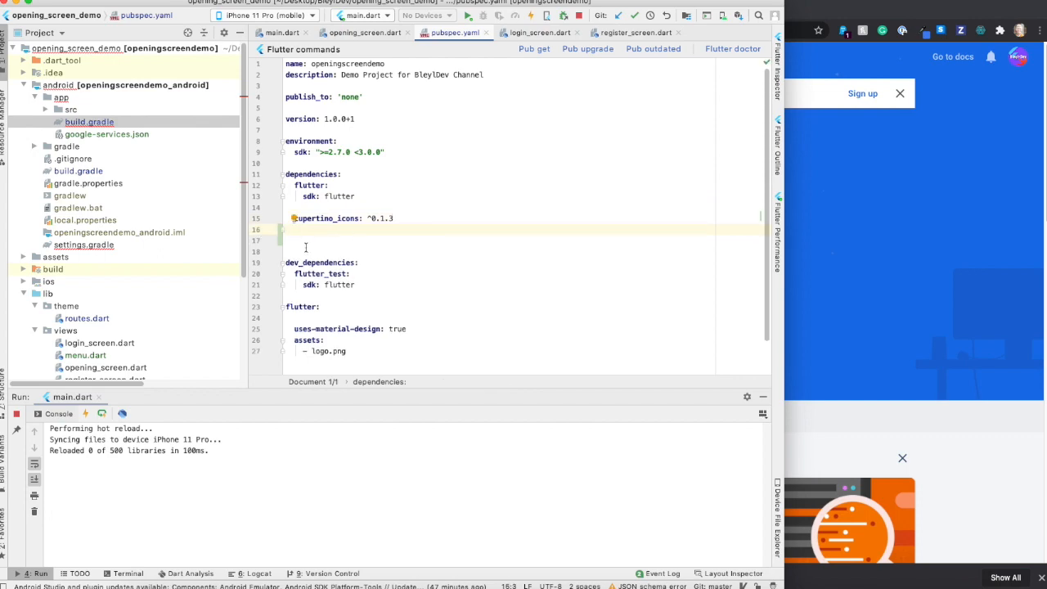
pyautogui.click(319, 8)
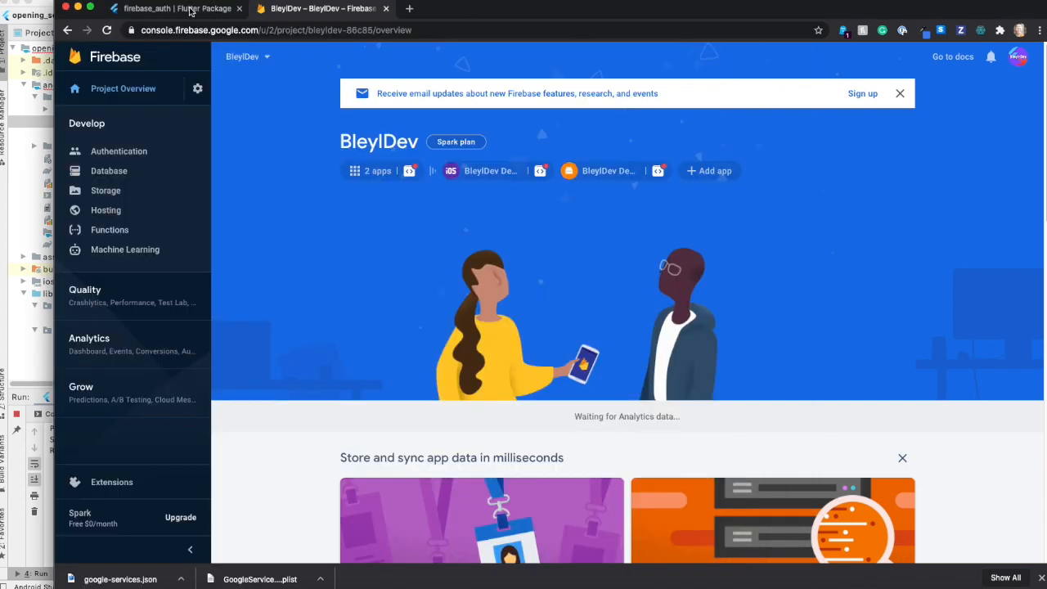
pyautogui.click(176, 9)
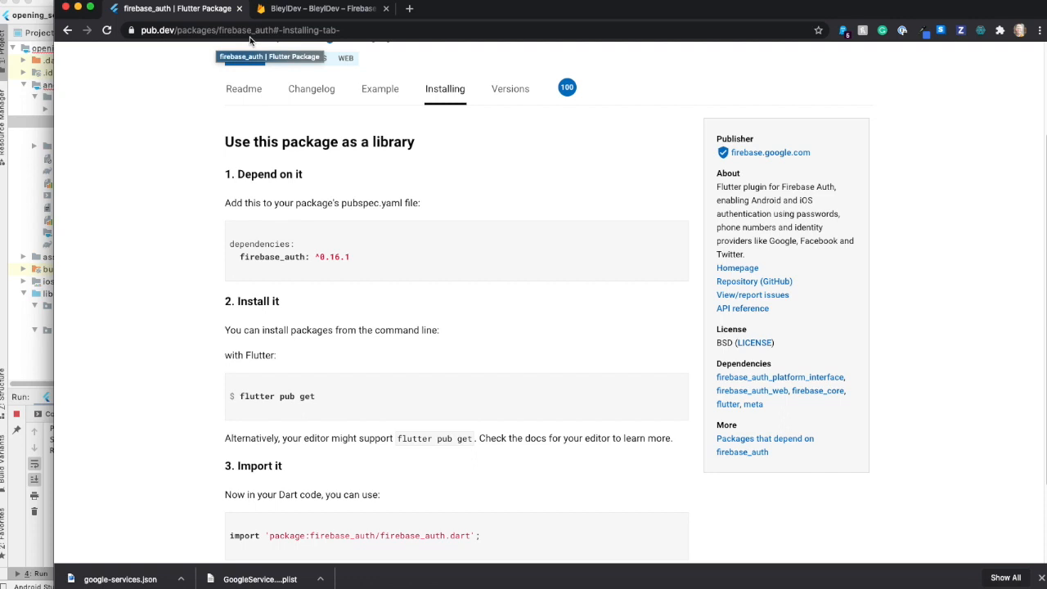
pyautogui.scroll(3)
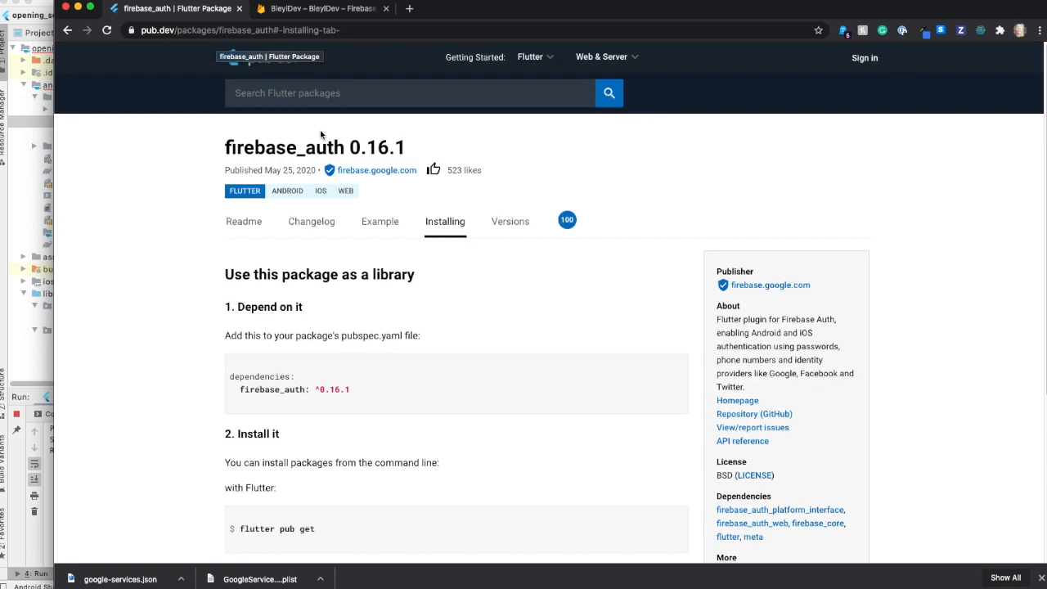
pyautogui.moveTo(432, 255)
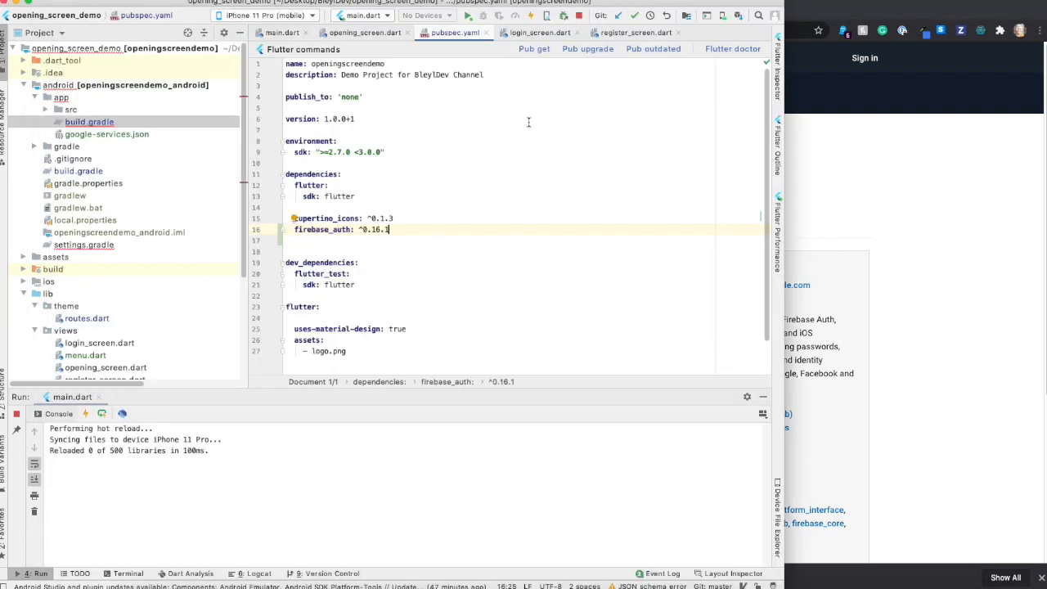
pyautogui.click(534, 49)
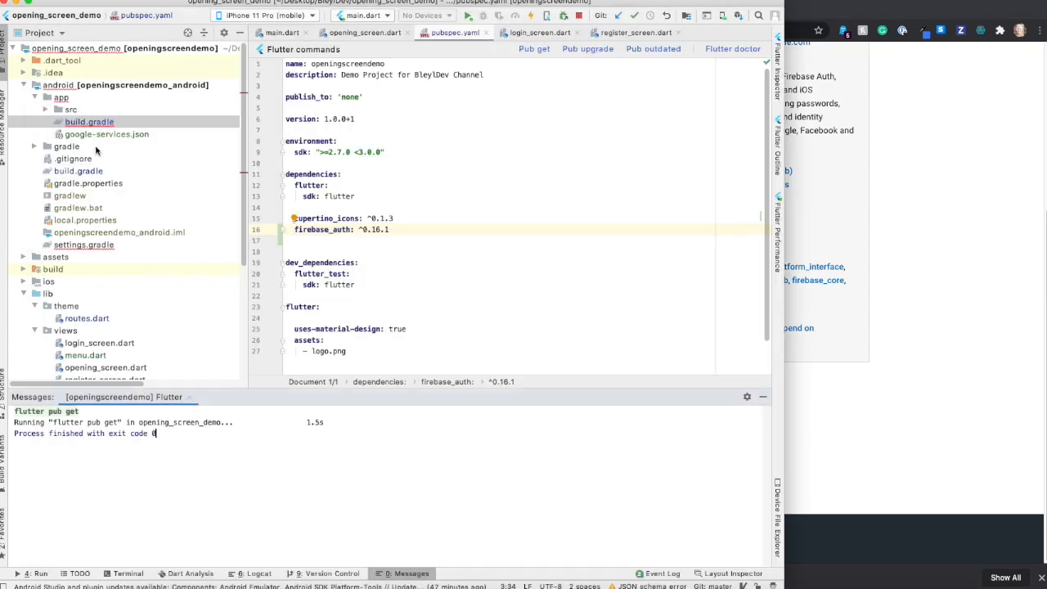
# Step: Import 'package:firebase_auth/firebase_auth.dart' in login_screen.dart and register_screen.dart
pyautogui.click(539, 33)
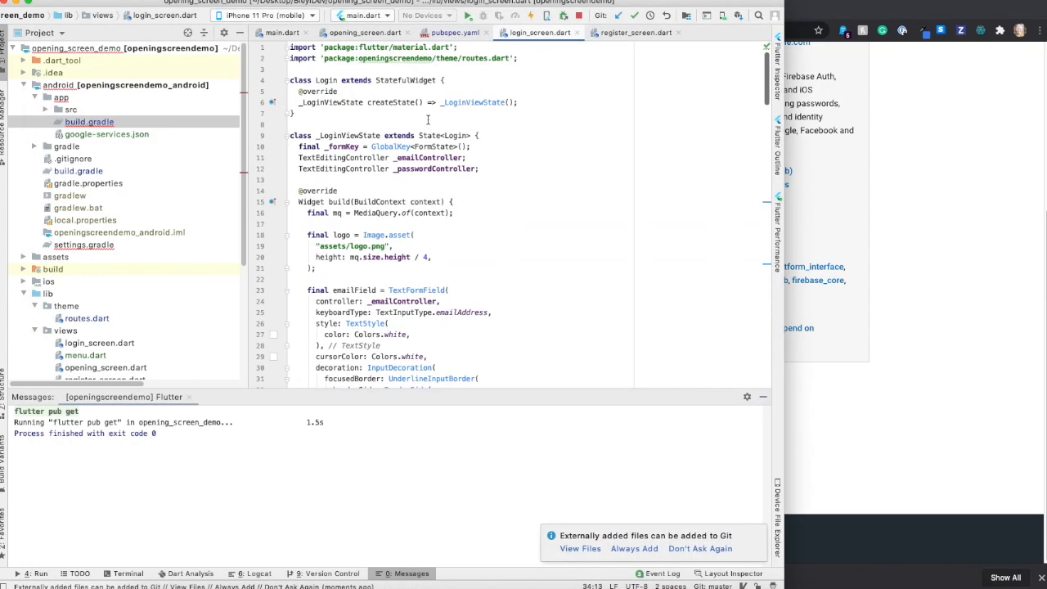
pyautogui.write("import 'package:firebase_auth/firebase_auth.dart';")
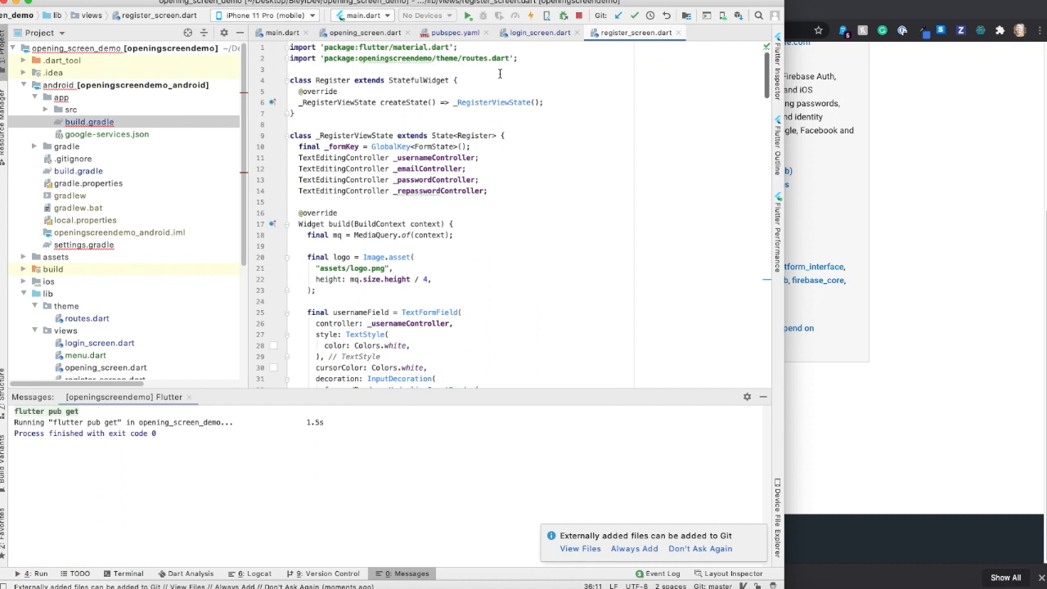
pyautogui.write("import 'package:firebase_auth/firebase_auth.dart';")
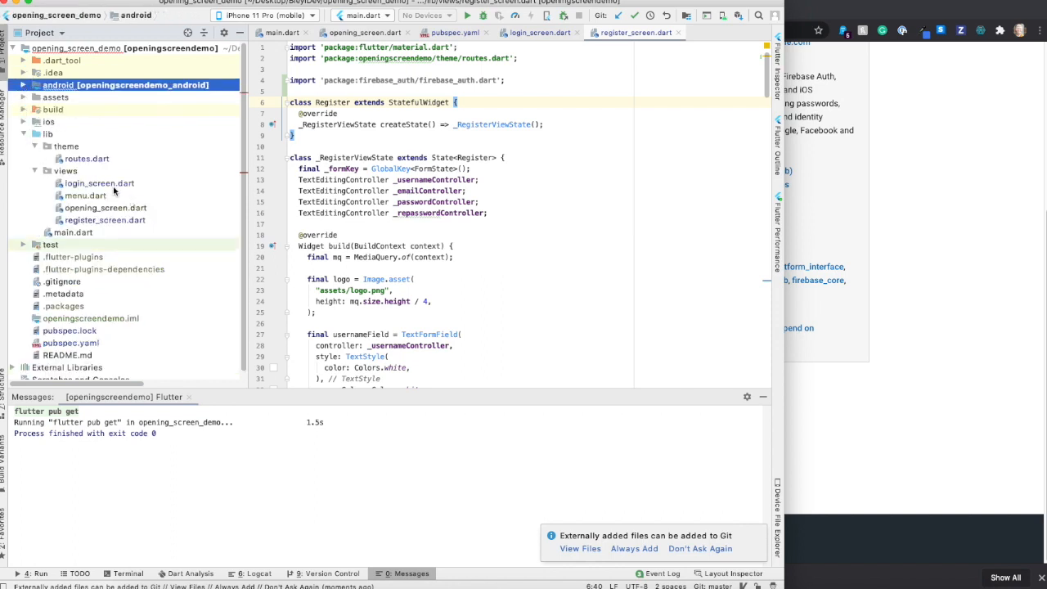
pyautogui.moveTo(114, 189)
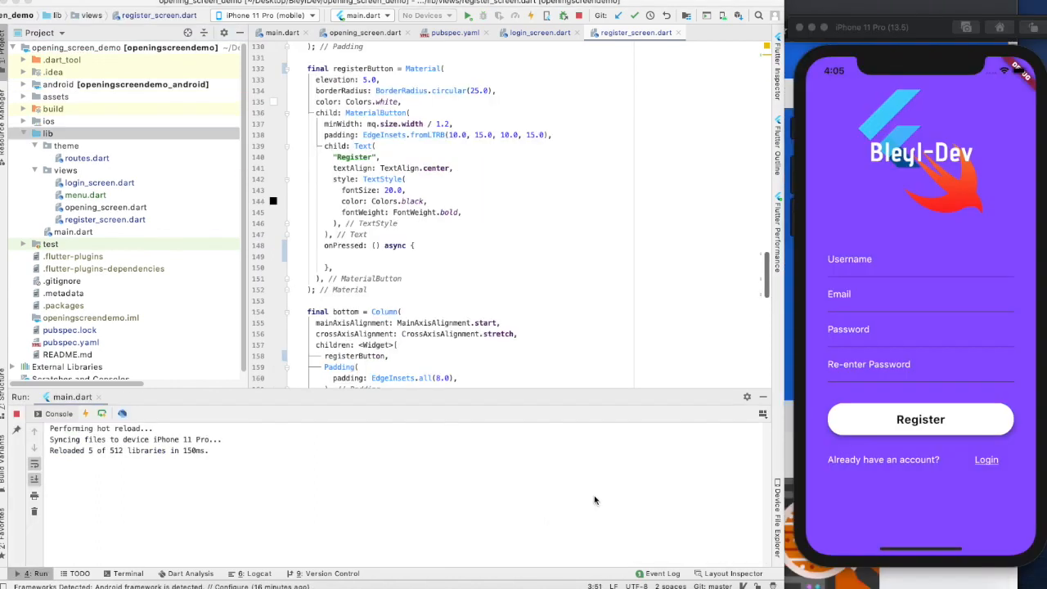
pyautogui.moveTo(507, 232)
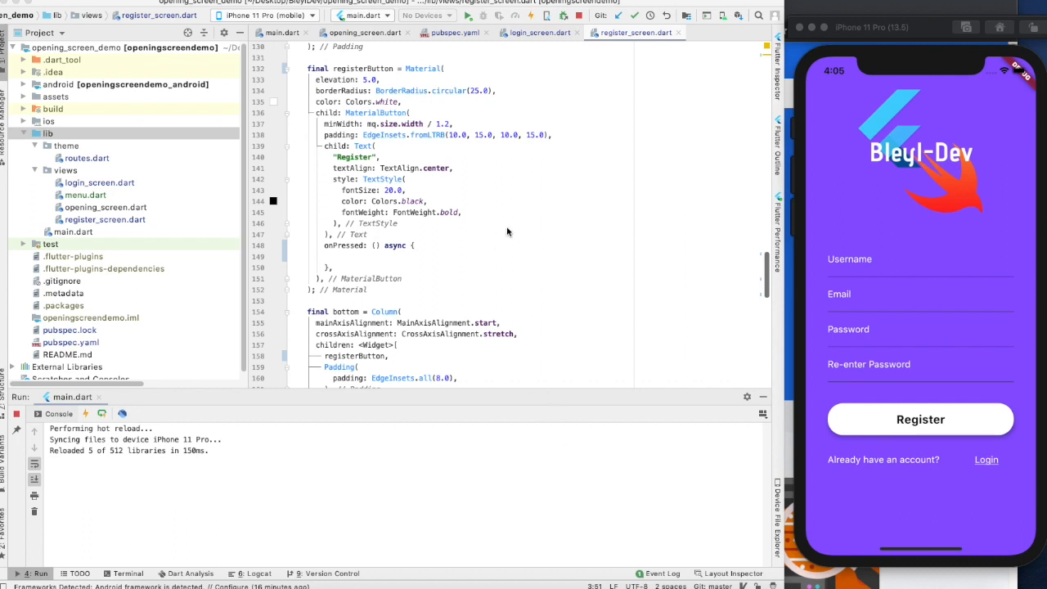
pyautogui.moveTo(556, 243)
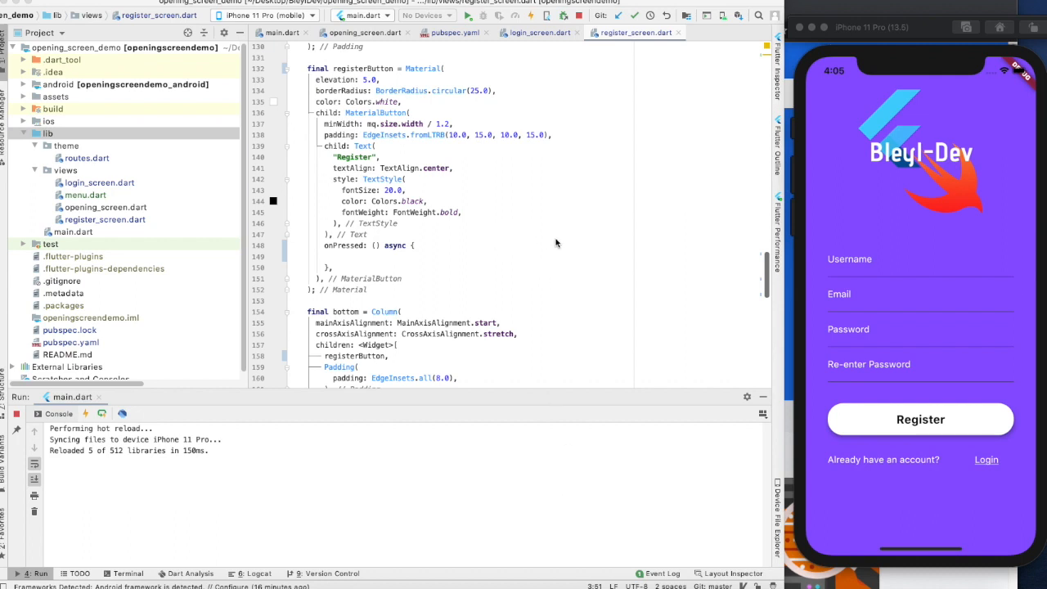
pyautogui.moveTo(389, 90)
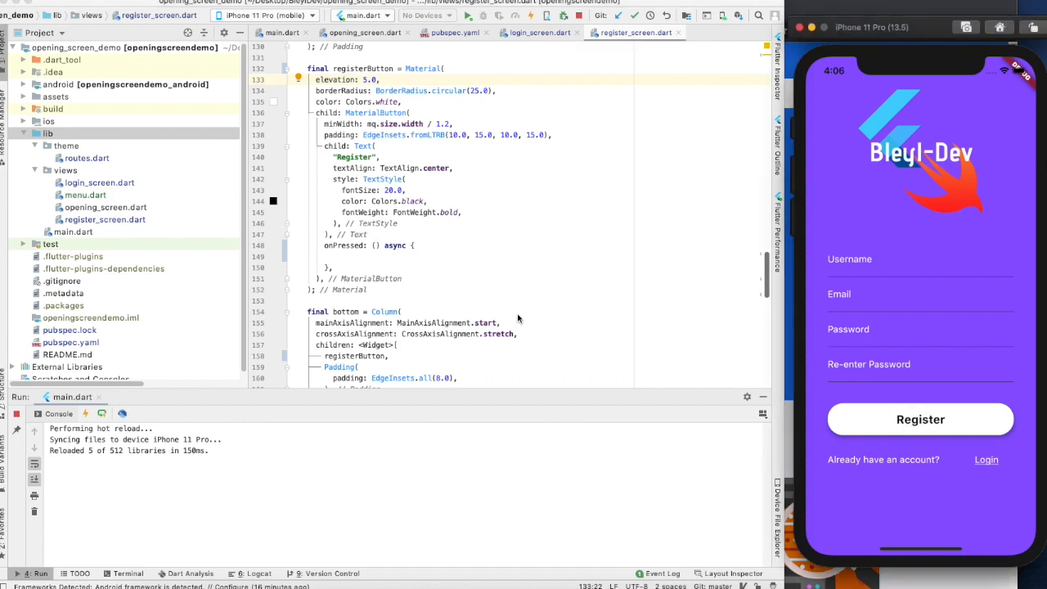
# Step: Wrap the Register button's onPressed body in a try/catch that prints the caught error
pyautogui.click(334, 255)
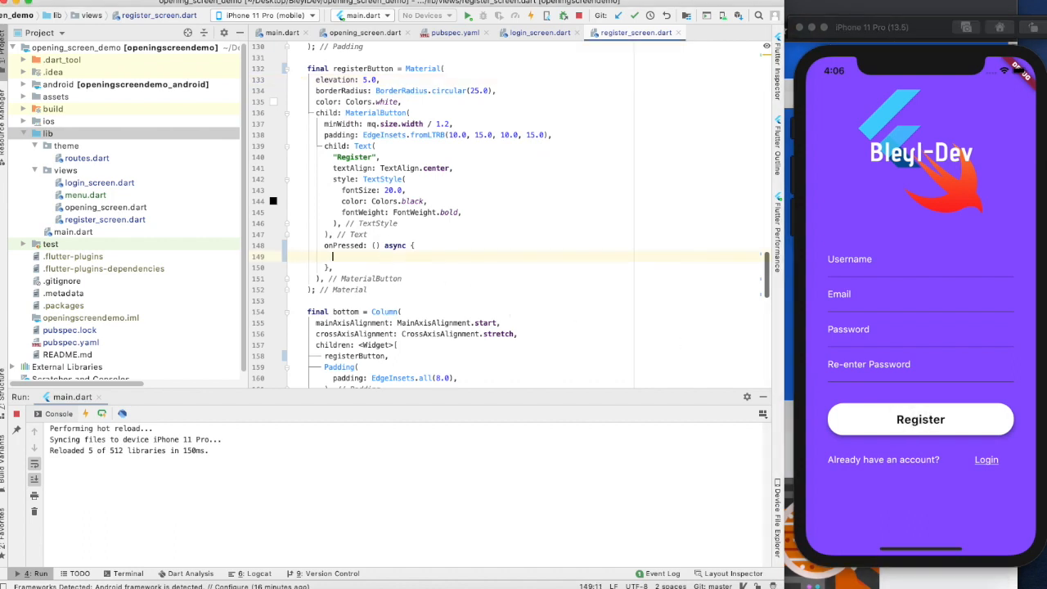
pyautogui.write('try{')
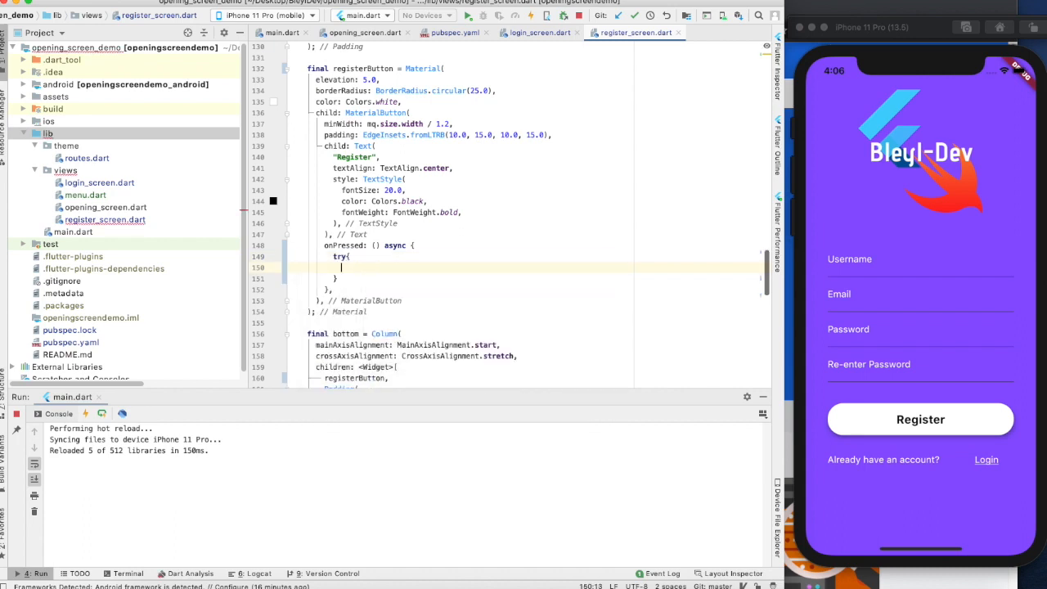
pyautogui.write('}catch')
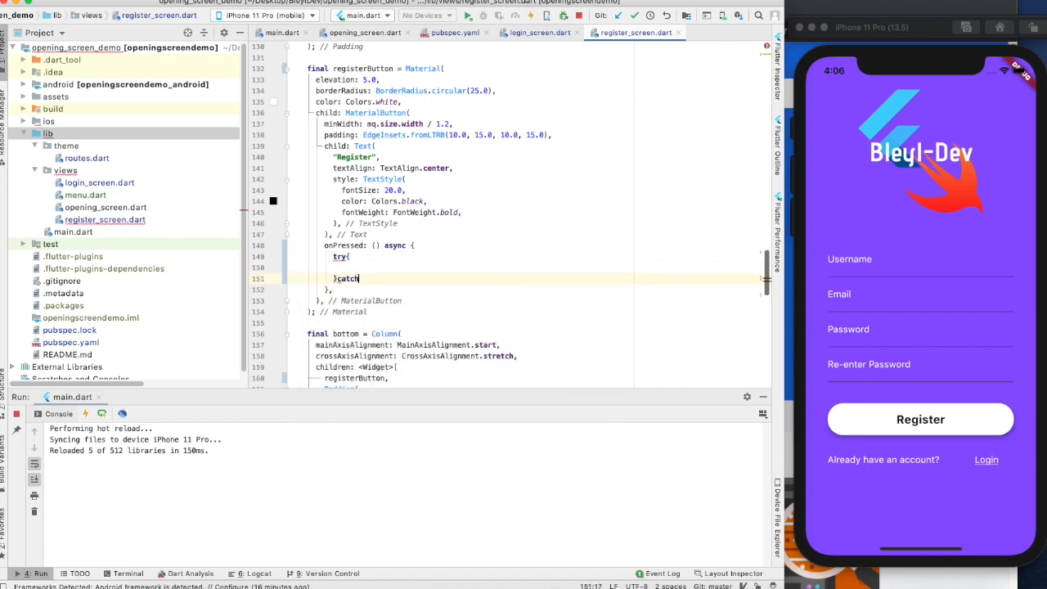
pyautogui.write('(e){')
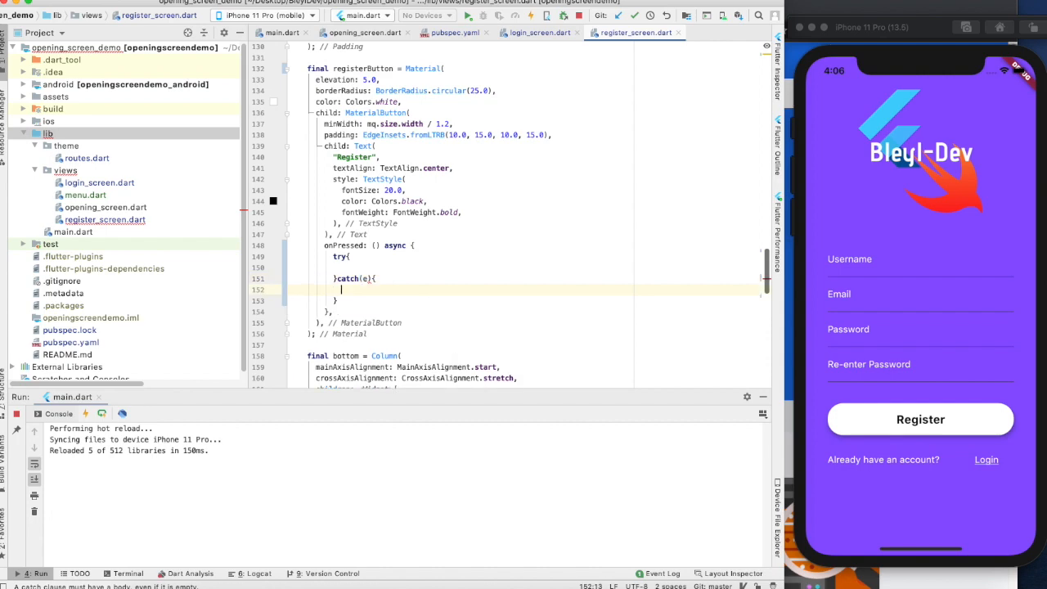
pyautogui.write('print(e')
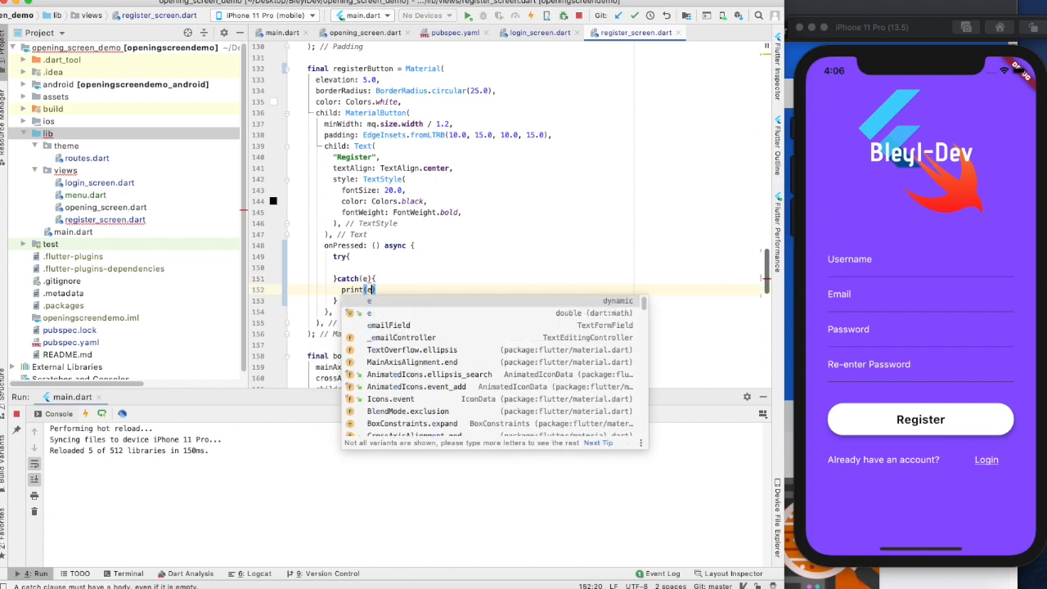
pyautogui.press('Escape')
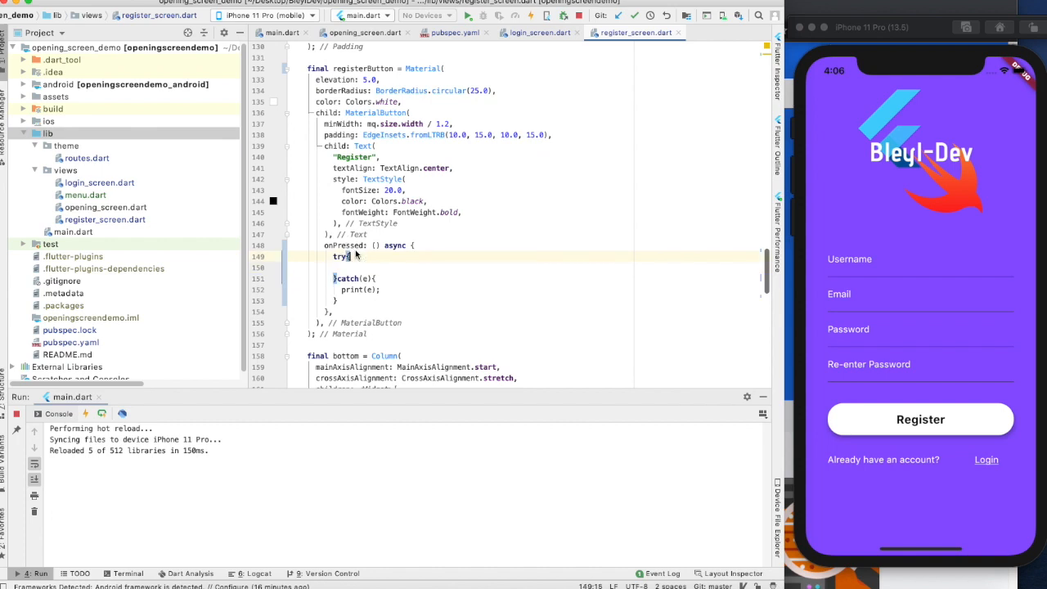
# Step: Inside the try, await FirebaseAuth.instance.createUserWithEmailAndPassword into a FirebaseUser, applying the Add cast quick fix
pyautogui.doubleClick(396, 246)
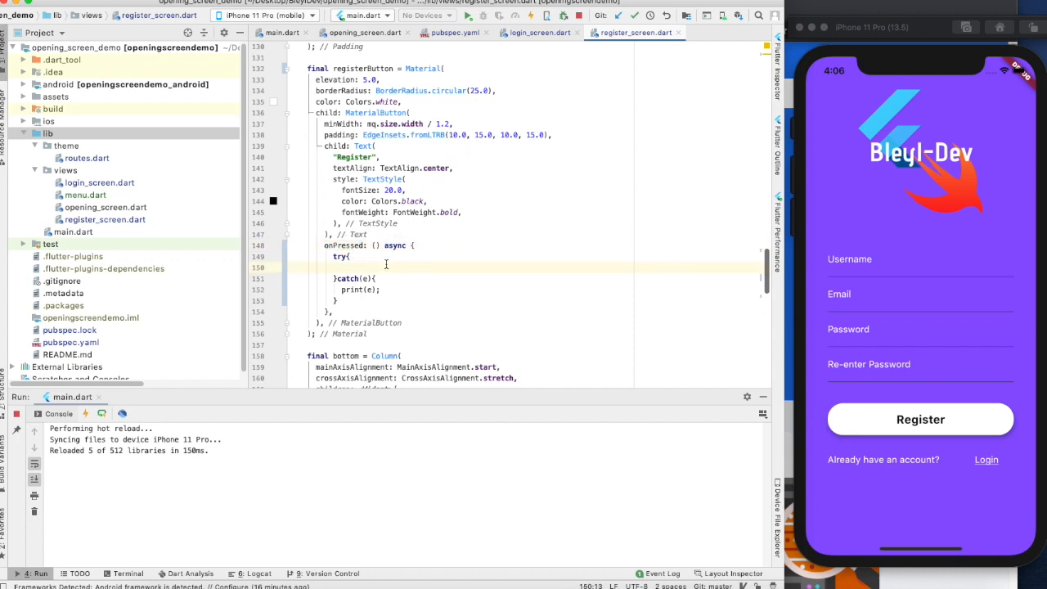
pyautogui.write('FirebaseUser user')
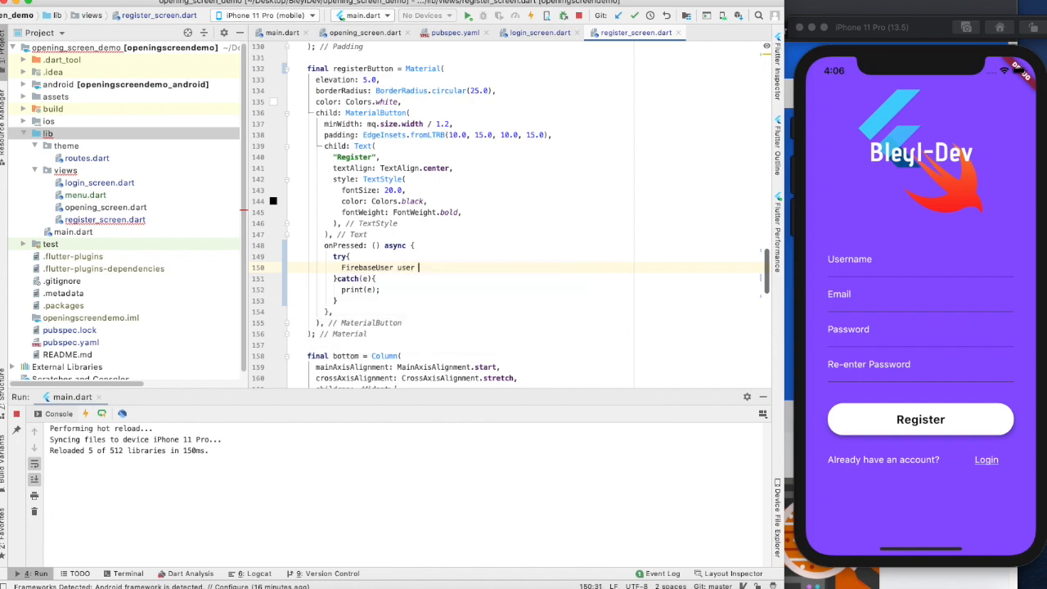
pyautogui.write('= await')
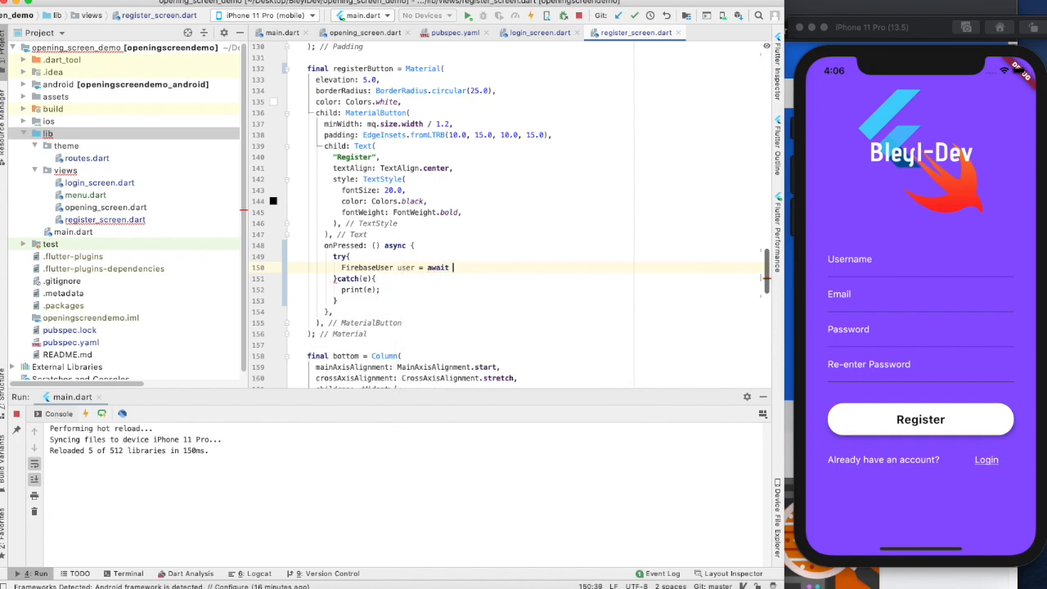
pyautogui.write('FirebaseAuth.instance.')
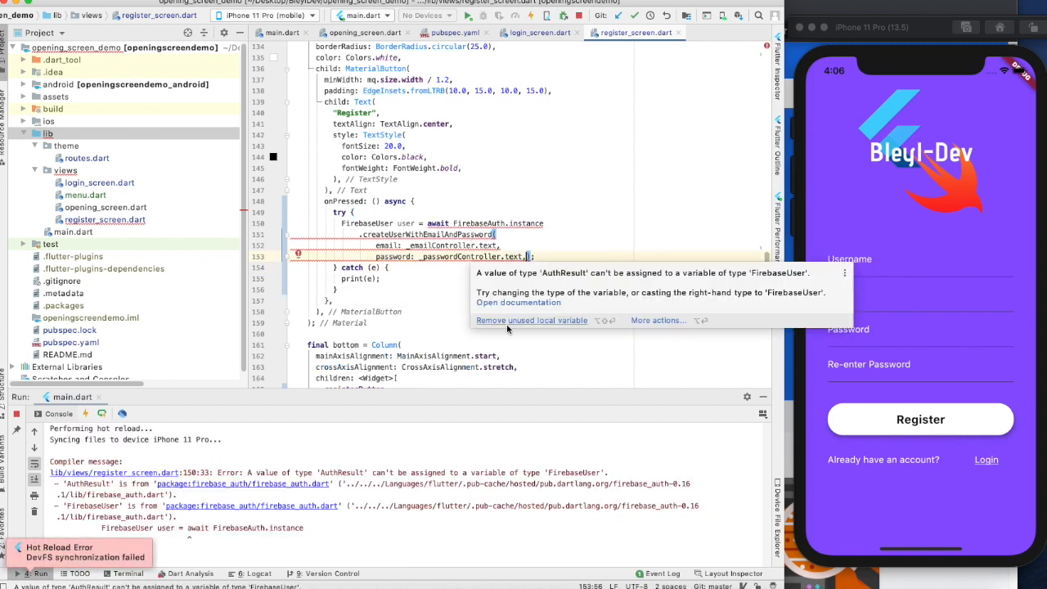
pyautogui.click(658, 319)
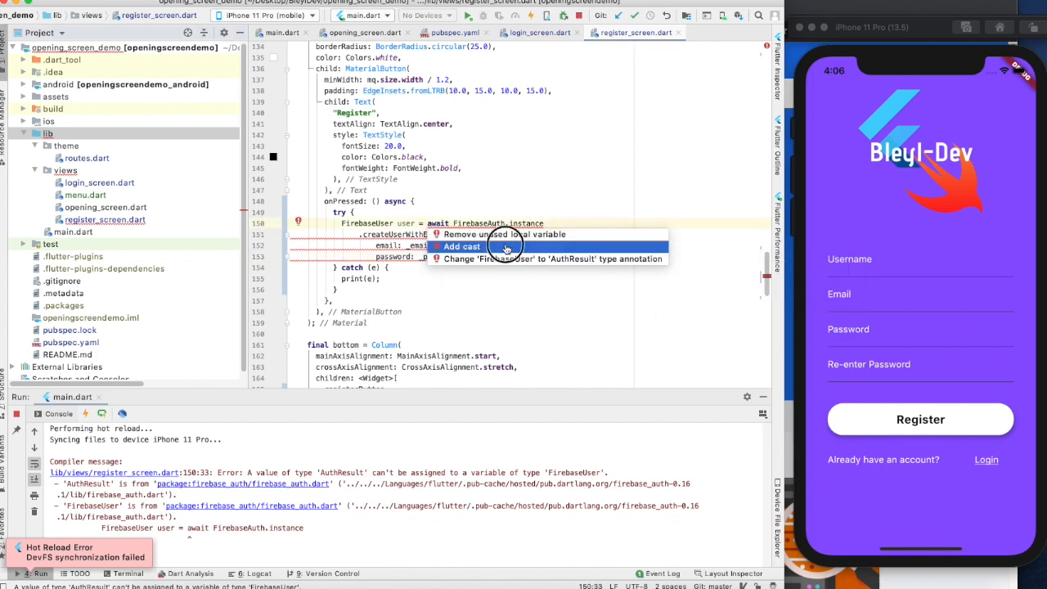
pyautogui.click(461, 245)
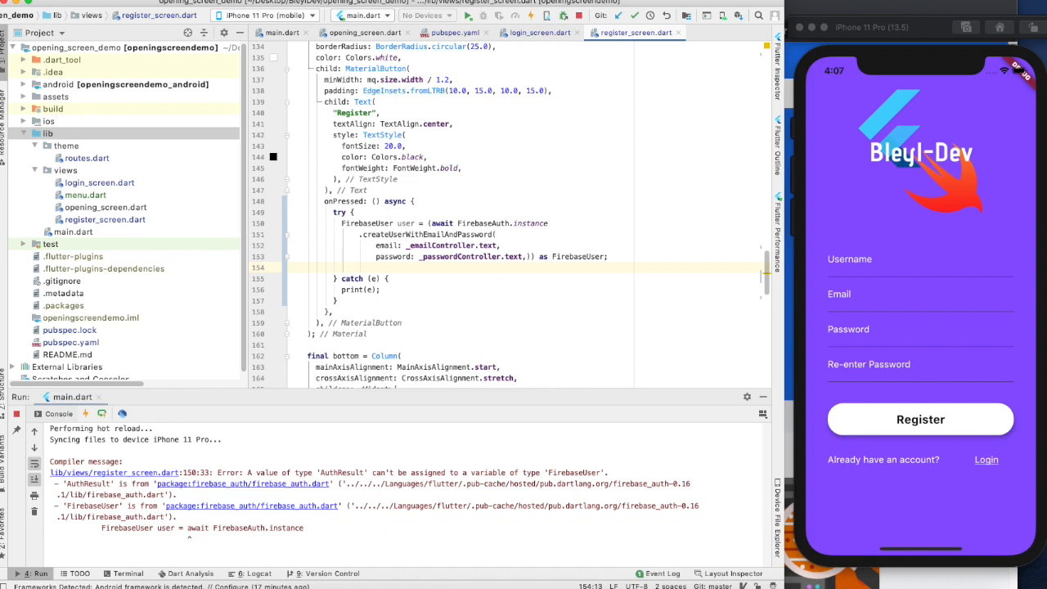
# Step: Add an if(user != null) check and a TODO comment for an alert dialog with the error in the catch block
pyautogui.write('if(')
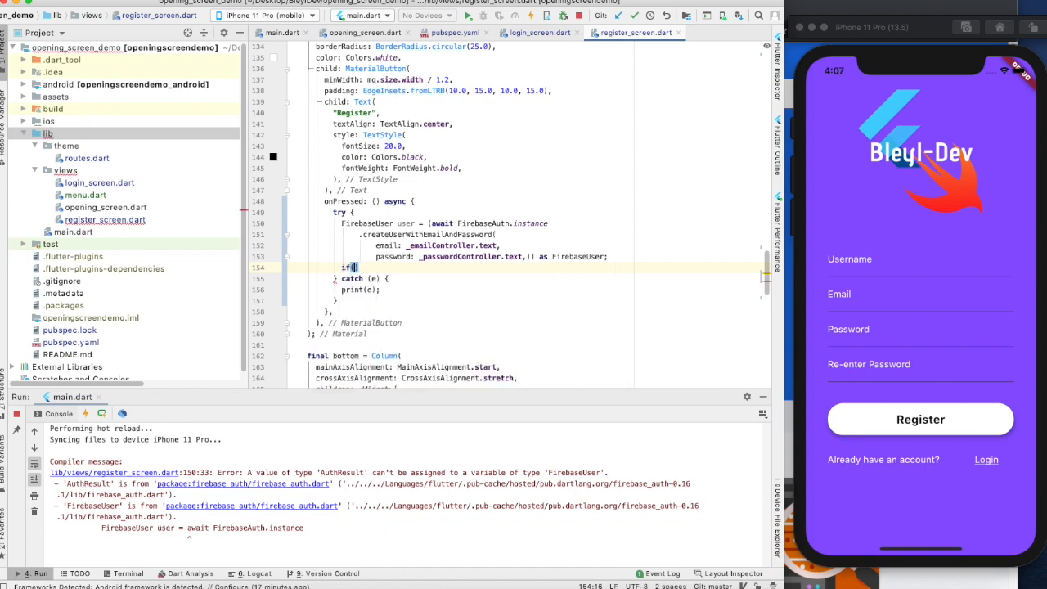
pyautogui.write('user != null')
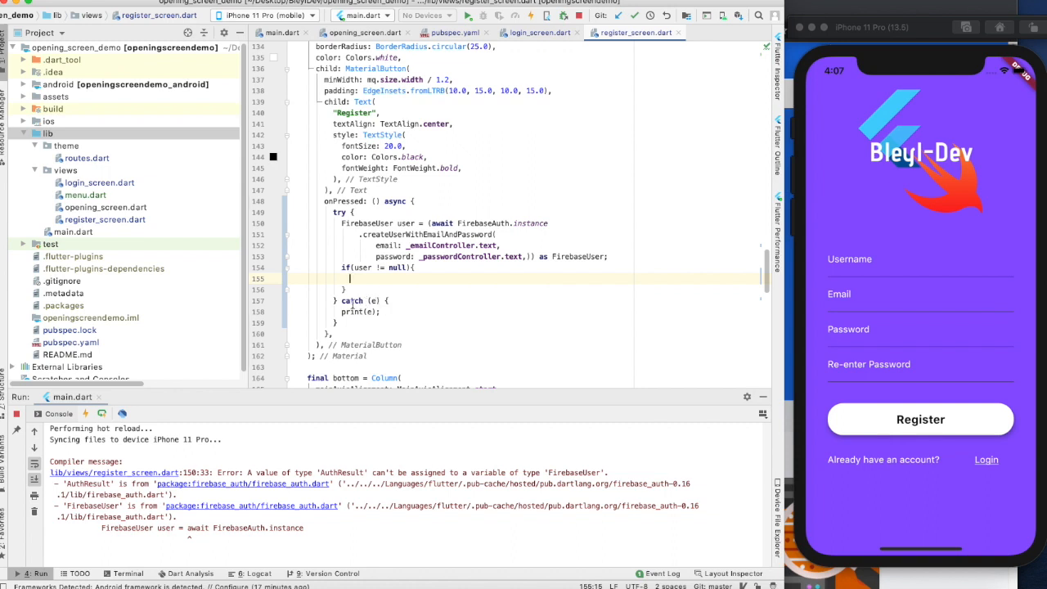
pyautogui.click(391, 311)
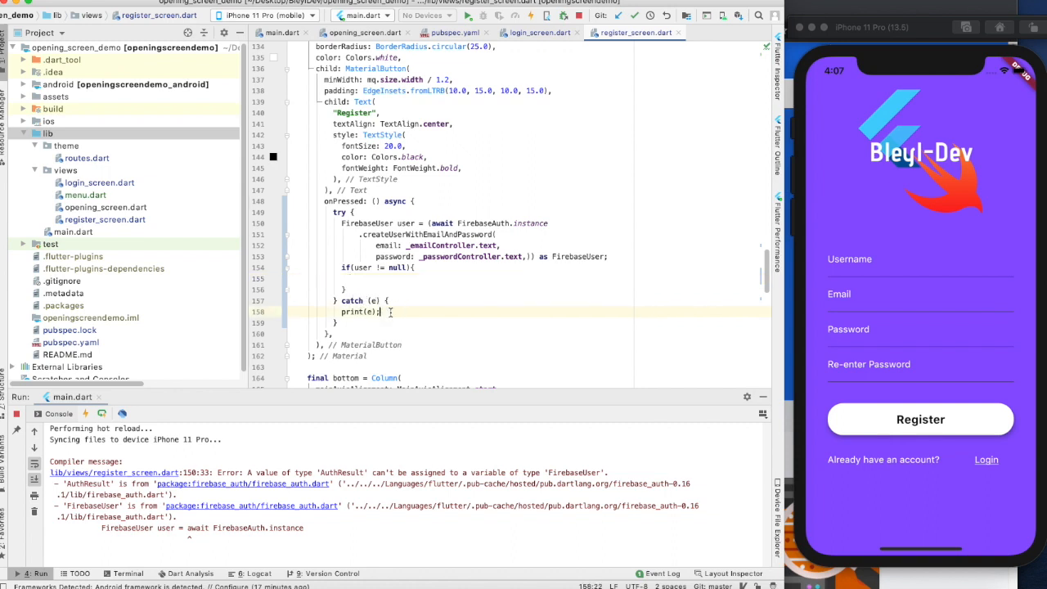
pyautogui.write('// TODO')
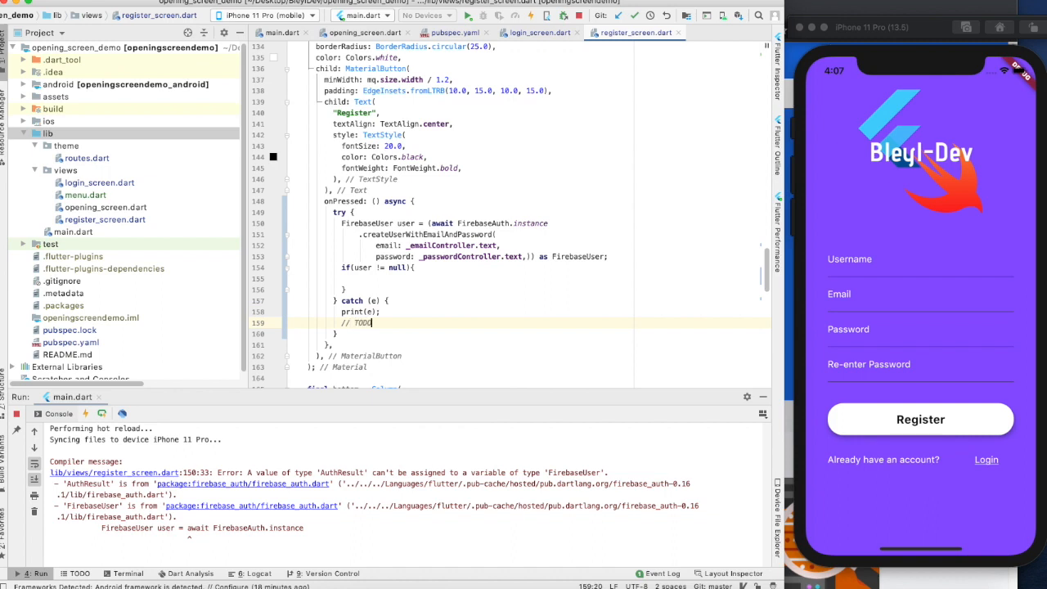
pyautogui.write(':')
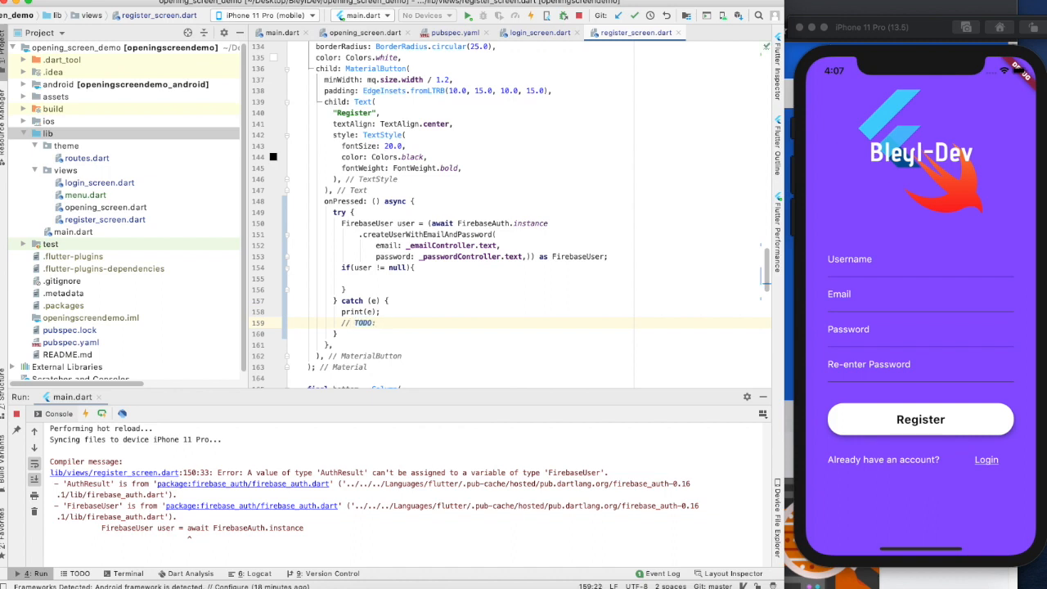
pyautogui.write('alertdialog for')
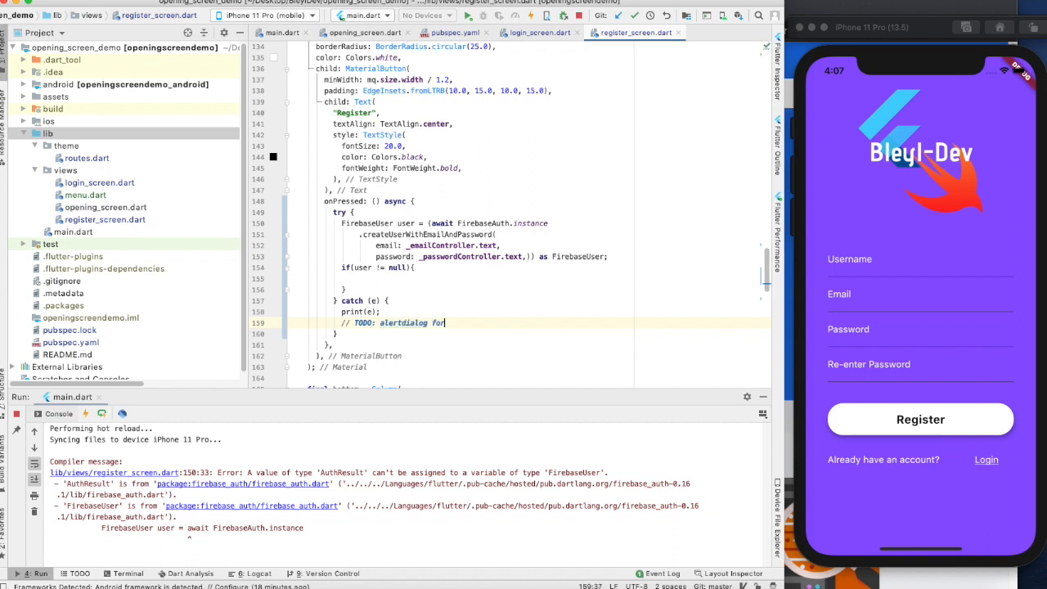
pyautogui.write('with error')
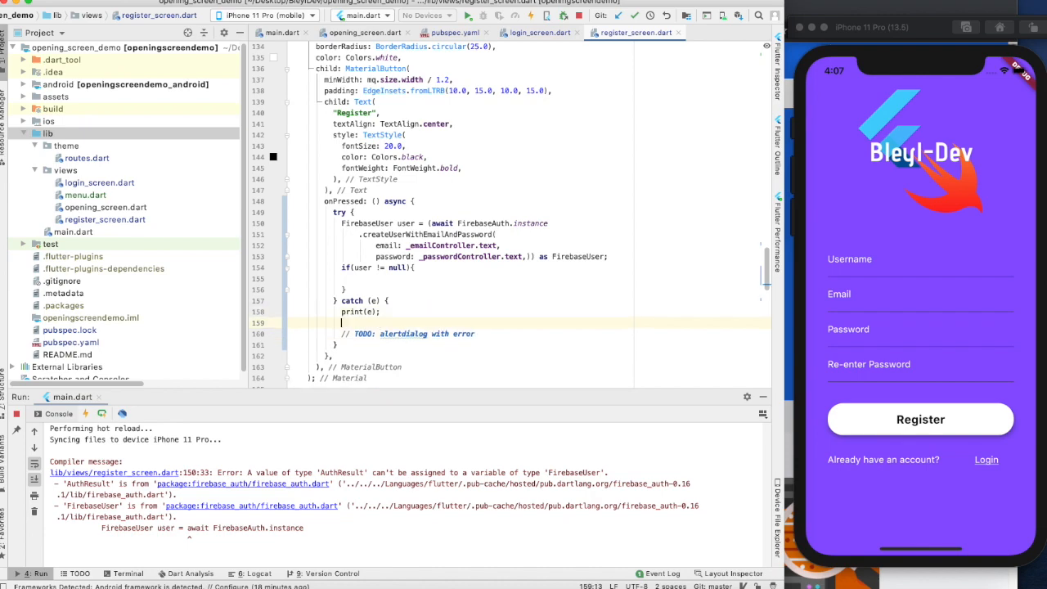
# Step: In the catch block, reset the username, password, re-password and email controllers' text to empty strings
pyautogui.write('a')
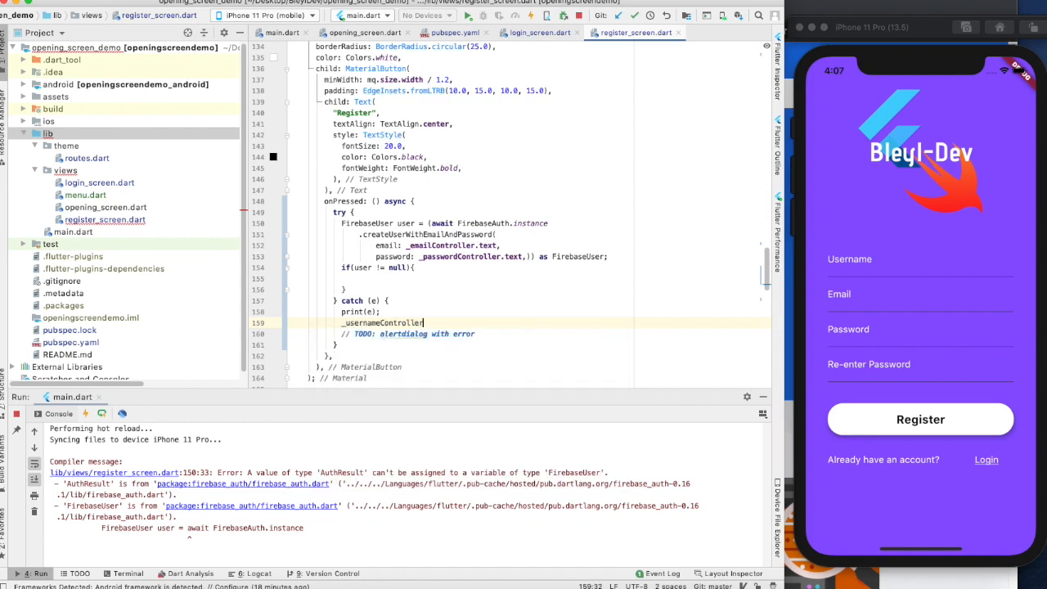
pyautogui.write('.text = ""')
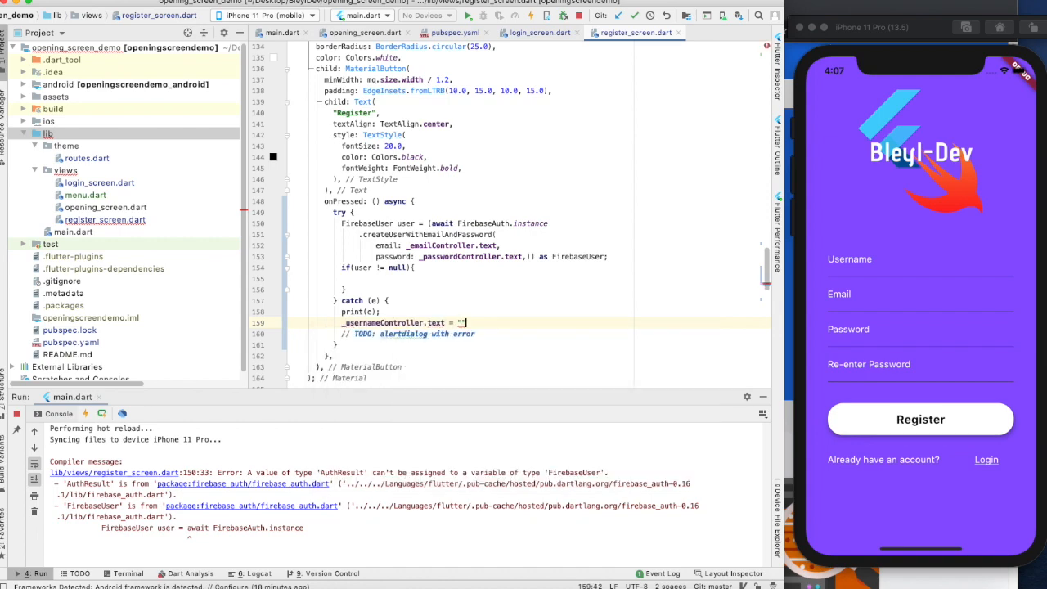
pyautogui.write('_passwordController')
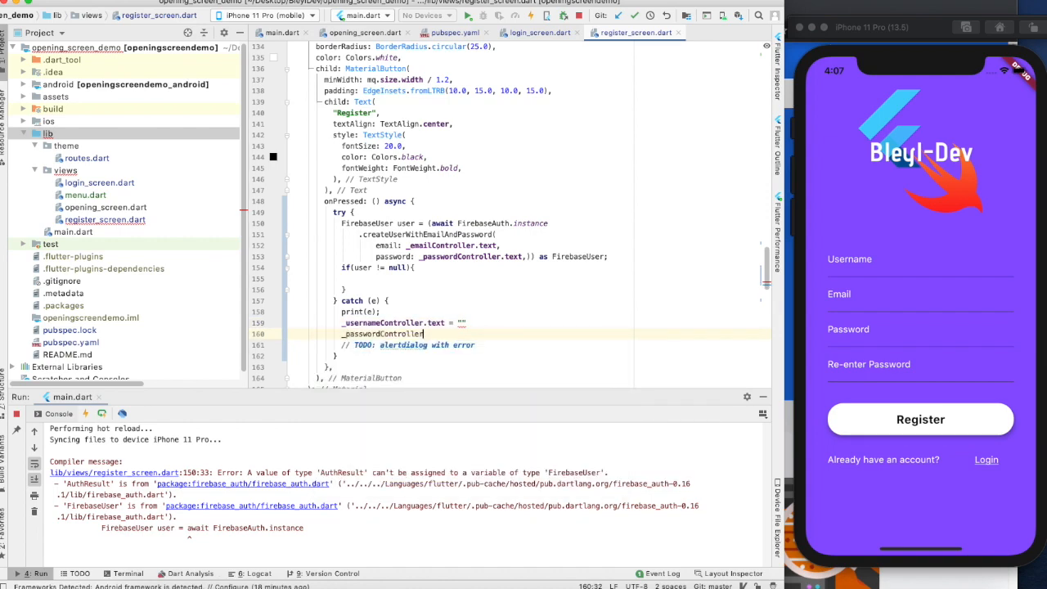
pyautogui.write('.text = "";')
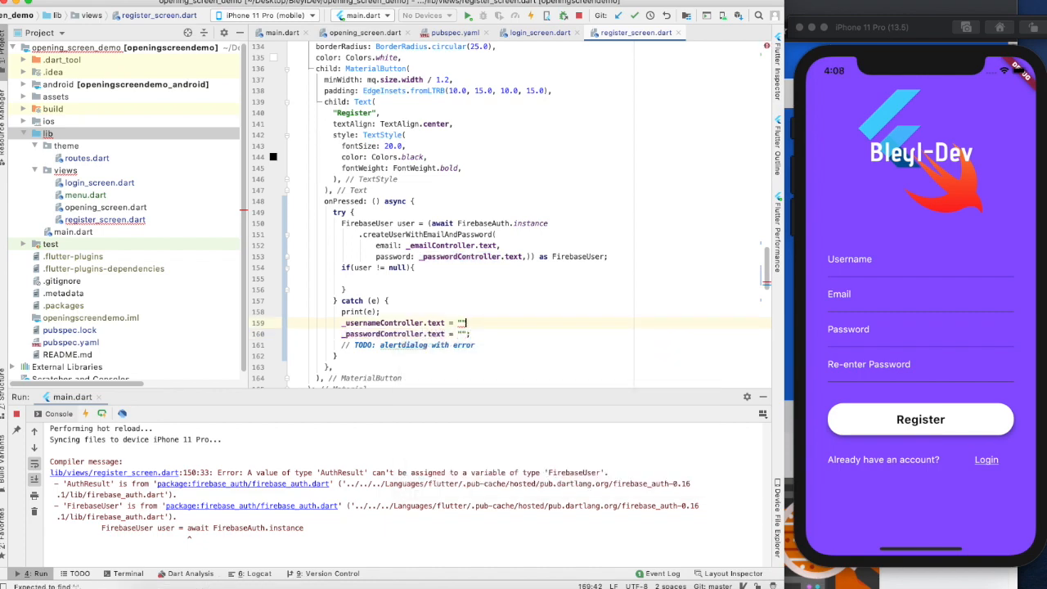
pyautogui.write('_repasswordController.text = "";')
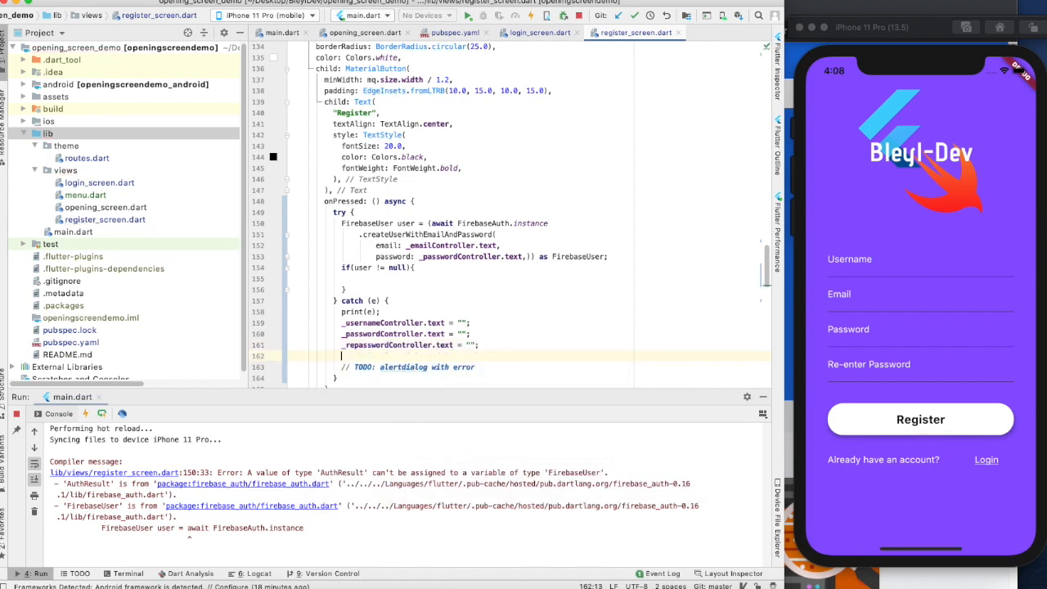
pyautogui.write('_emailController.text = "";')
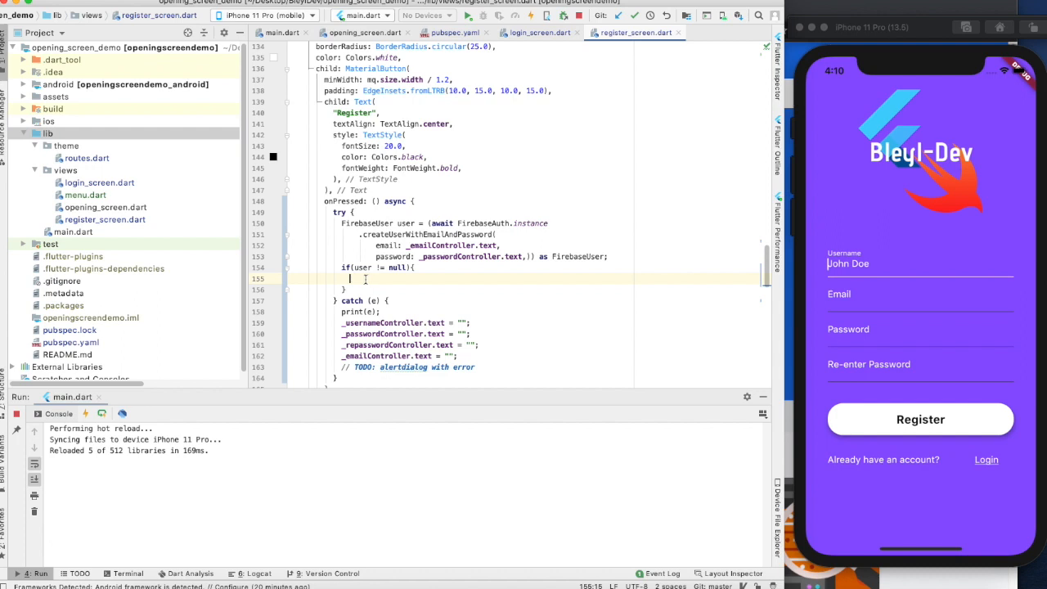
# Step: Inside the null check, declare UserUpdateInfo updateUser = UserUpdateInfo()
pyautogui.write('UserUpdateInfo')
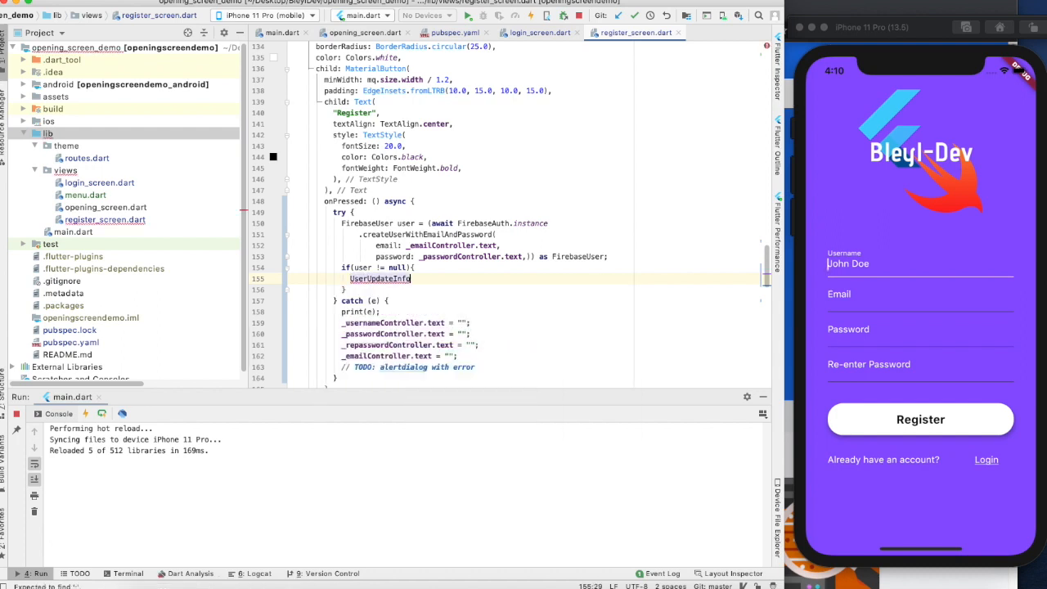
pyautogui.doubleClick(362, 269)
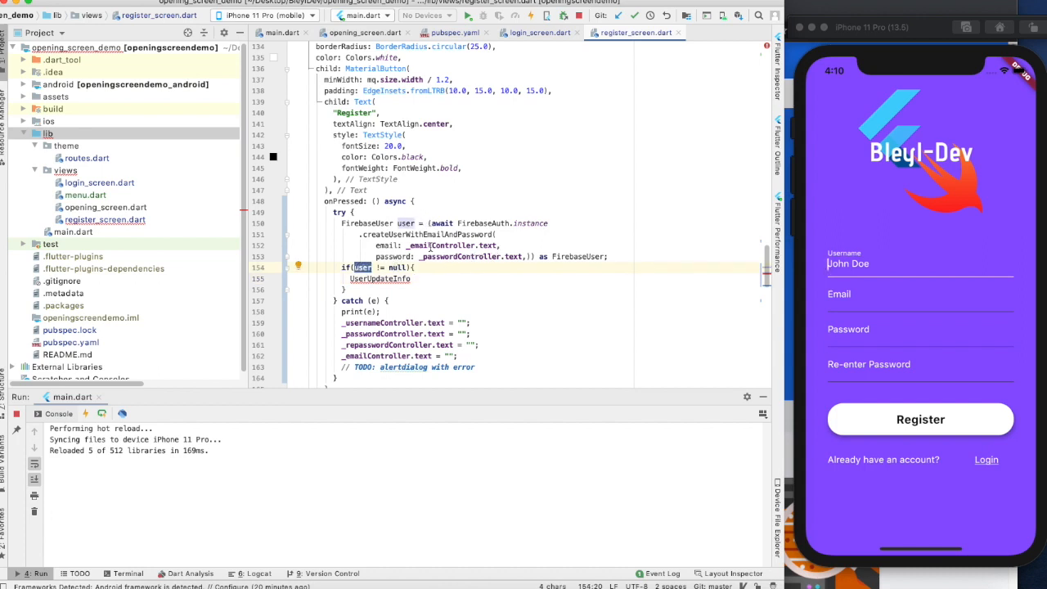
pyautogui.click(427, 278)
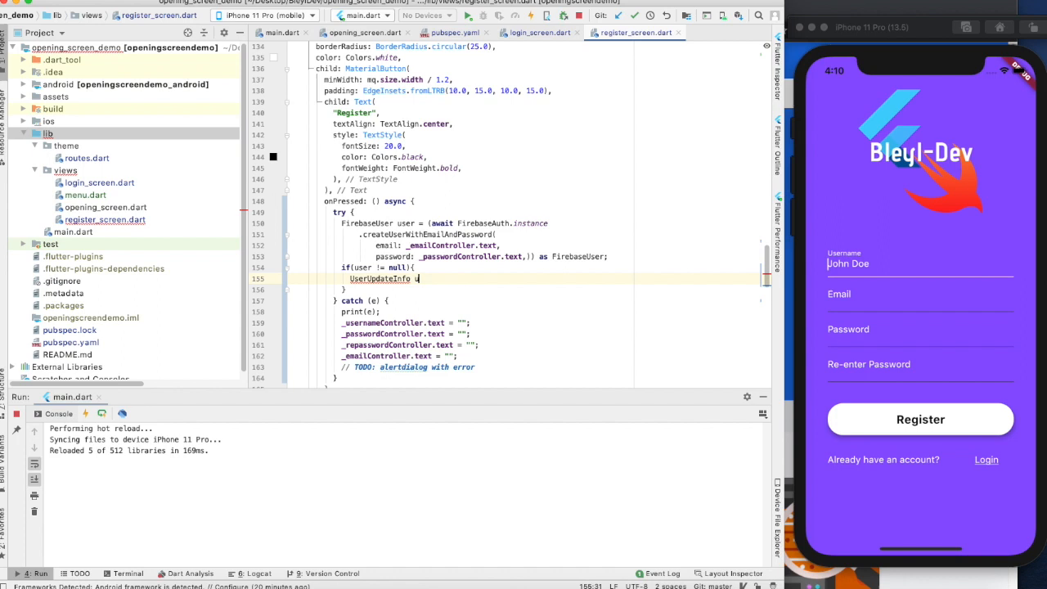
pyautogui.write('updateUser')
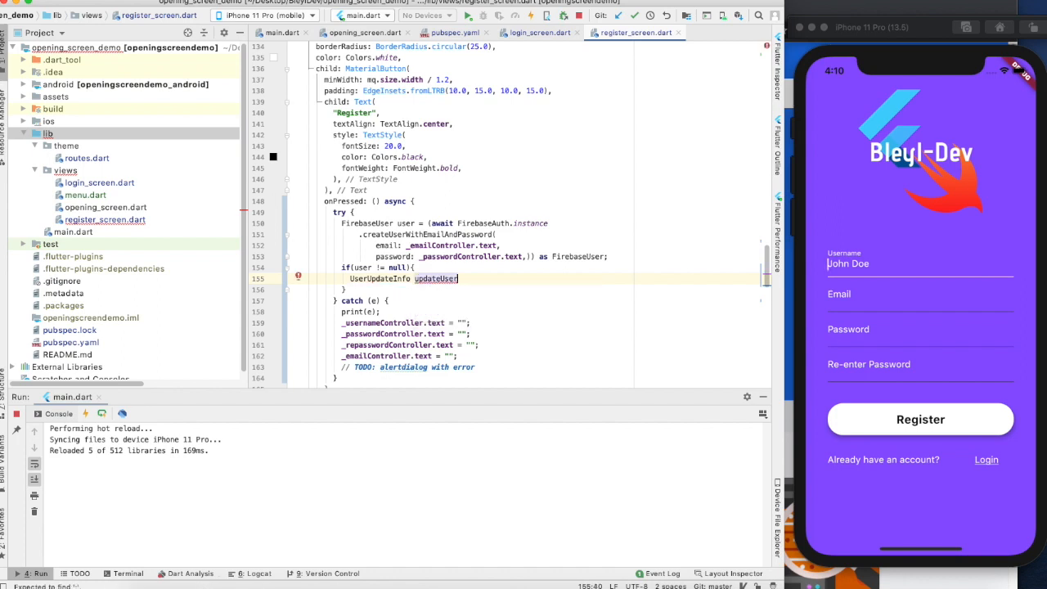
pyautogui.moveTo(504, 254)
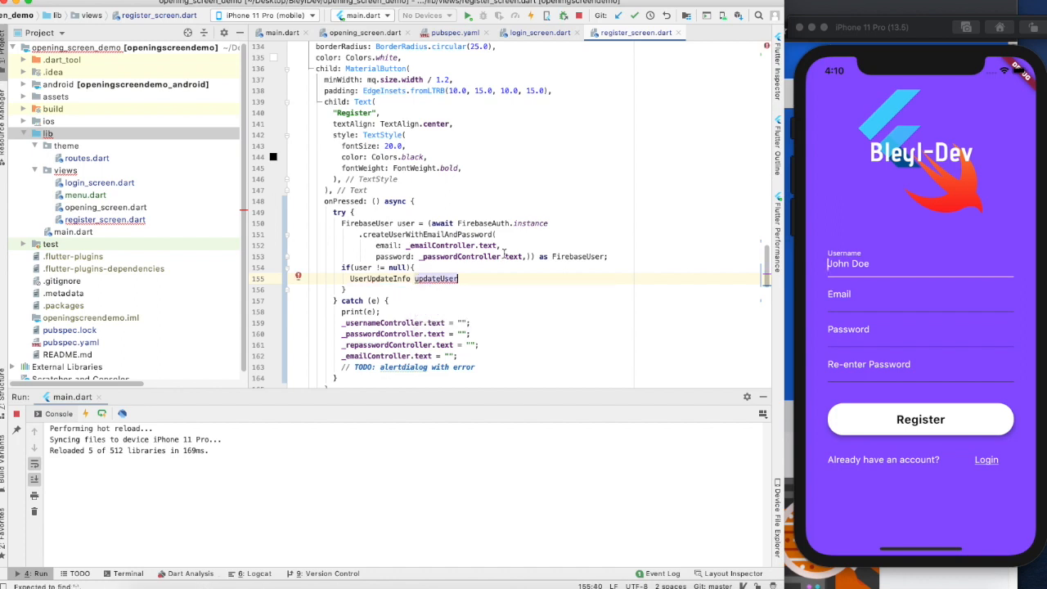
pyautogui.write('=')
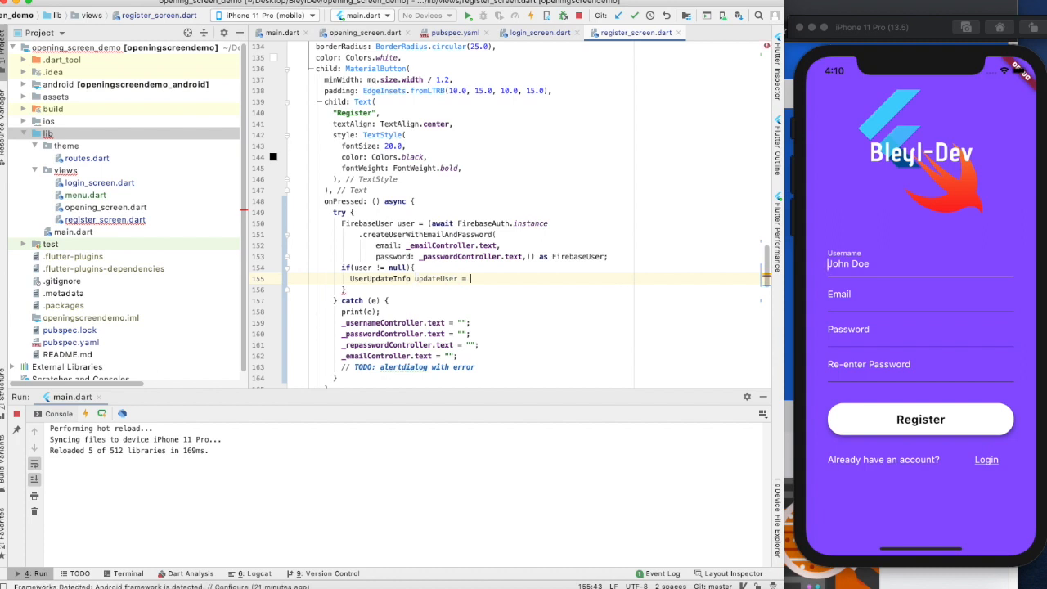
pyautogui.write('user')
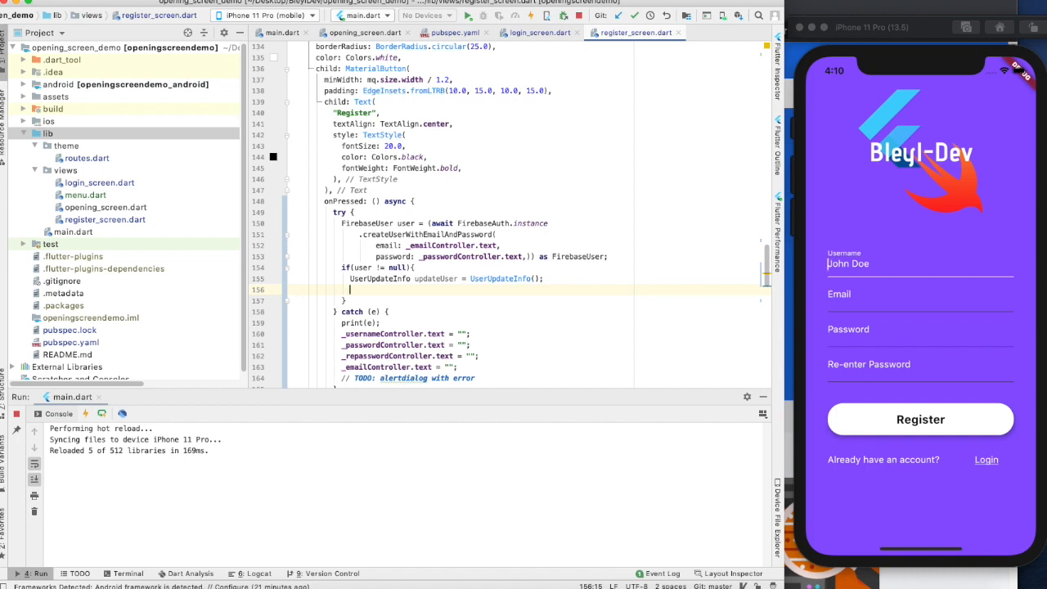
pyautogui.doubleClick(435, 278)
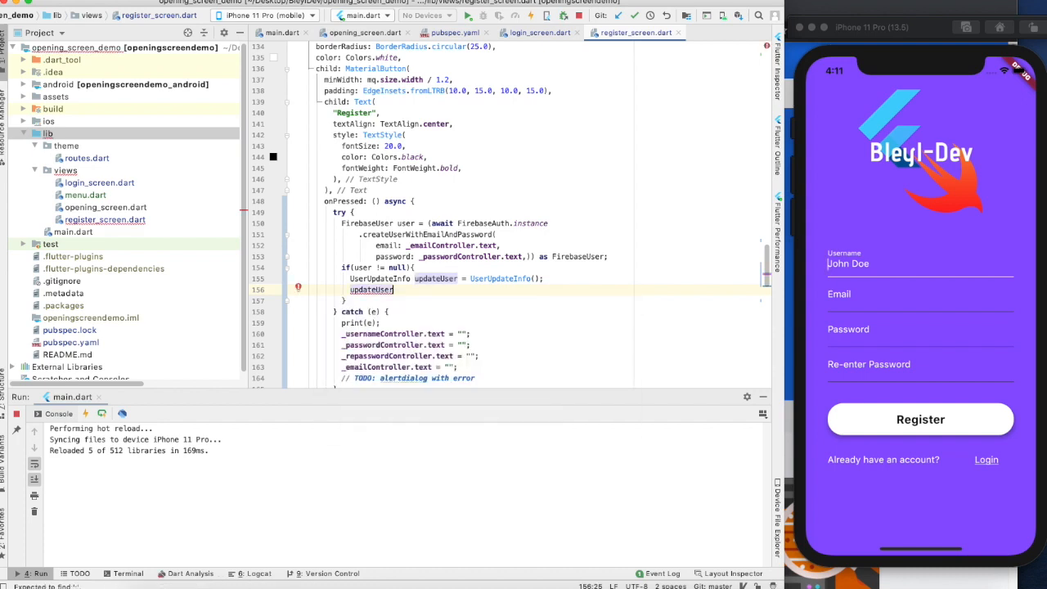
# Step: Set updateUser.displayName to _usernameController.text and call user.updateProfile(updateUser)
pyautogui.write('.displayName =')
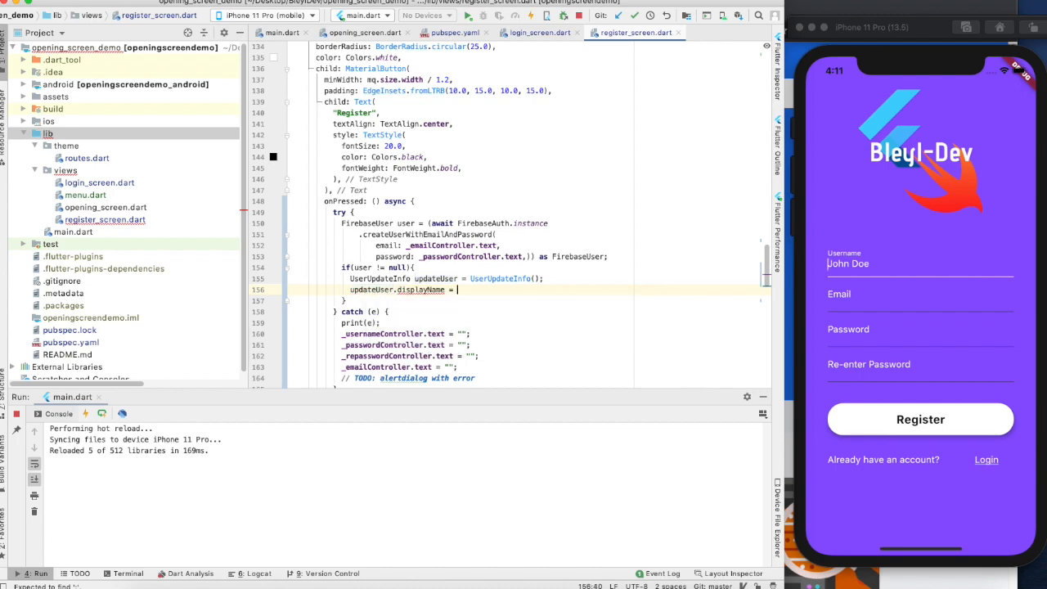
pyautogui.write('_d')
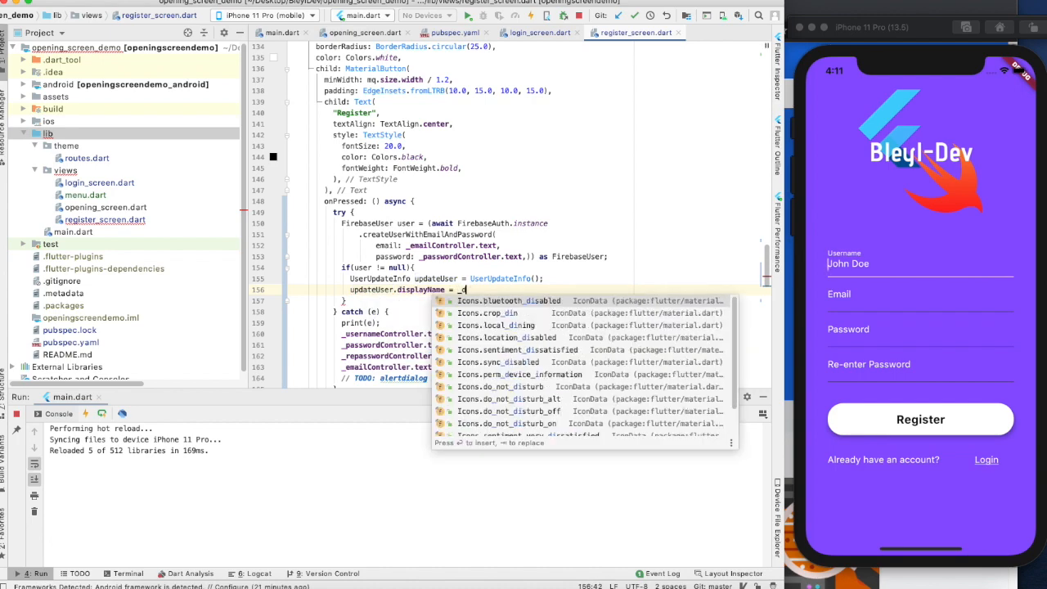
pyautogui.write('usernameController.text;')
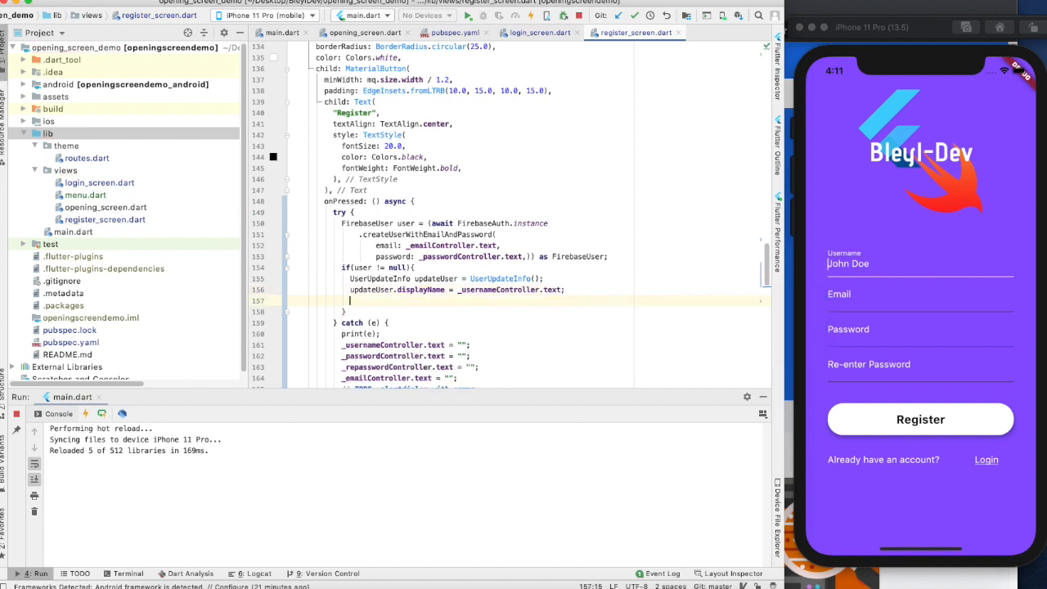
pyautogui.write('user.')
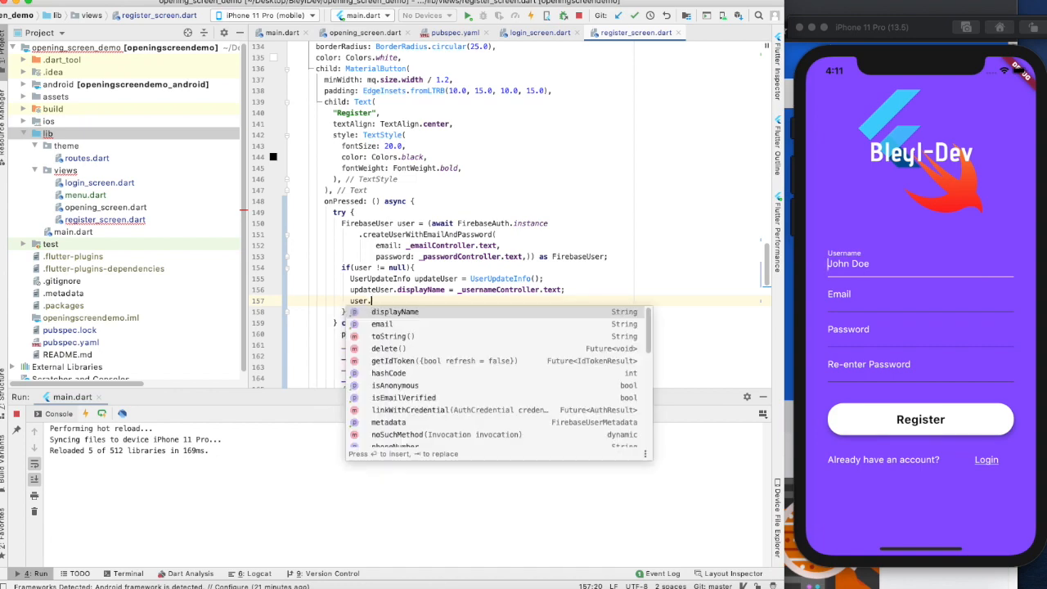
pyautogui.write('updateProfile(updateUser);')
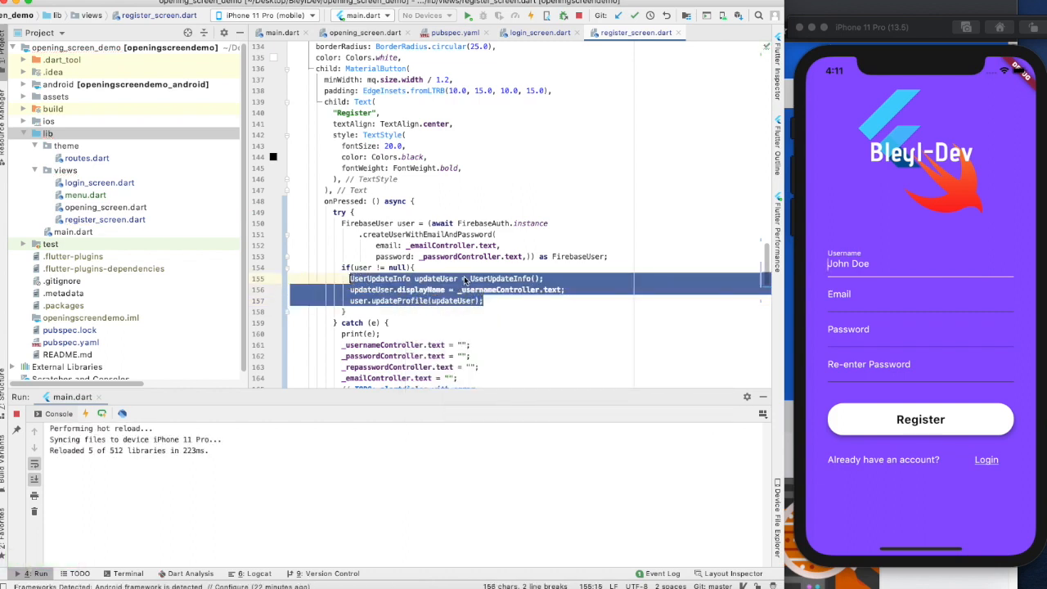
pyautogui.doubleClick(436, 279)
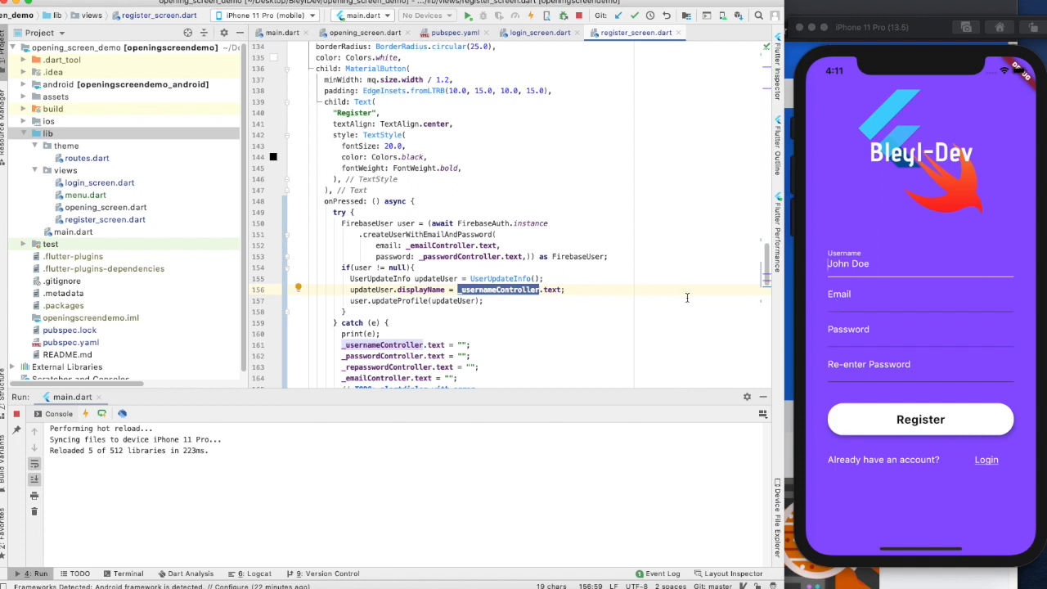
pyautogui.doubleClick(452, 301)
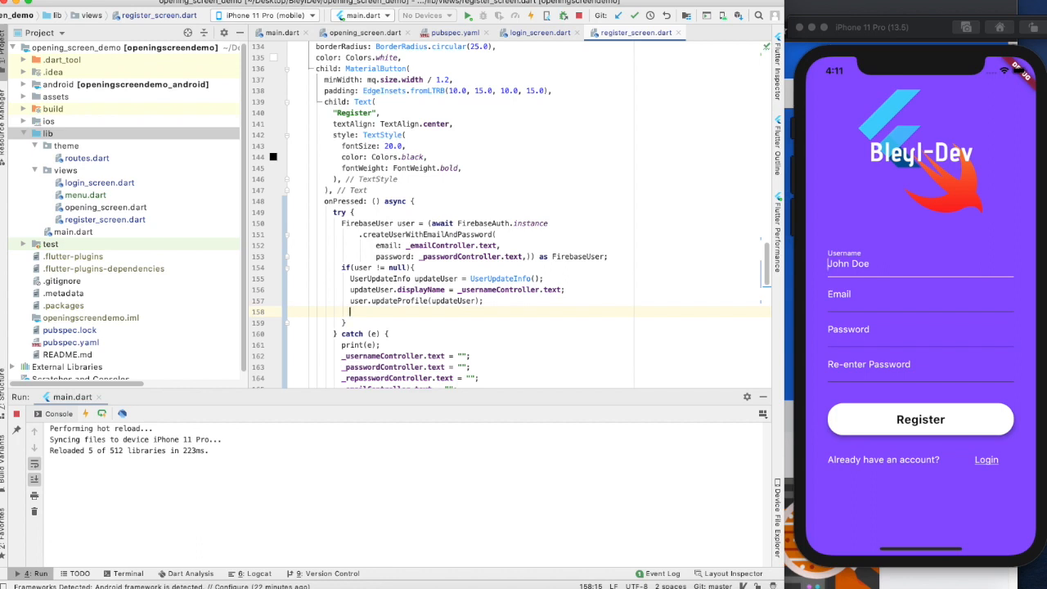
pyautogui.moveTo(591, 281)
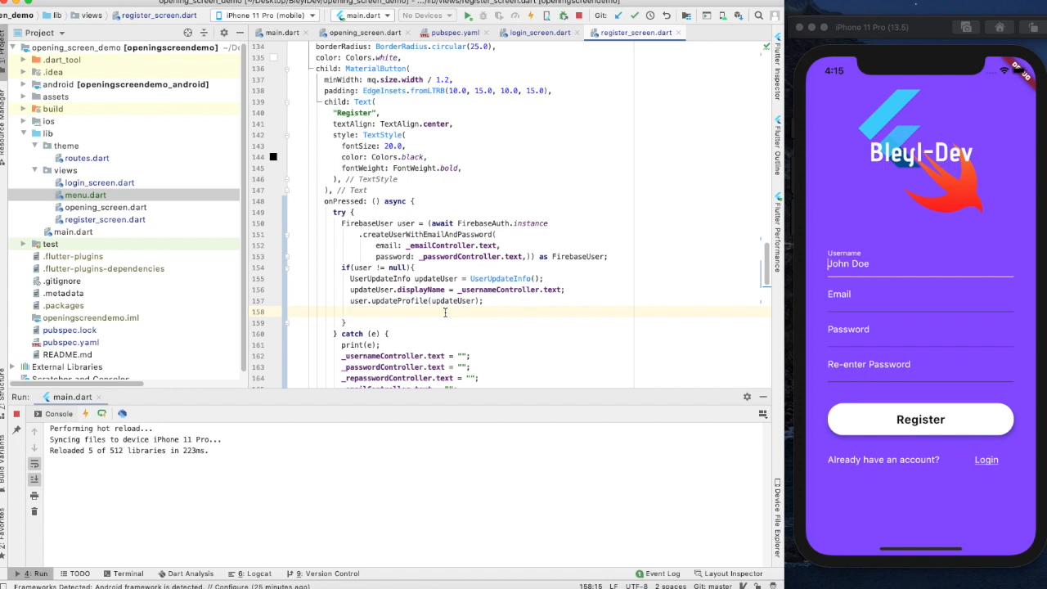
pyautogui.doubleClick(354, 222)
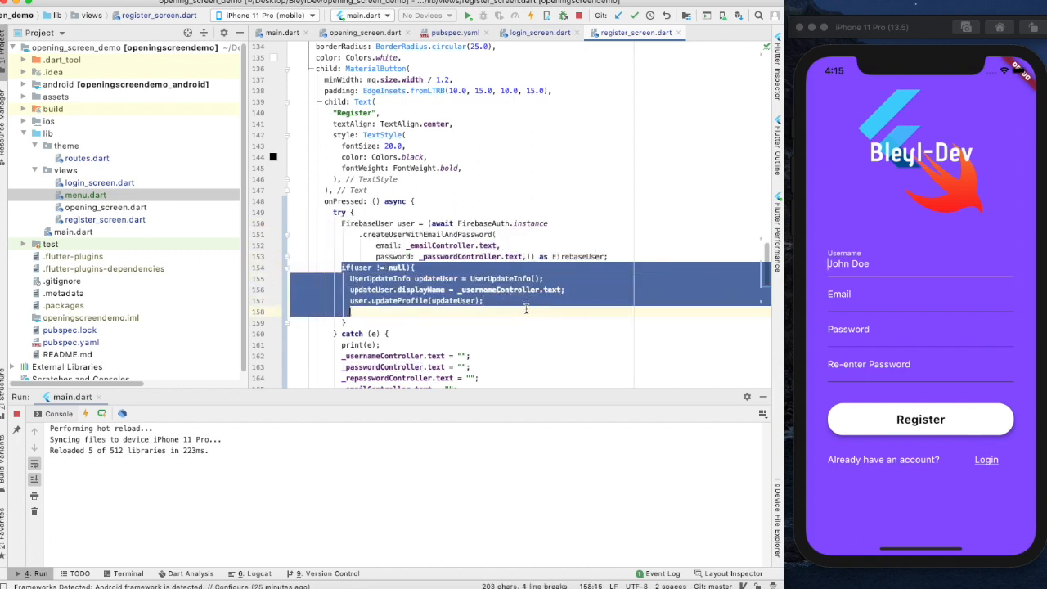
# Step: Add Navigator.of(context).pushNamed(AppRoutes.menu) to the success branch, checking the menu route and MenuScreen in routes.dart
pyautogui.write('Na')
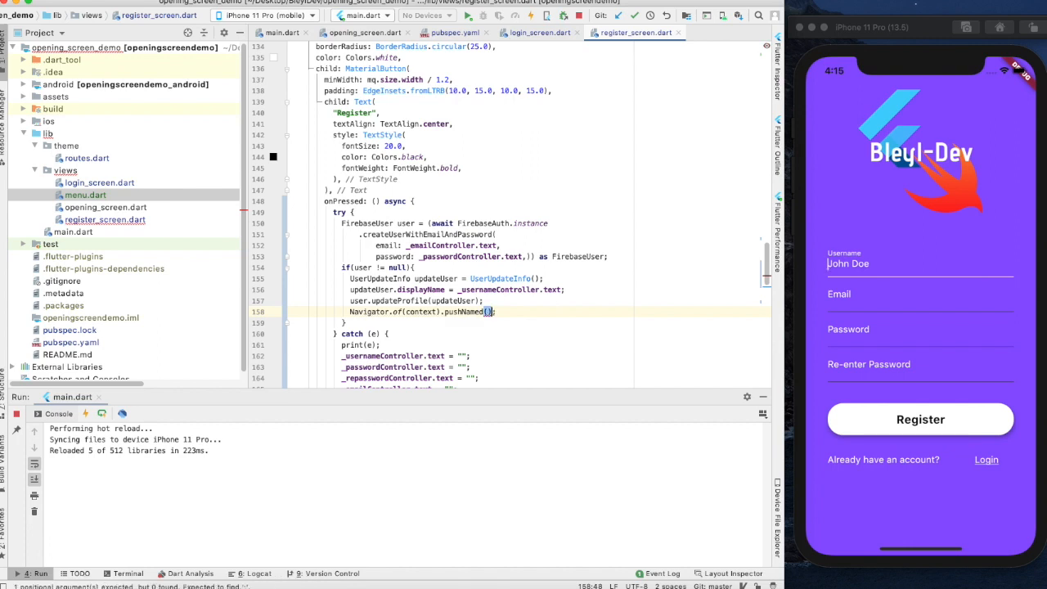
pyautogui.write('AppRo')
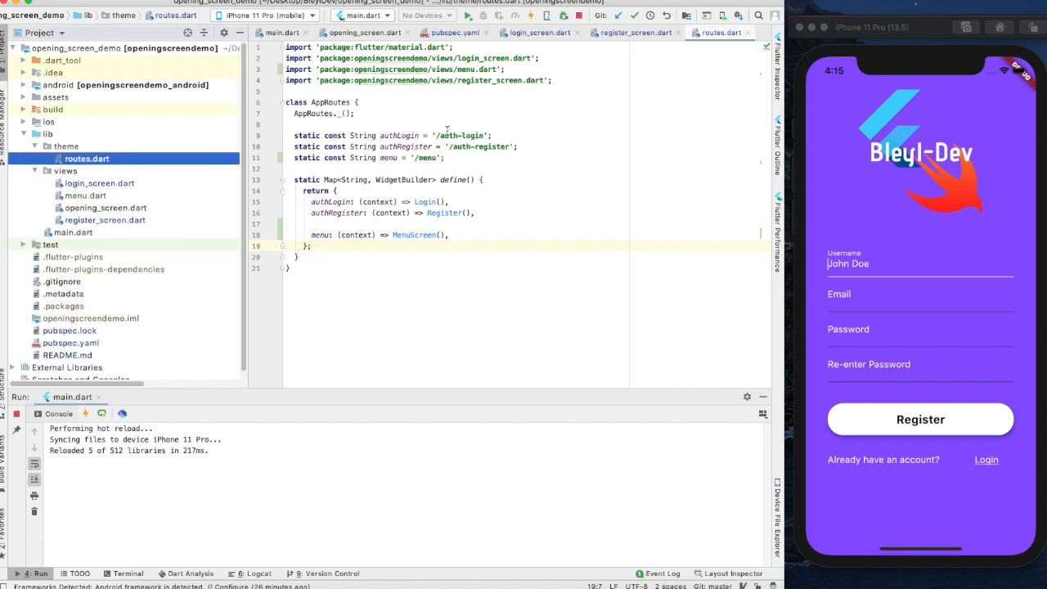
pyautogui.moveTo(295, 147); pyautogui.dragTo(445, 157)
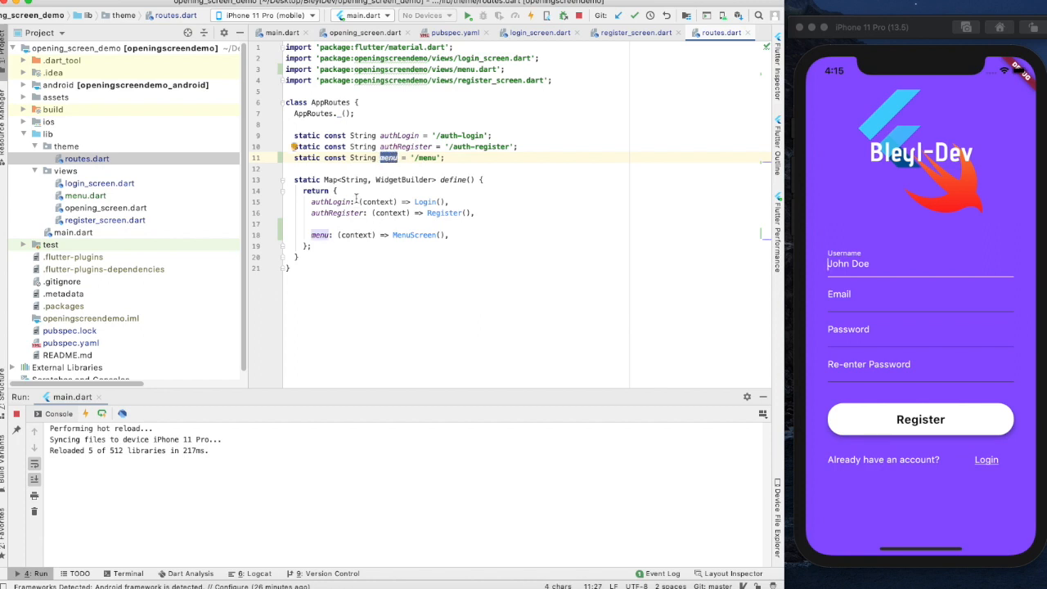
pyautogui.doubleClick(414, 236)
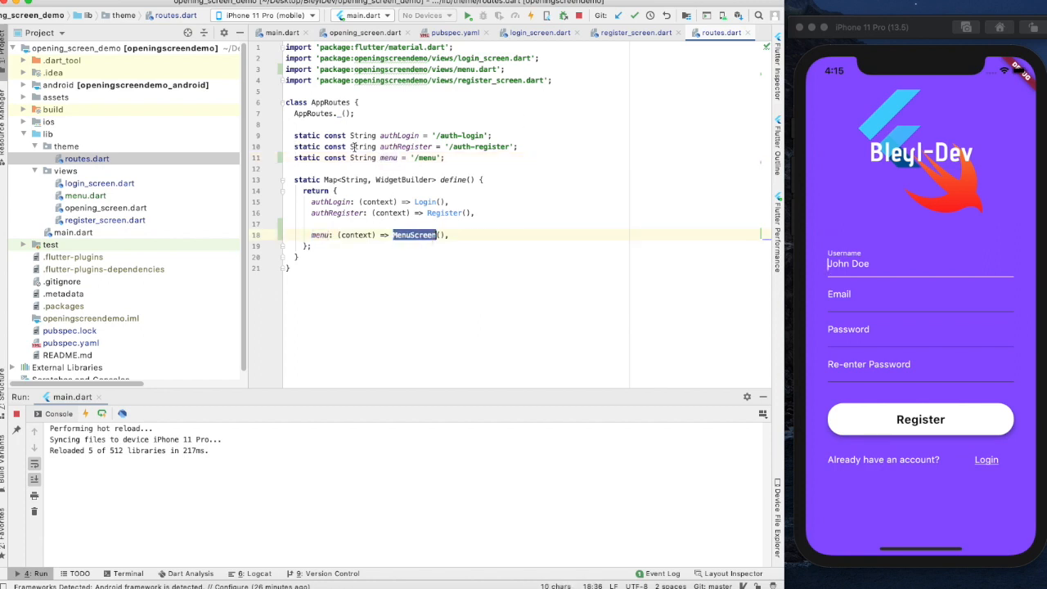
pyautogui.click(85, 196)
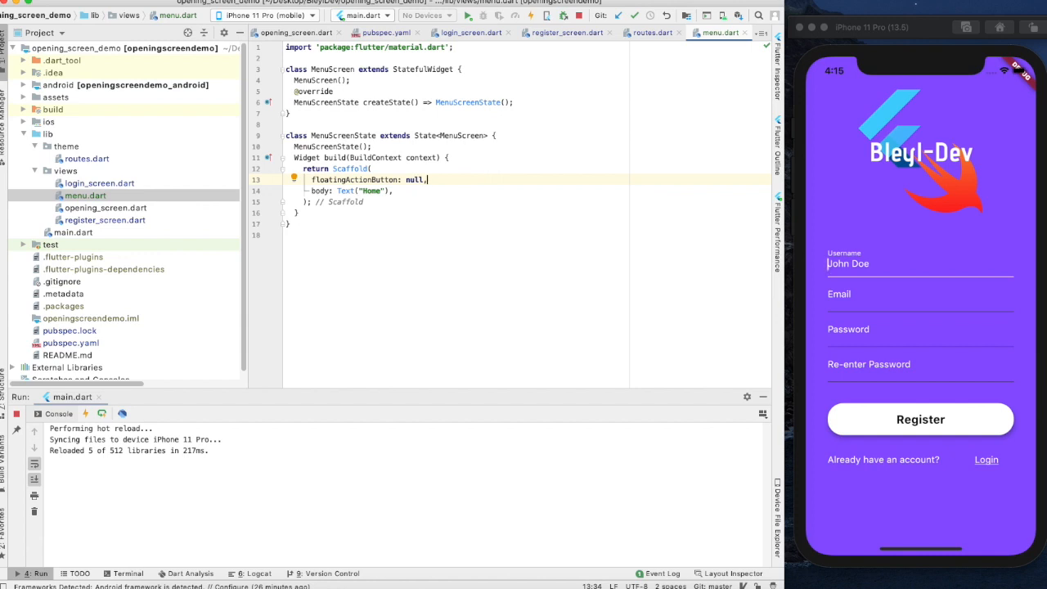
pyautogui.click(630, 33)
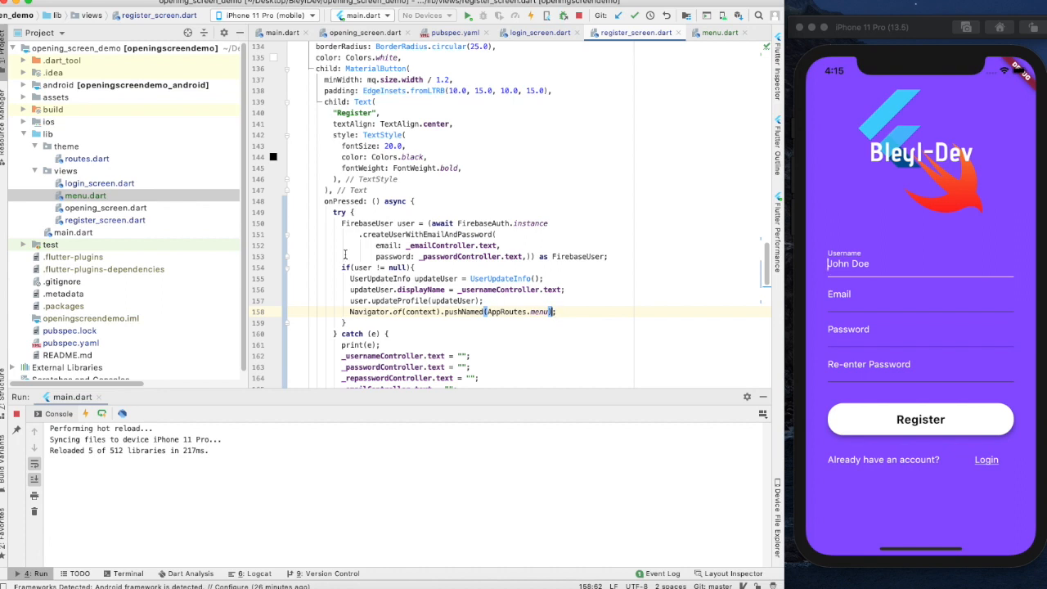
pyautogui.moveTo(340, 222); pyautogui.dragTo(483, 301)
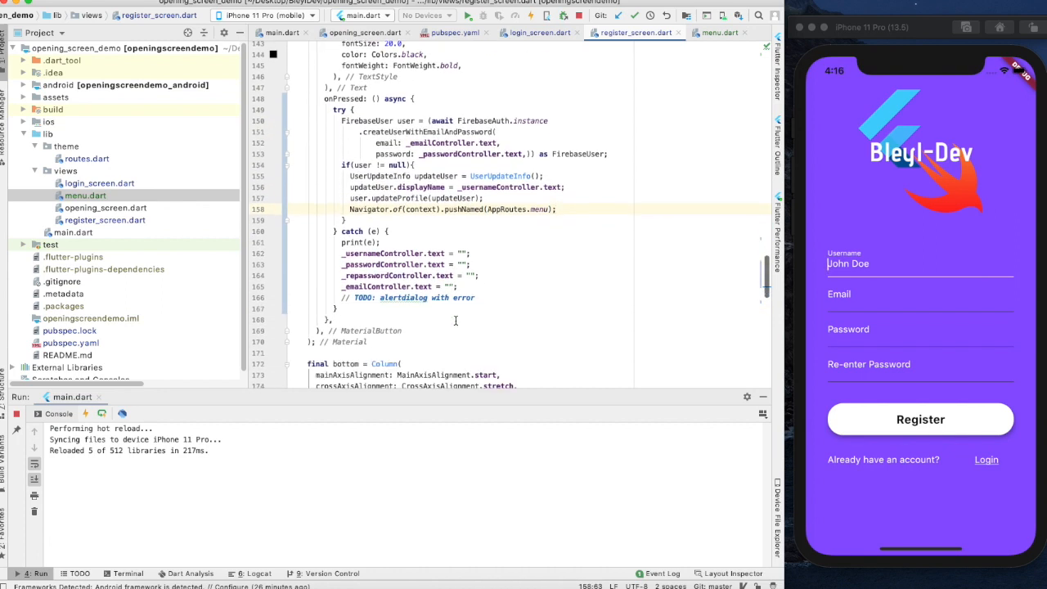
# Step: In login_screen.dart, locate the loginButton's onPressed and delete its placeholder authentication TODO
pyautogui.click(540, 33)
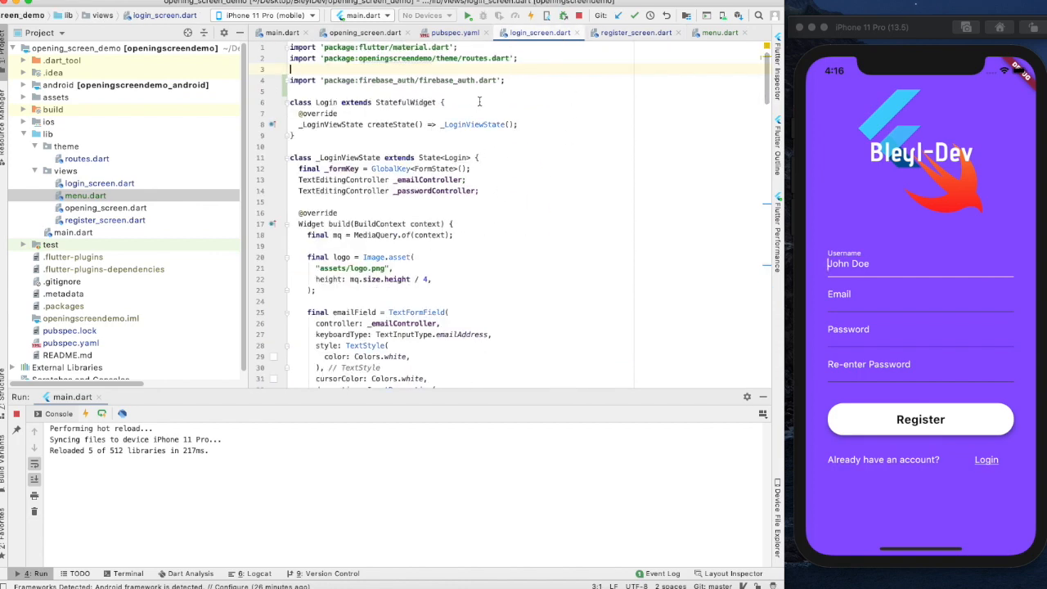
pyautogui.scroll(-3)
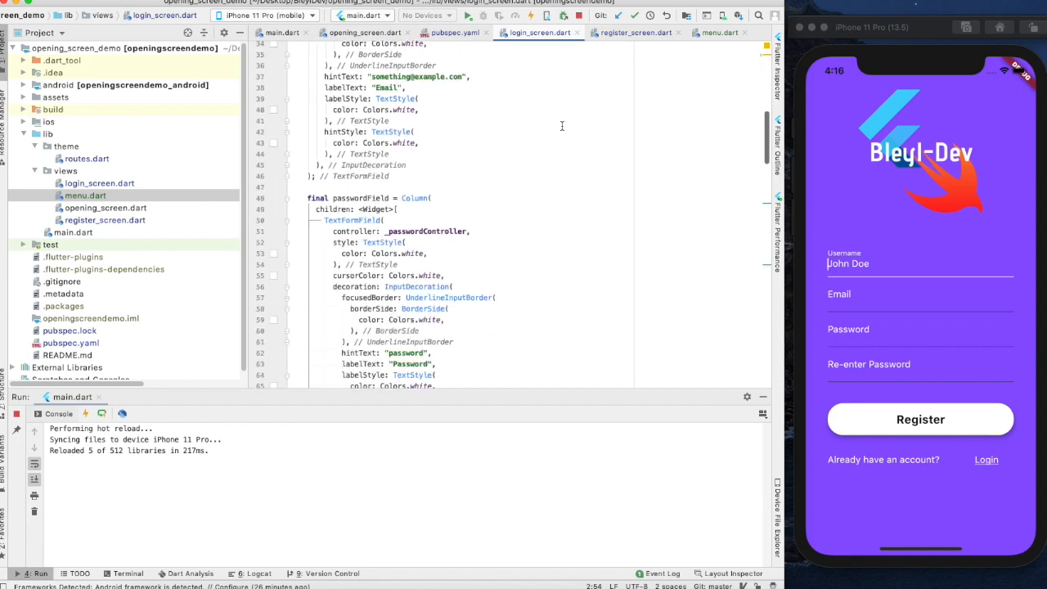
pyautogui.scroll(-3)
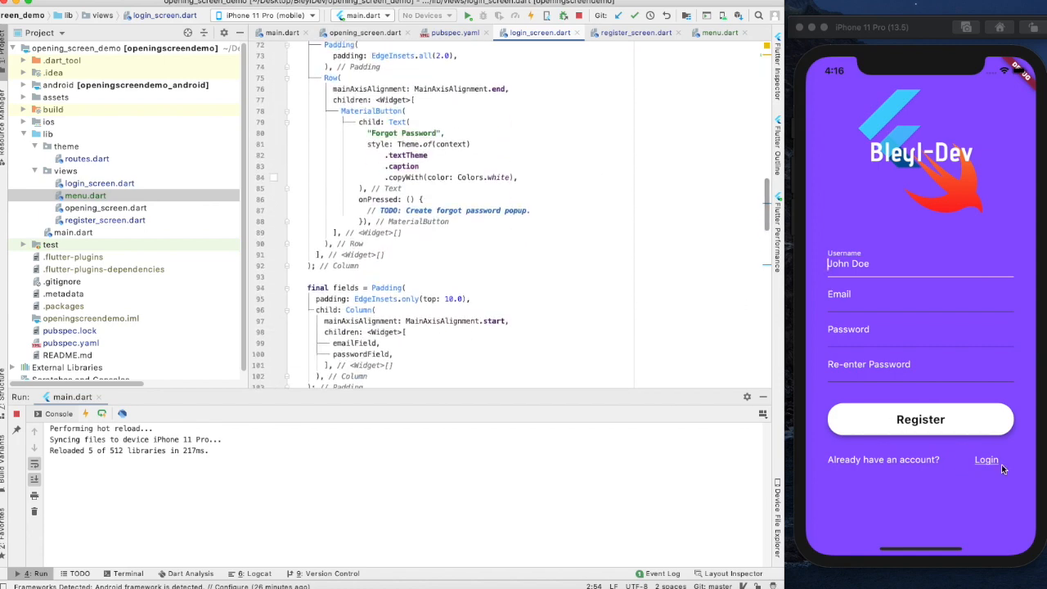
pyautogui.click(985, 459)
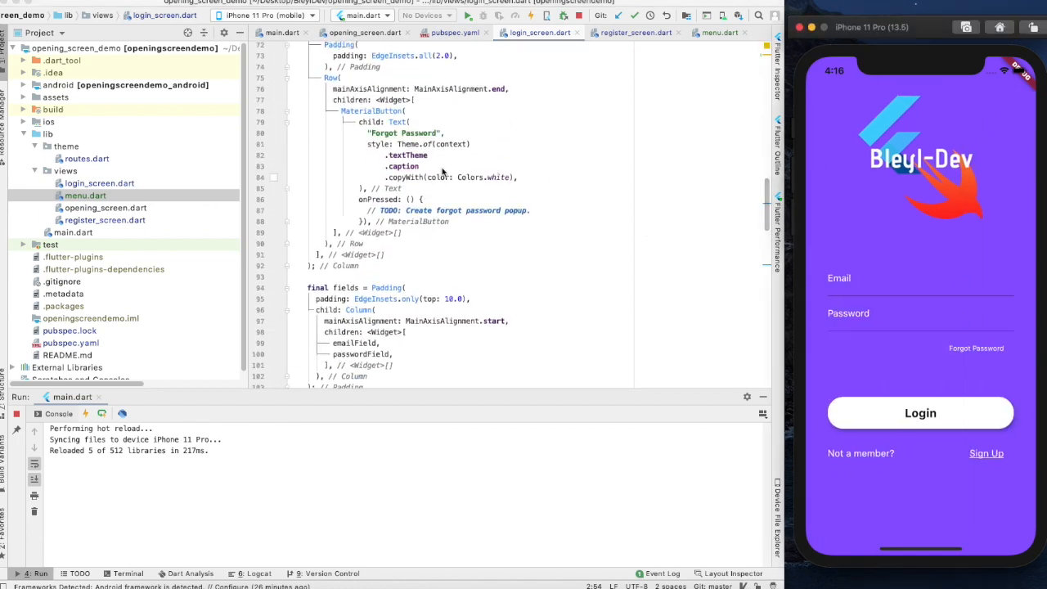
pyautogui.scroll(3)
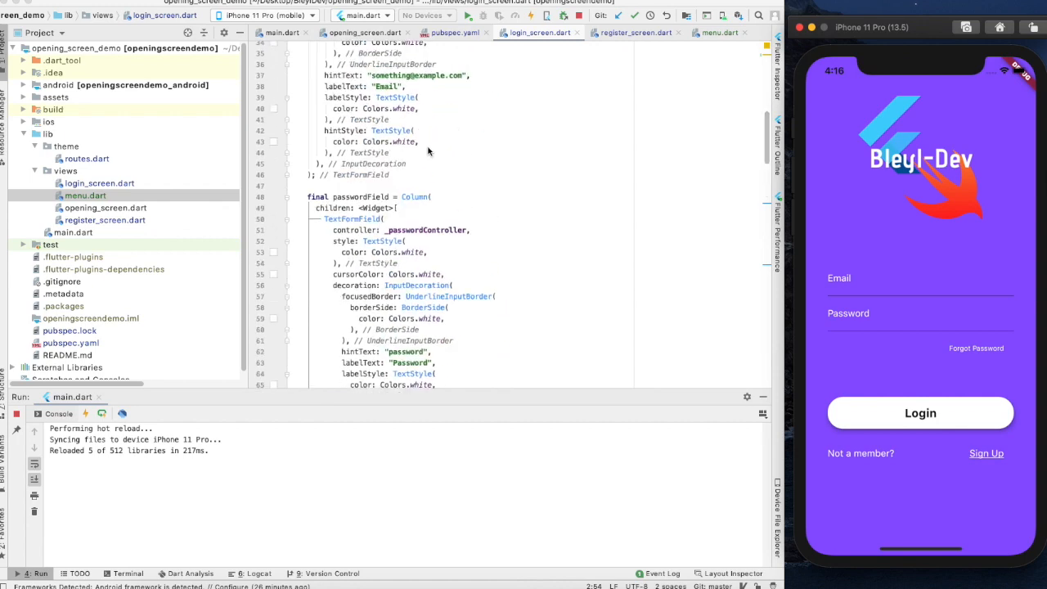
pyautogui.moveTo(439, 351)
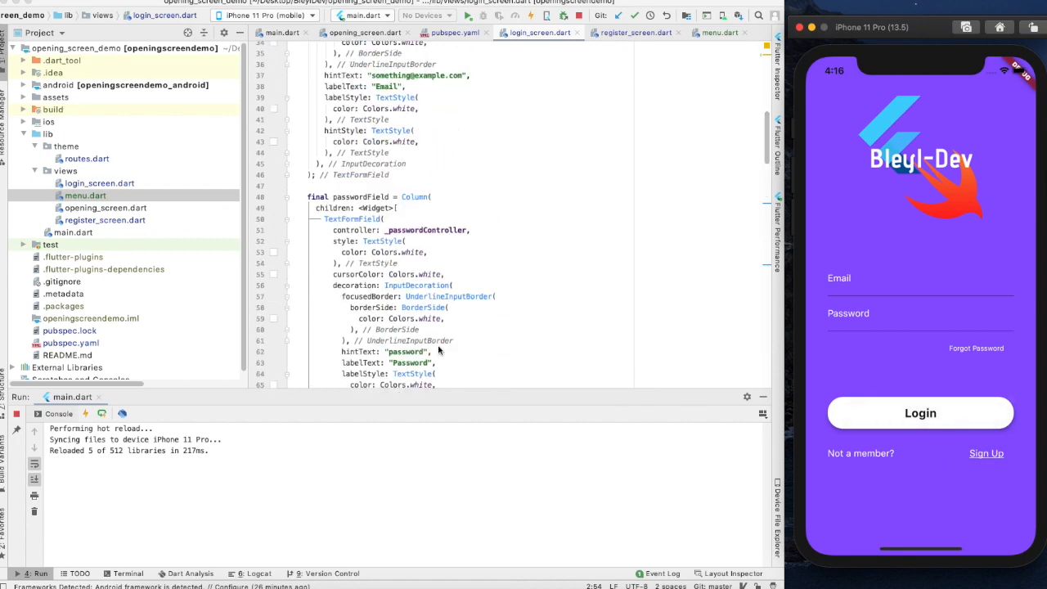
pyautogui.scroll(-3)
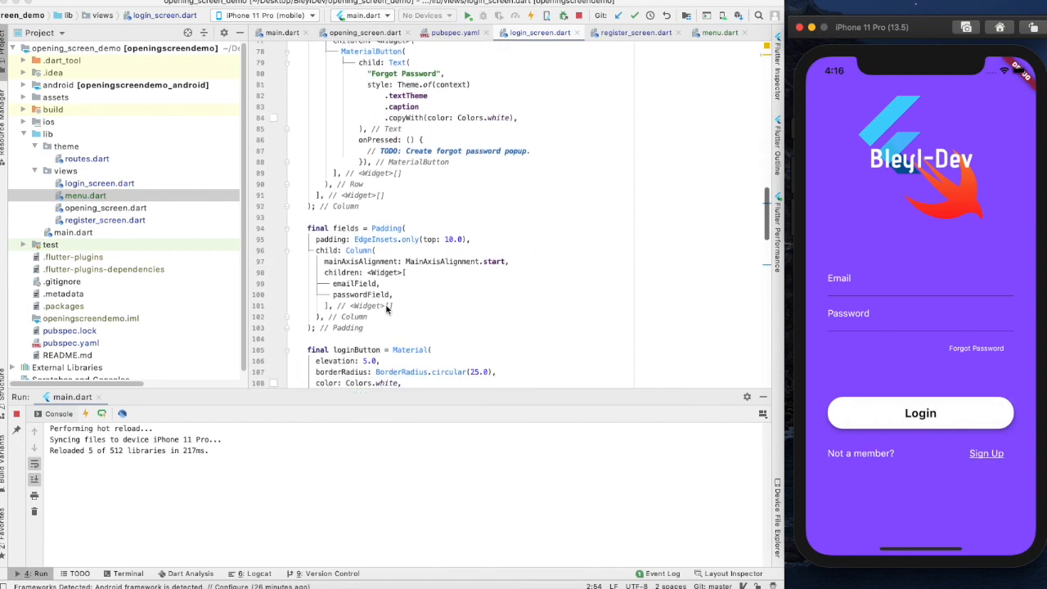
pyautogui.doubleClick(344, 139)
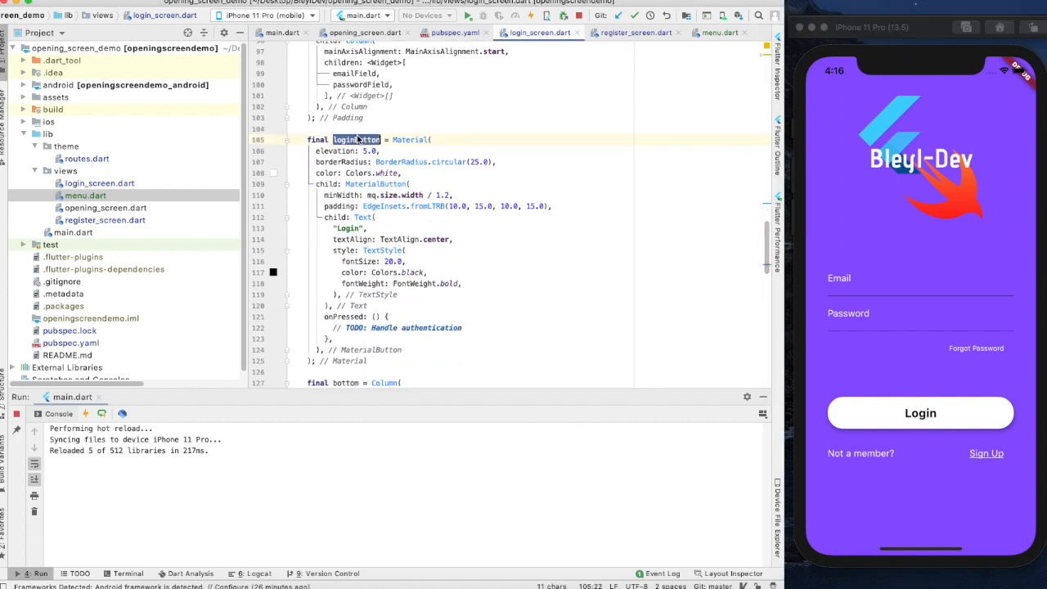
pyautogui.scroll(-3)
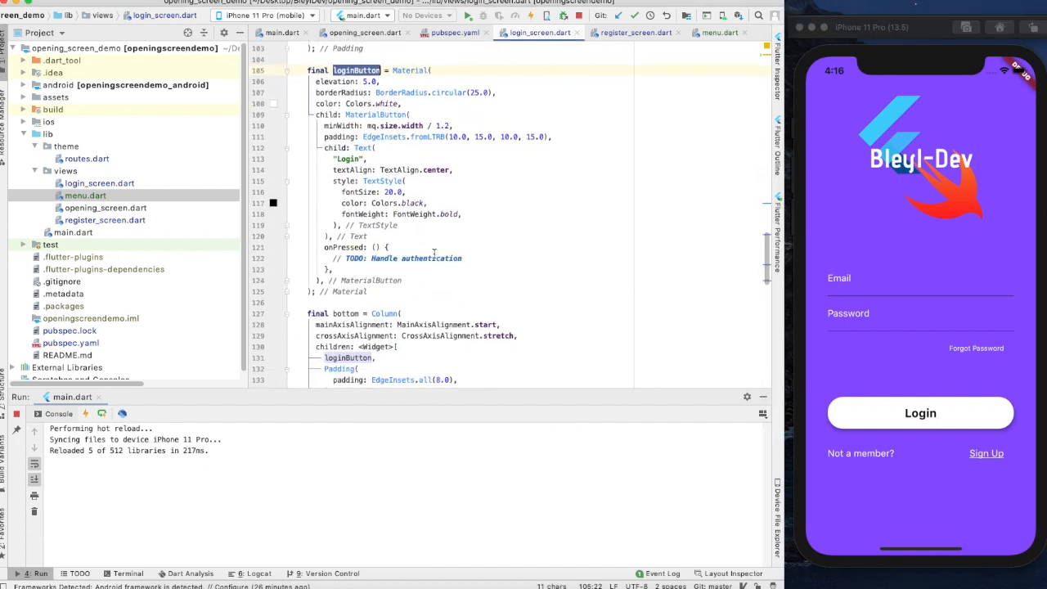
pyautogui.doubleClick(401, 258)
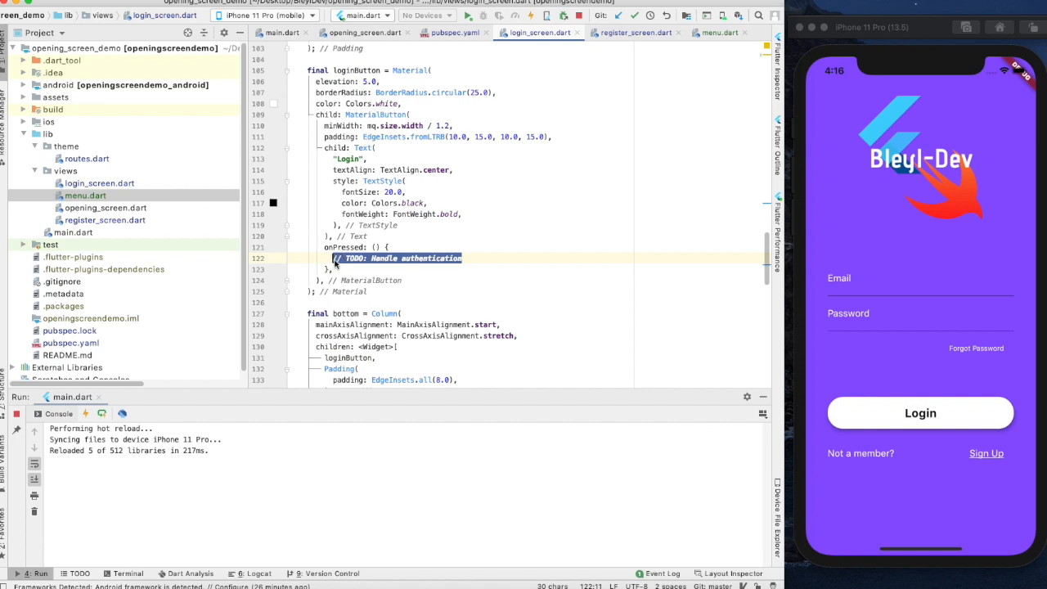
pyautogui.press('Delete')
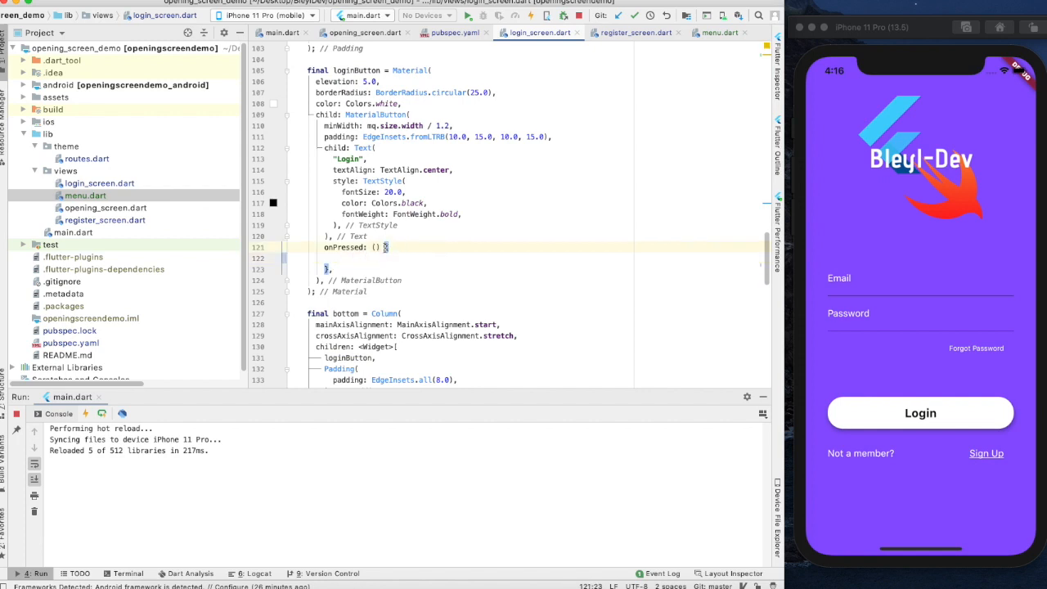
# Step: Make the handler async with a try/catch that prints the error and resets _emailController and _passwordController text to ""
pyautogui.write('async')
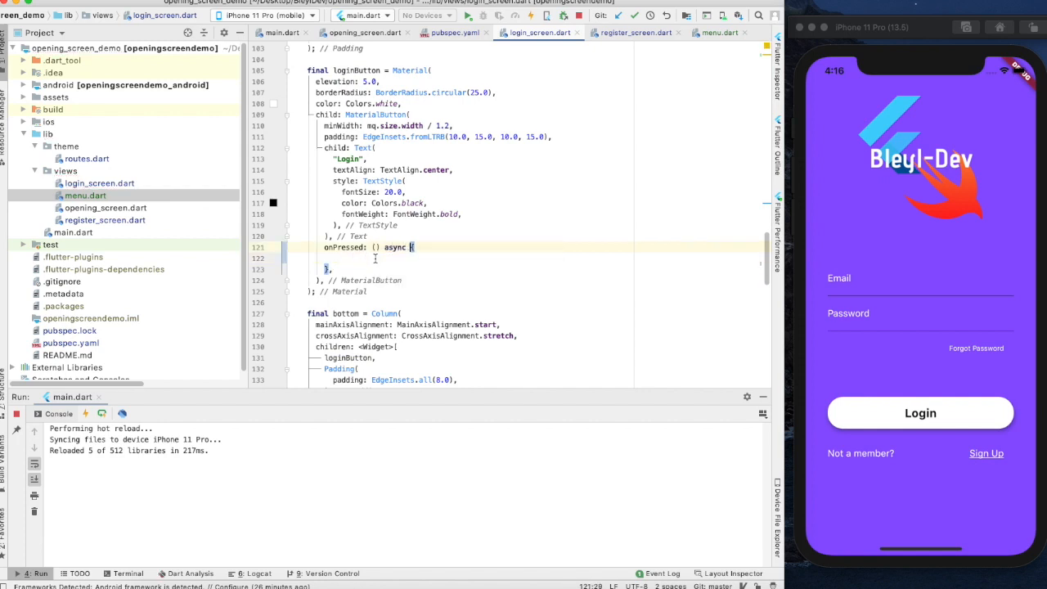
pyautogui.write('Fi')
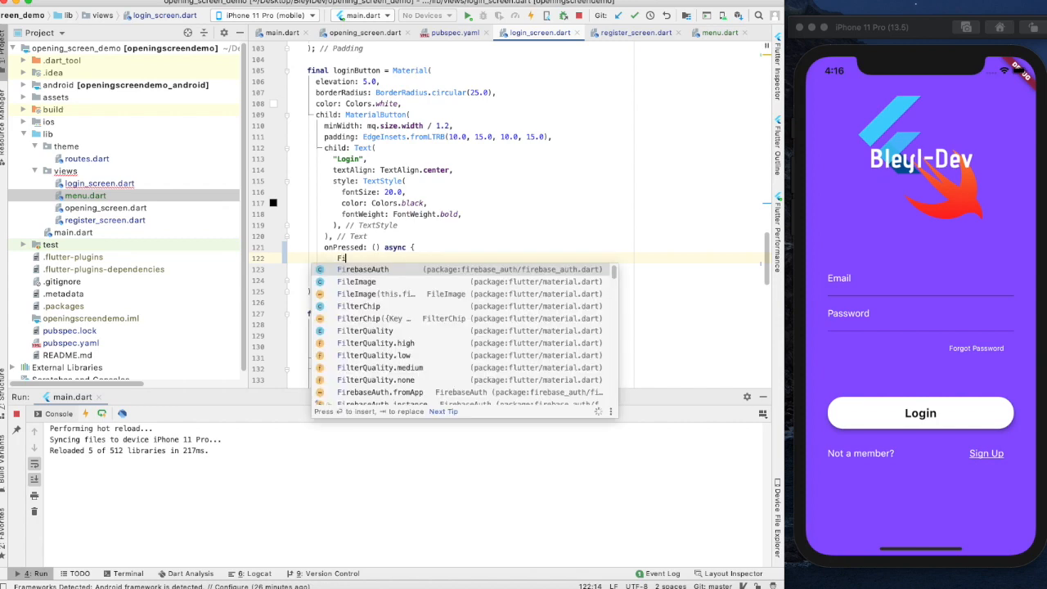
pyautogui.press('Backspace')
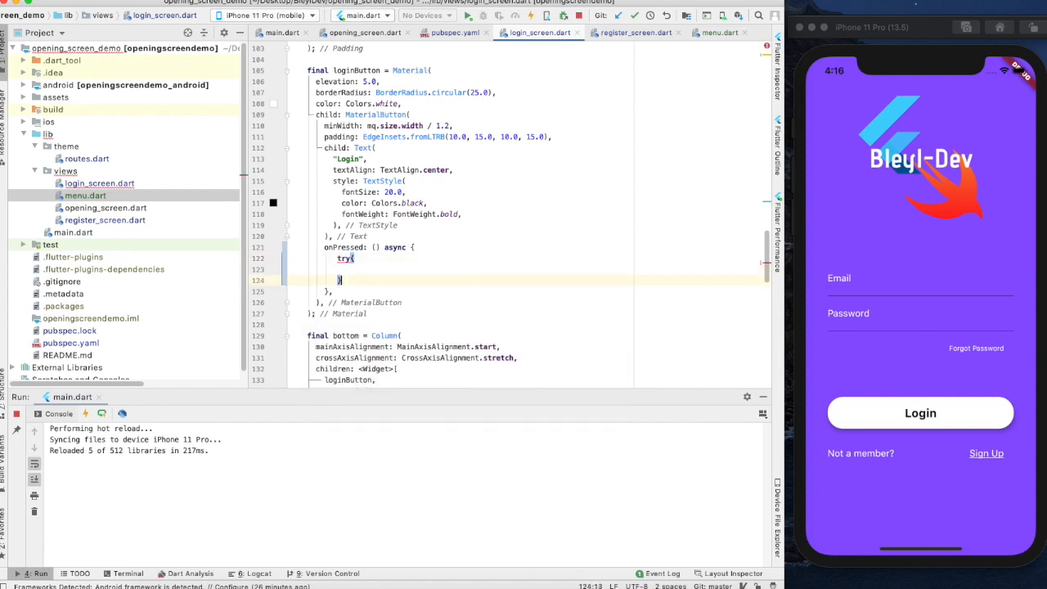
pyautogui.write('}catch(e){')
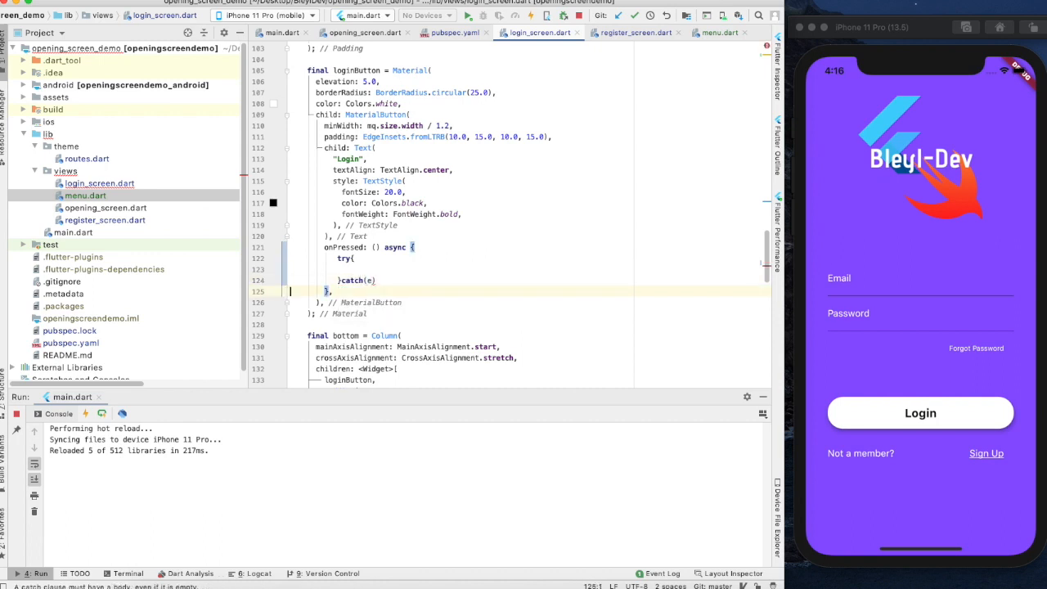
pyautogui.write('print(e);')
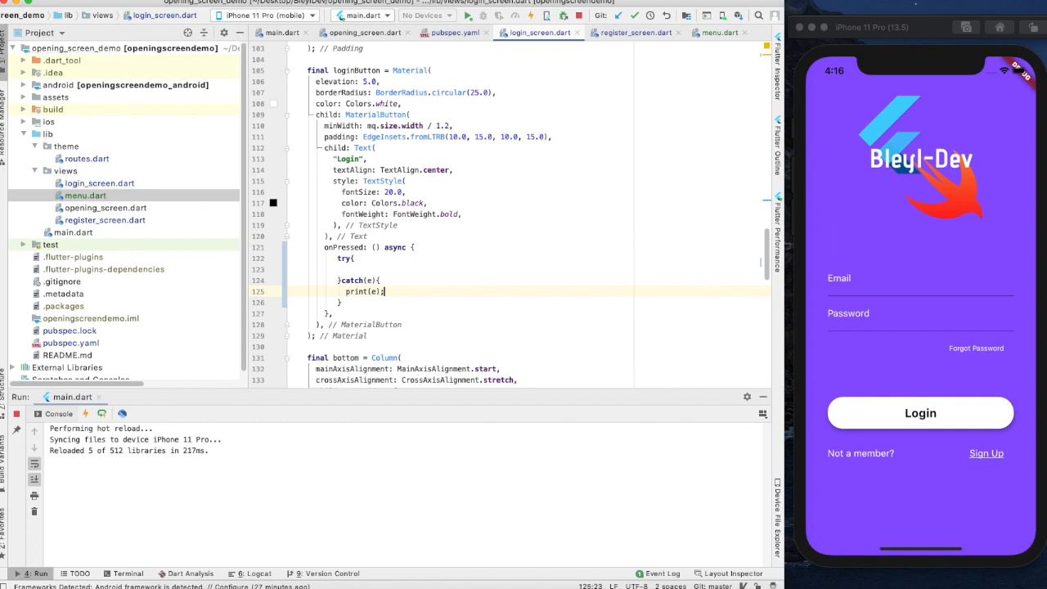
pyautogui.write('_emailController')
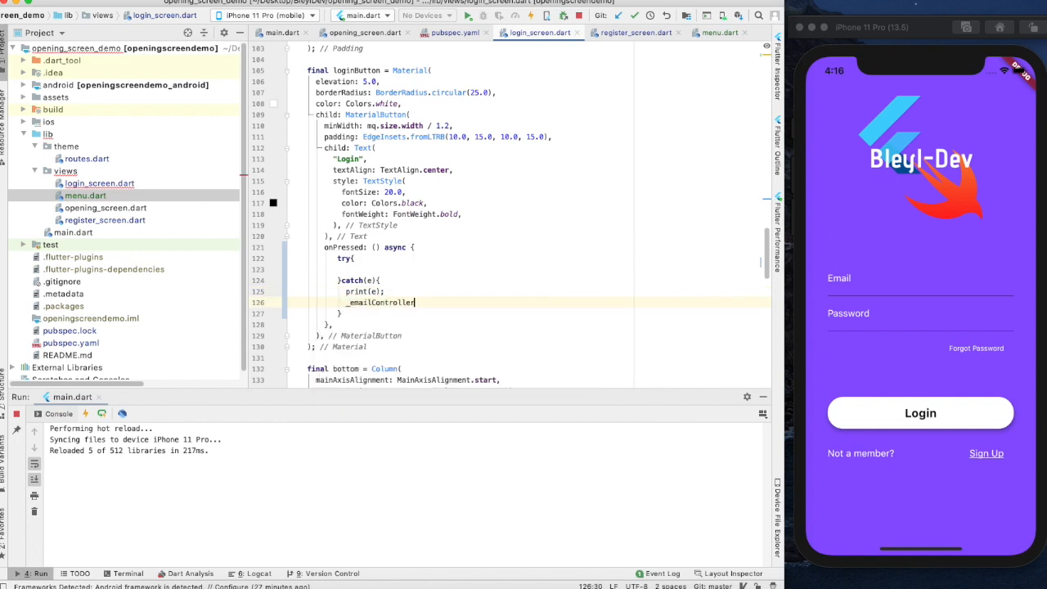
pyautogui.write('.text = "";')
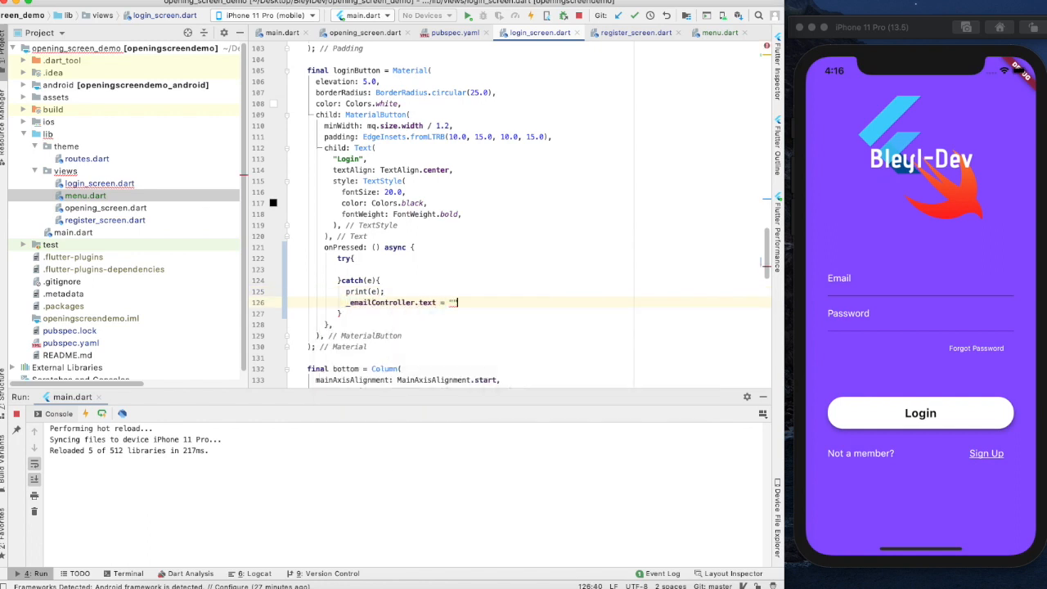
pyautogui.write('_passwordController.text')
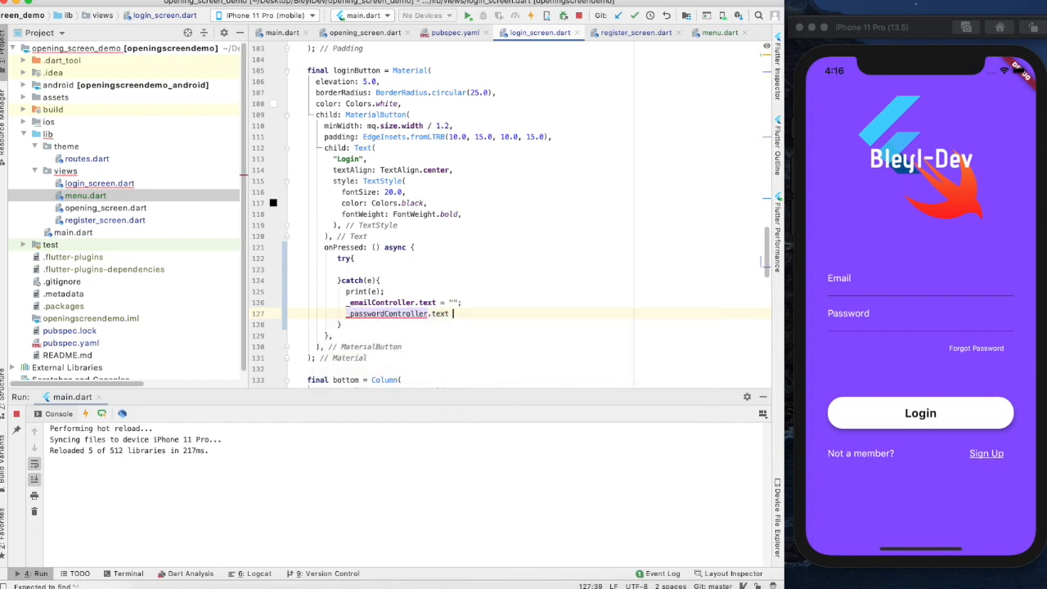
pyautogui.write('= "";')
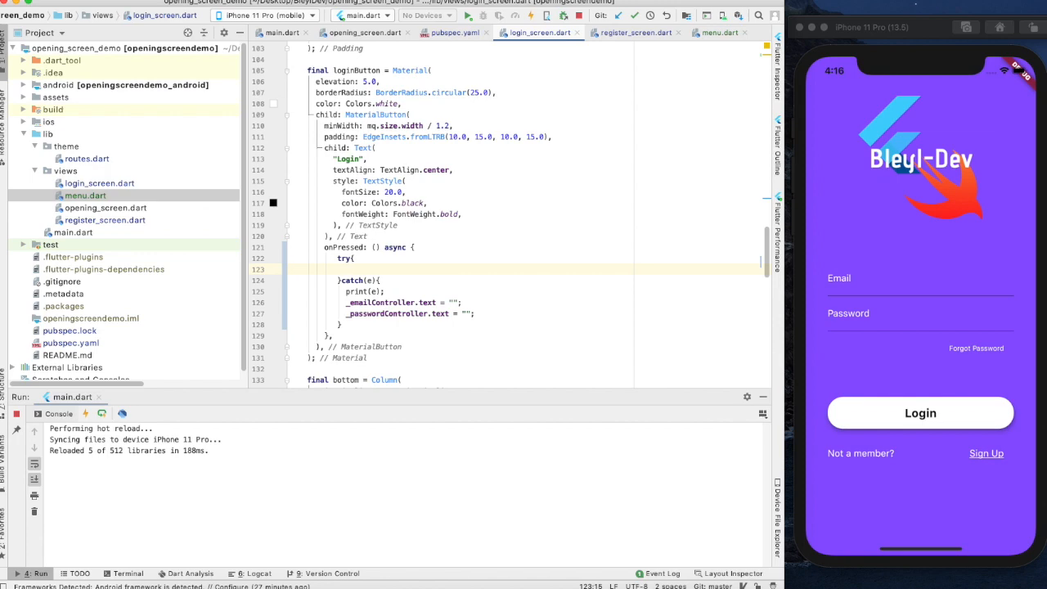
# Step: In the try block, await FirebaseAuth.instance.signInWithEmailAndPassword into a FirebaseUser, applying the suggested cast
pyautogui.write('FirebaseUser user =')
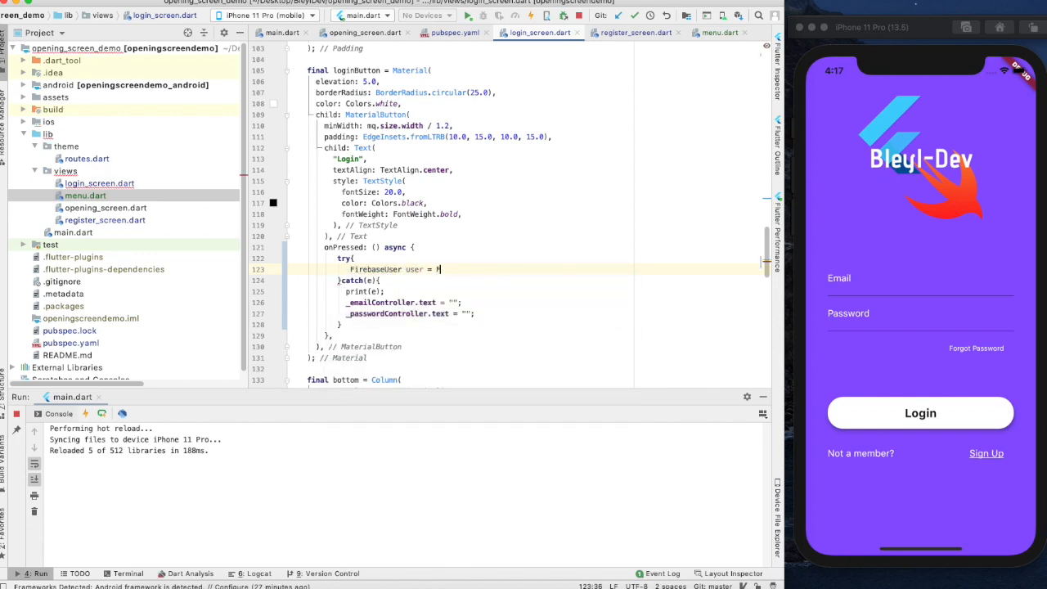
pyautogui.write('FirebaseAuth')
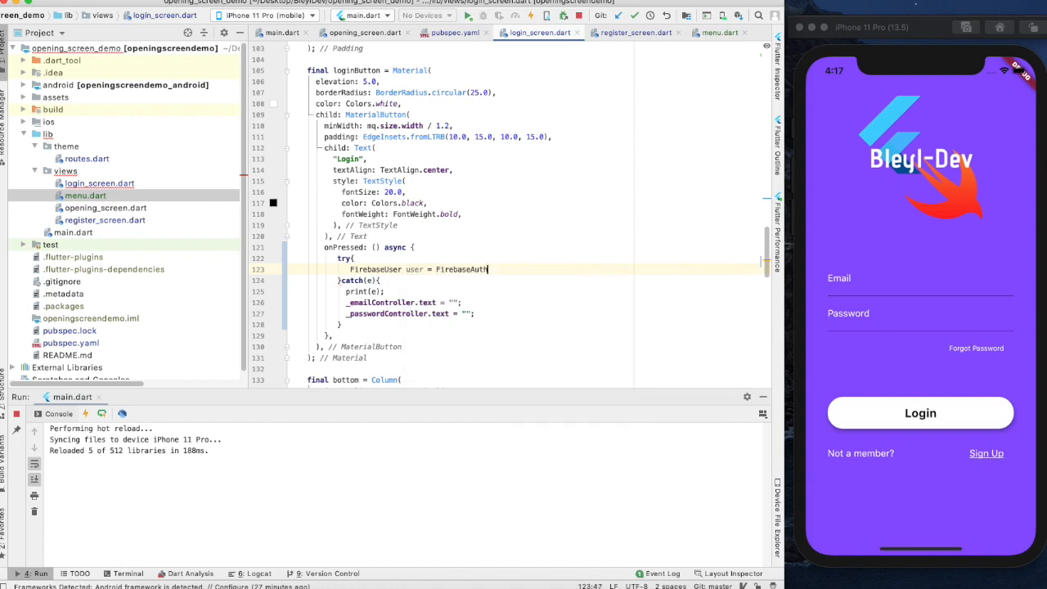
pyautogui.write('.instance.si')
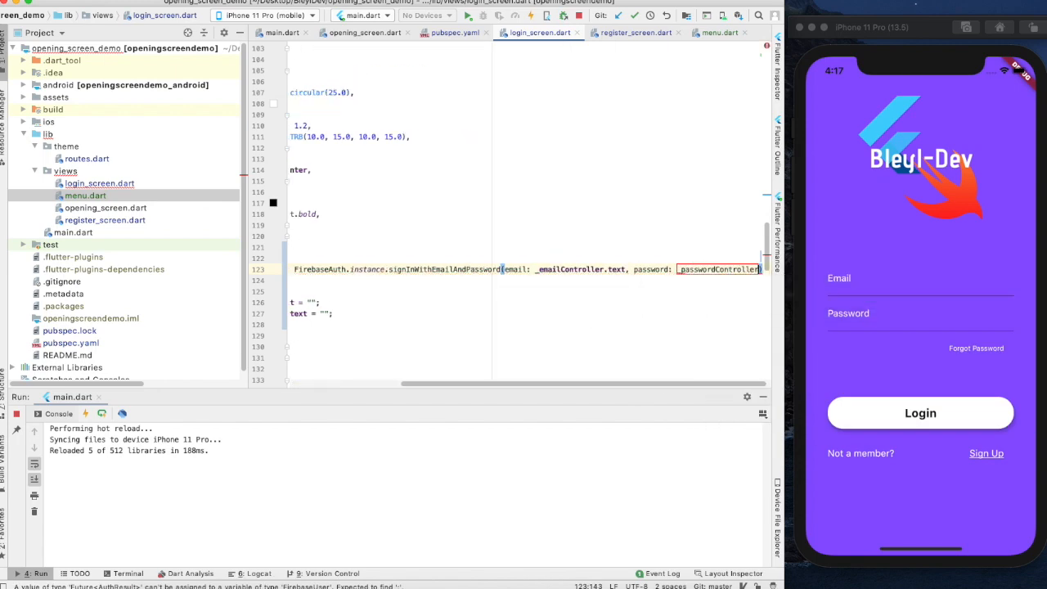
pyautogui.hscroll(3)
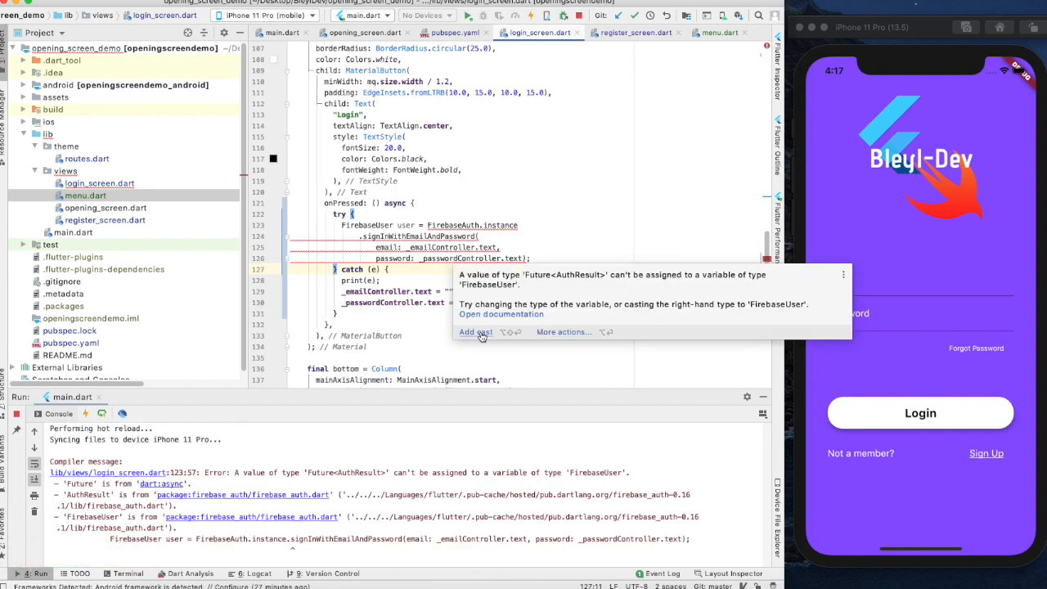
pyautogui.click(475, 331)
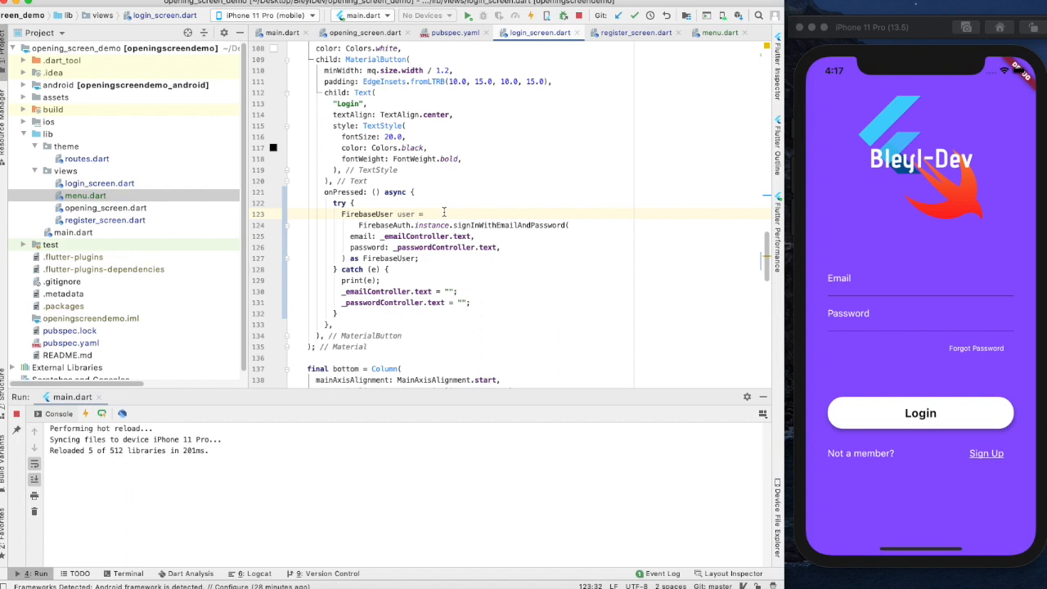
pyautogui.moveTo(514, 248)
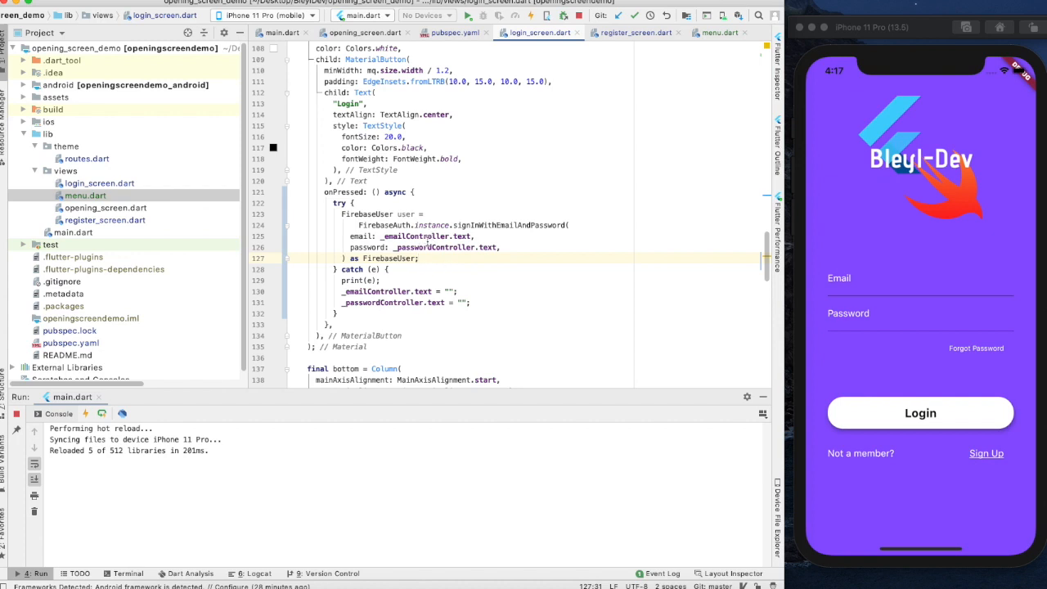
# Step: Add an if(user != null) block after the sign-in call and a TODO: AlertDialog with error note in the catch block
pyautogui.press('enter')
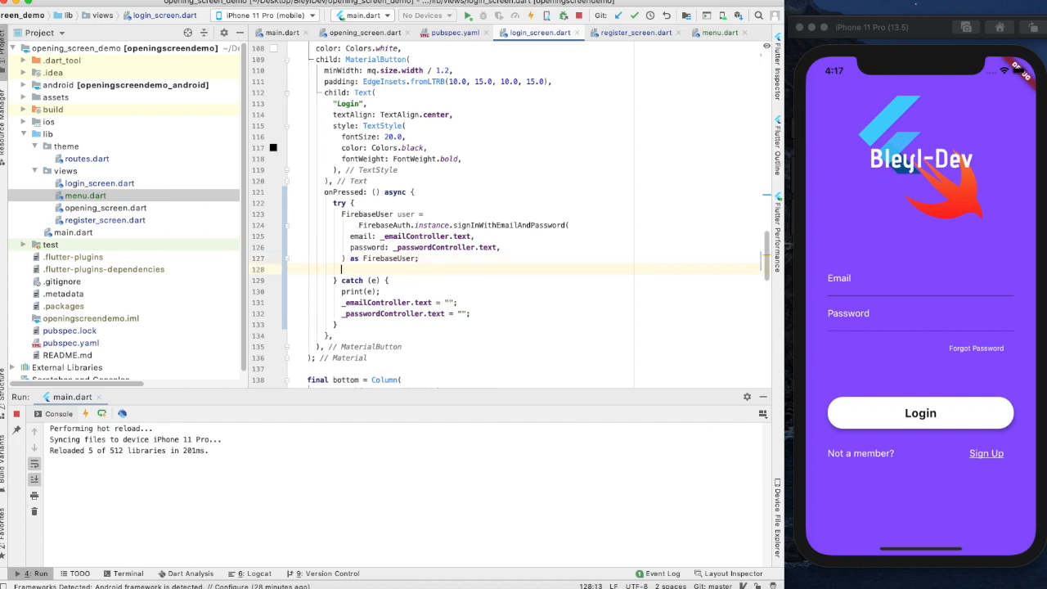
pyautogui.write('if(')
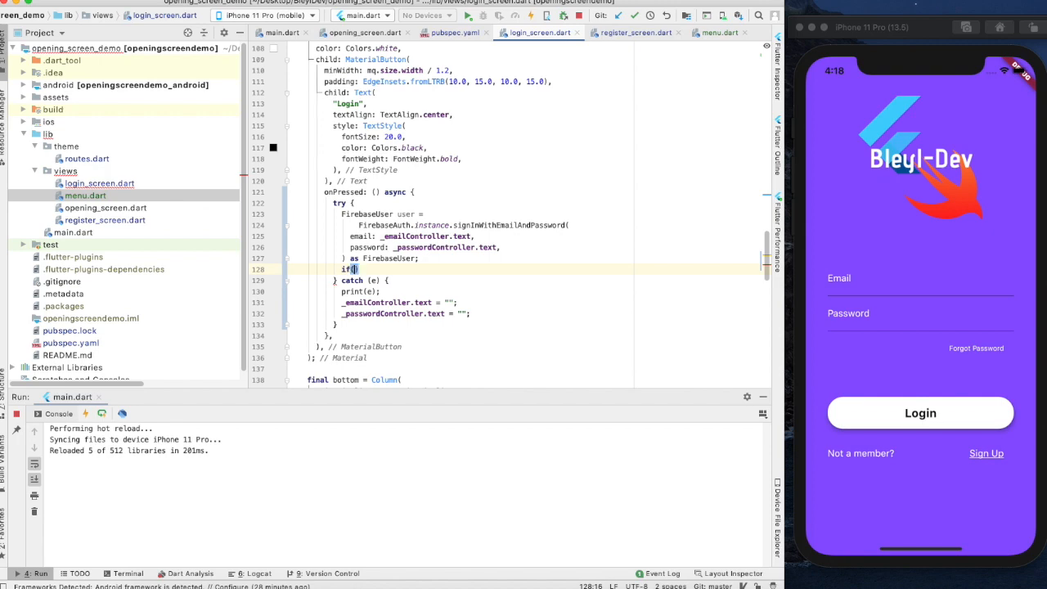
pyautogui.write('user != null')
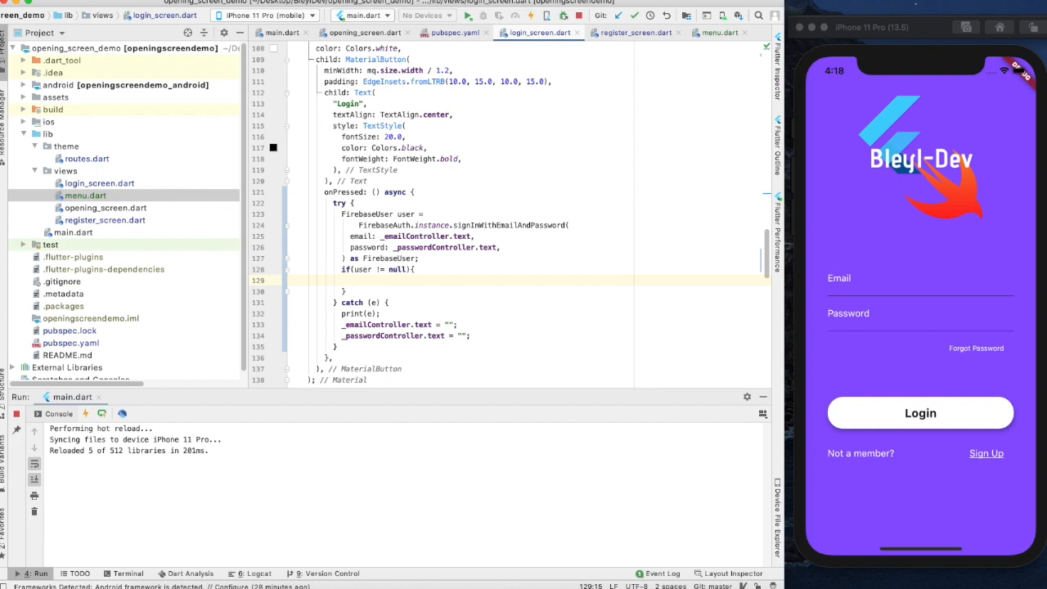
pyautogui.doubleClick(352, 301)
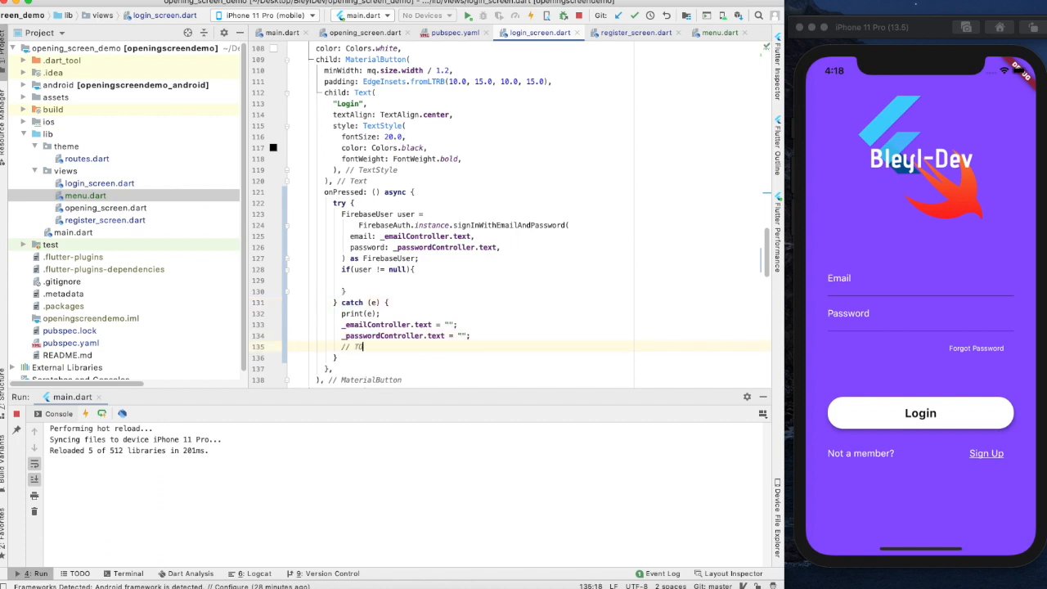
pyautogui.write('ODO:')
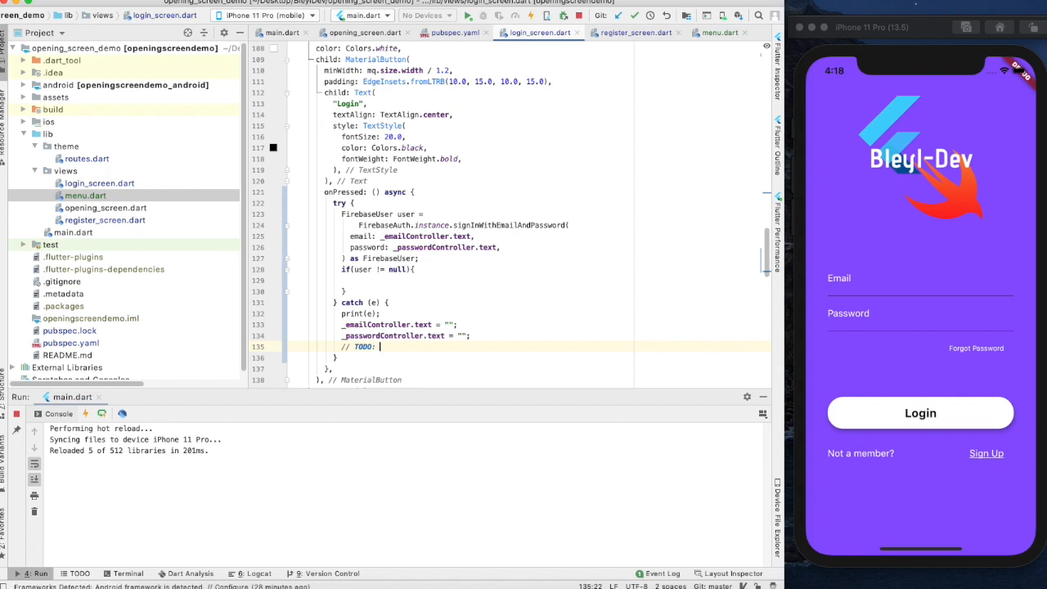
pyautogui.write('Alert:')
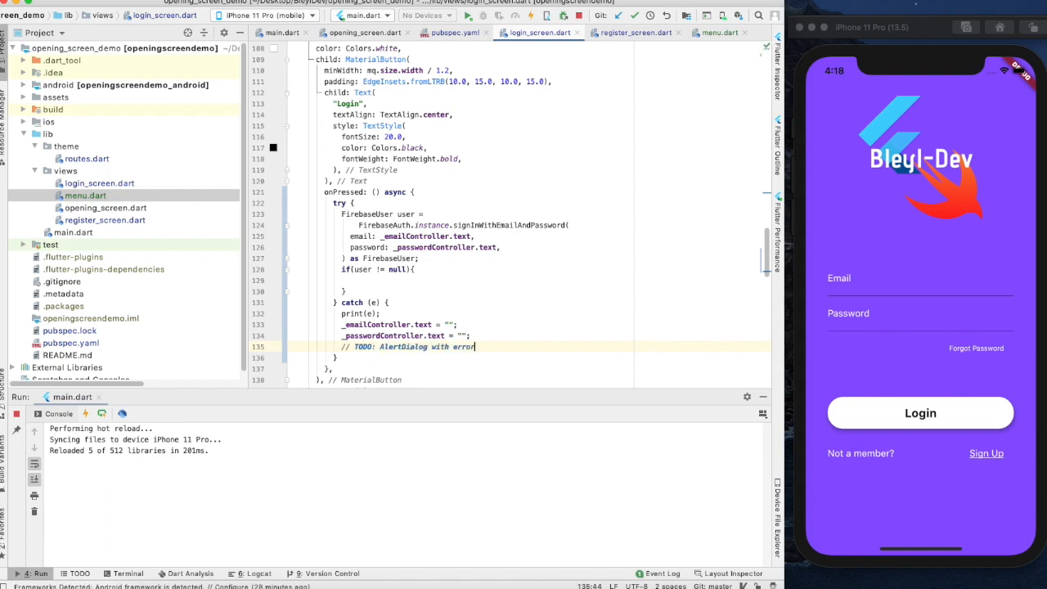
# Step: Inside the null check, navigate with Navigator.of(context).pushNamed(AppRoutes.menu)
pyautogui.click(576, 323)
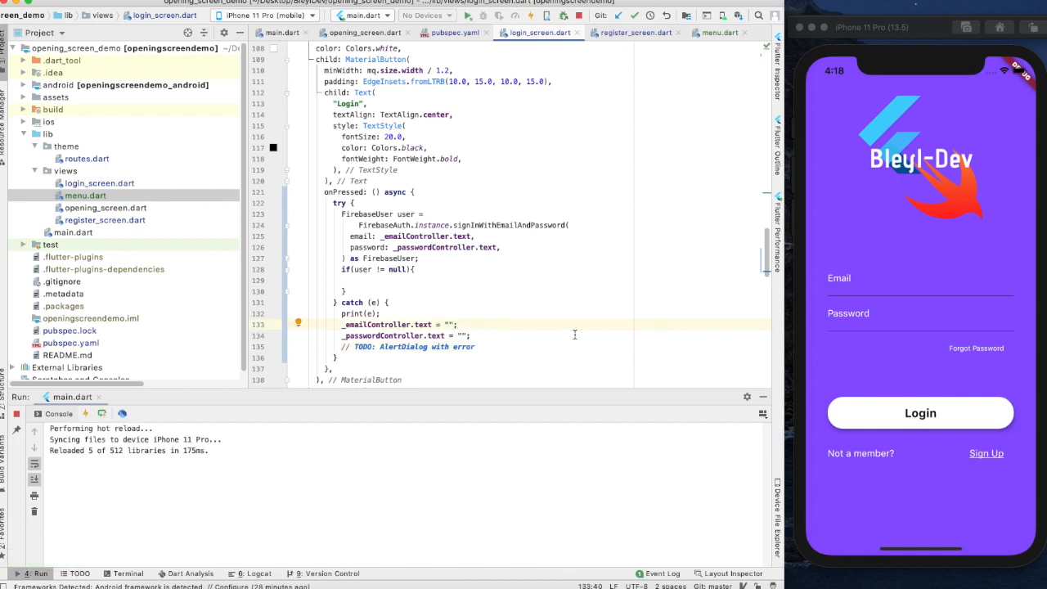
pyautogui.moveTo(969, 343)
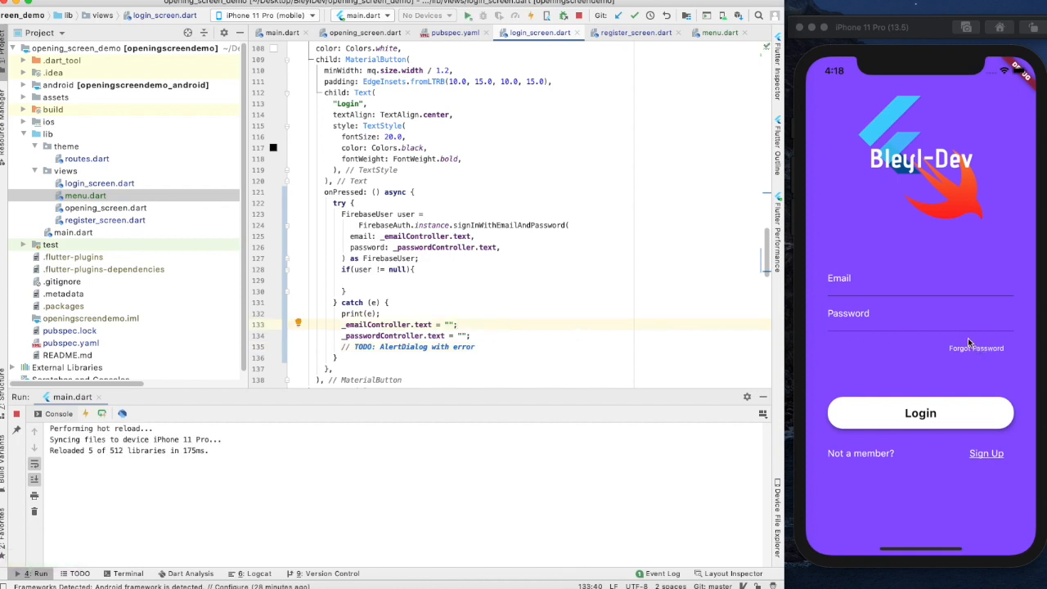
pyautogui.moveTo(980, 357)
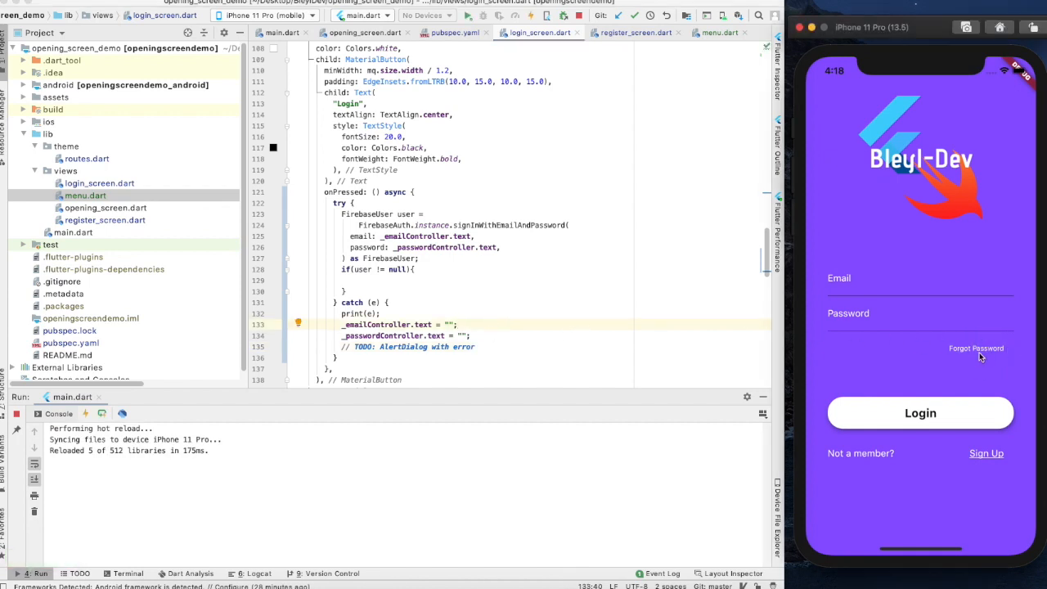
pyautogui.moveTo(897, 206)
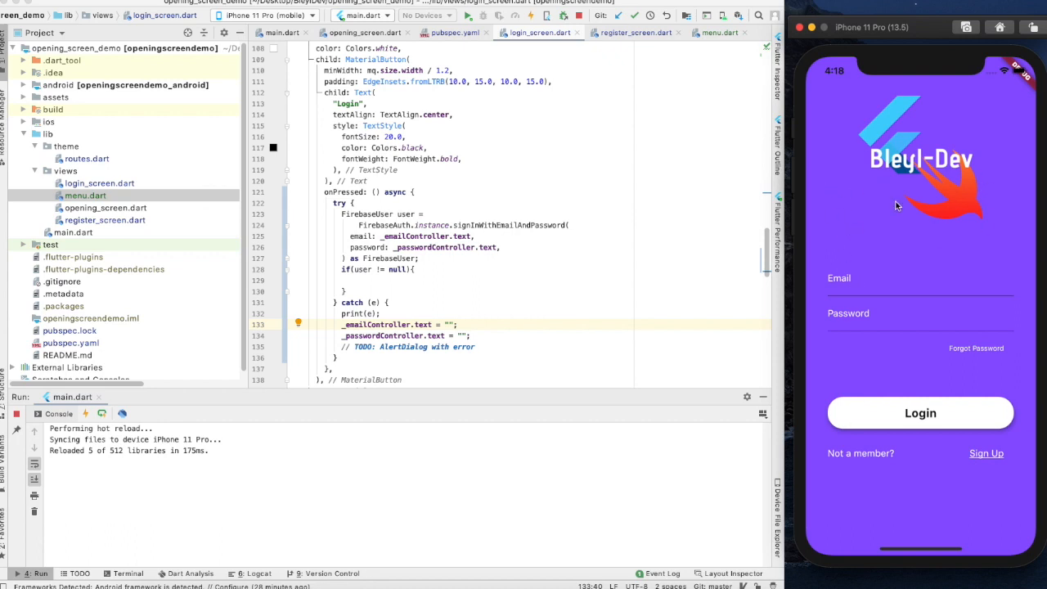
pyautogui.moveTo(965, 278)
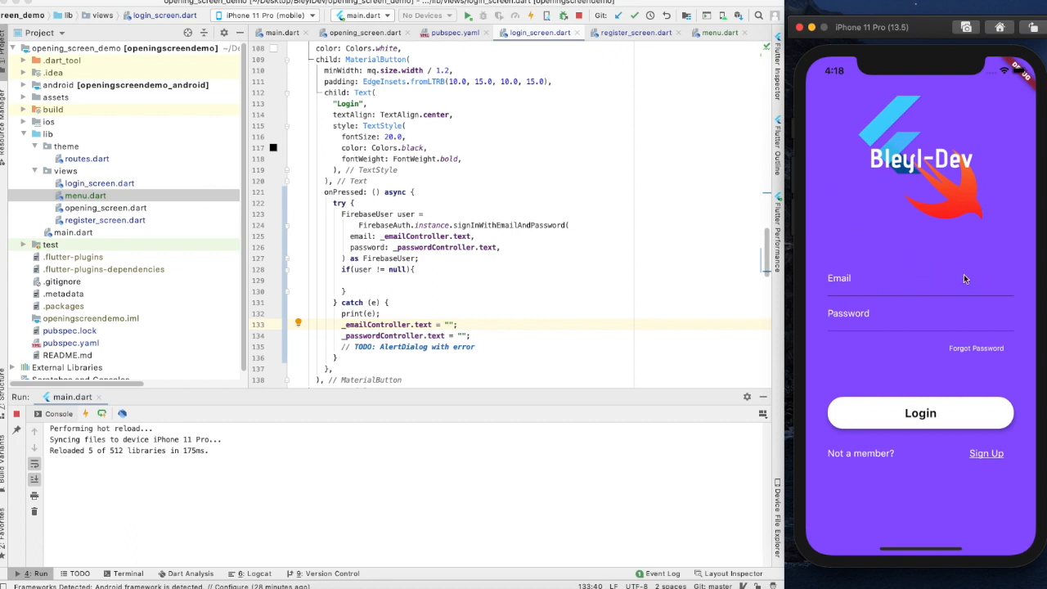
pyautogui.moveTo(646, 365)
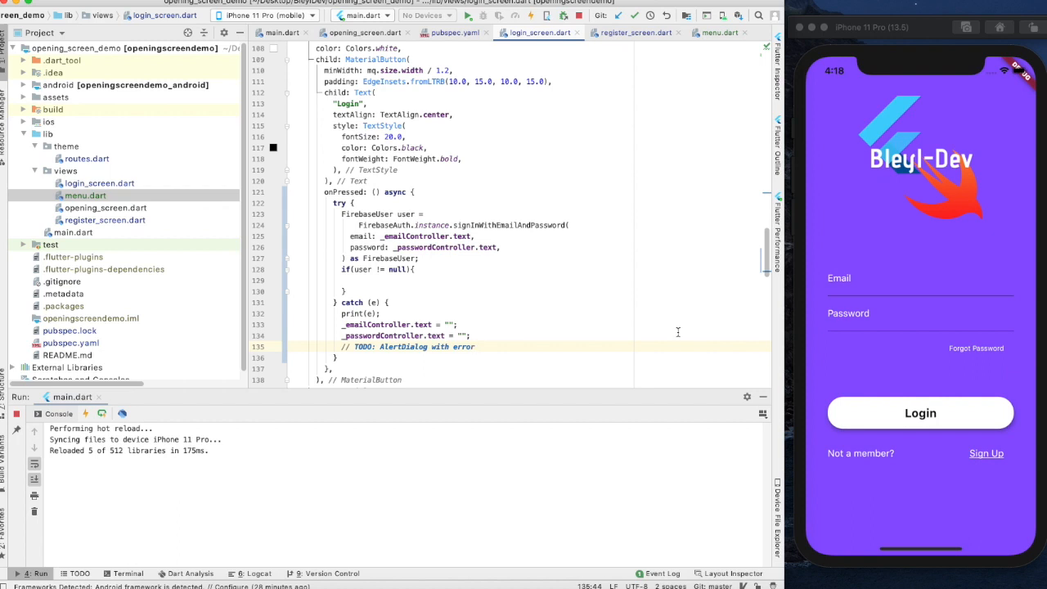
pyautogui.moveTo(429, 299)
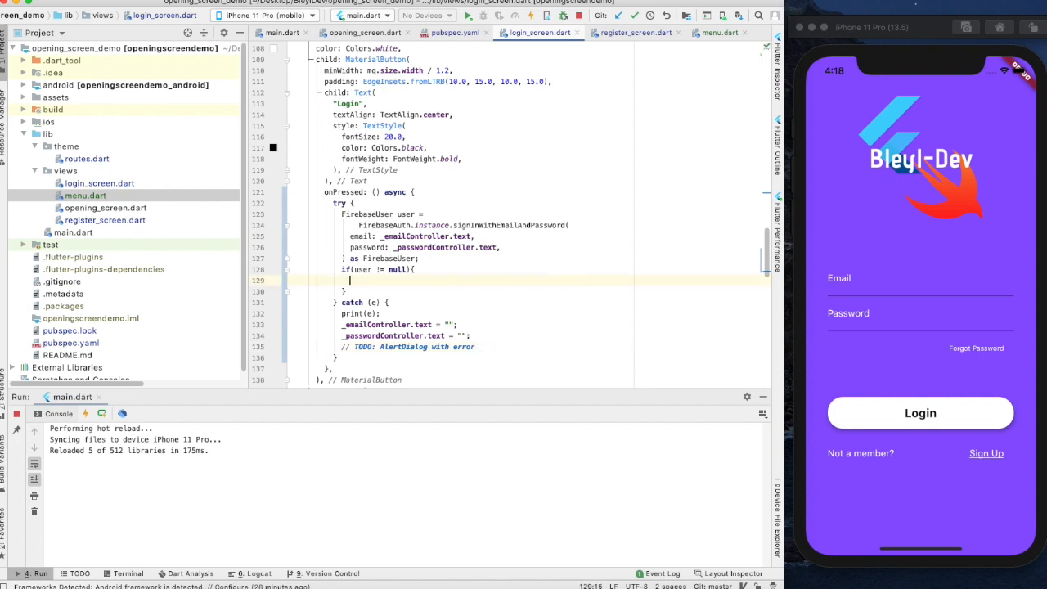
pyautogui.write('Navigotr.')
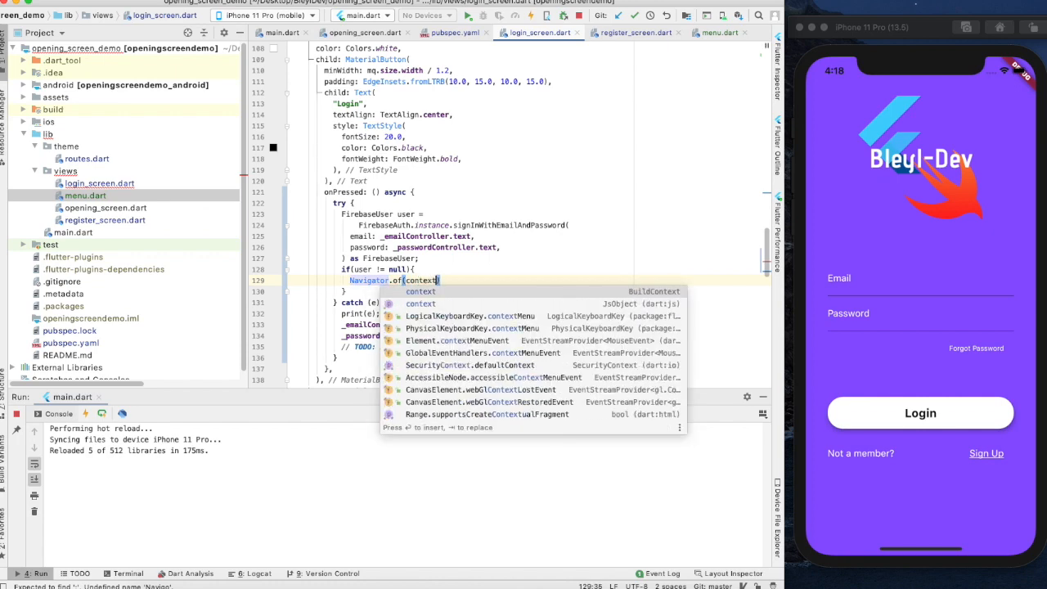
pyautogui.write(').pushNamed(AppRoutes.menu);')
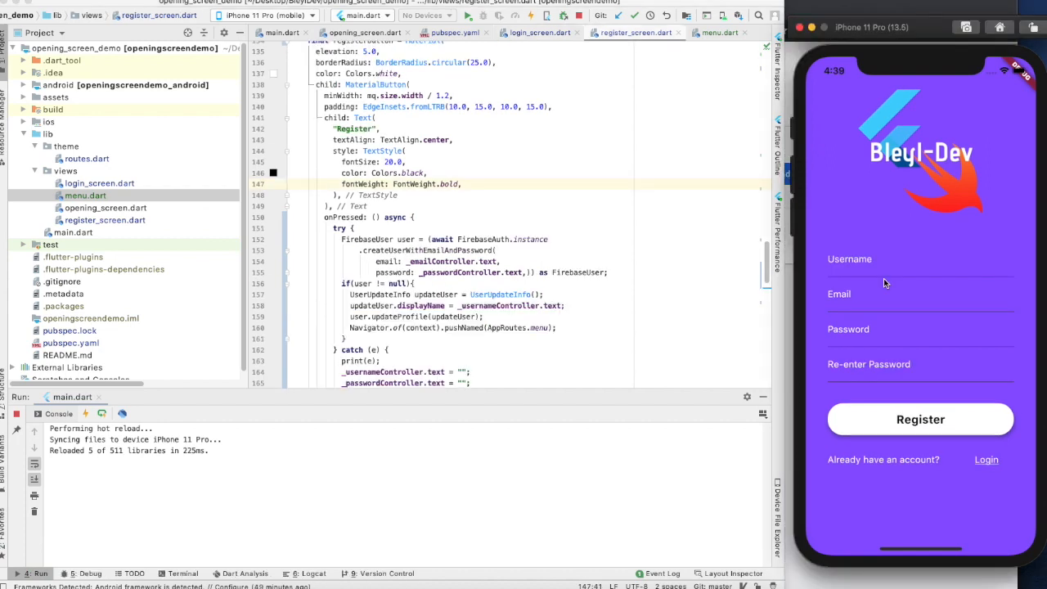
pyautogui.moveTo(817, 293)
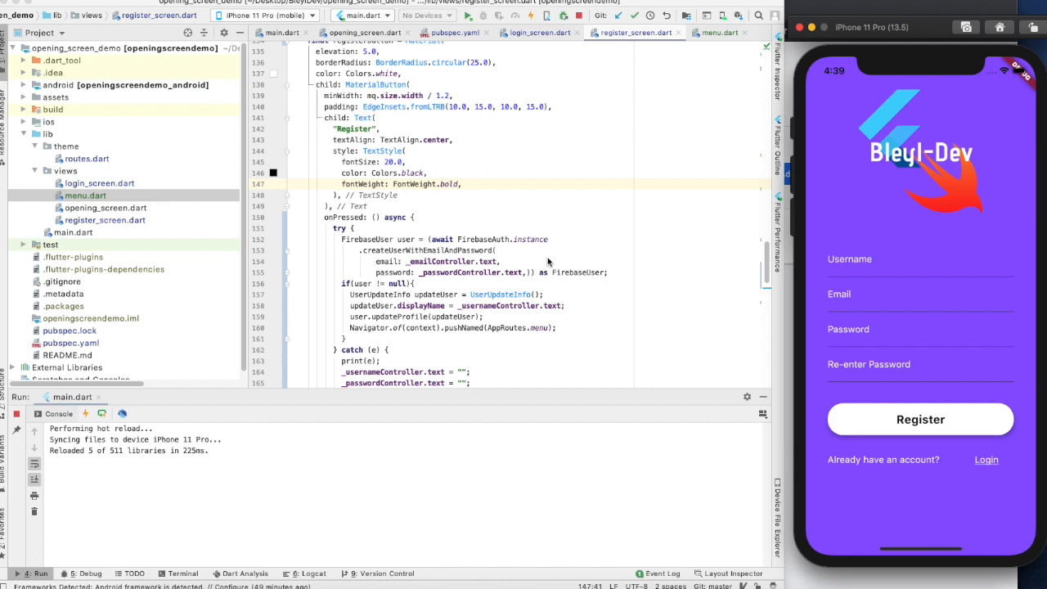
pyautogui.moveTo(586, 271)
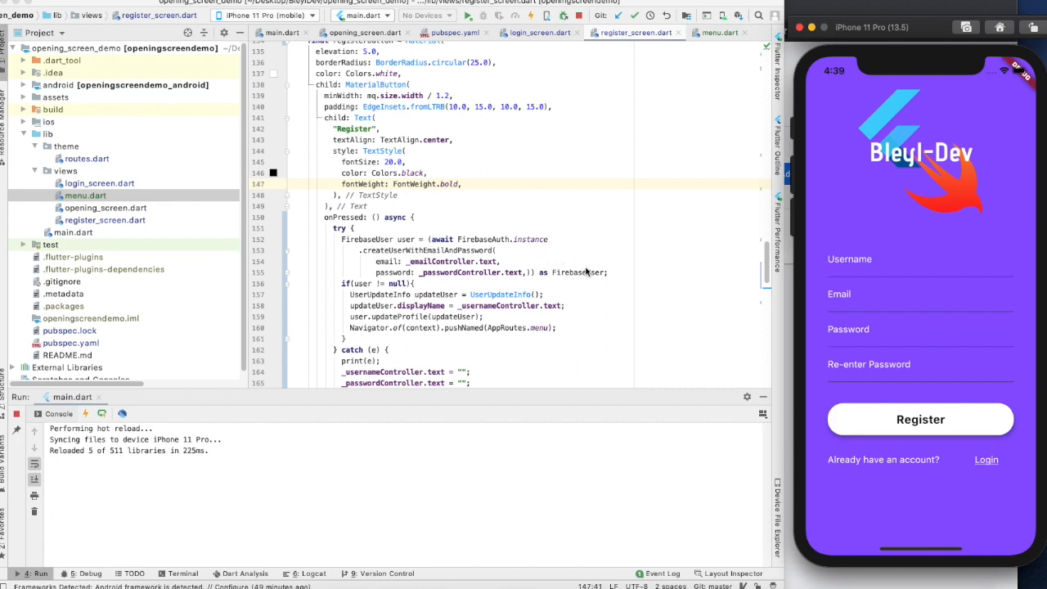
pyautogui.moveTo(583, 276)
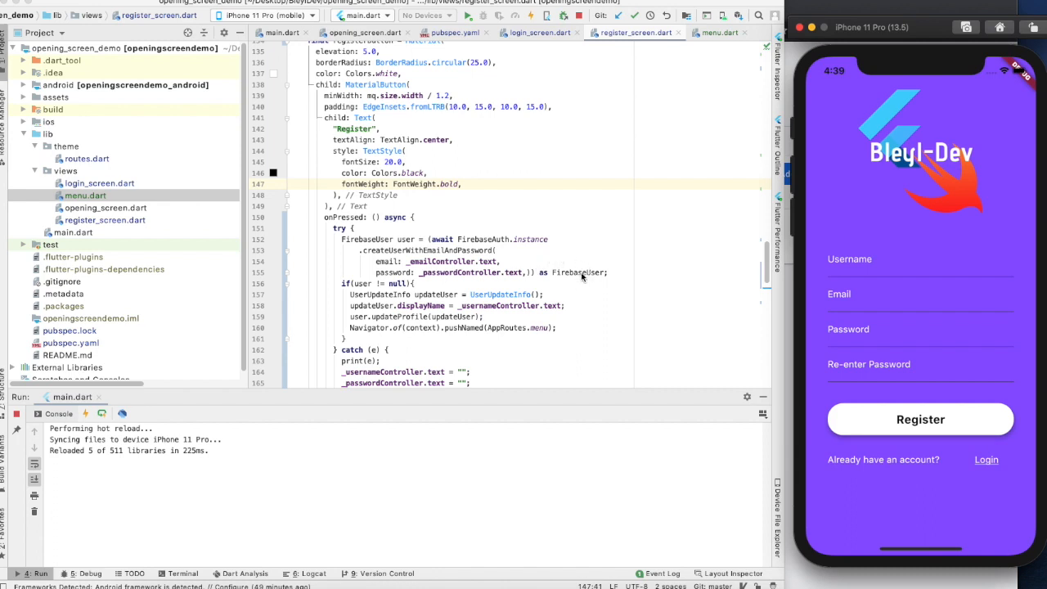
pyautogui.moveTo(573, 282)
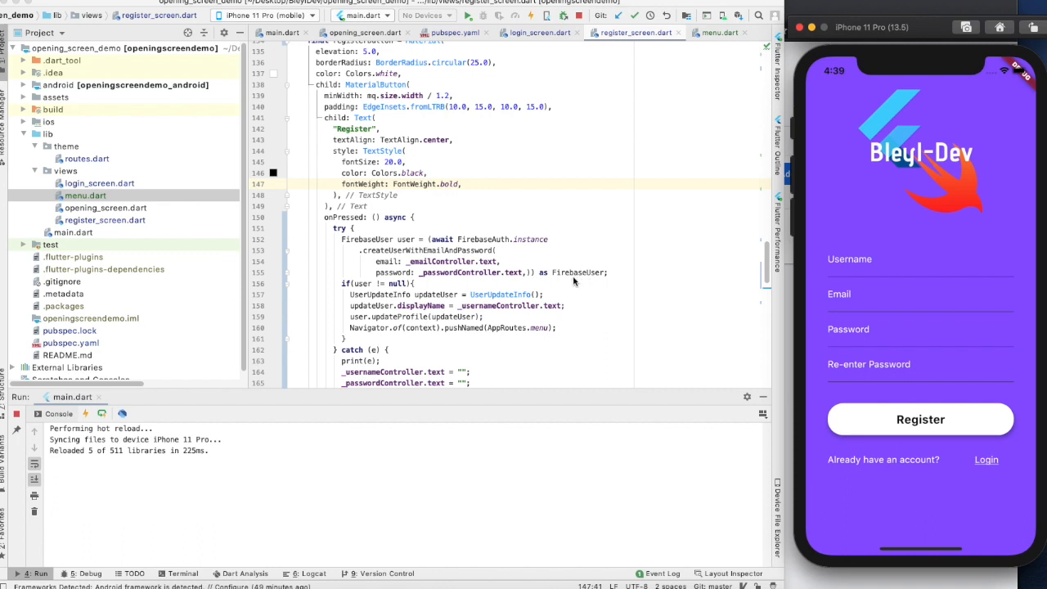
# Step: Replace the 'as FirebaseUser' cast with (await ...).user in register_screen.dart and login_screen.dart, then hot reload
pyautogui.doubleClick(576, 272)
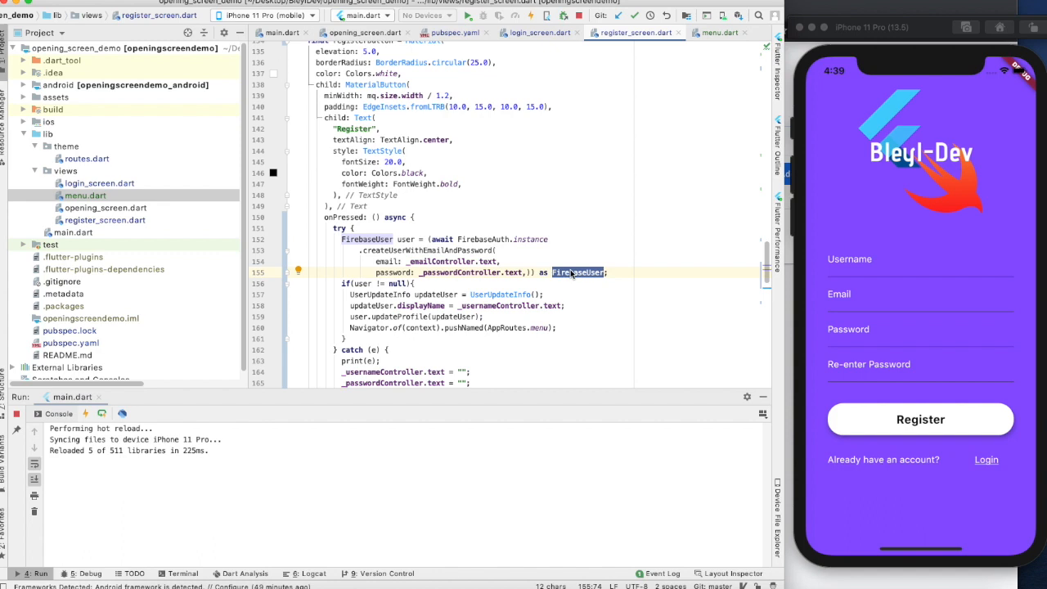
pyautogui.moveTo(387, 237)
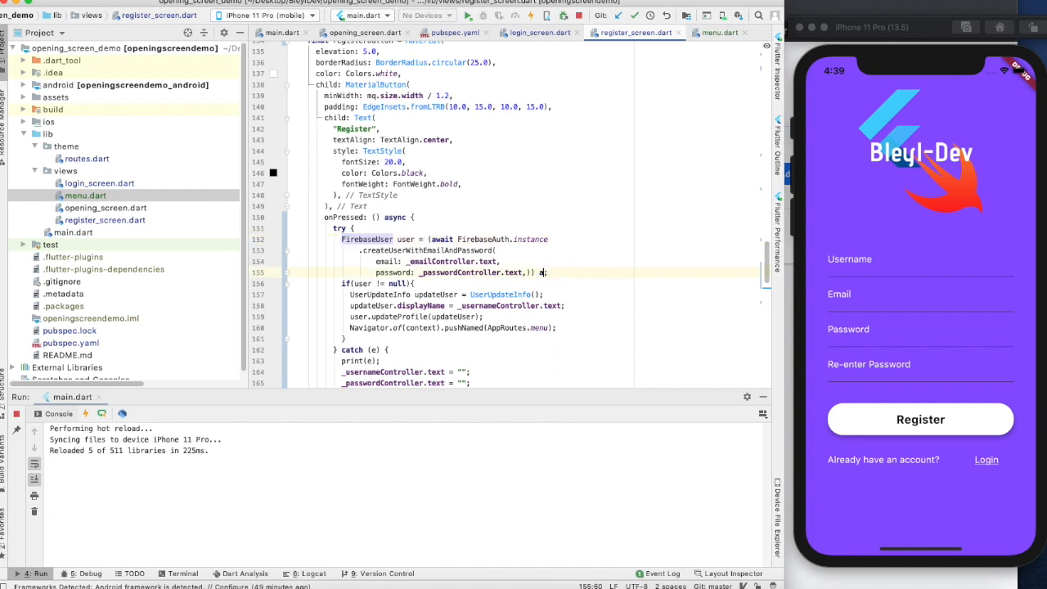
pyautogui.write('.user')
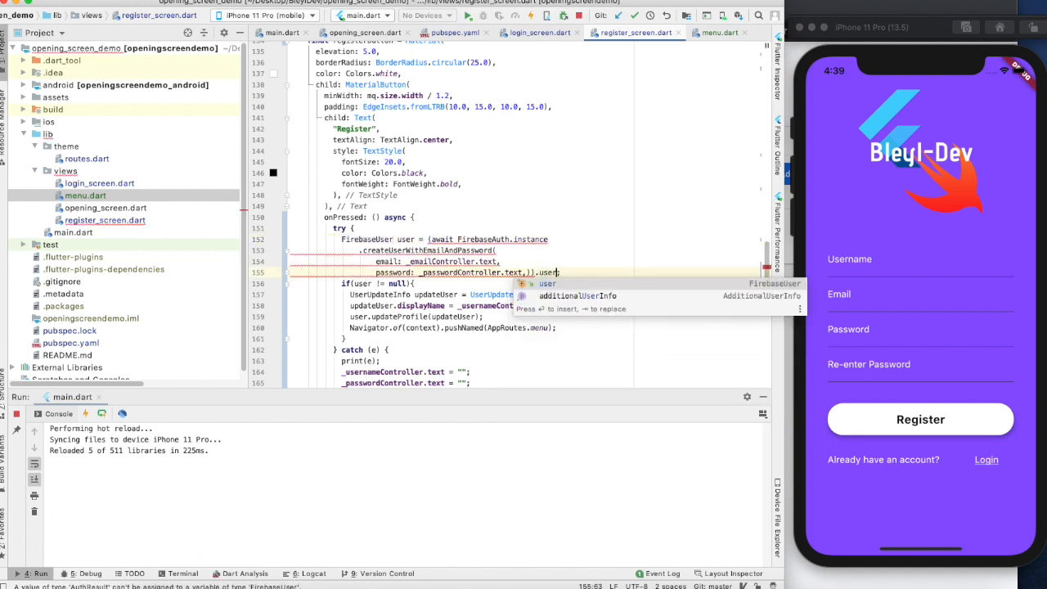
pyautogui.click(540, 32)
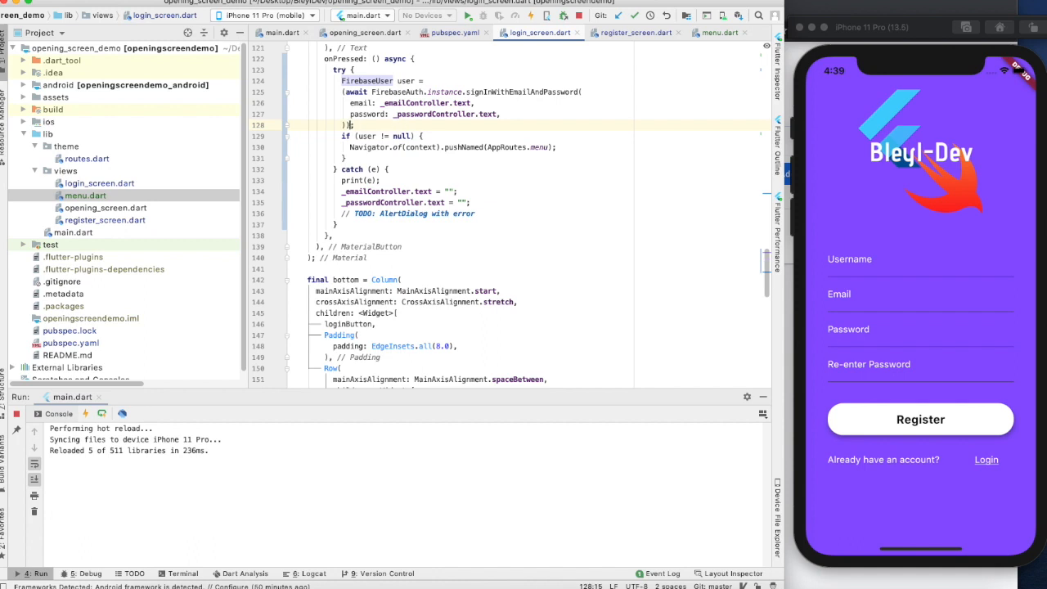
pyautogui.write('.user')
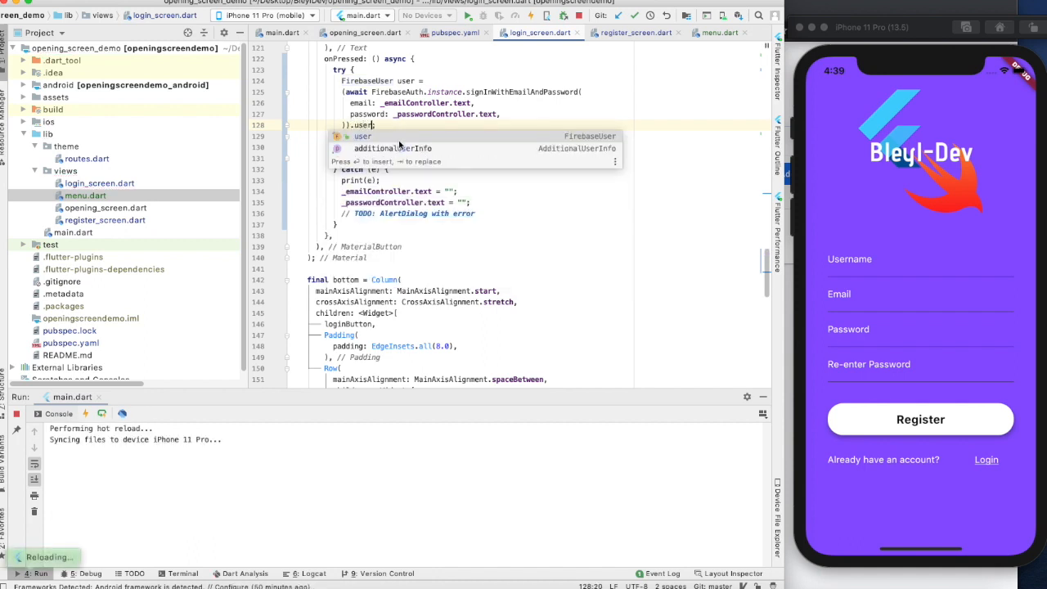
pyautogui.click(471, 16)
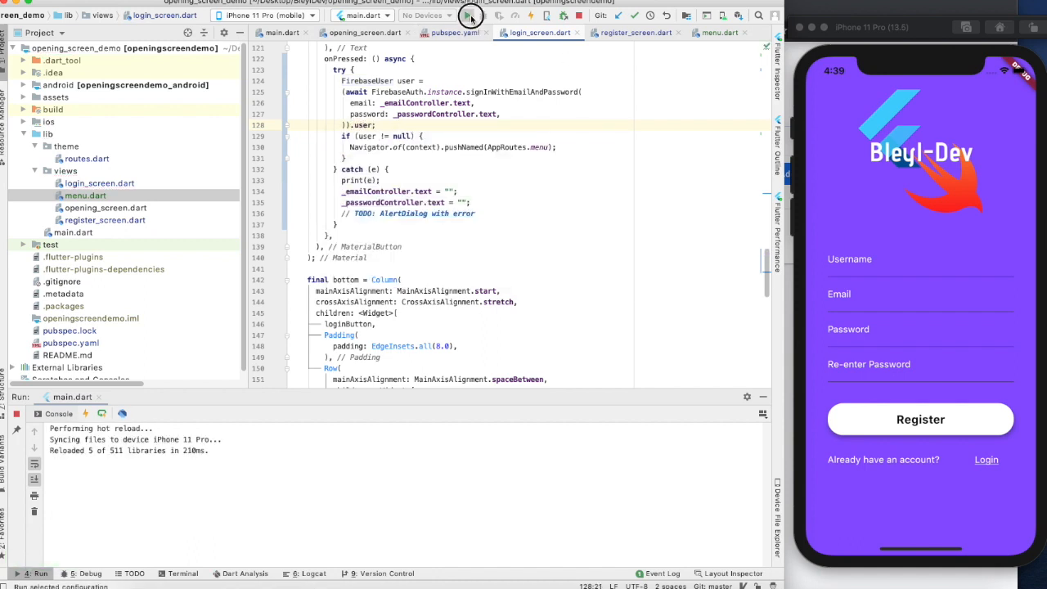
# Step: Restart the app, register a BleylDev account with a password in the simulator, then switch to menu.dart
pyautogui.click(470, 15)
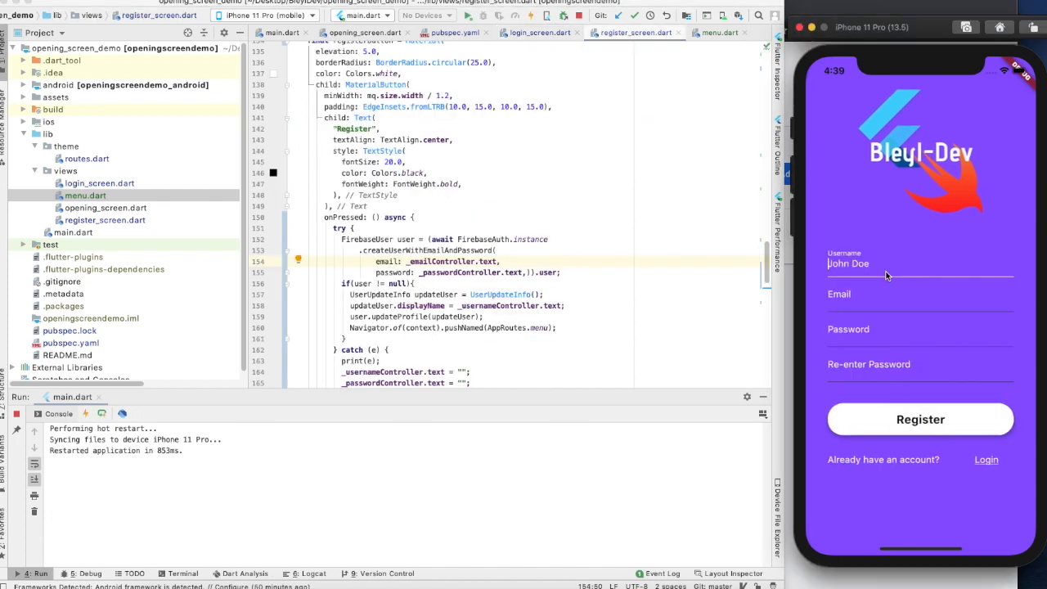
pyautogui.write('Bleyl')
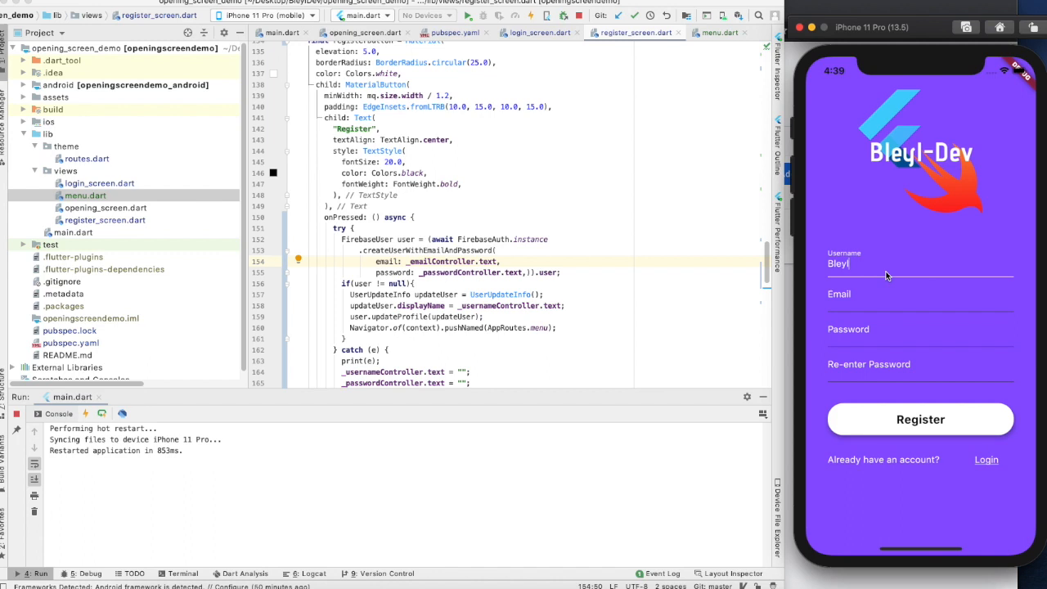
pyautogui.write('Dev')
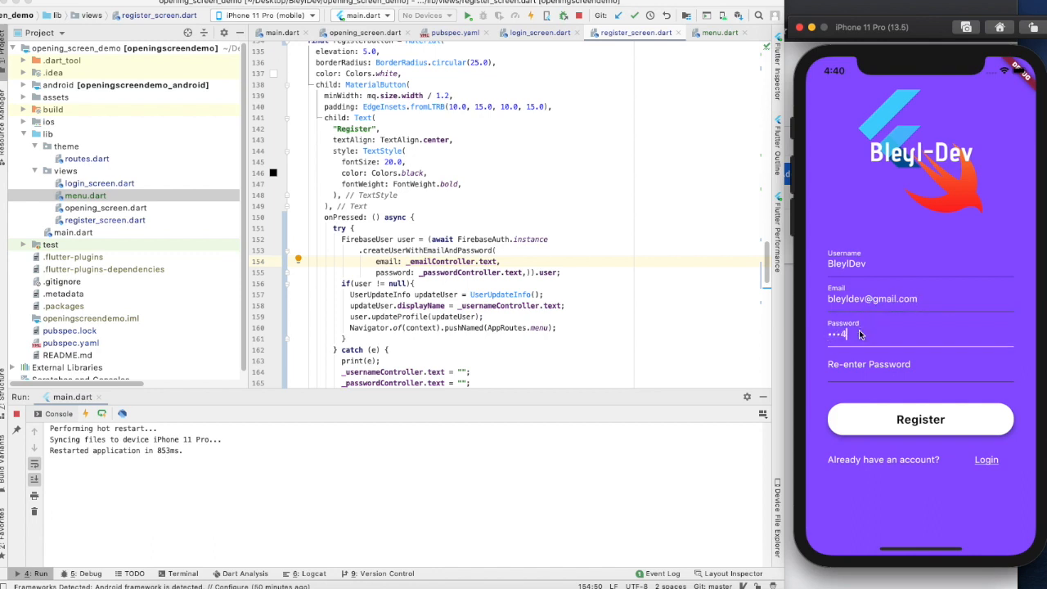
pyautogui.write('password')
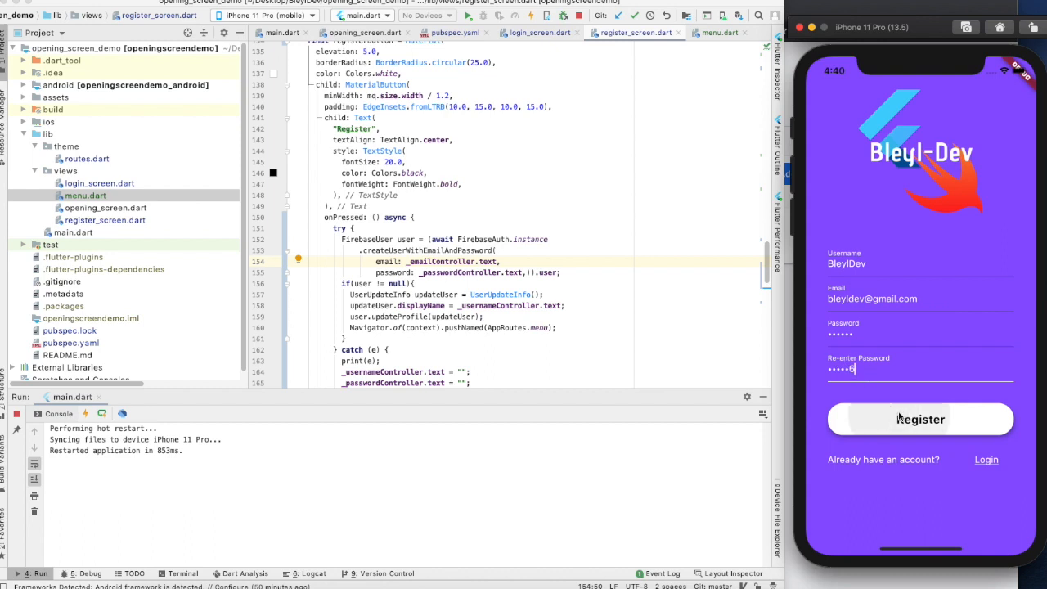
pyautogui.click(919, 419)
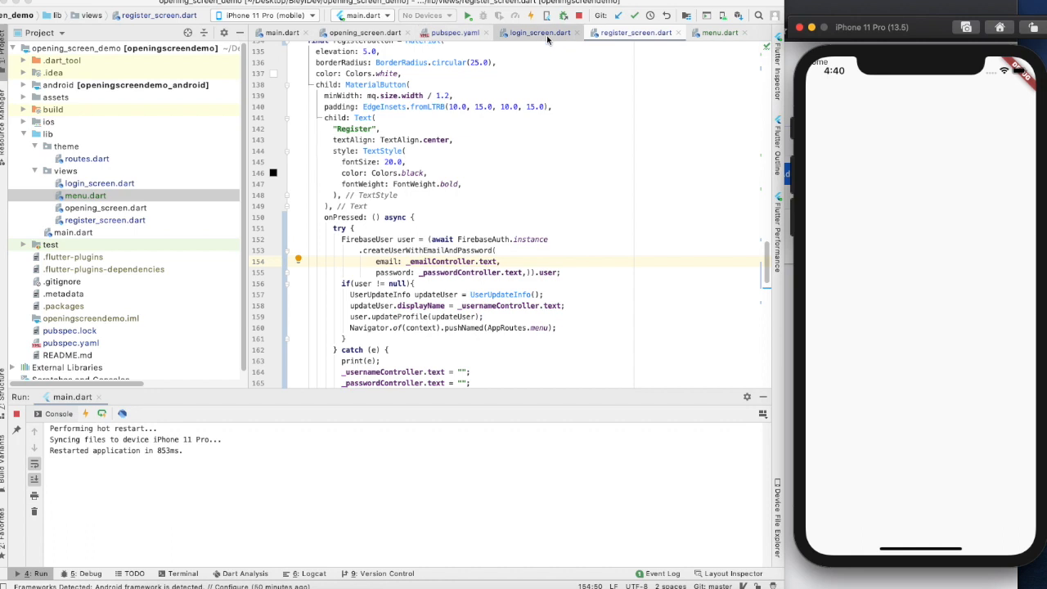
pyautogui.click(718, 33)
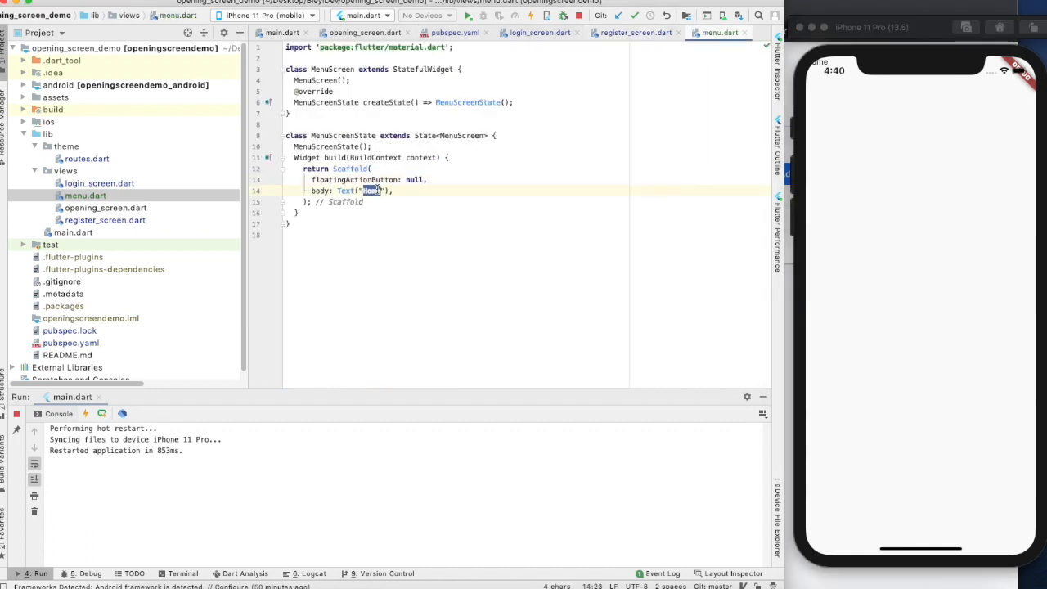
pyautogui.moveTo(903, 263)
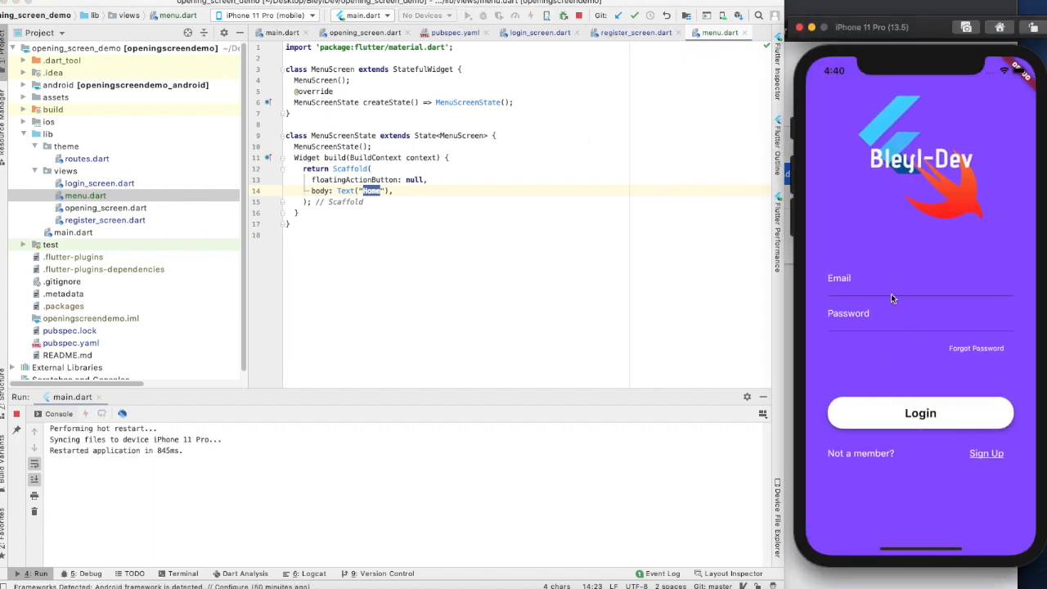
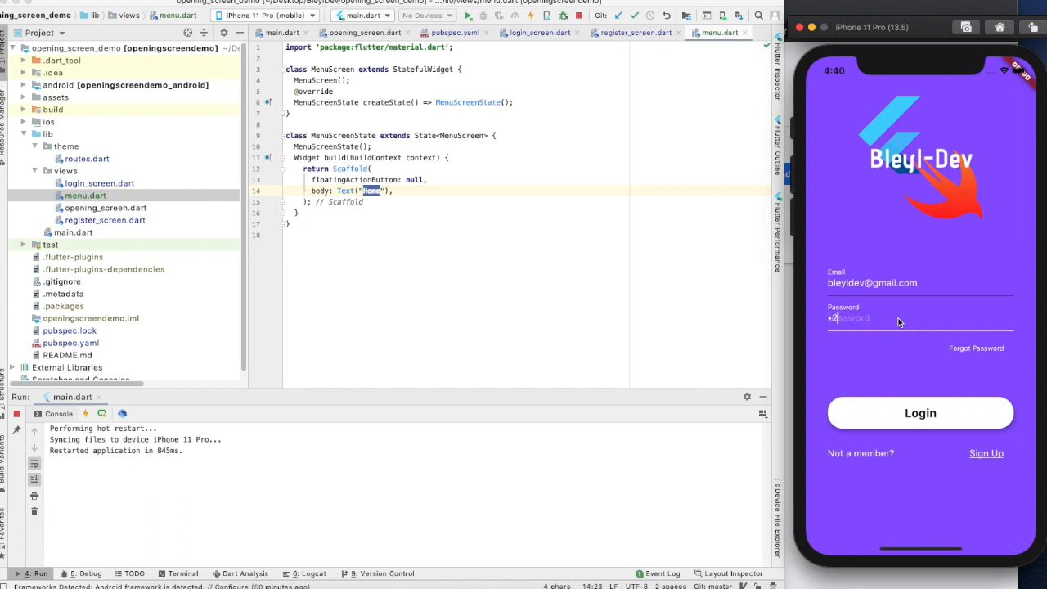
pyautogui.write('6')
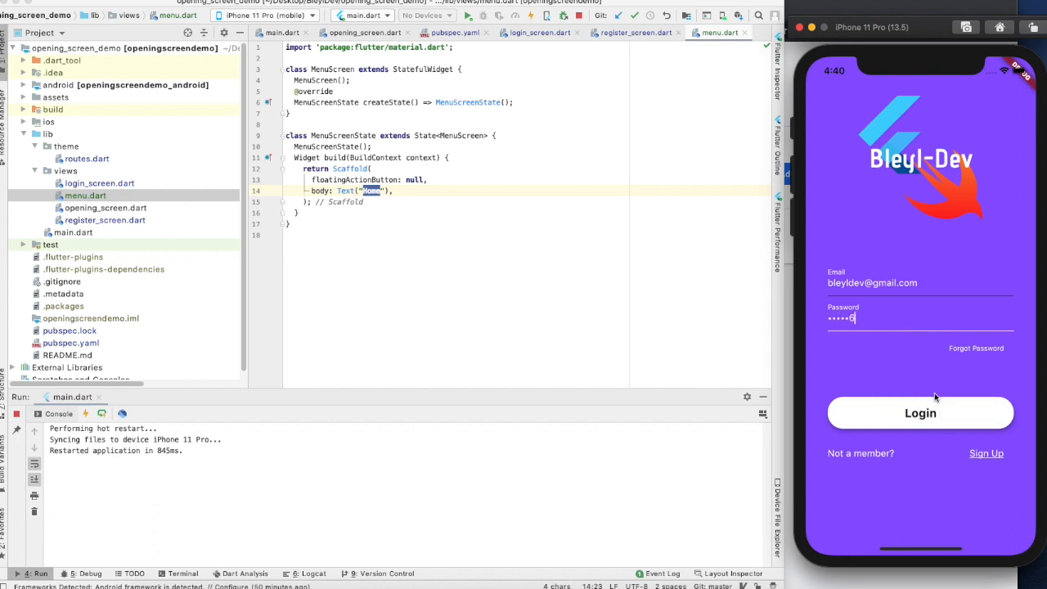
pyautogui.click(920, 412)
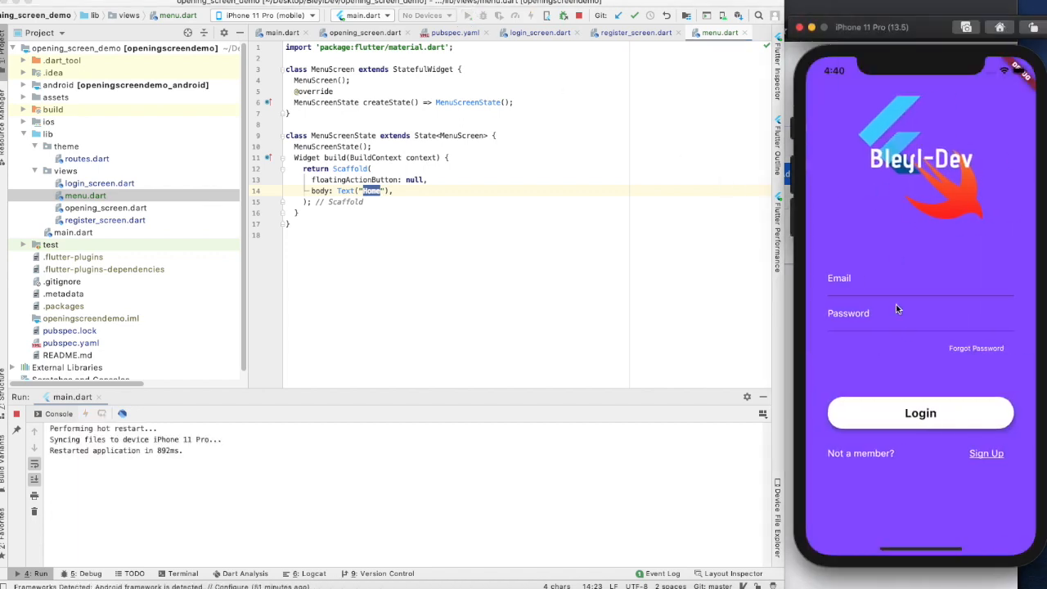
pyautogui.write('test')
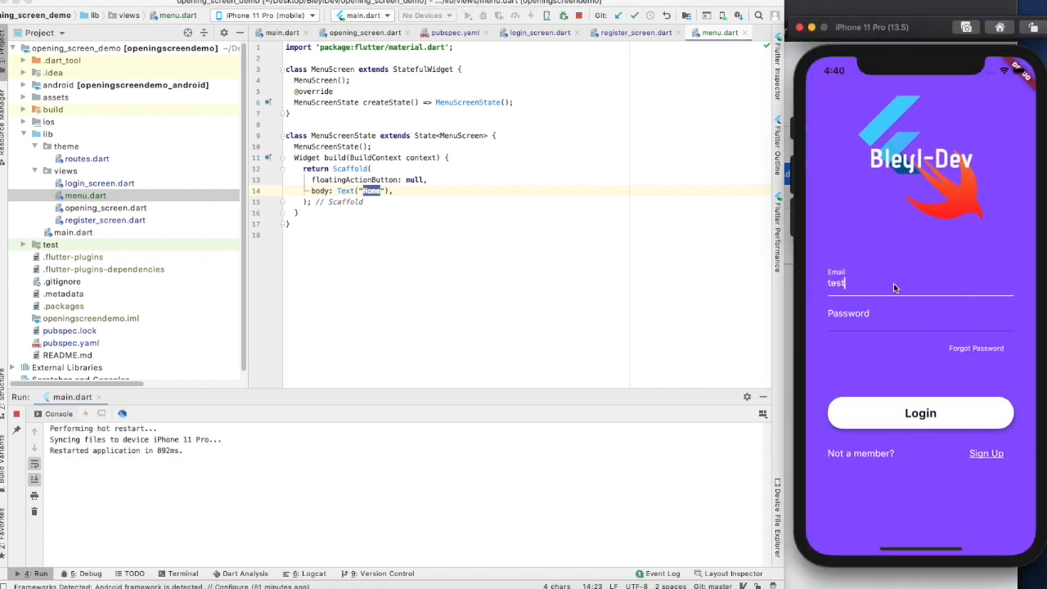
pyautogui.write('@gmail.com')
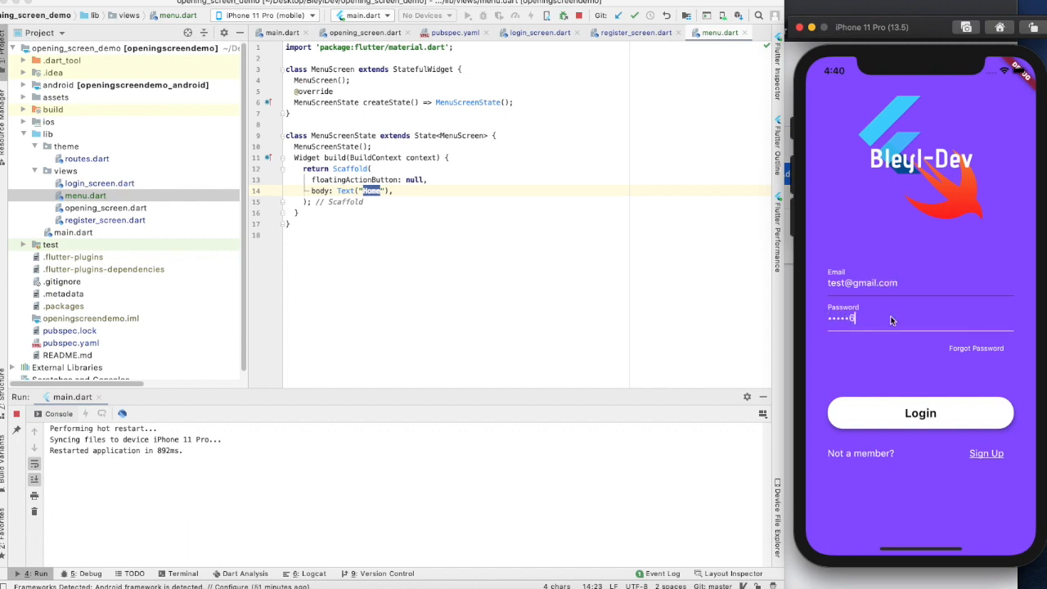
pyautogui.click(919, 412)
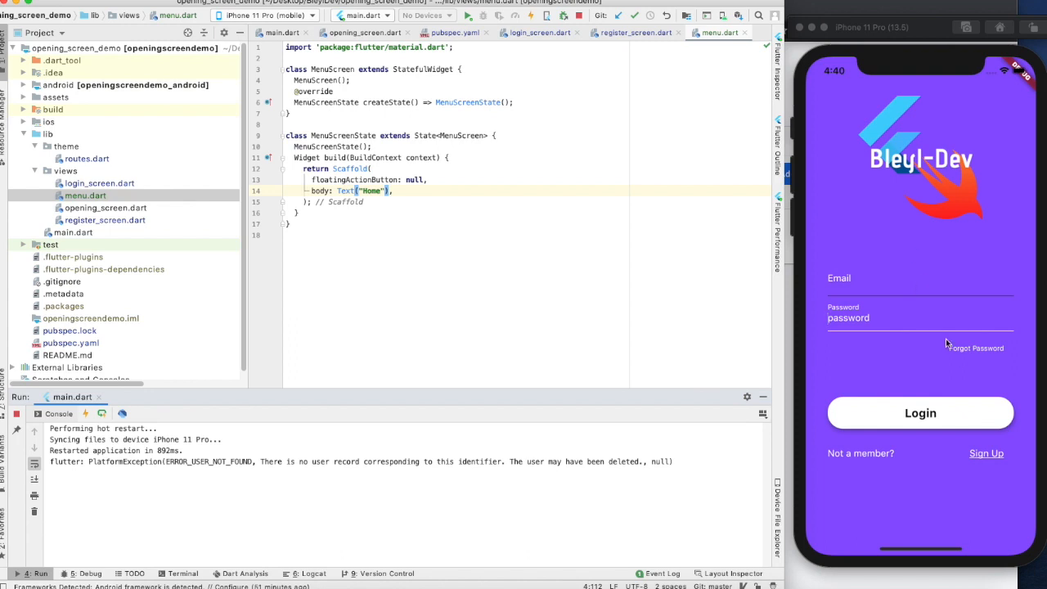
# Step: Reload the Firebase Authentication users list so the newly registered email account appears
pyautogui.click(985, 454)
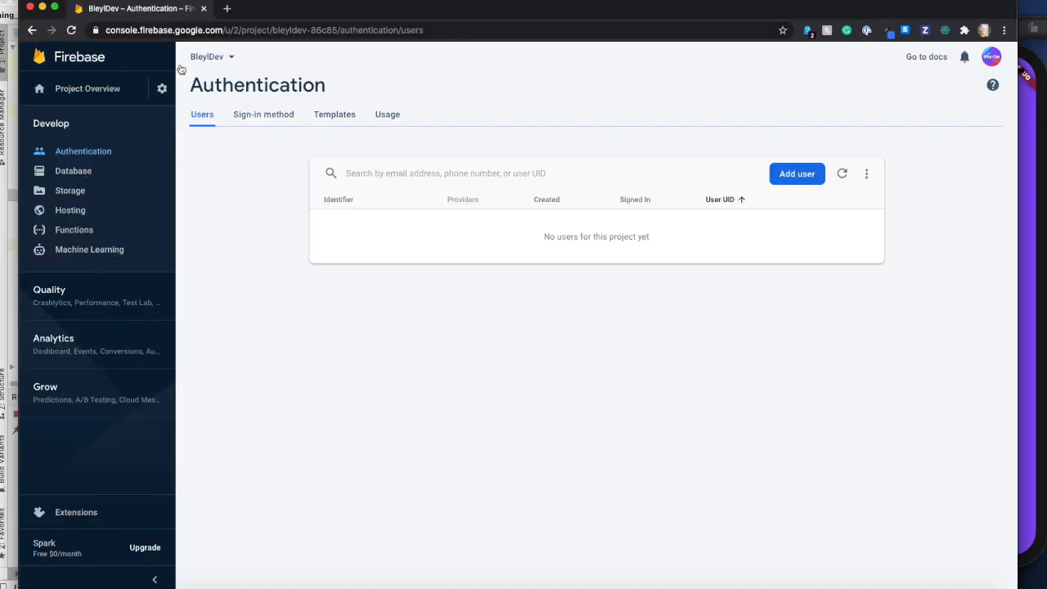
pyautogui.click(88, 88)
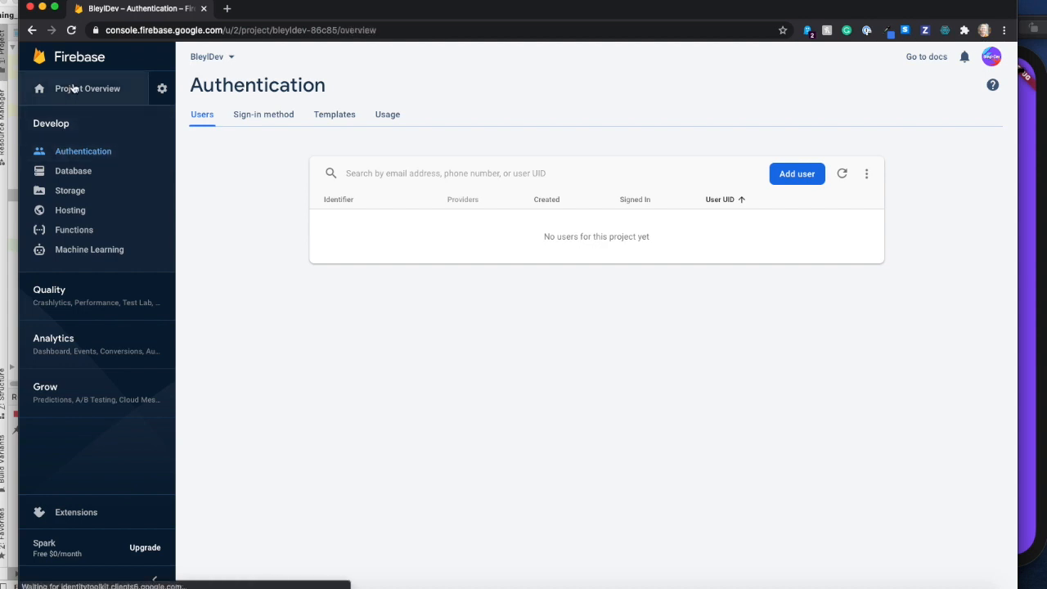
pyautogui.click(87, 88)
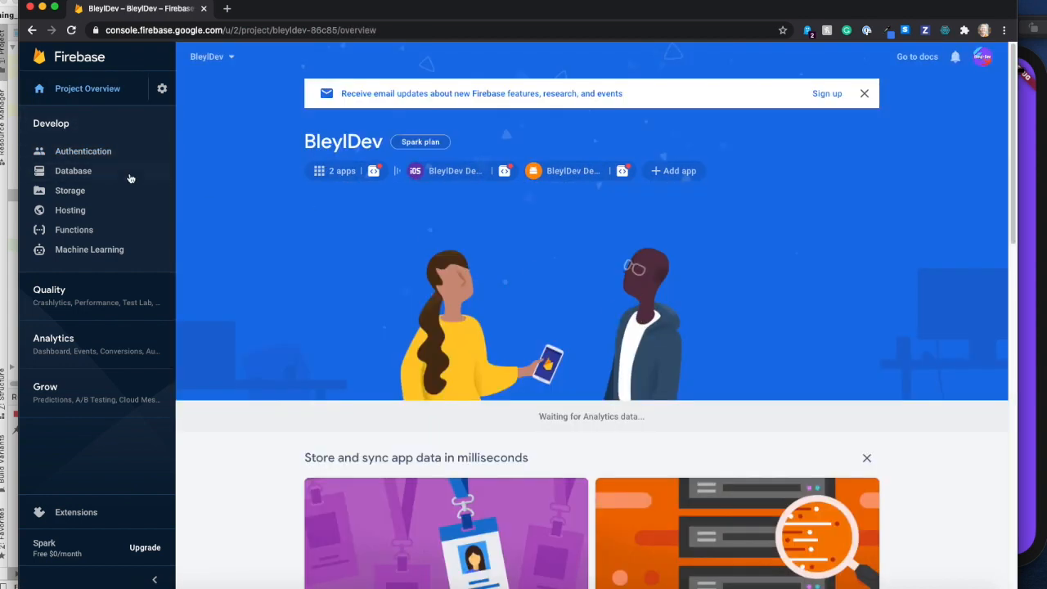
pyautogui.click(82, 151)
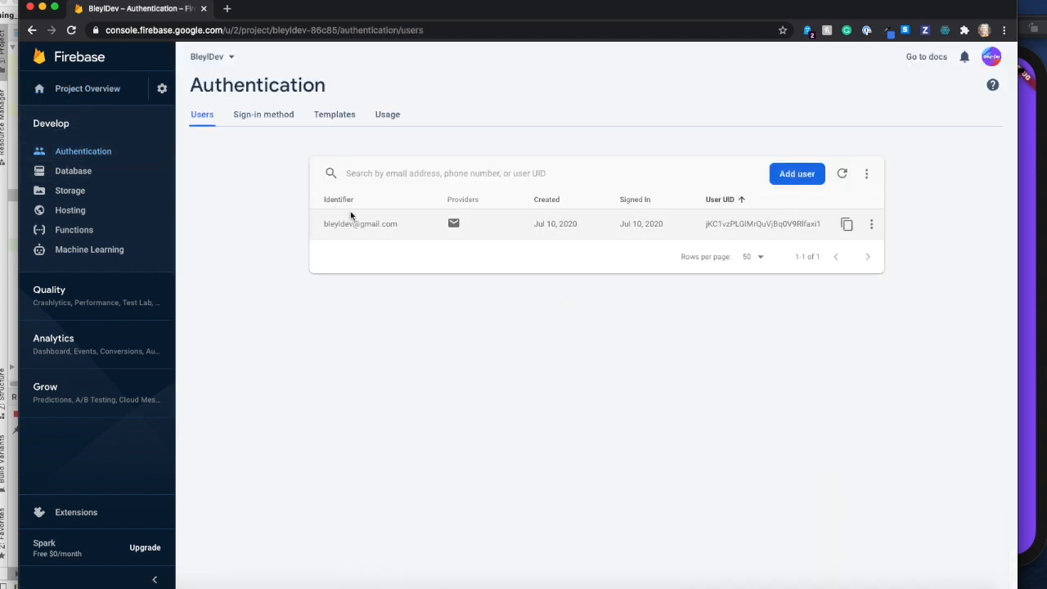
pyautogui.moveTo(399, 272)
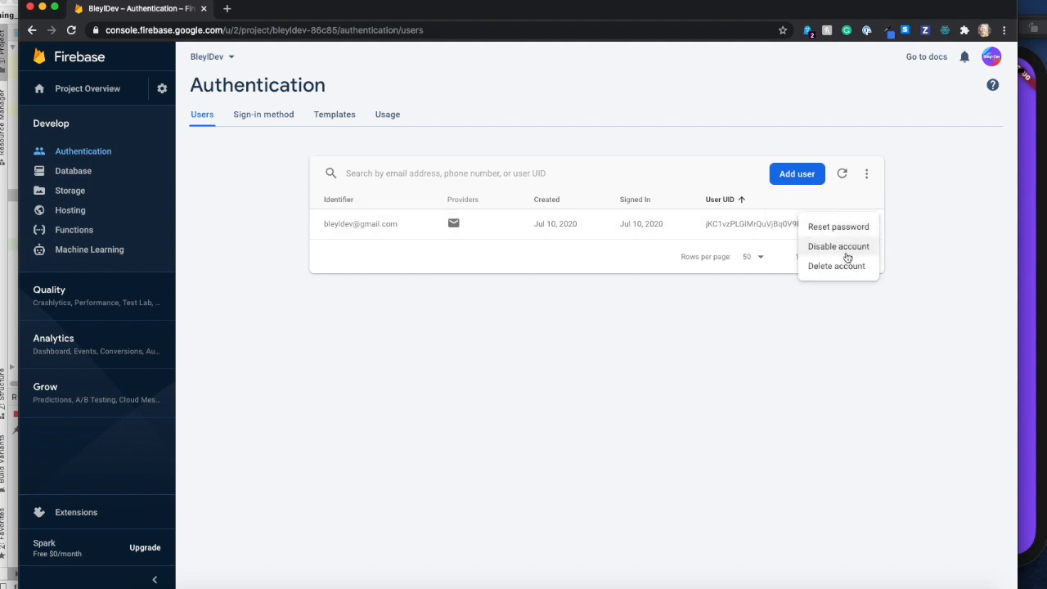
pyautogui.moveTo(841, 252)
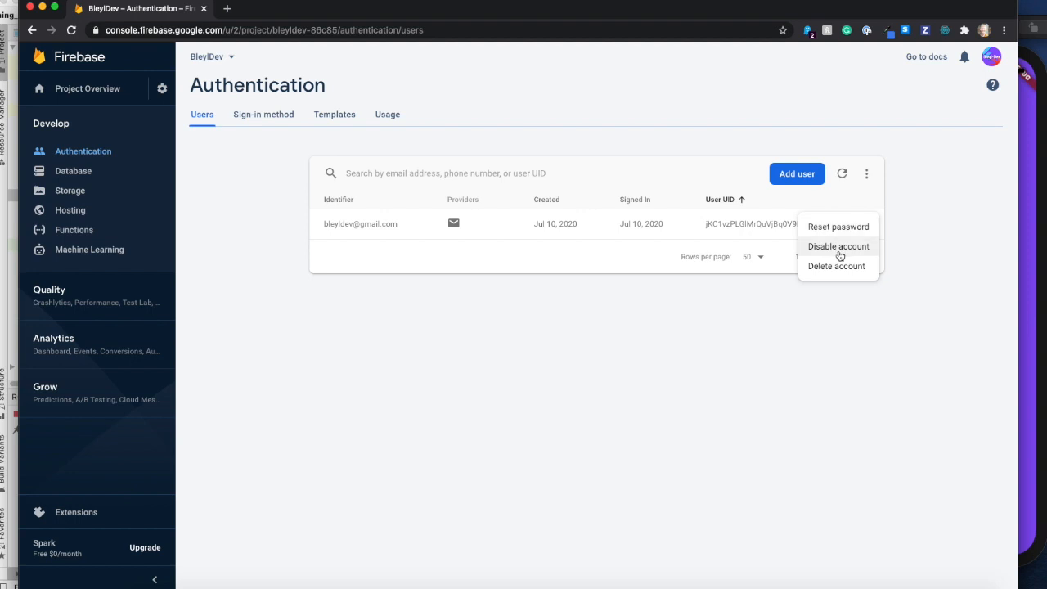
pyautogui.moveTo(908, 226)
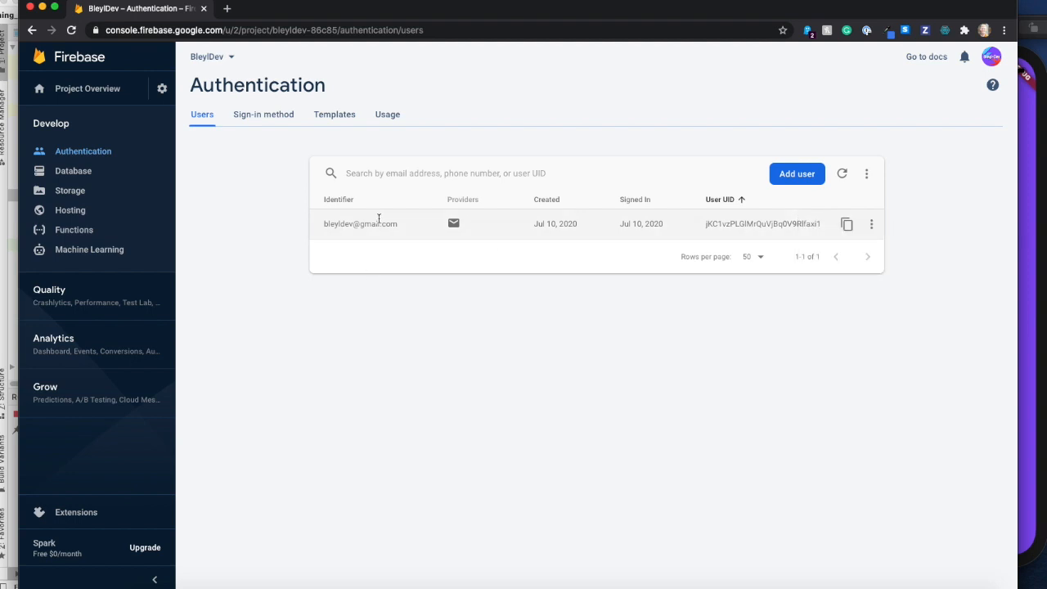
pyautogui.moveTo(668, 223)
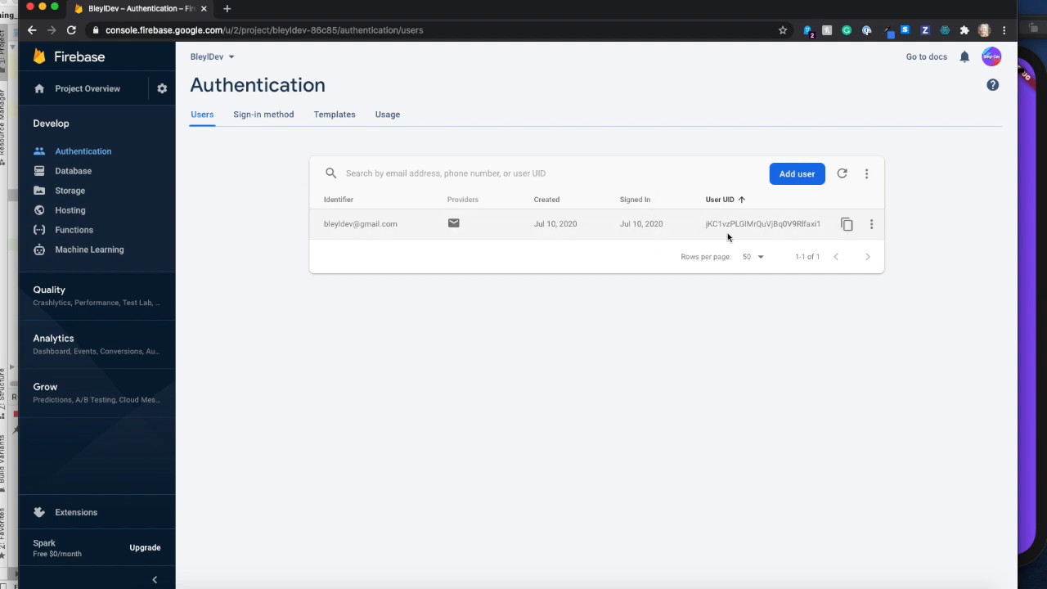
pyautogui.moveTo(365, 223)
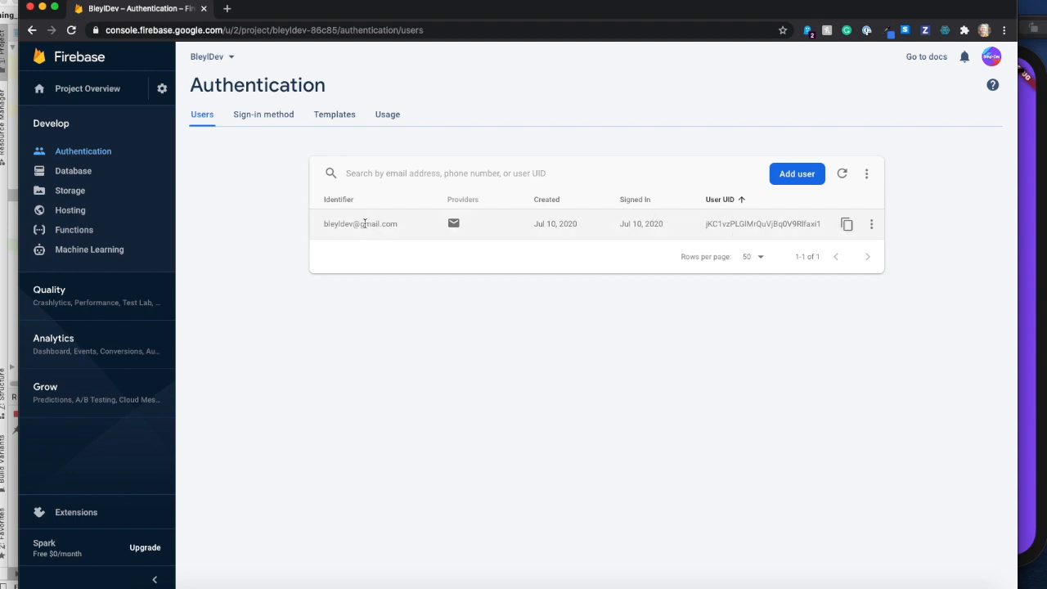
pyautogui.moveTo(805, 219)
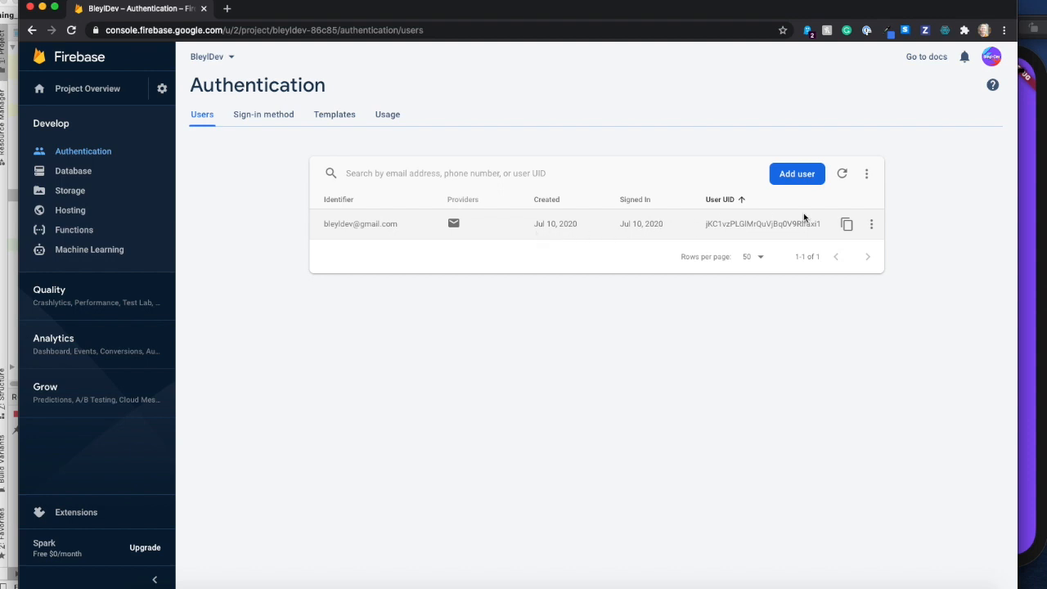
pyautogui.moveTo(751, 129)
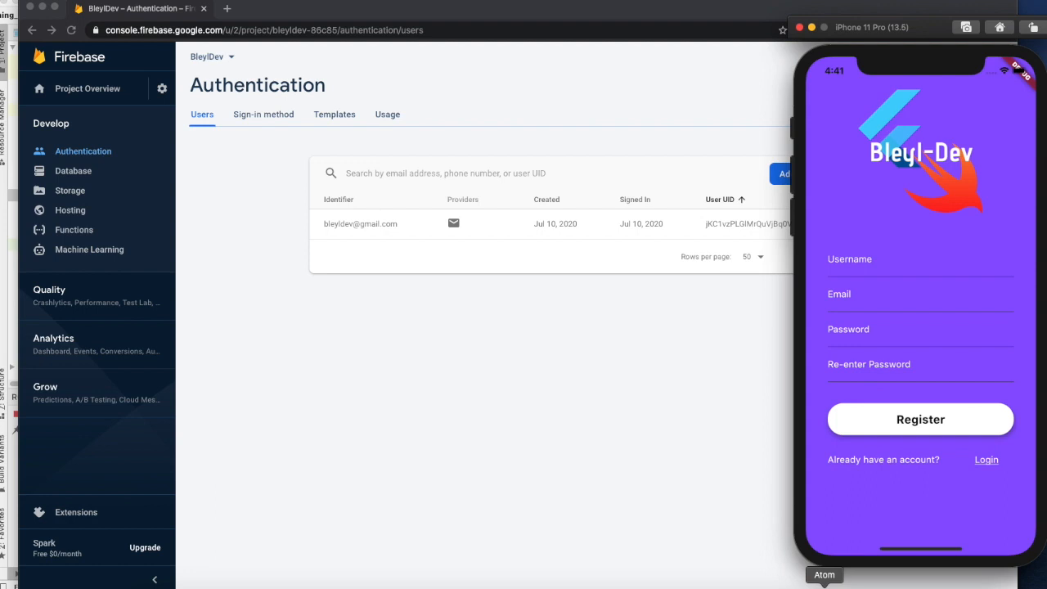
pyautogui.moveTo(572, 574)
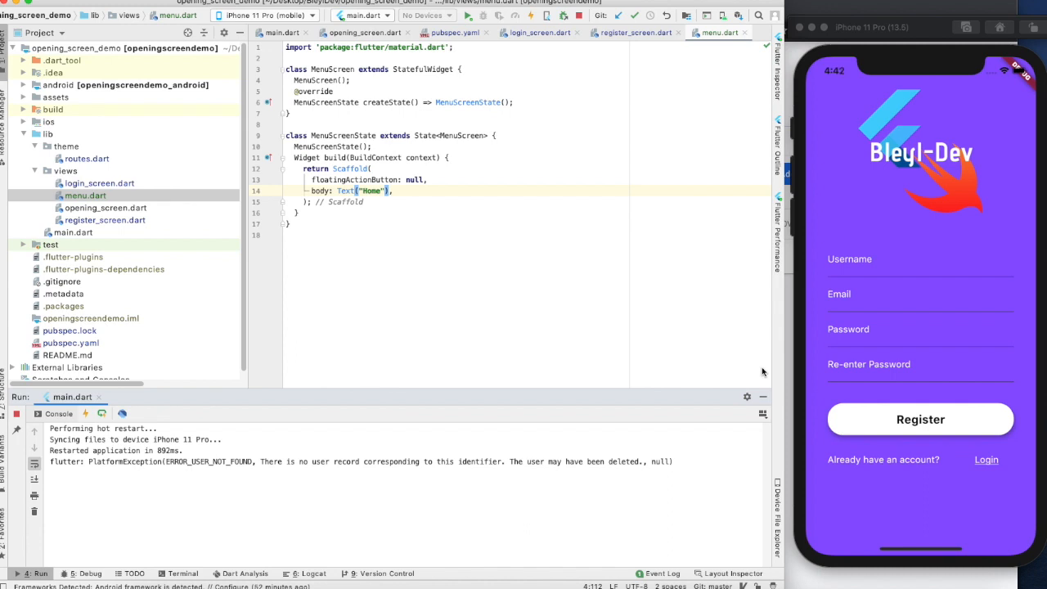
pyautogui.moveTo(870, 350)
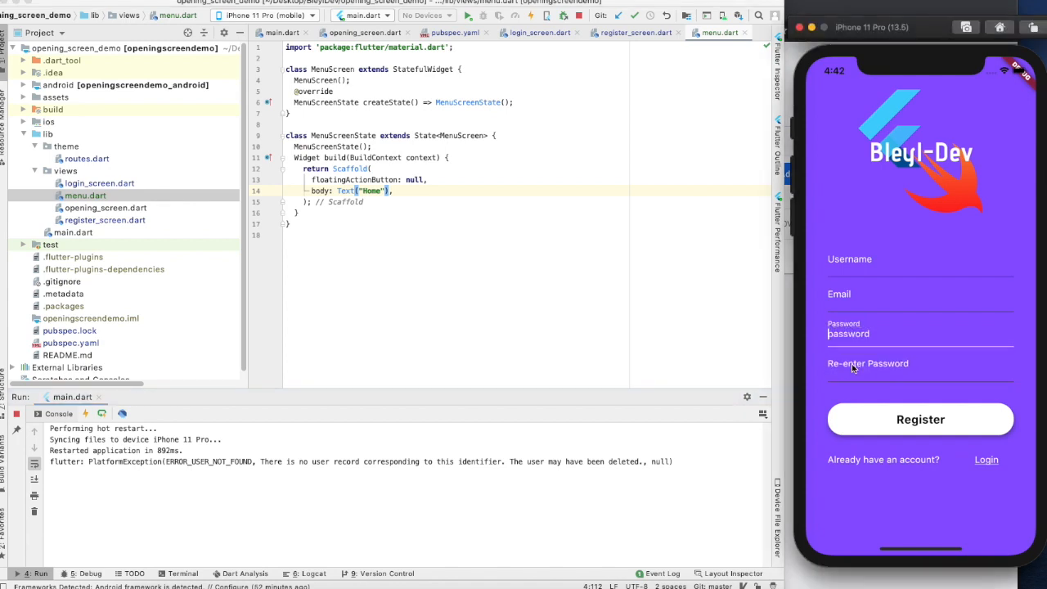
# Step: Switch back to Android Studio with the simulator showing the empty Register screen
pyautogui.click(919, 368)
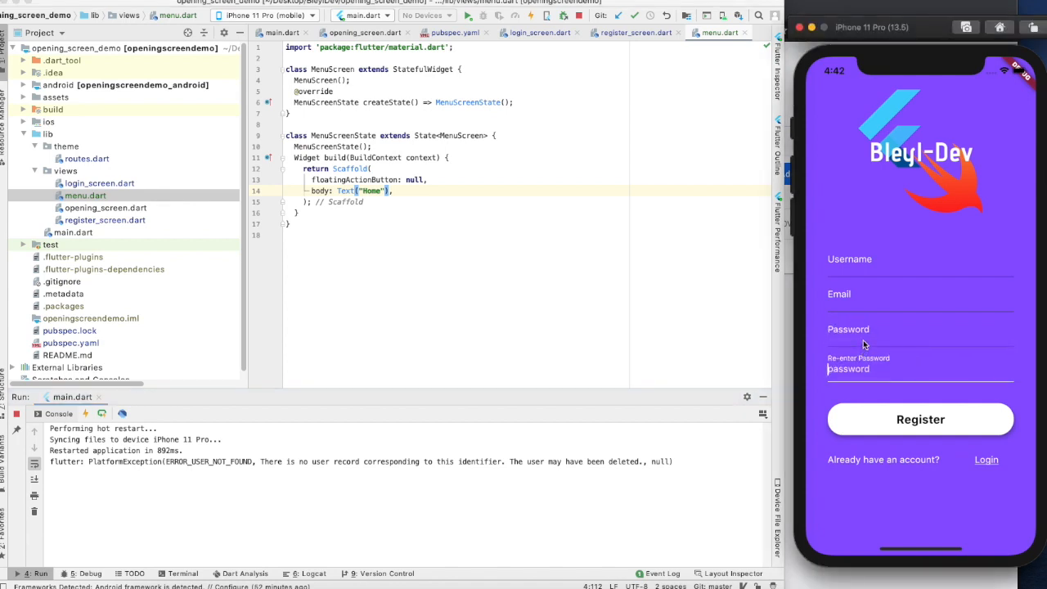